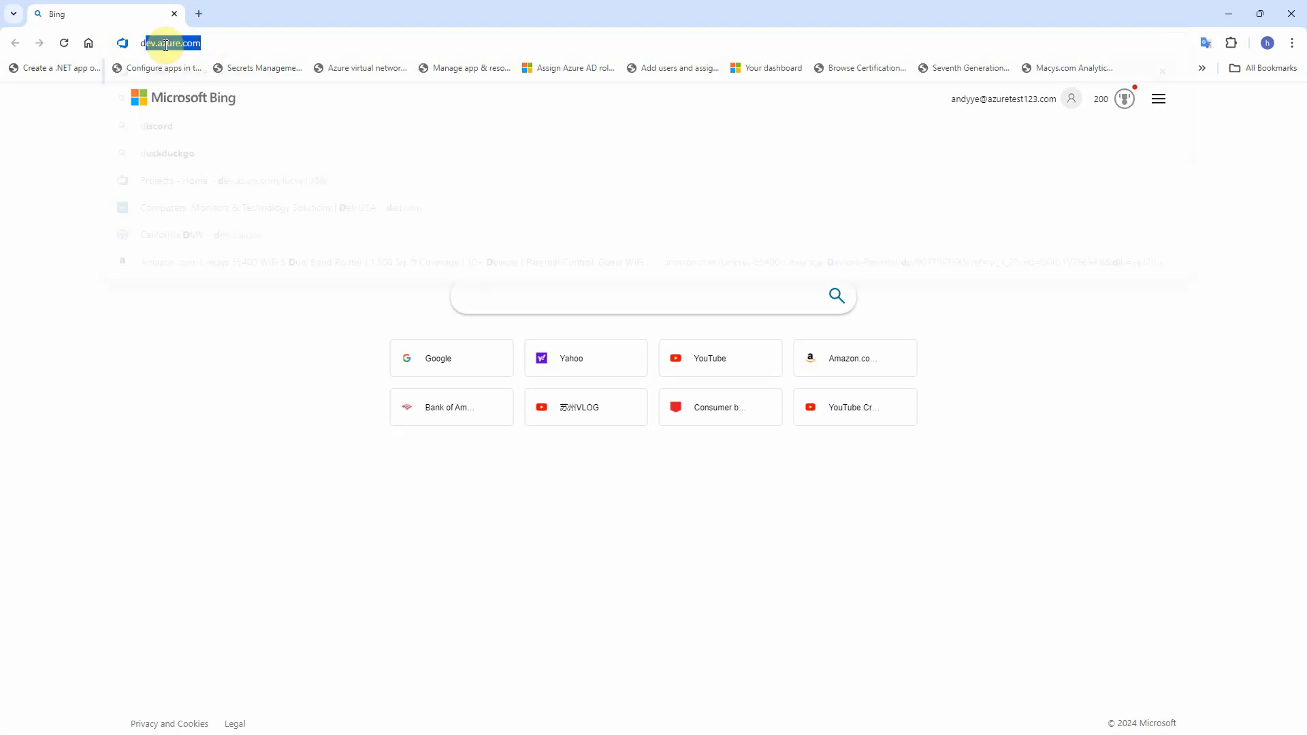
# - Navigate Chrome to dev.azure.com for the lucky1388 organization
pyautogui.click(166, 44)
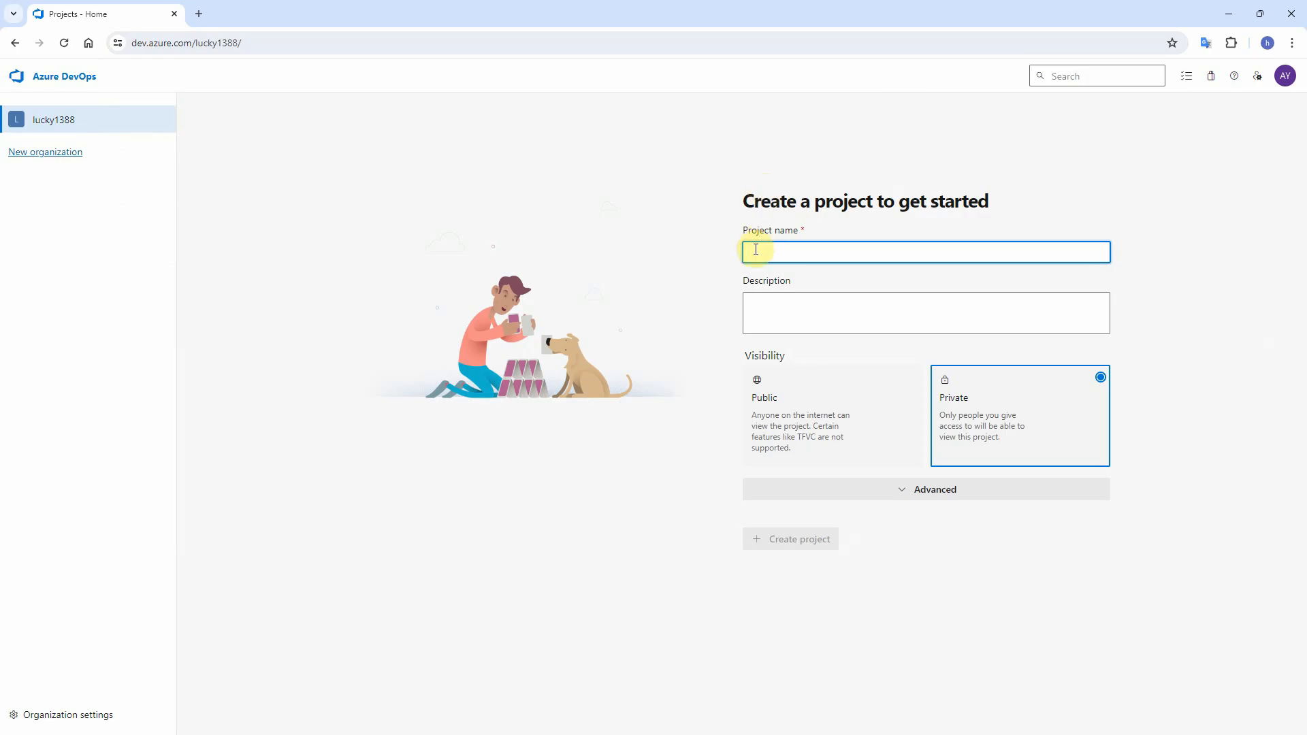
# - Create a private project named DemoPackage with Git version control and the Basic process
pyautogui.write('DemoP')
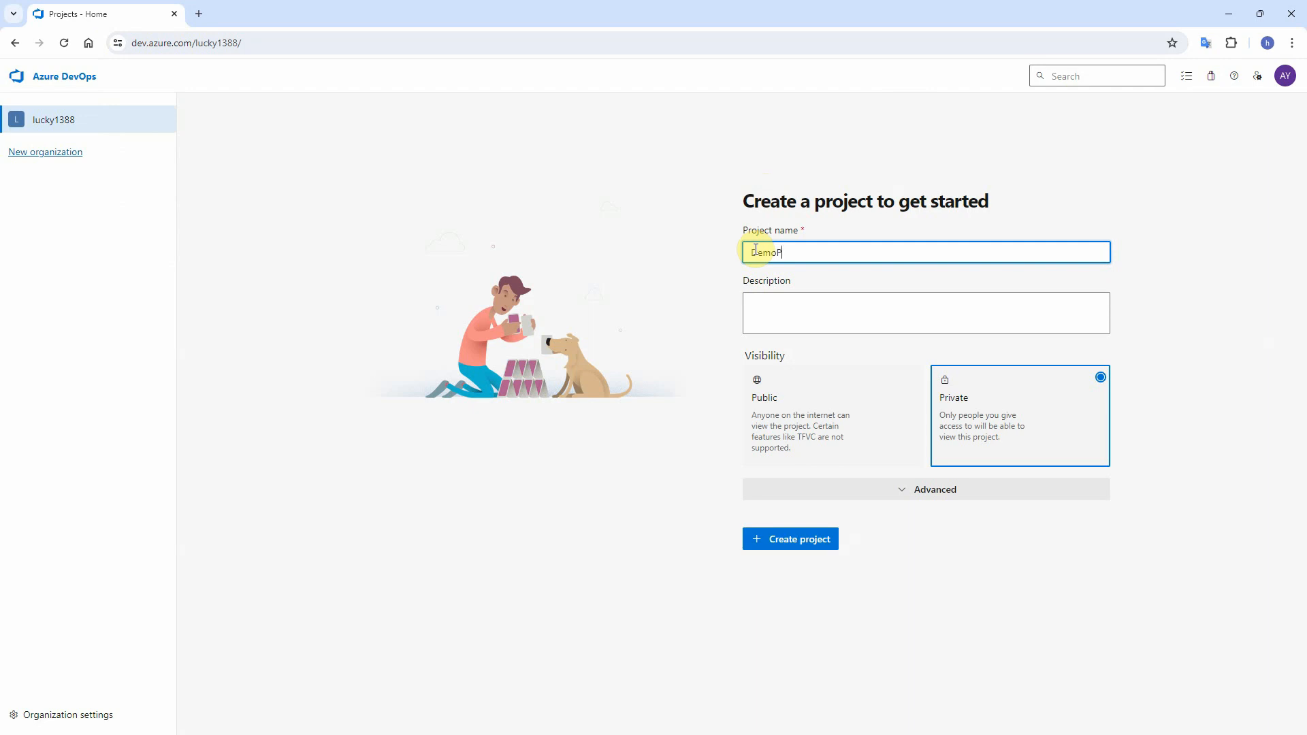
pyautogui.write('ackage')
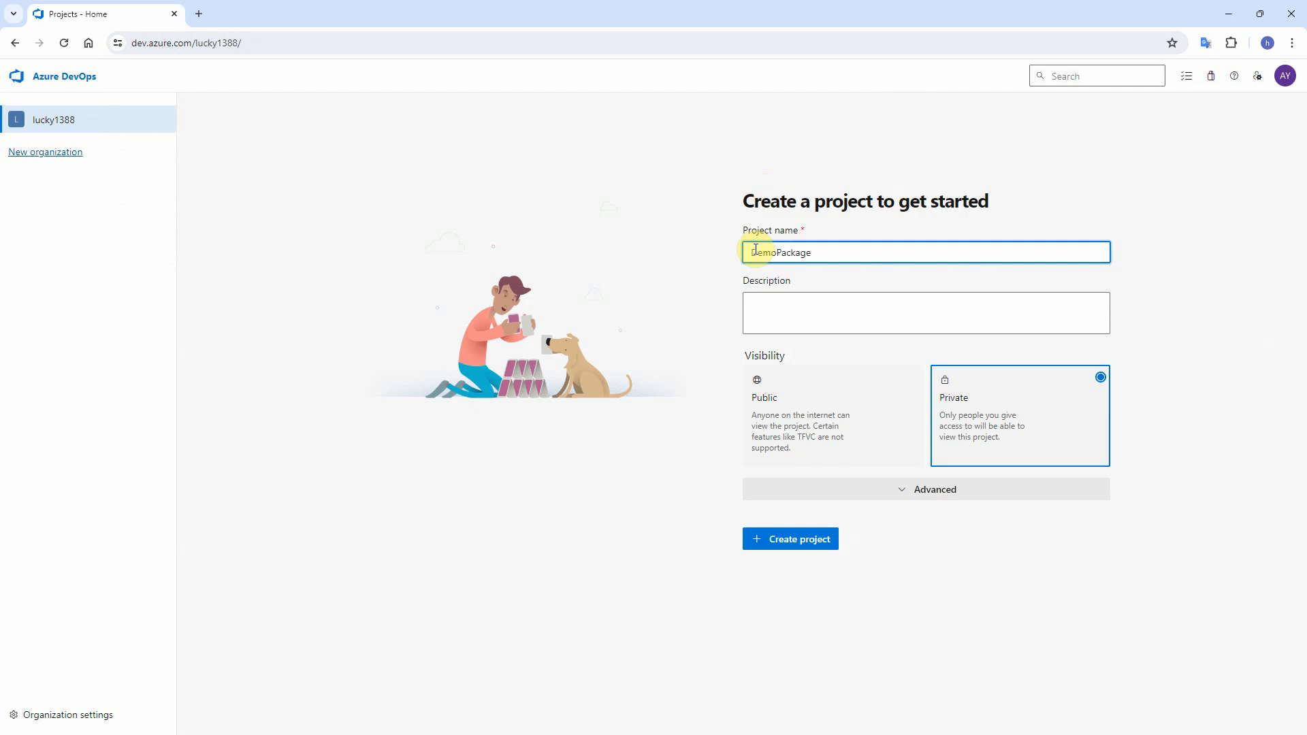
pyautogui.click(926, 313)
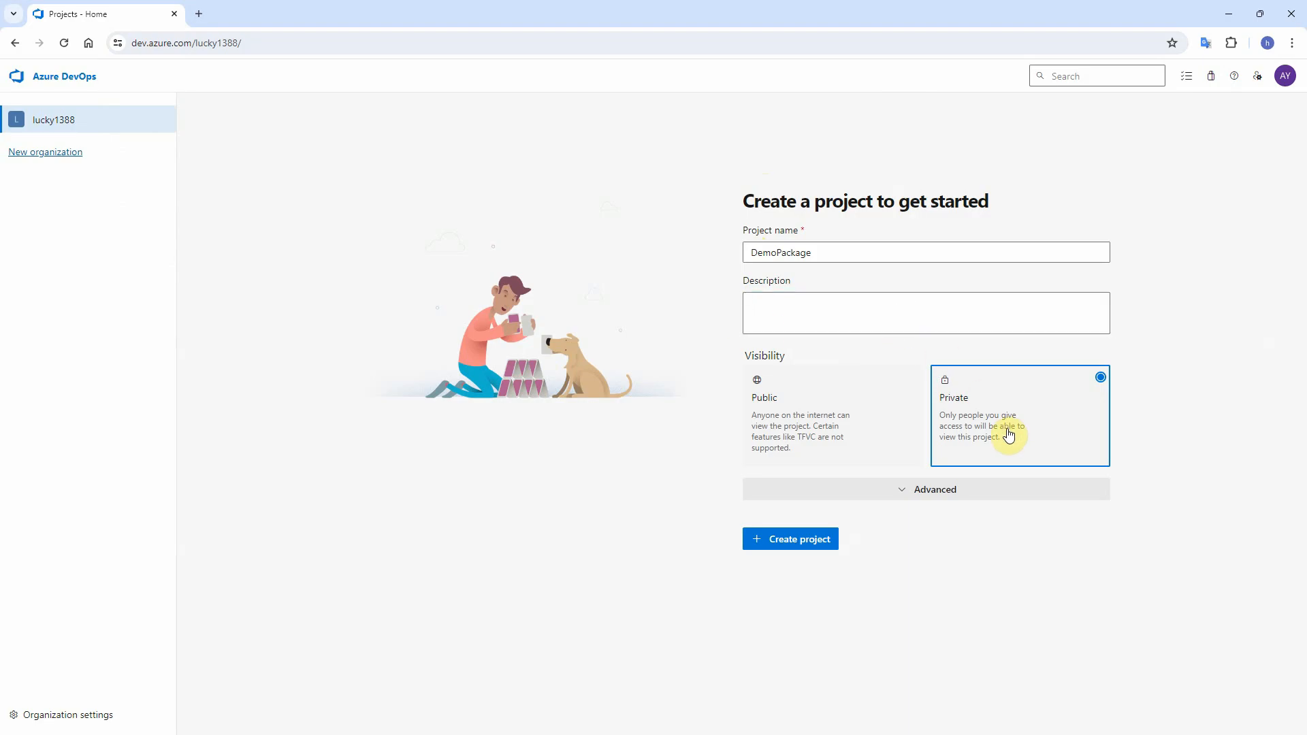
pyautogui.click(934, 489)
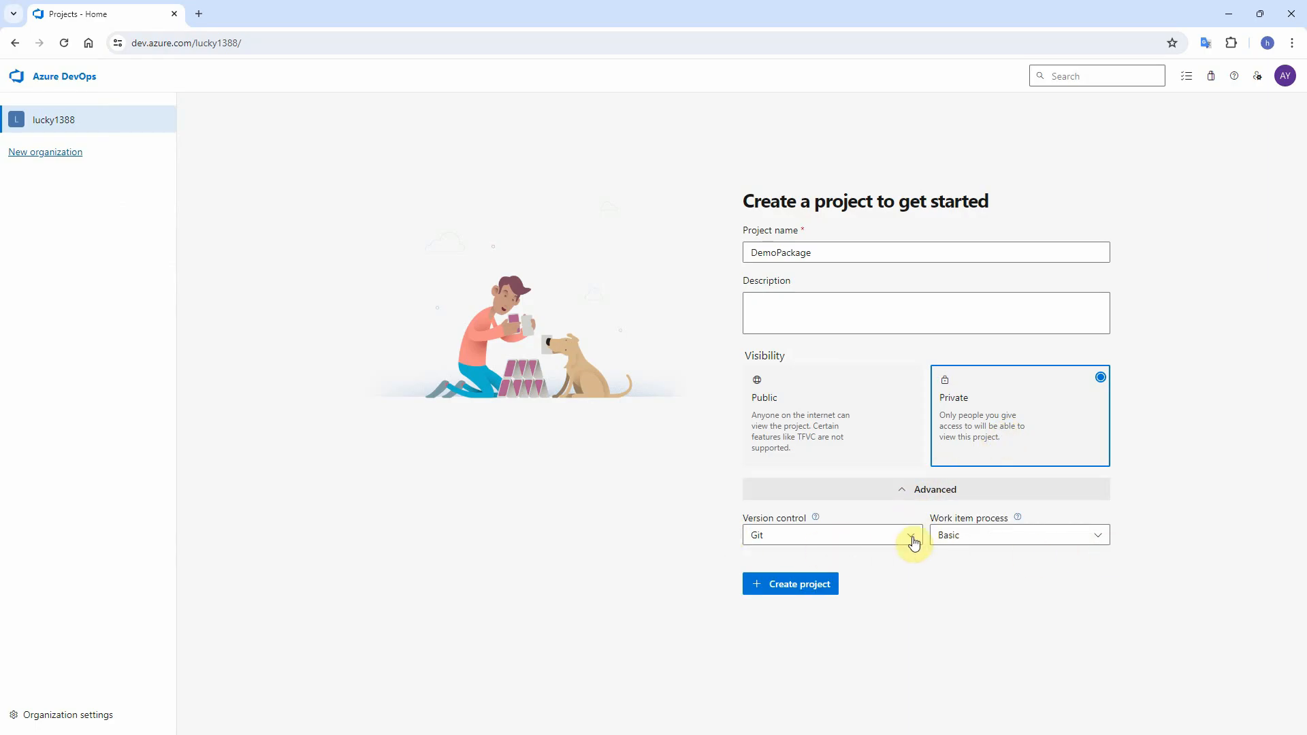
pyautogui.click(789, 583)
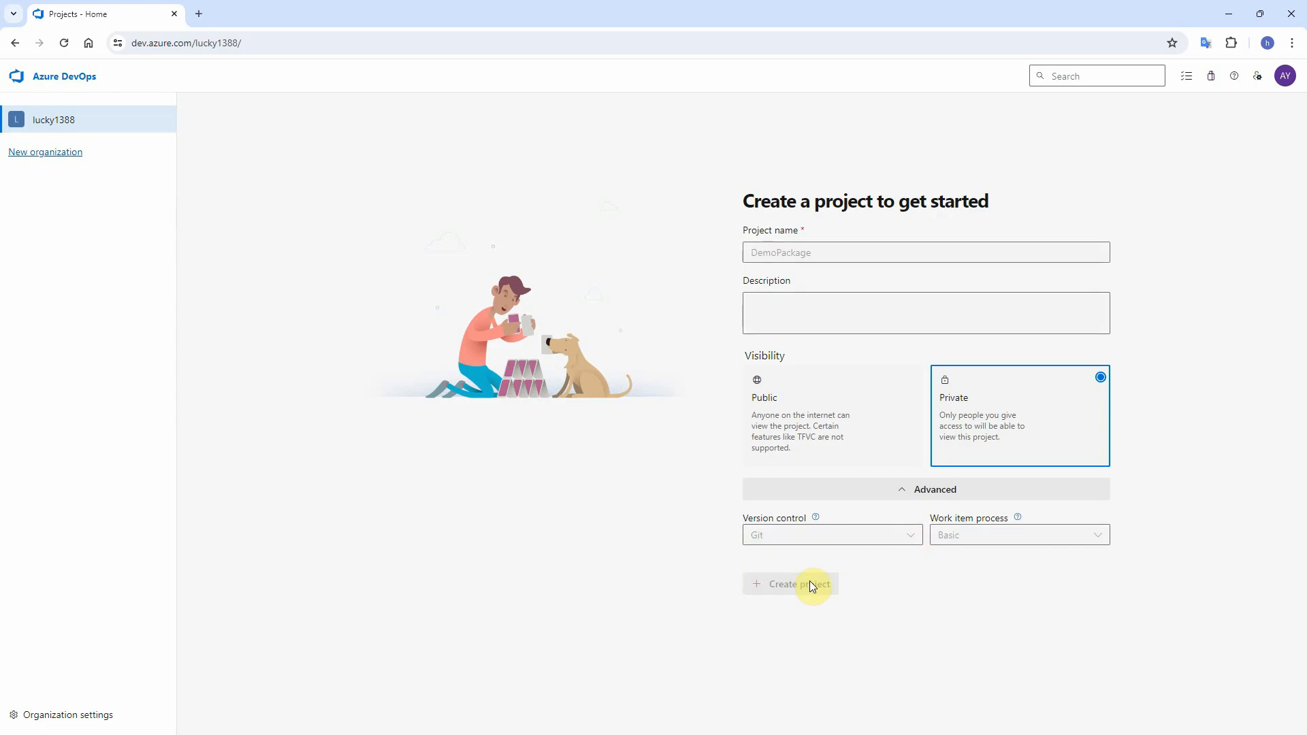
pyautogui.click(789, 584)
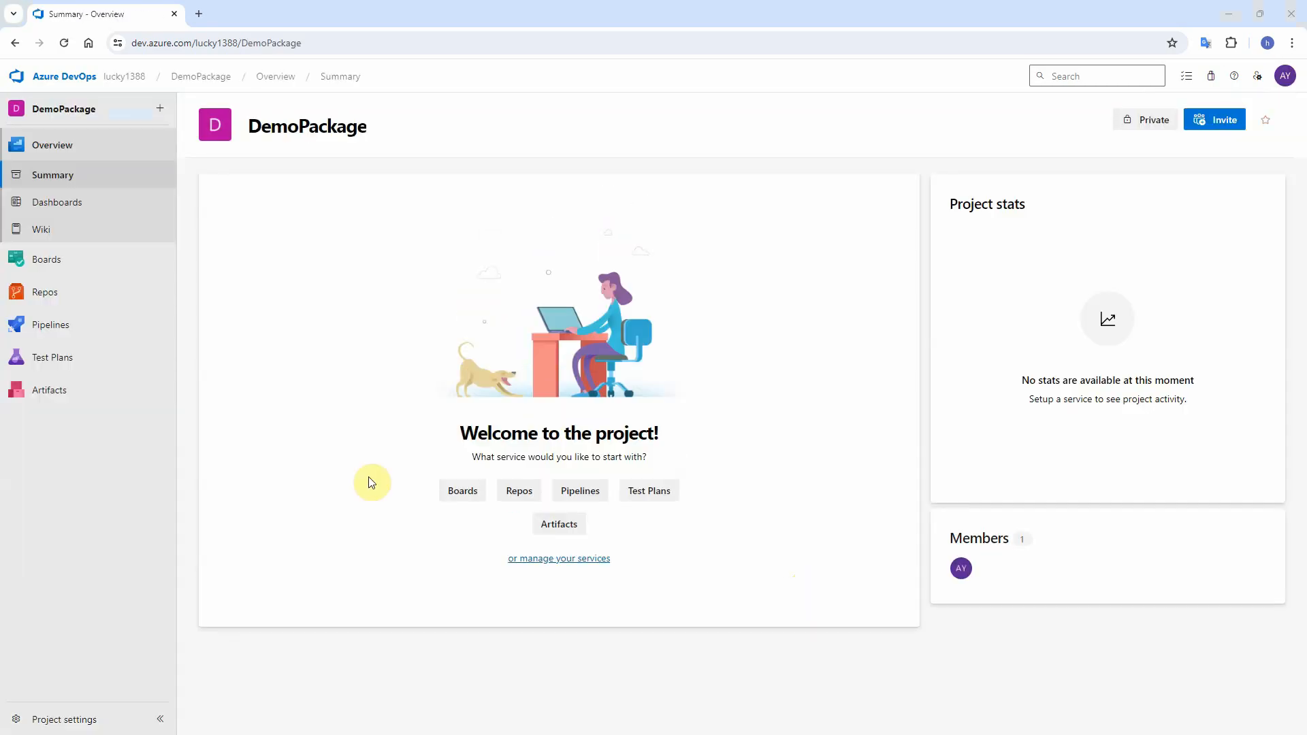
pyautogui.moveTo(176, 437)
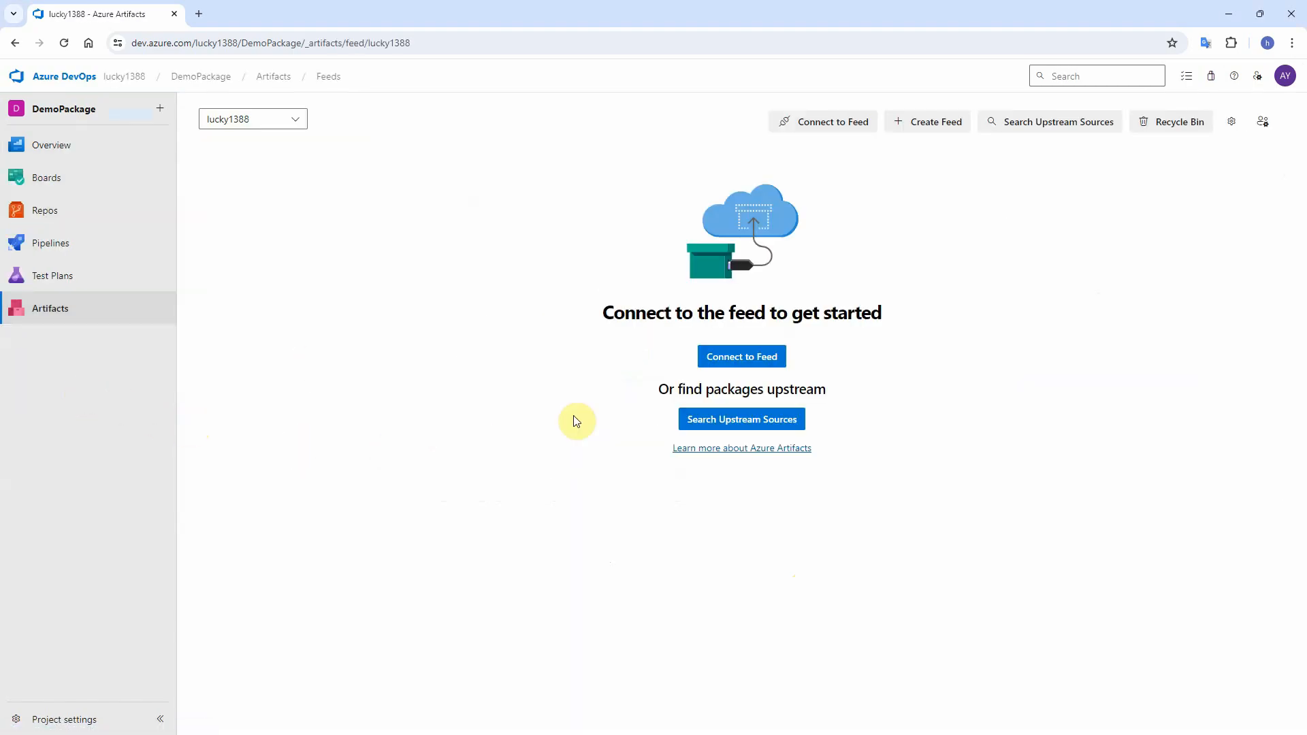
pyautogui.moveTo(317, 132)
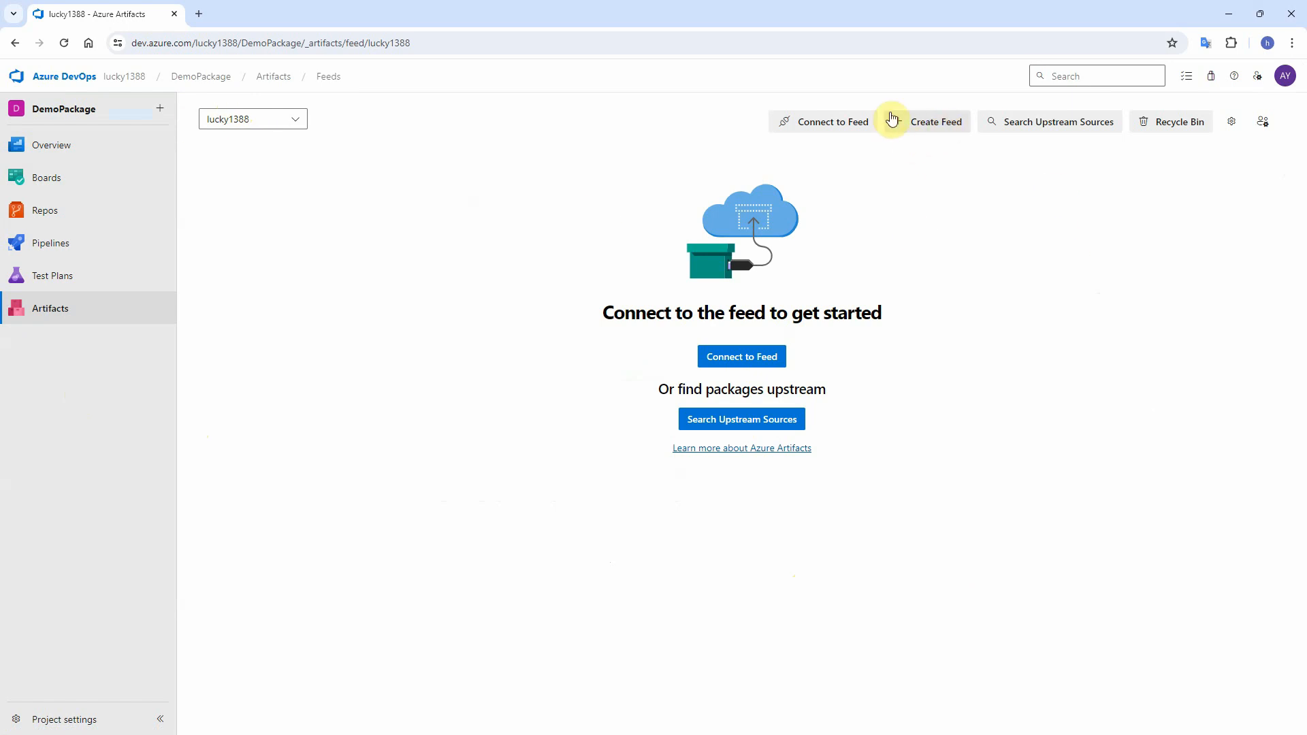
# - Create a feed named Demo, visible to organization members, without public upstream sources
pyautogui.click(935, 121)
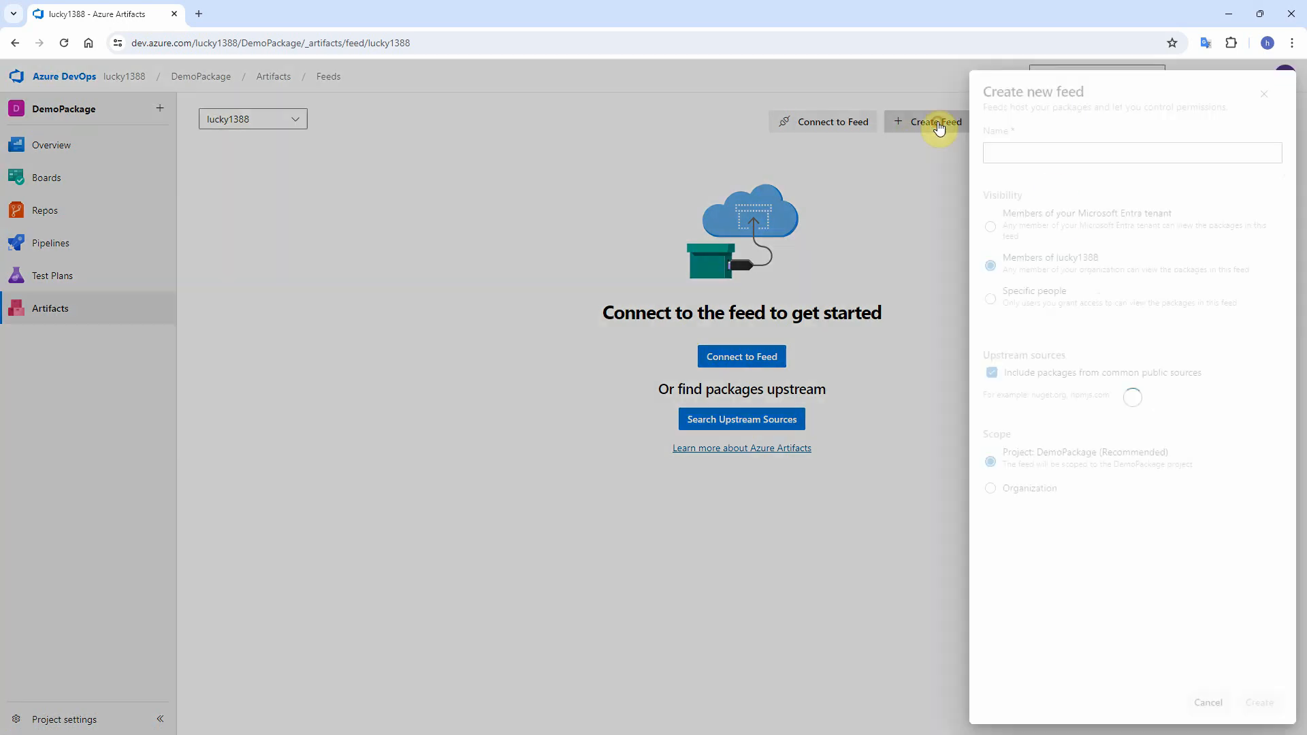
pyautogui.click(1132, 152)
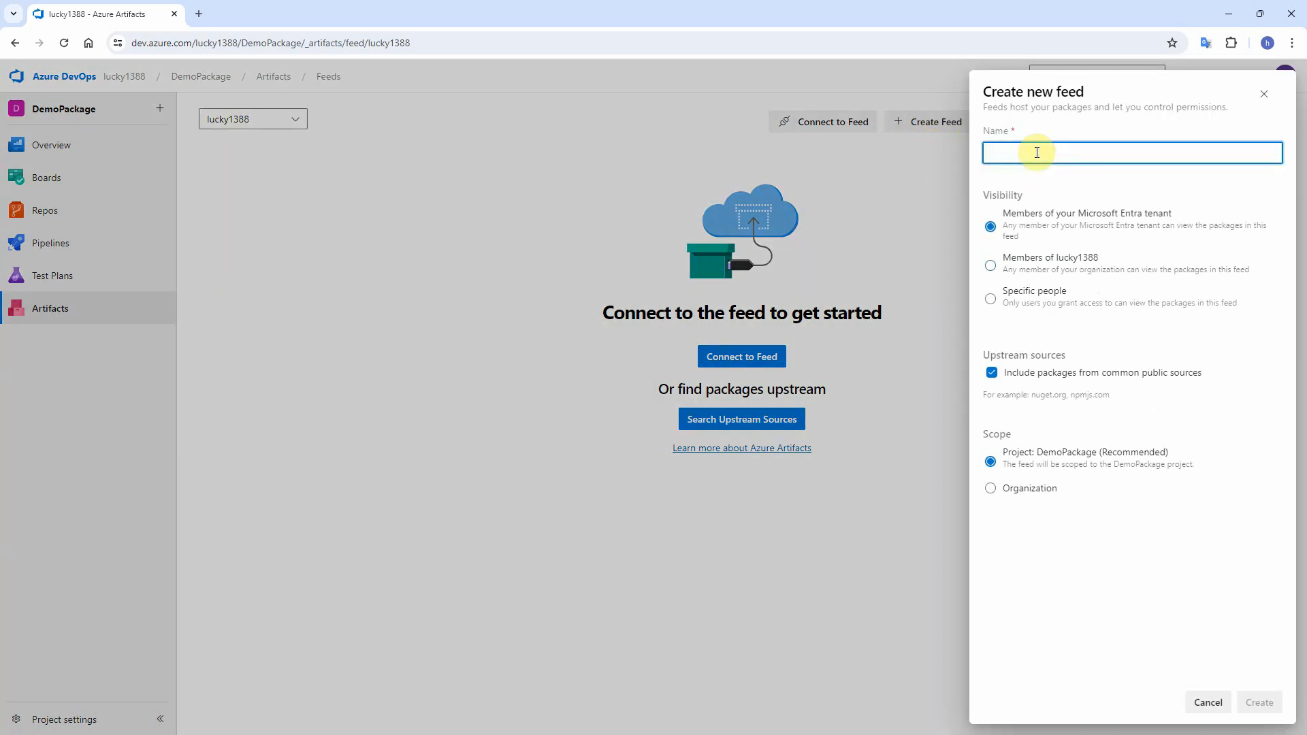
pyautogui.write('Demo')
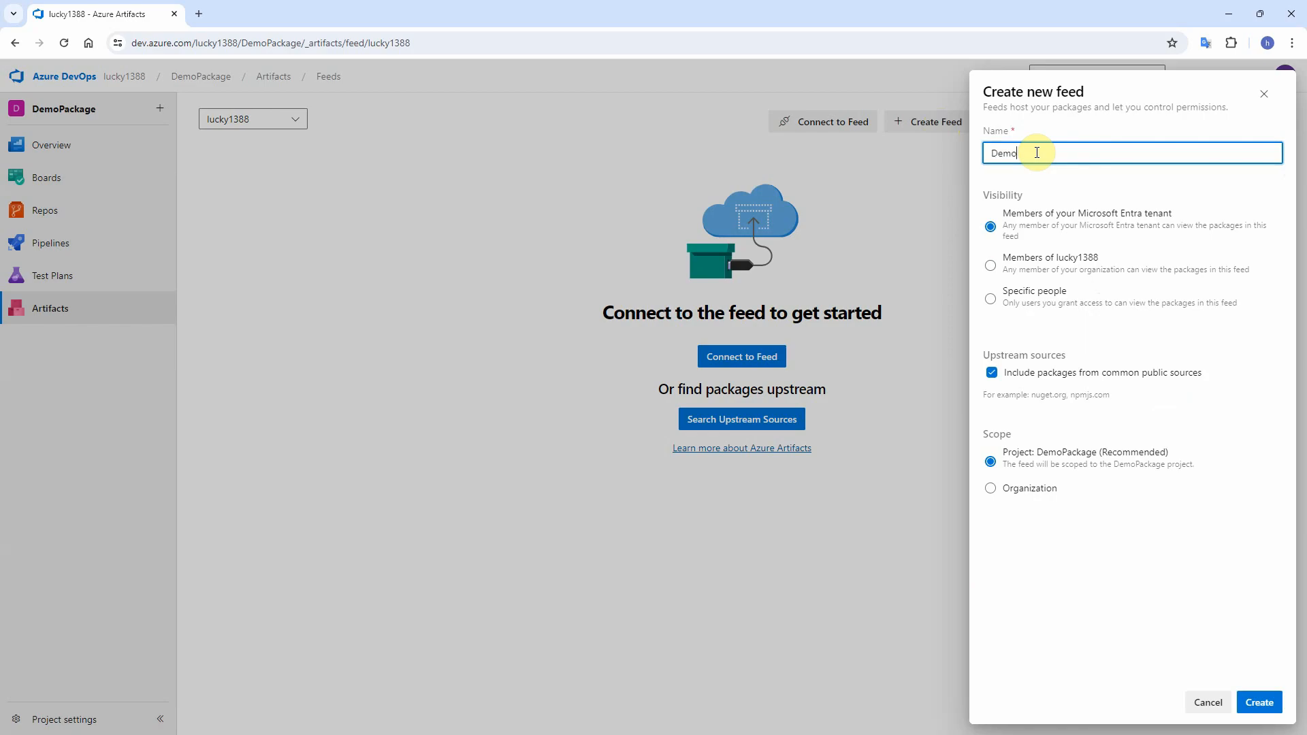
pyautogui.click(989, 264)
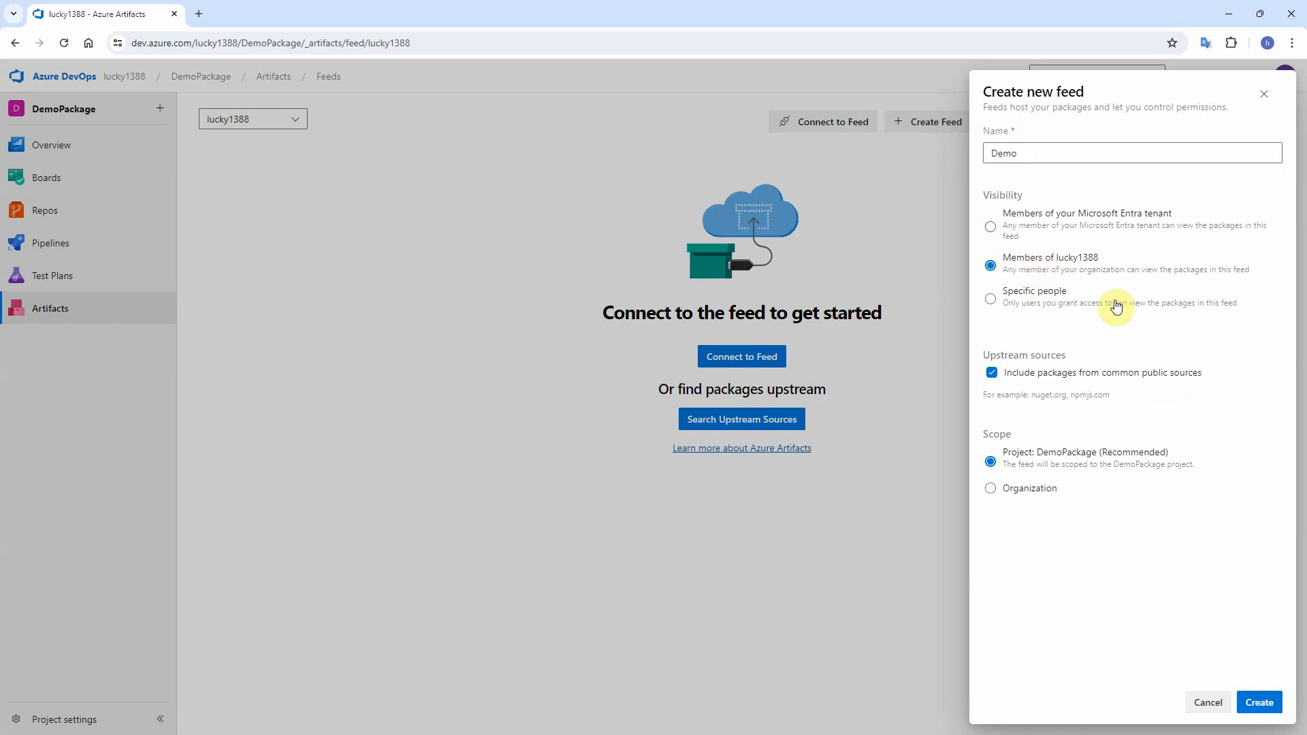
pyautogui.click(990, 373)
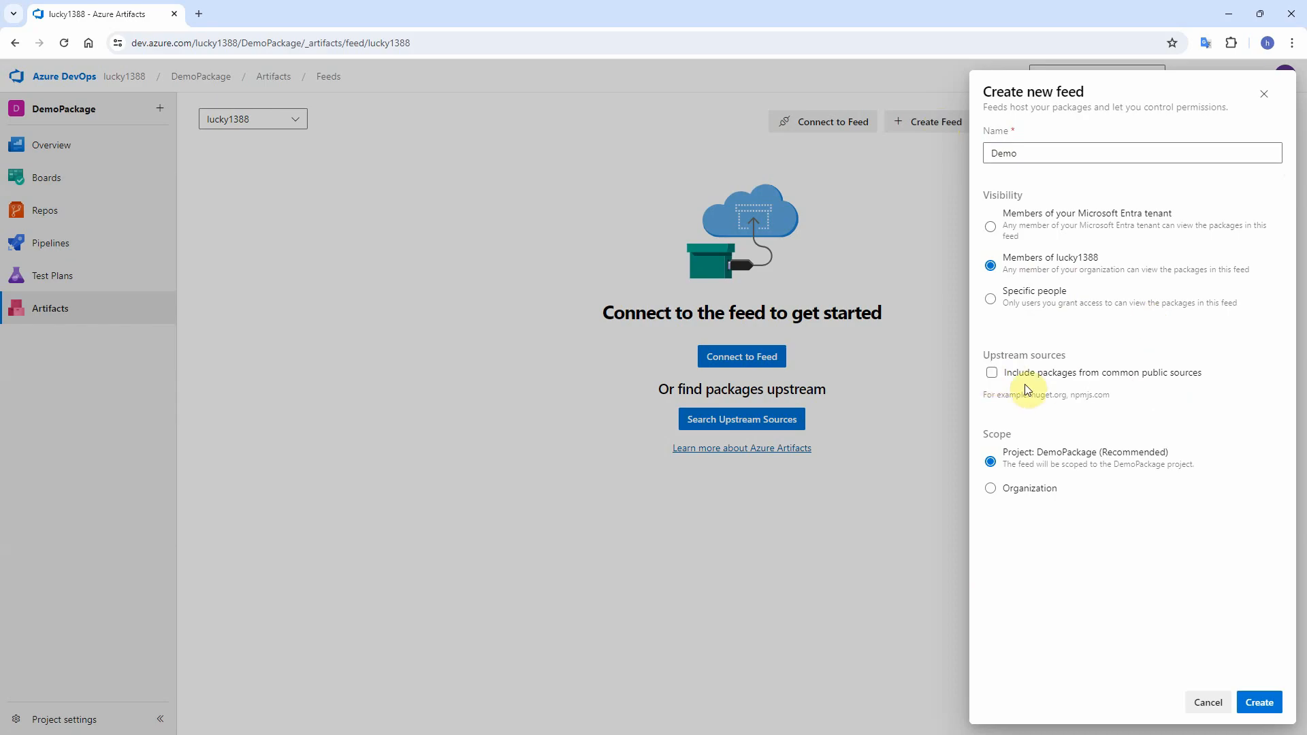
pyautogui.moveTo(1047, 389)
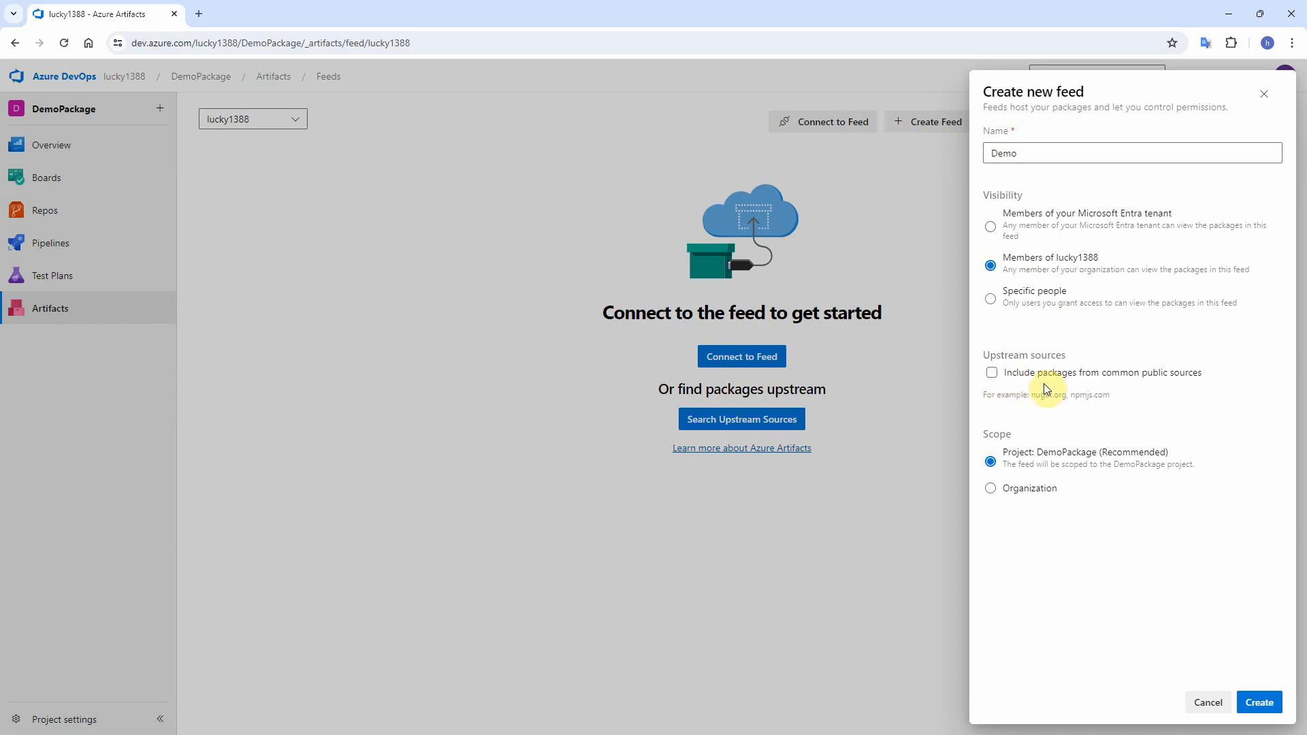
pyautogui.moveTo(1048, 442)
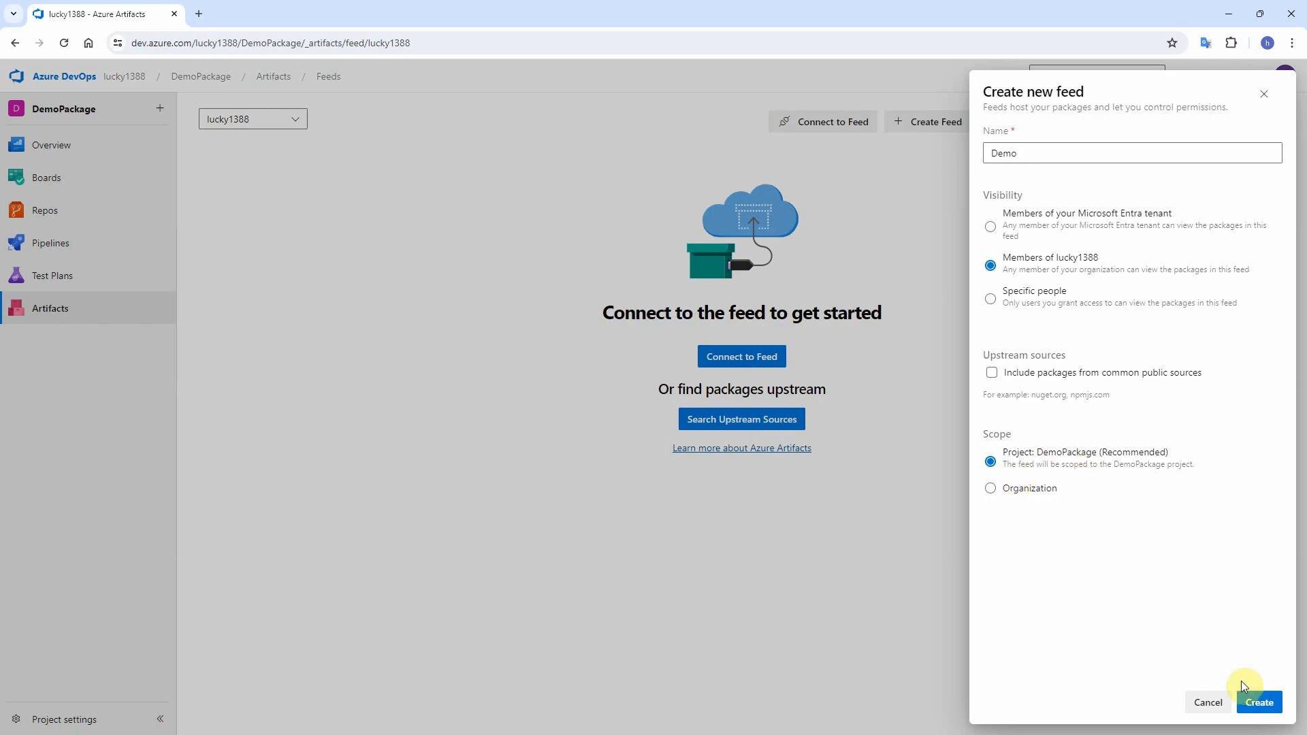
pyautogui.click(1258, 703)
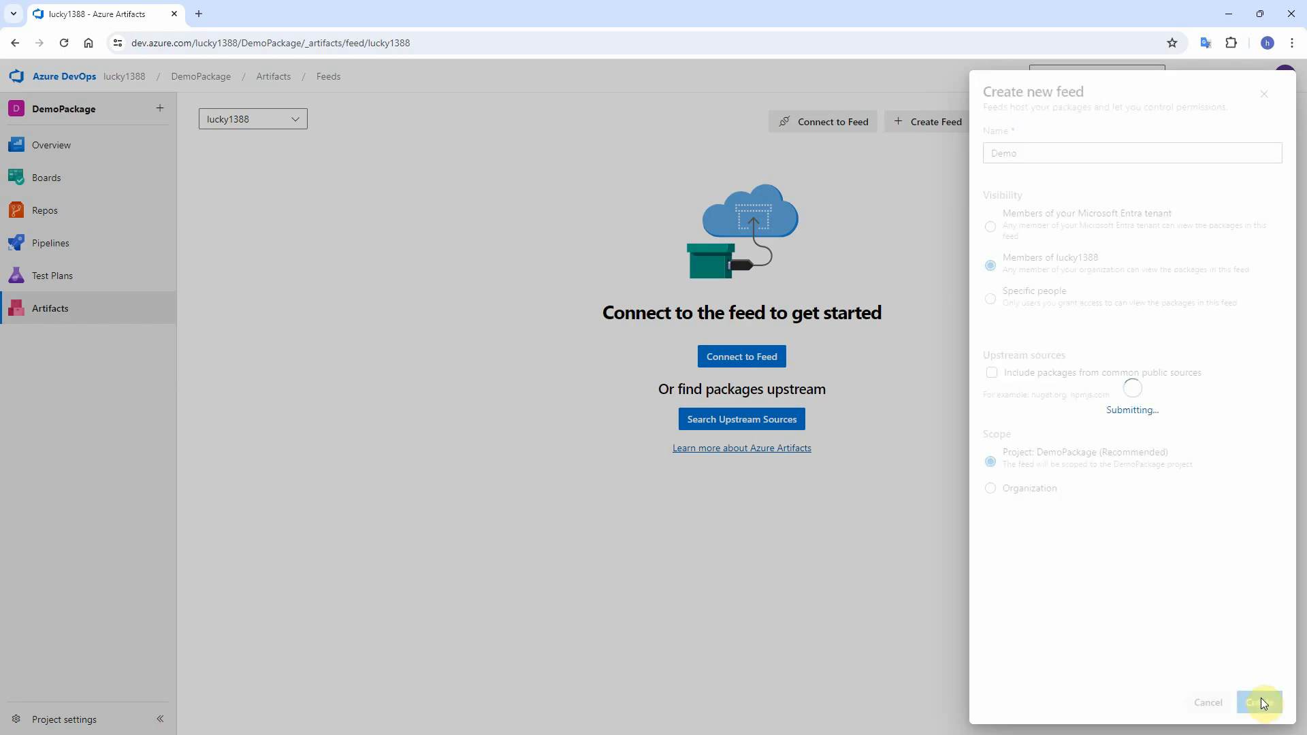
pyautogui.click(1261, 703)
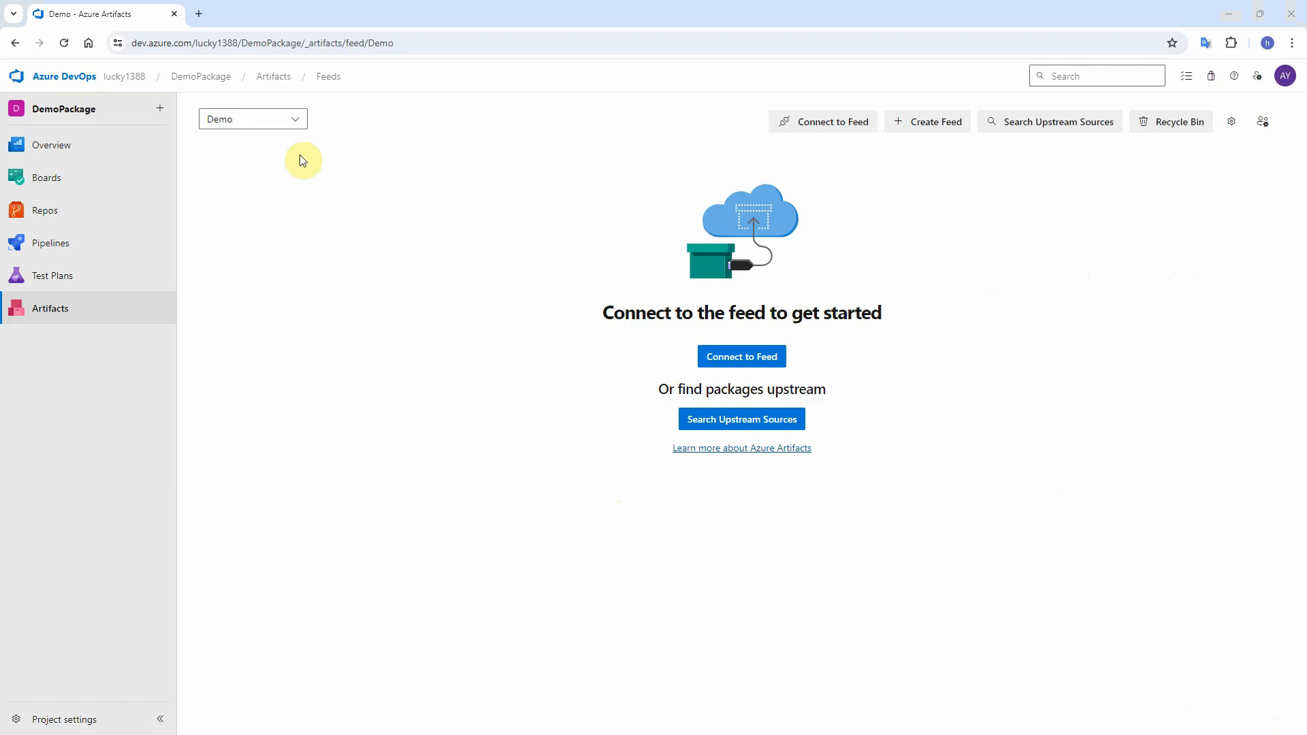
pyautogui.click(252, 118)
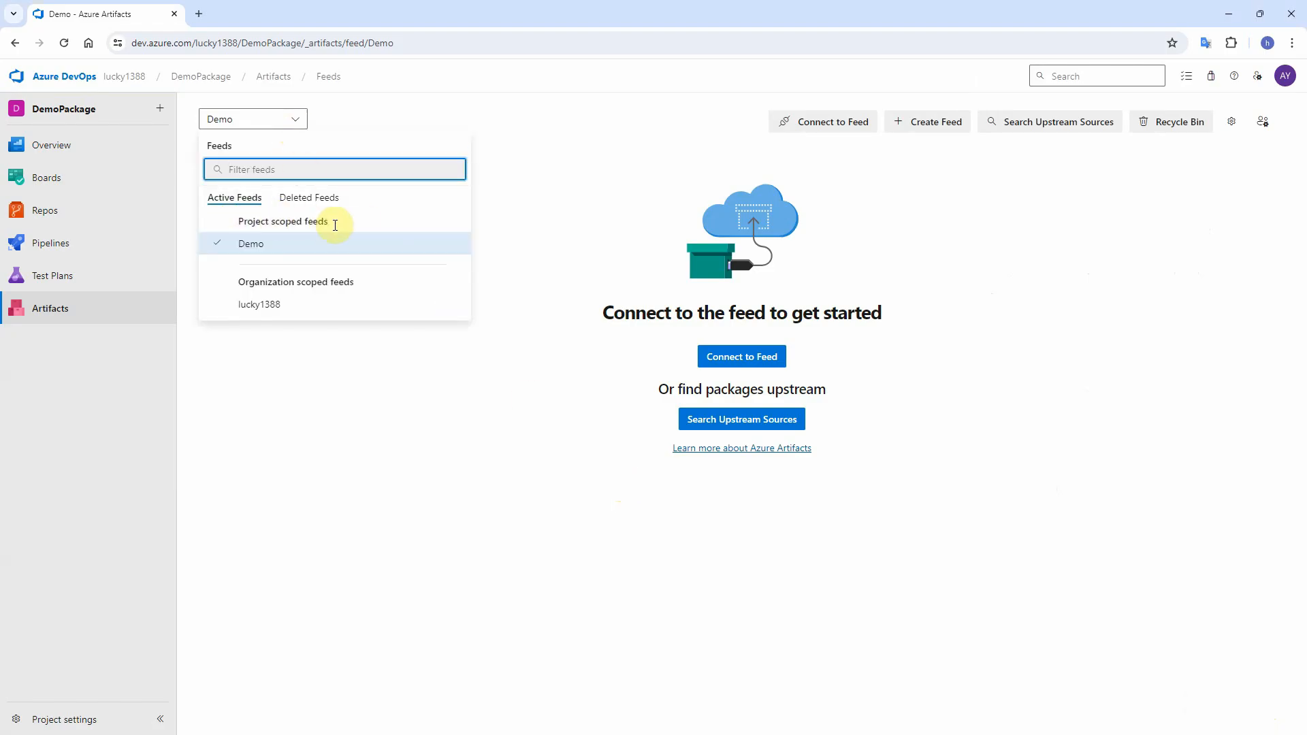
pyautogui.moveTo(351, 288)
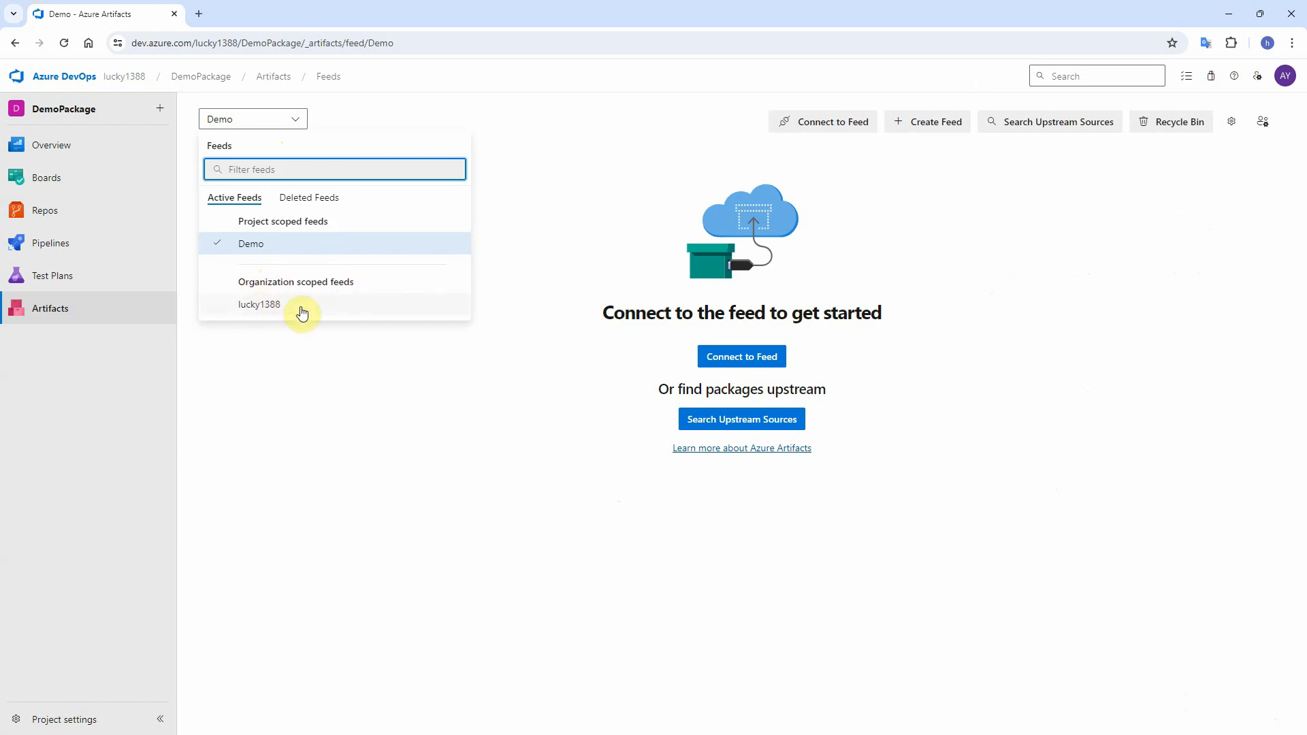
pyautogui.moveTo(233, 247)
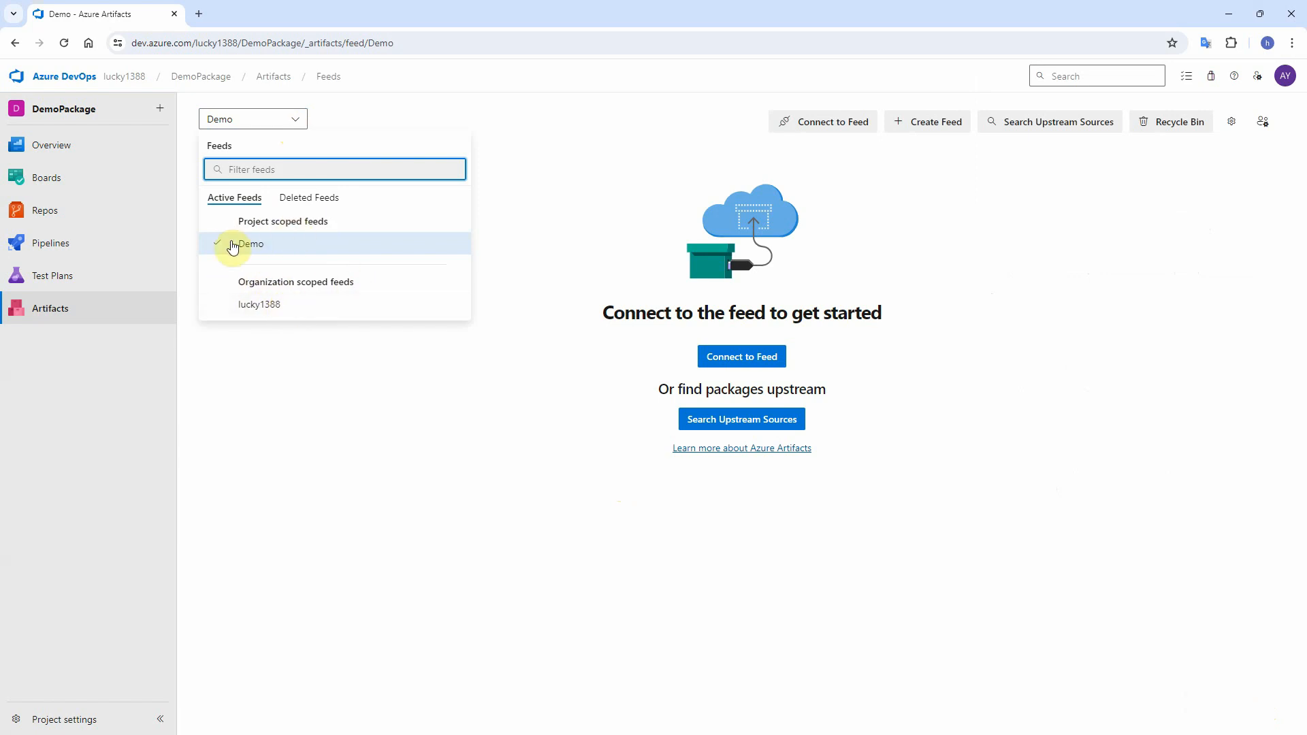
pyautogui.moveTo(475, 257)
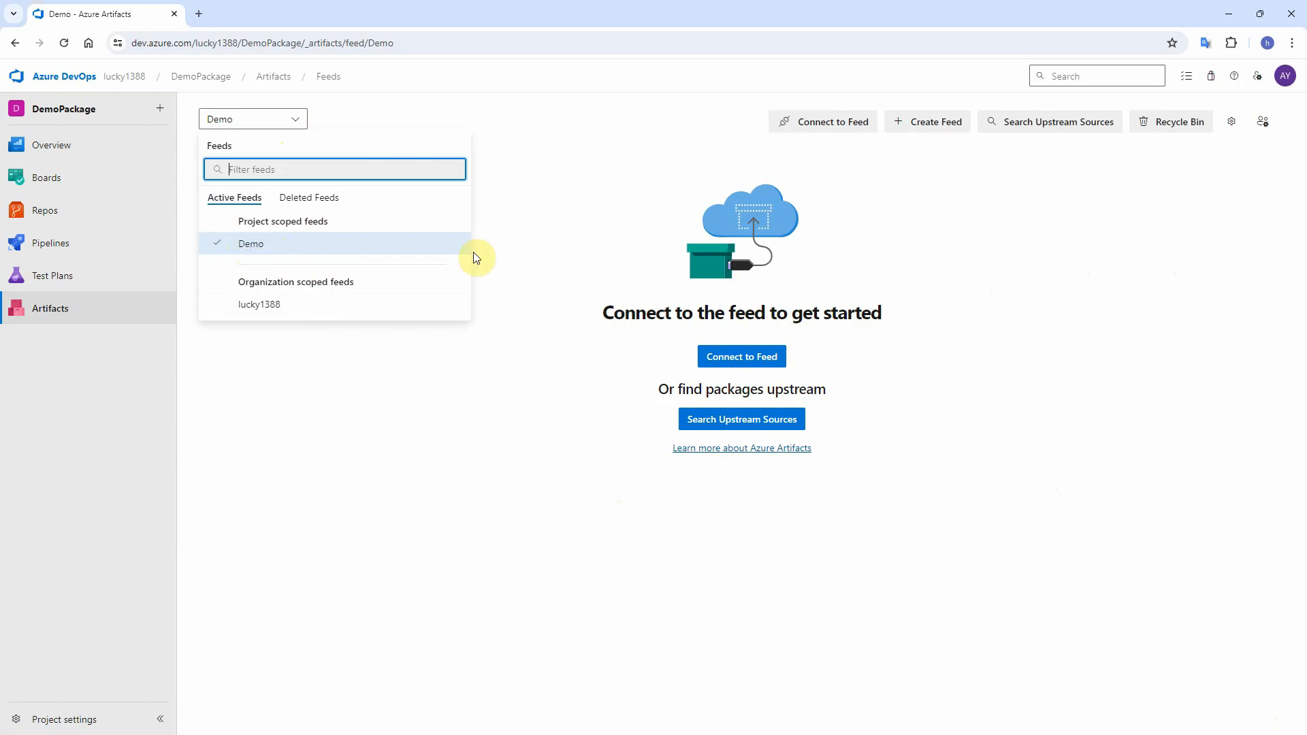
pyautogui.click(829, 121)
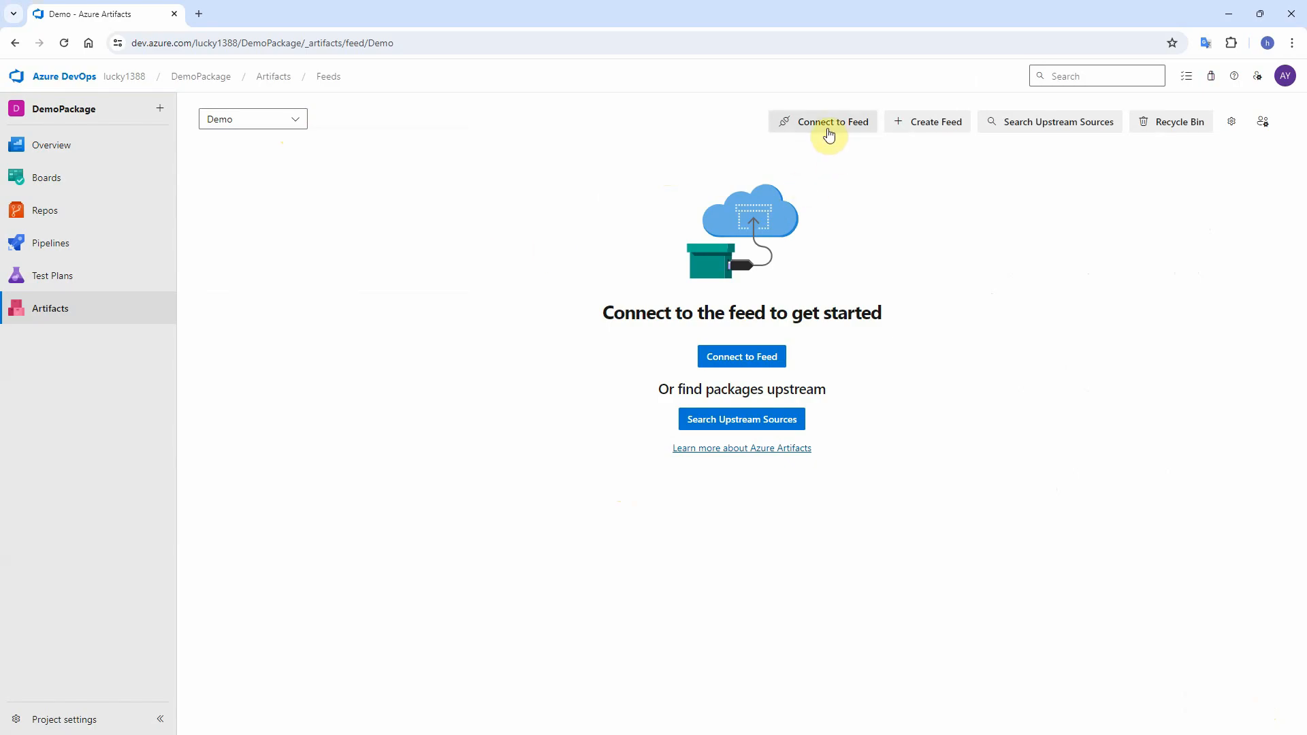
# - View the Demo feed's dotnet connection instructions and select its package source entry
pyautogui.click(830, 121)
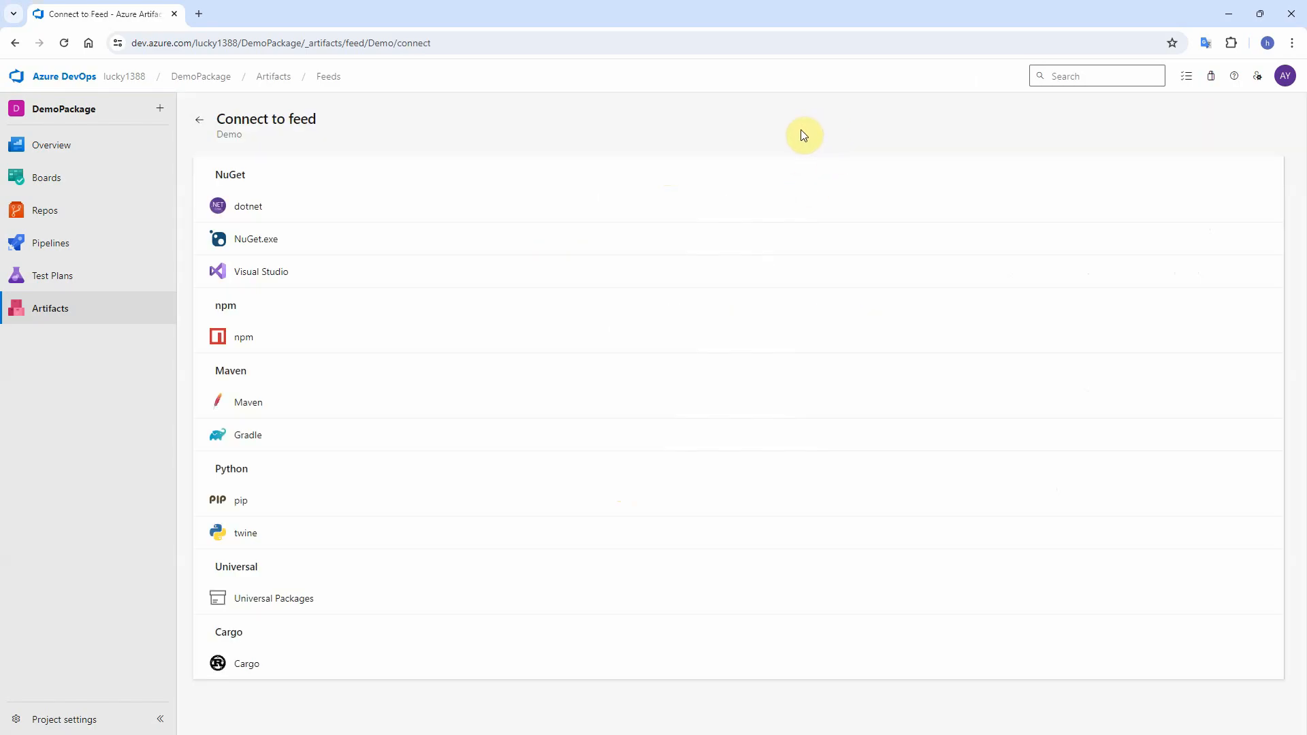
pyautogui.moveTo(261, 208)
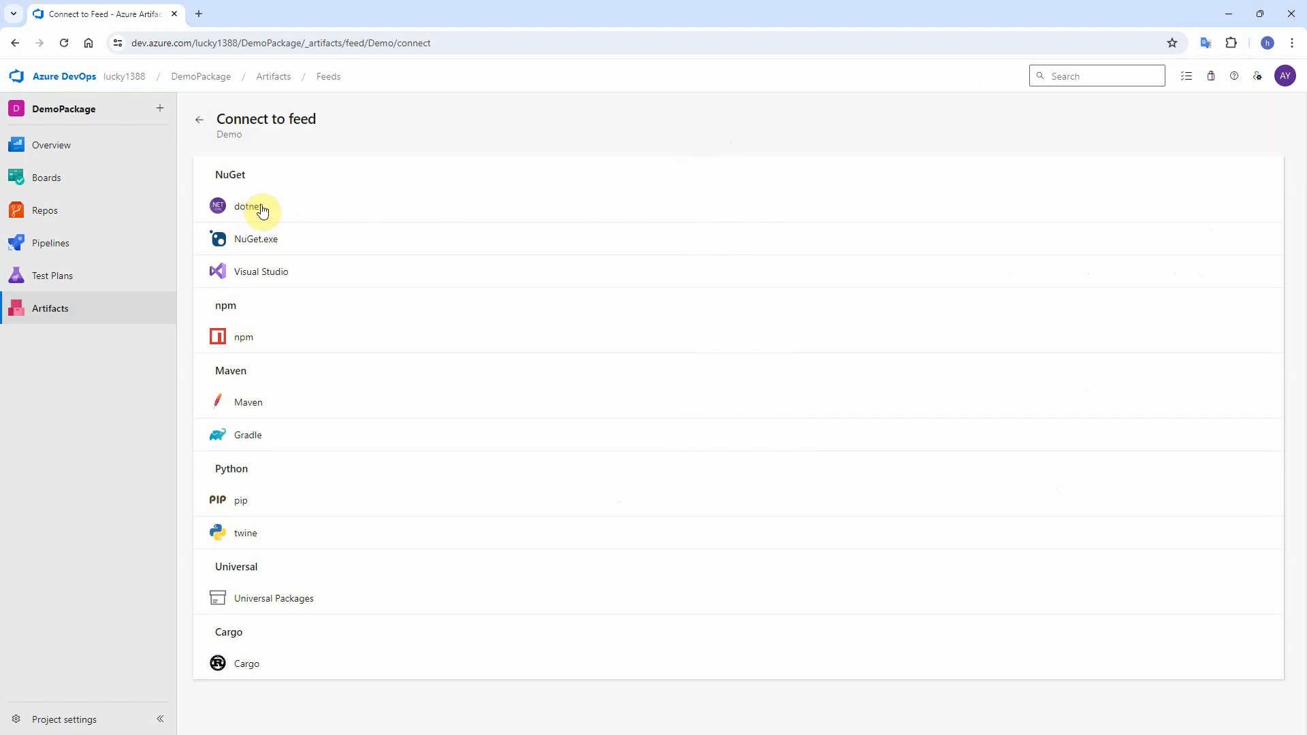
pyautogui.click(242, 207)
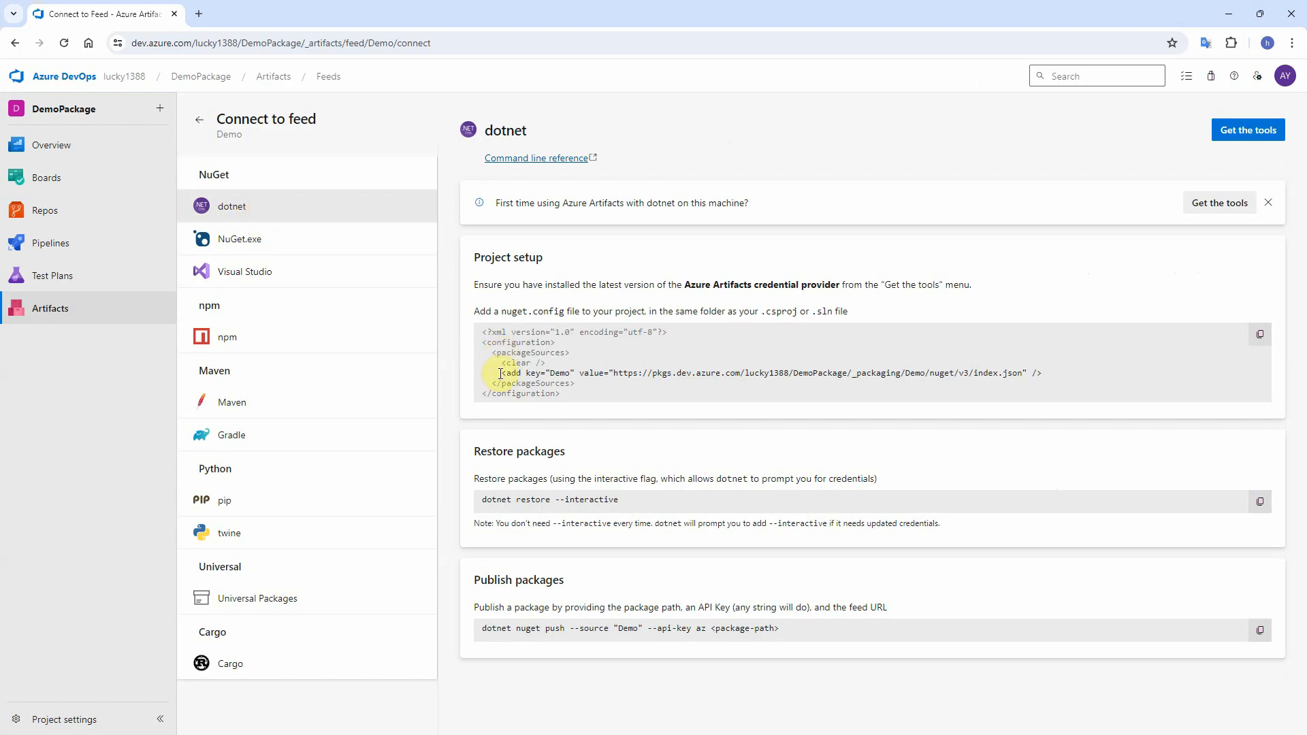
pyautogui.moveTo(498, 373); pyautogui.dragTo(977, 373)
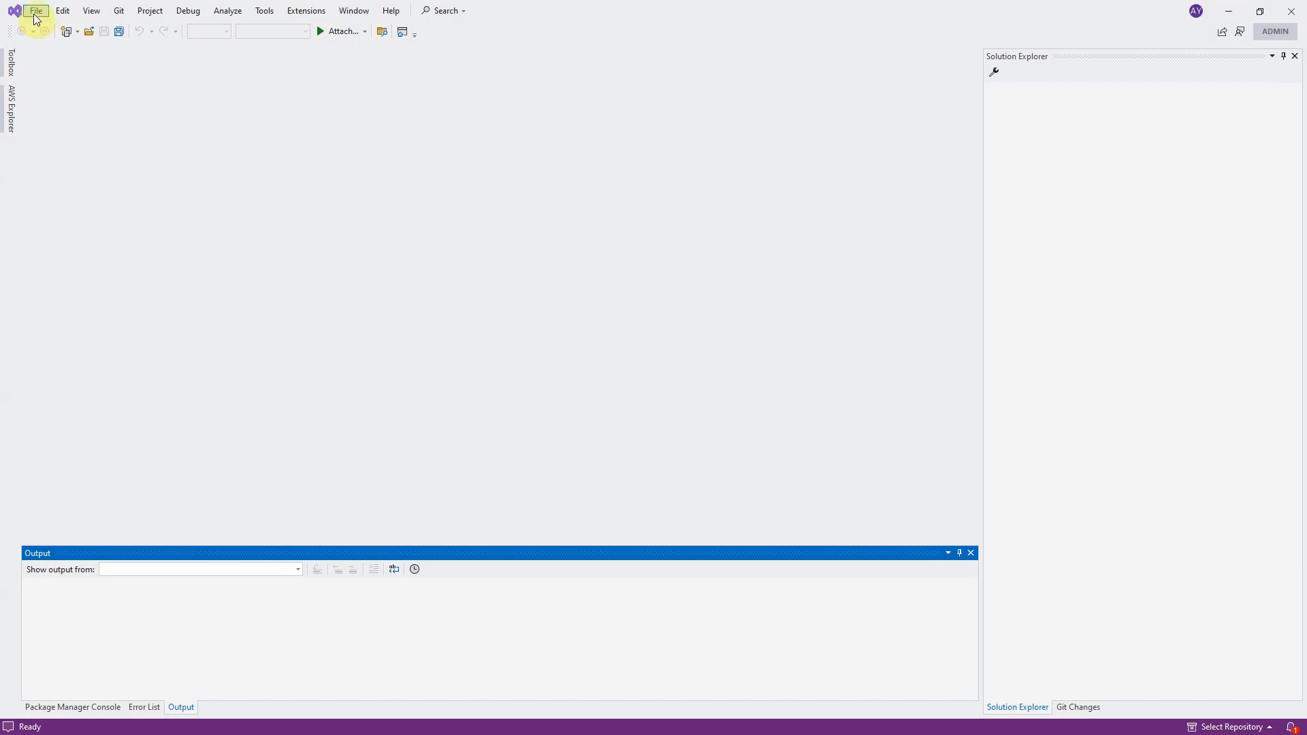
# - Start creating a new project from the File menu
pyautogui.click(35, 10)
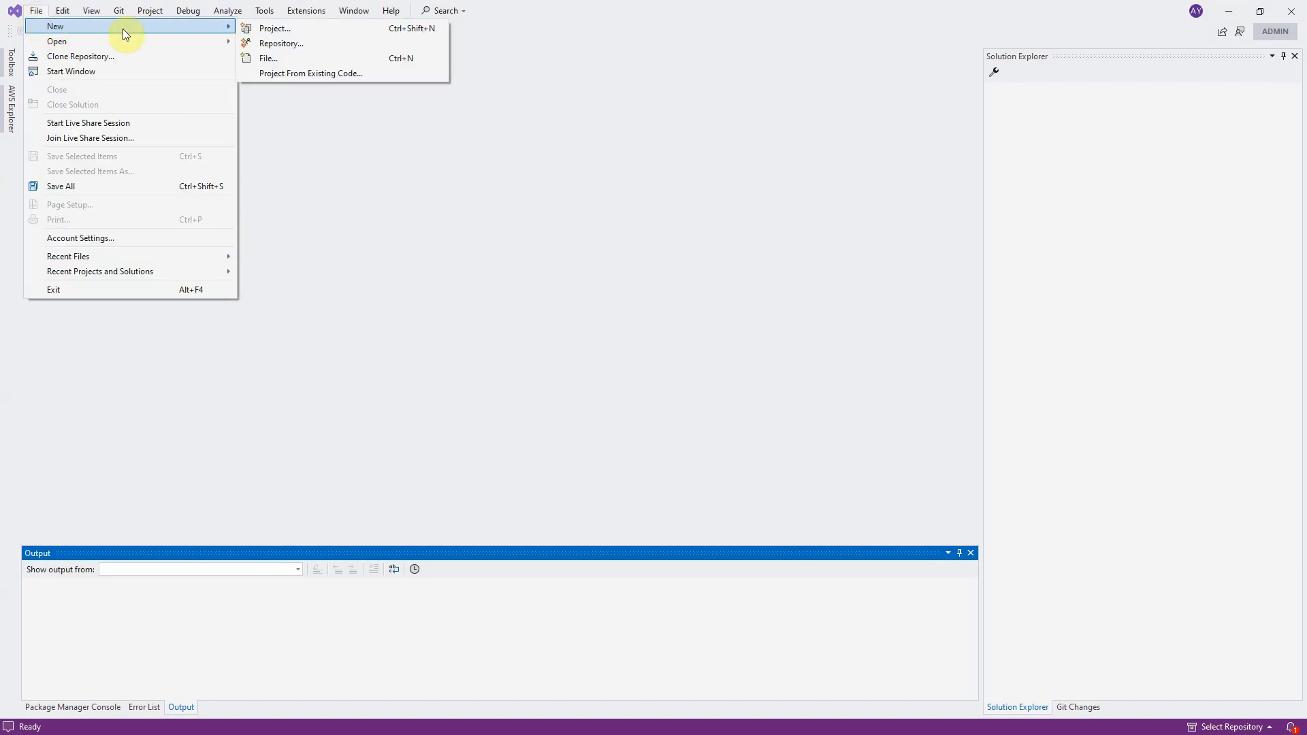
pyautogui.click(274, 27)
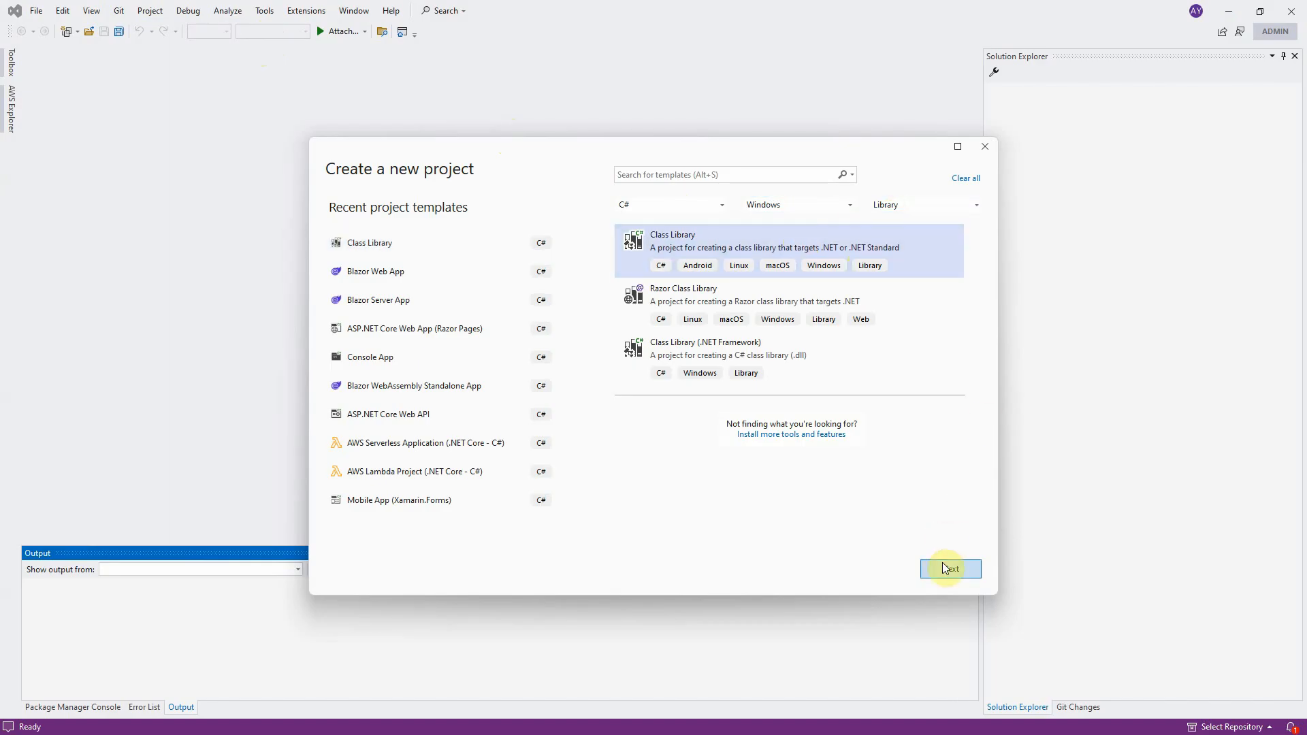
# - Create the UserManagementPackage class library targeting .NET 8.0 (Long Term Support)
pyautogui.click(949, 569)
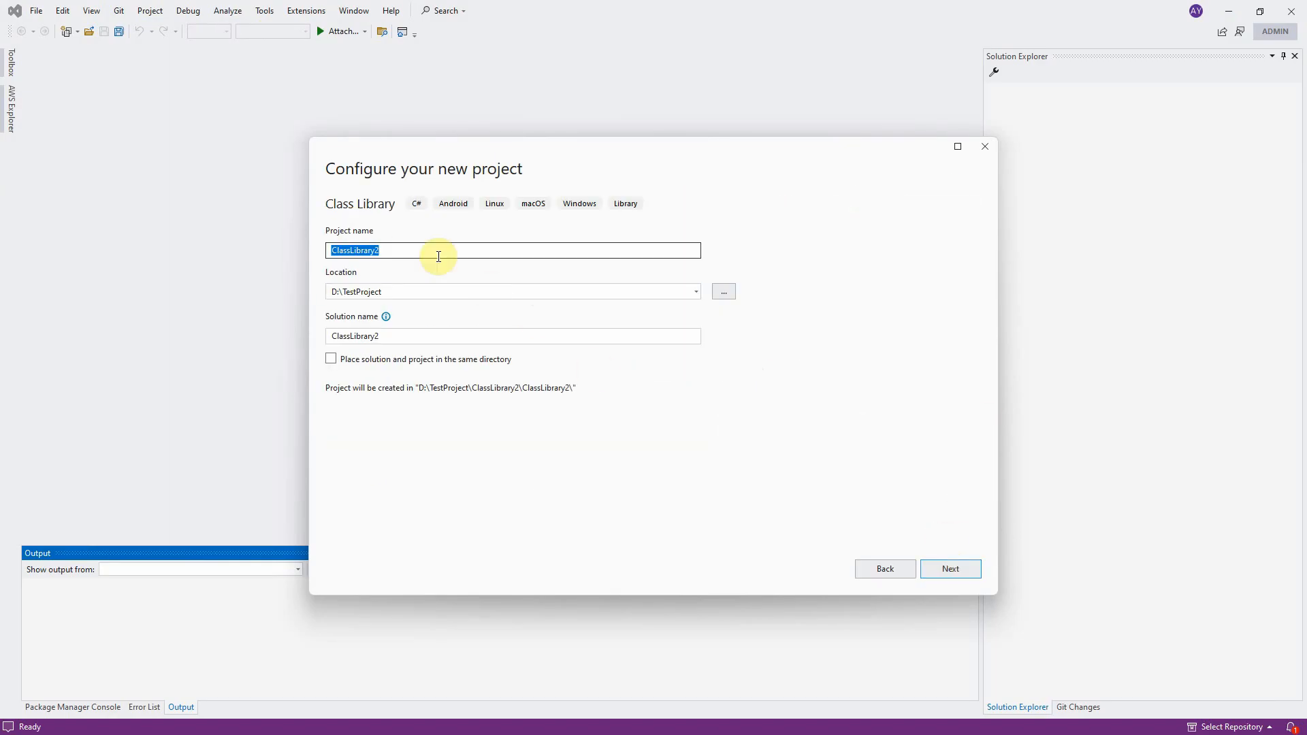
pyautogui.write('UserManagementPackage')
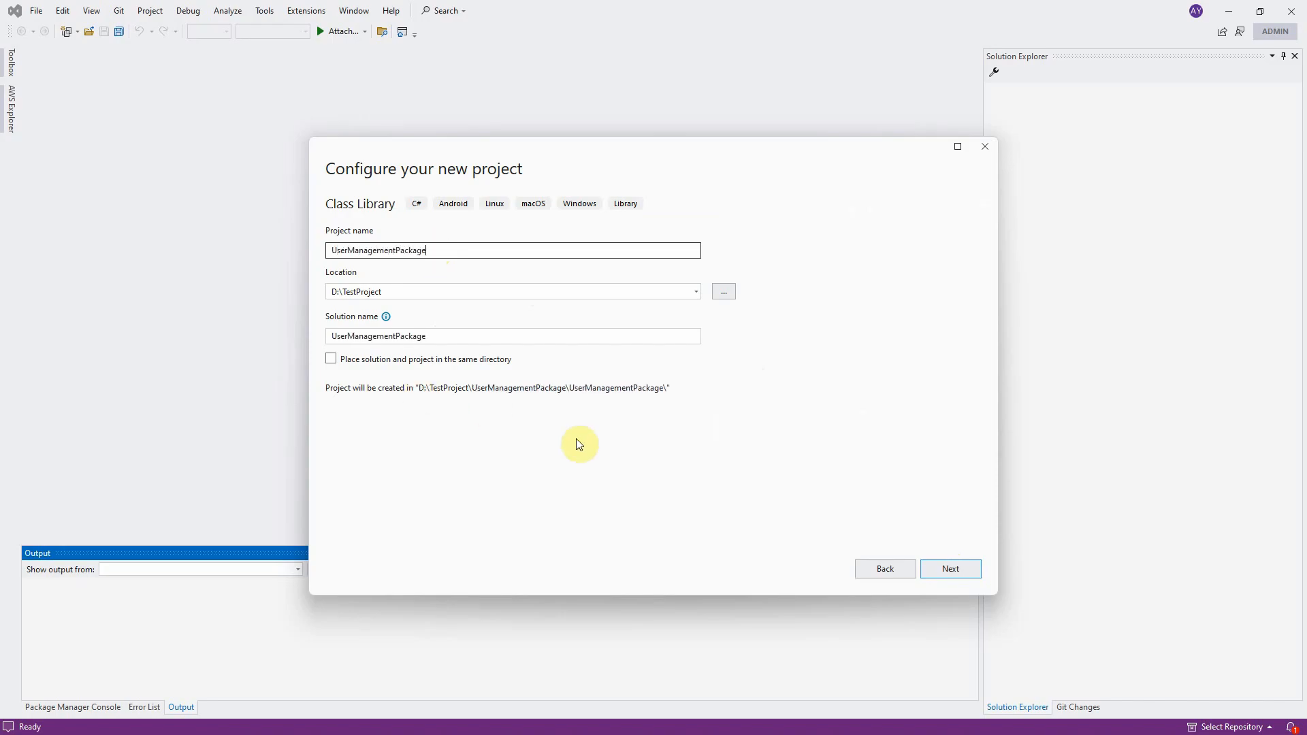
pyautogui.click(950, 569)
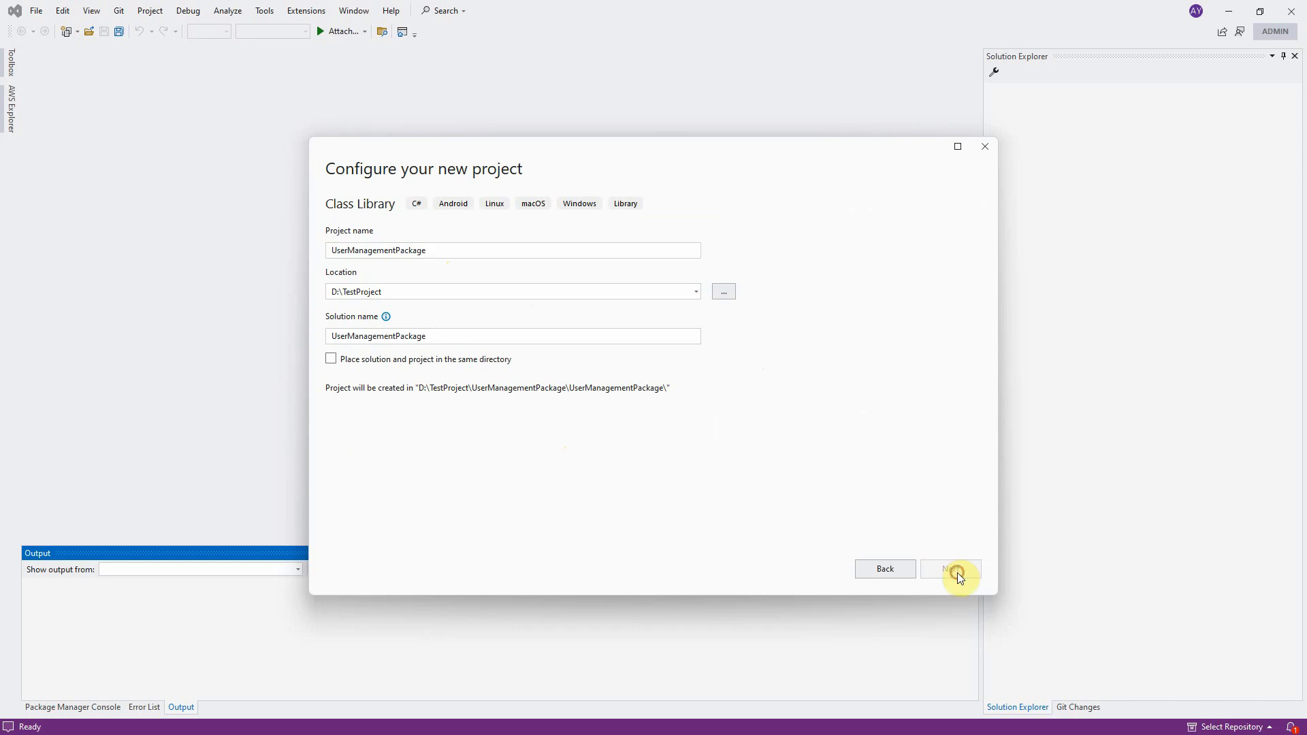
pyautogui.click(950, 569)
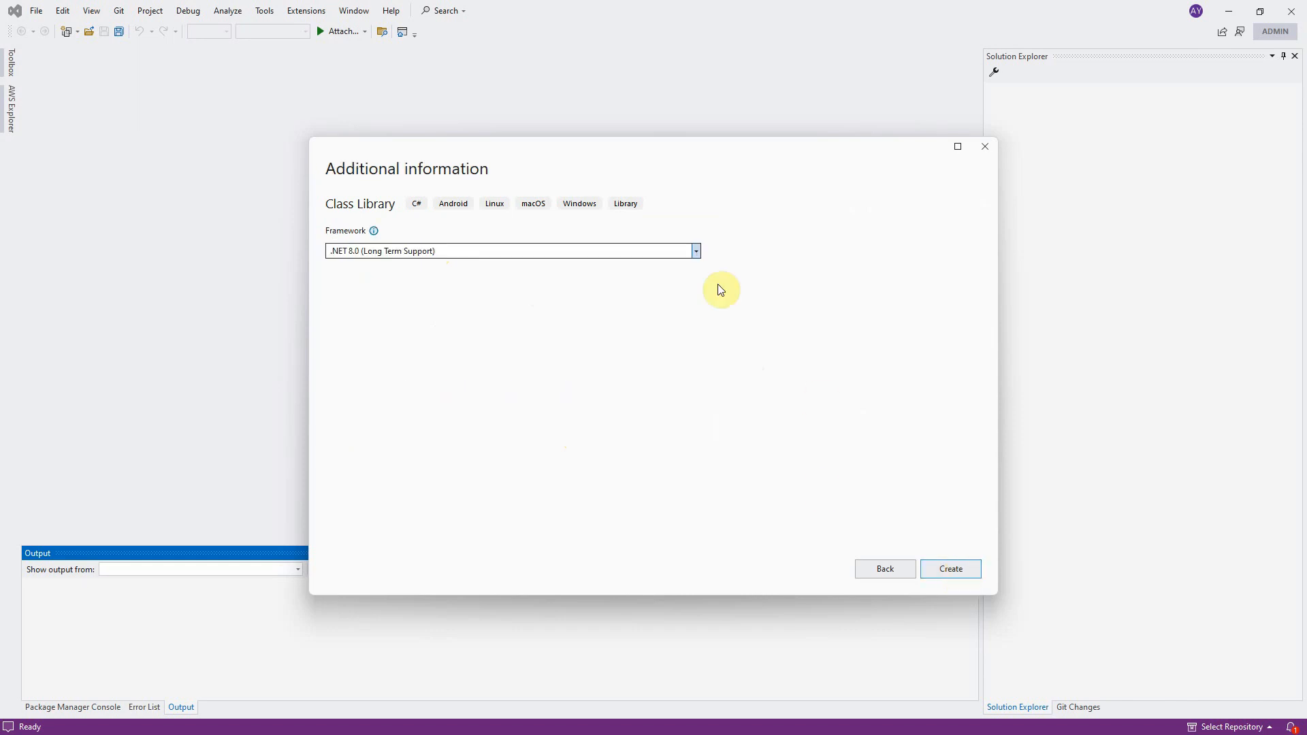
pyautogui.click(696, 250)
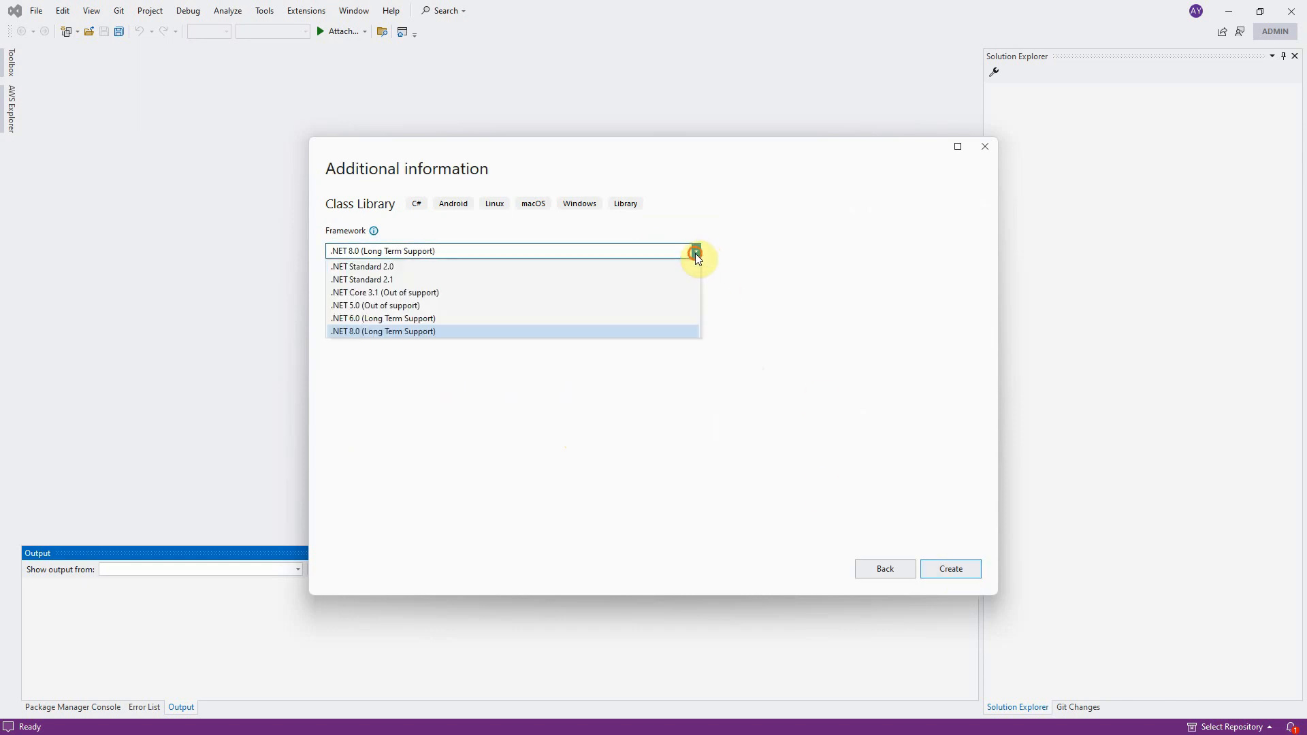
pyautogui.click(382, 331)
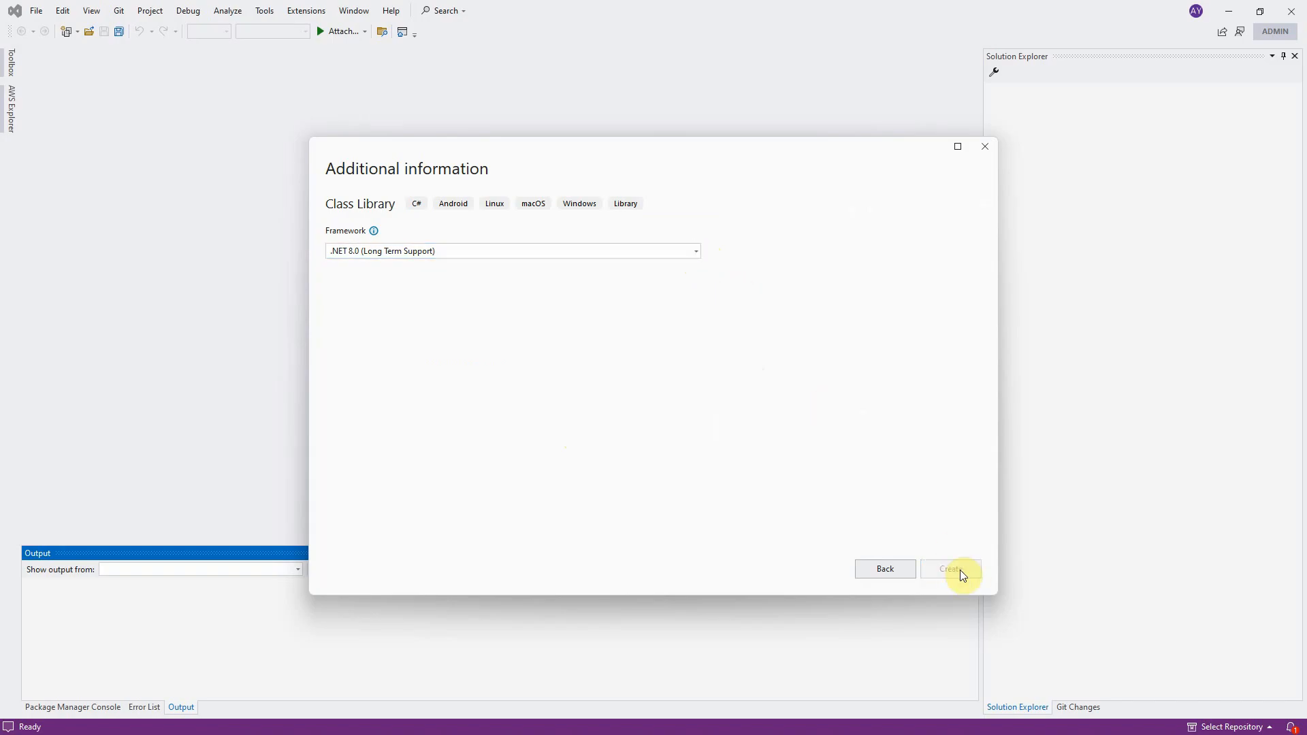
pyautogui.click(949, 569)
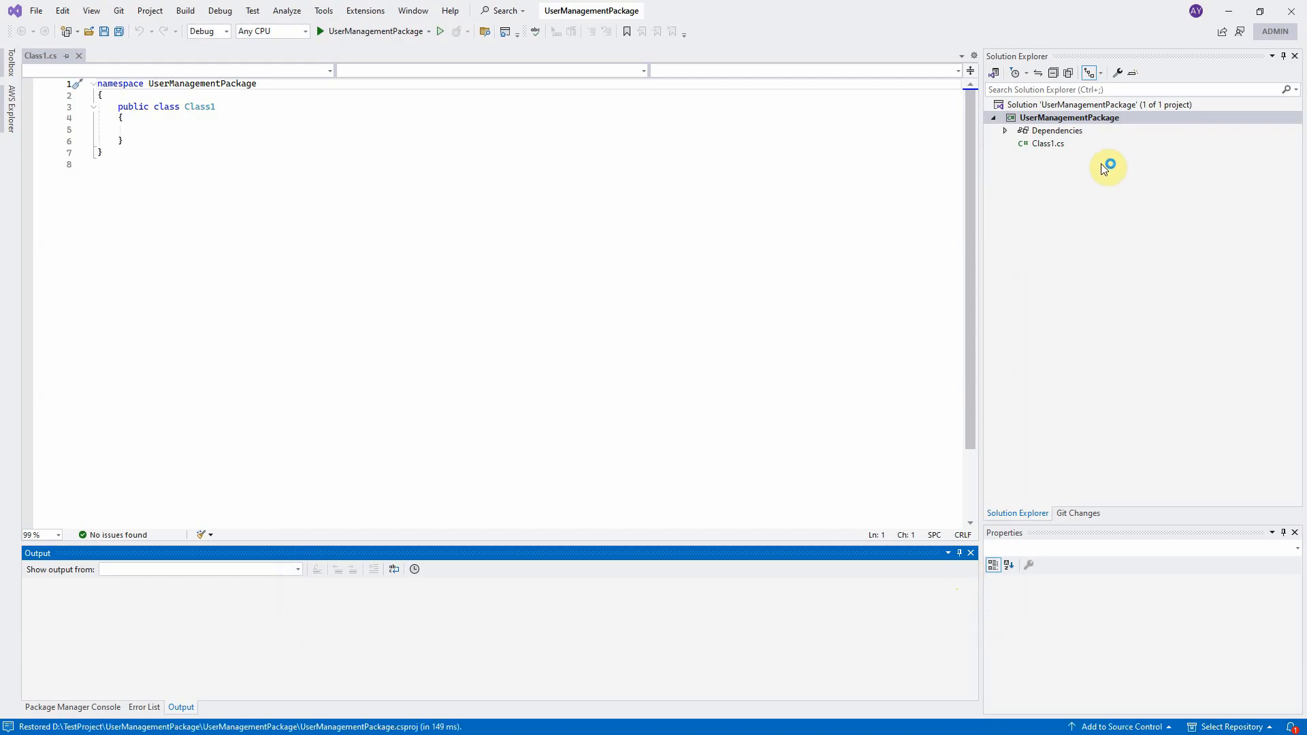
# - Rename Class1.cs to UserManagement.cs, also renaming the class references in code
pyautogui.rightClick(1048, 143)
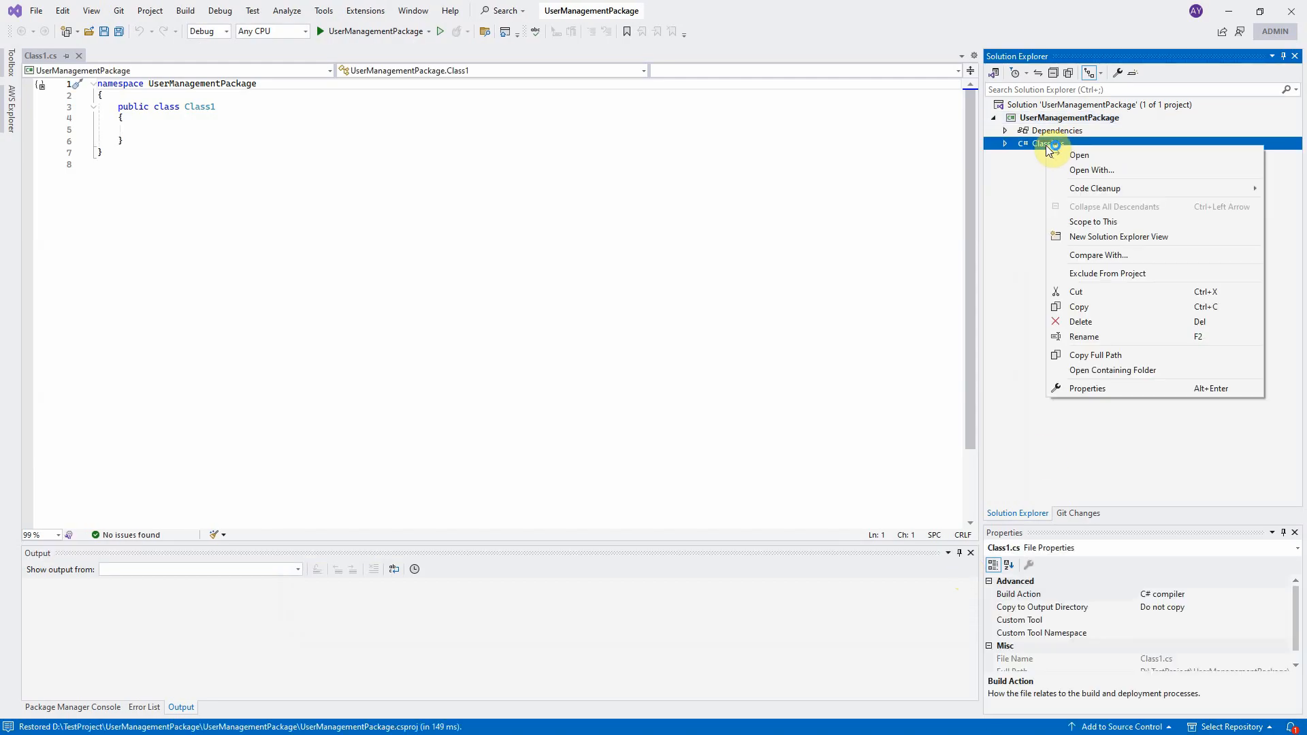
pyautogui.moveTo(1084, 337)
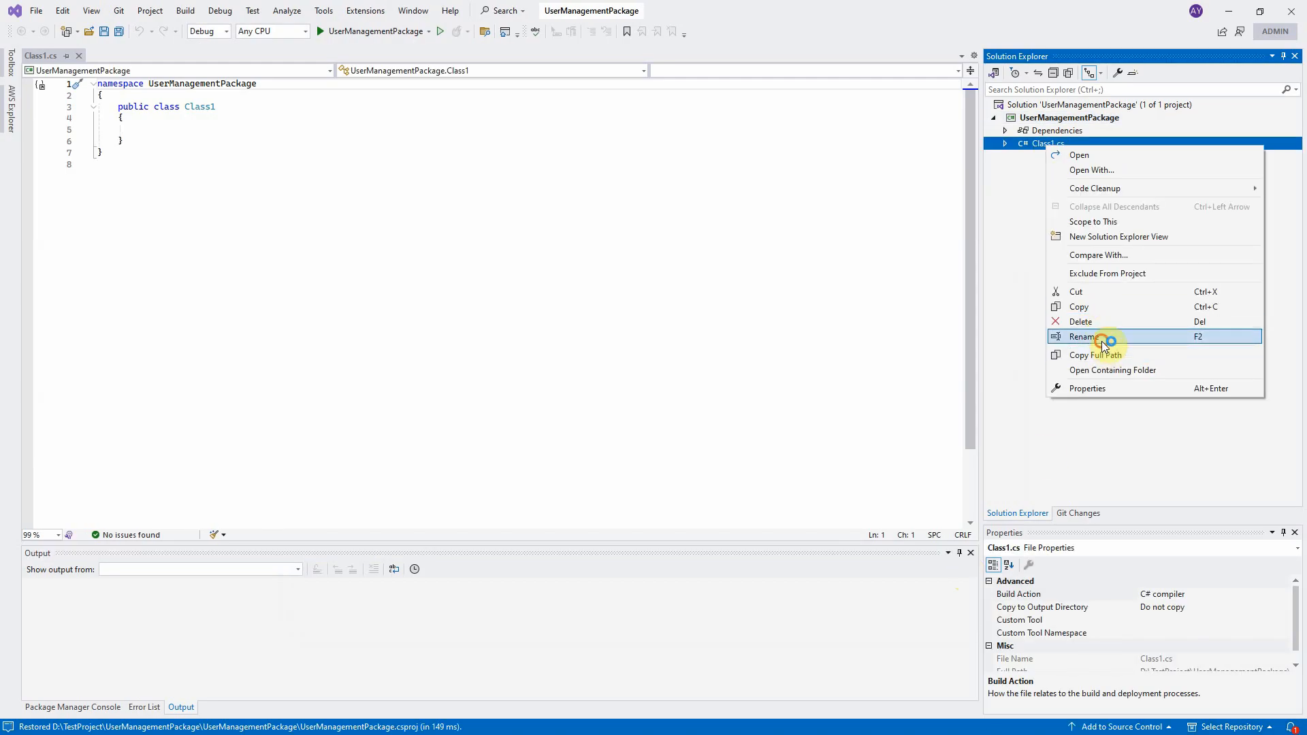
pyautogui.click(1081, 336)
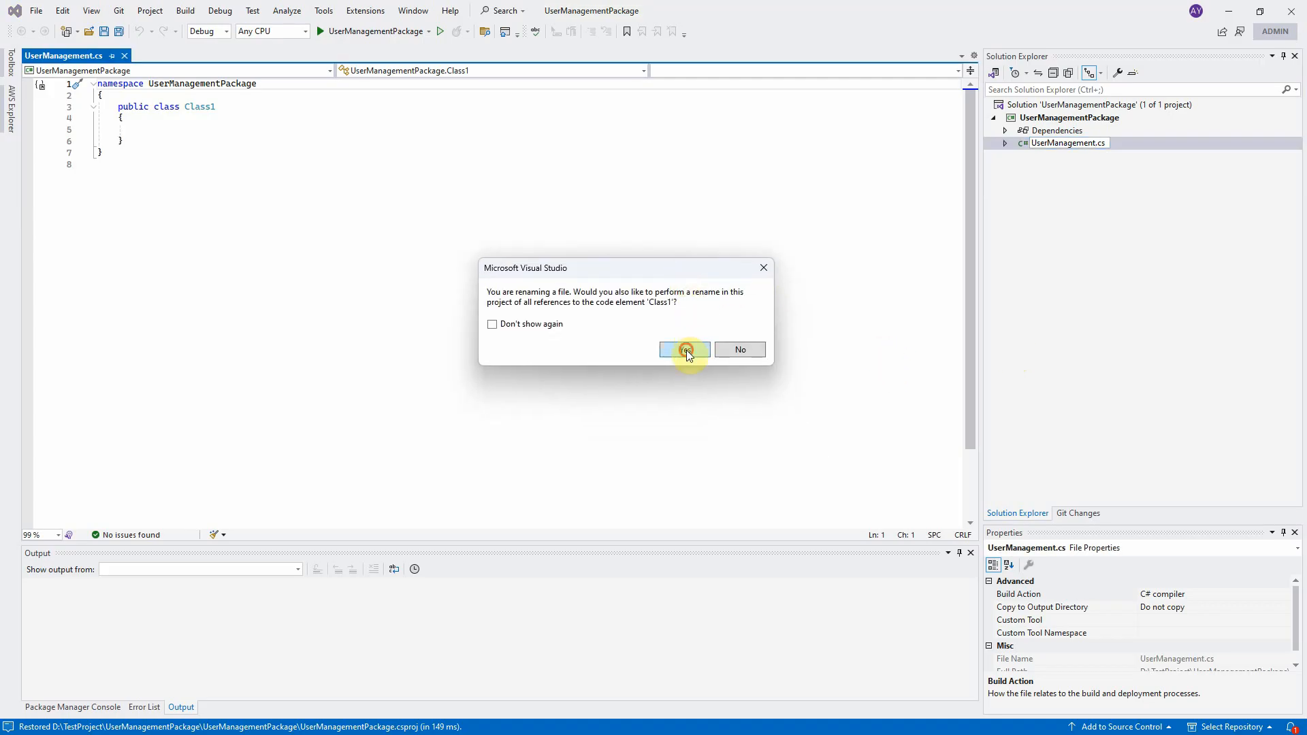
pyautogui.click(685, 350)
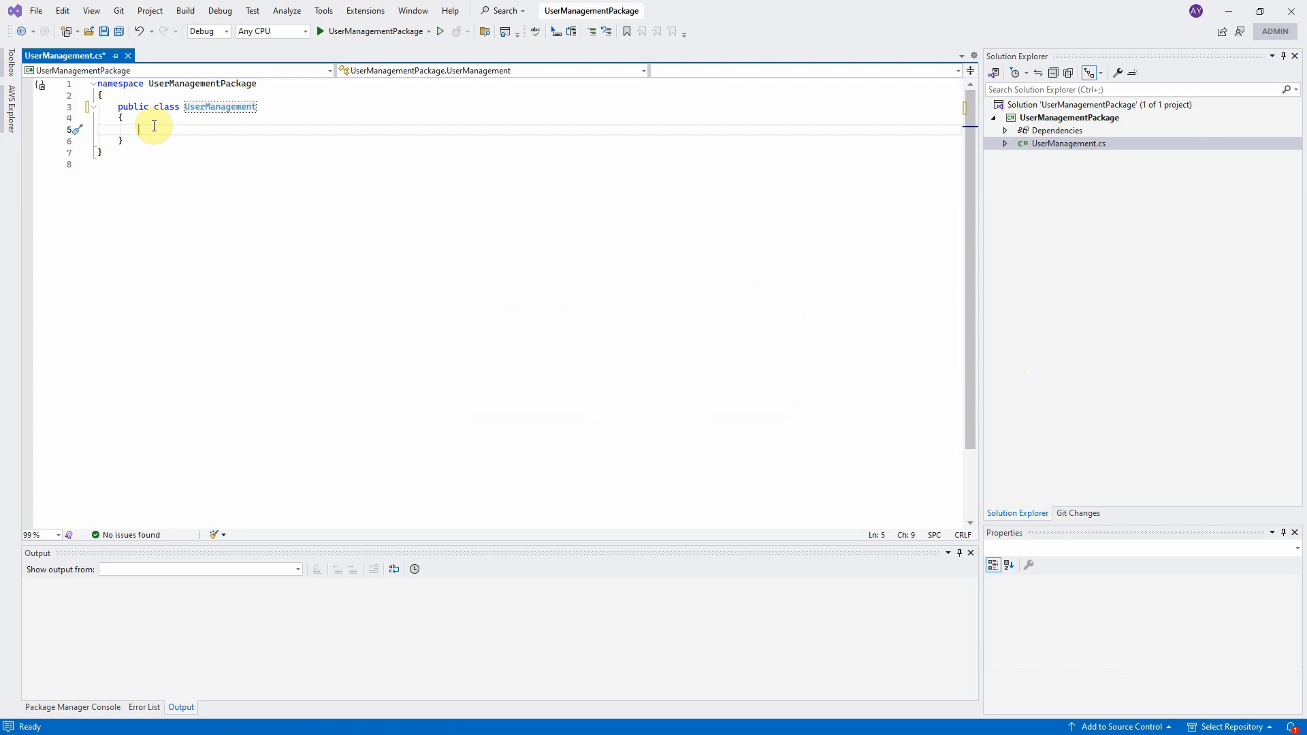
# - Add public string GetUserName(string employeeNumber) returning "apple orange" to UserManagement
pyautogui.write('public')
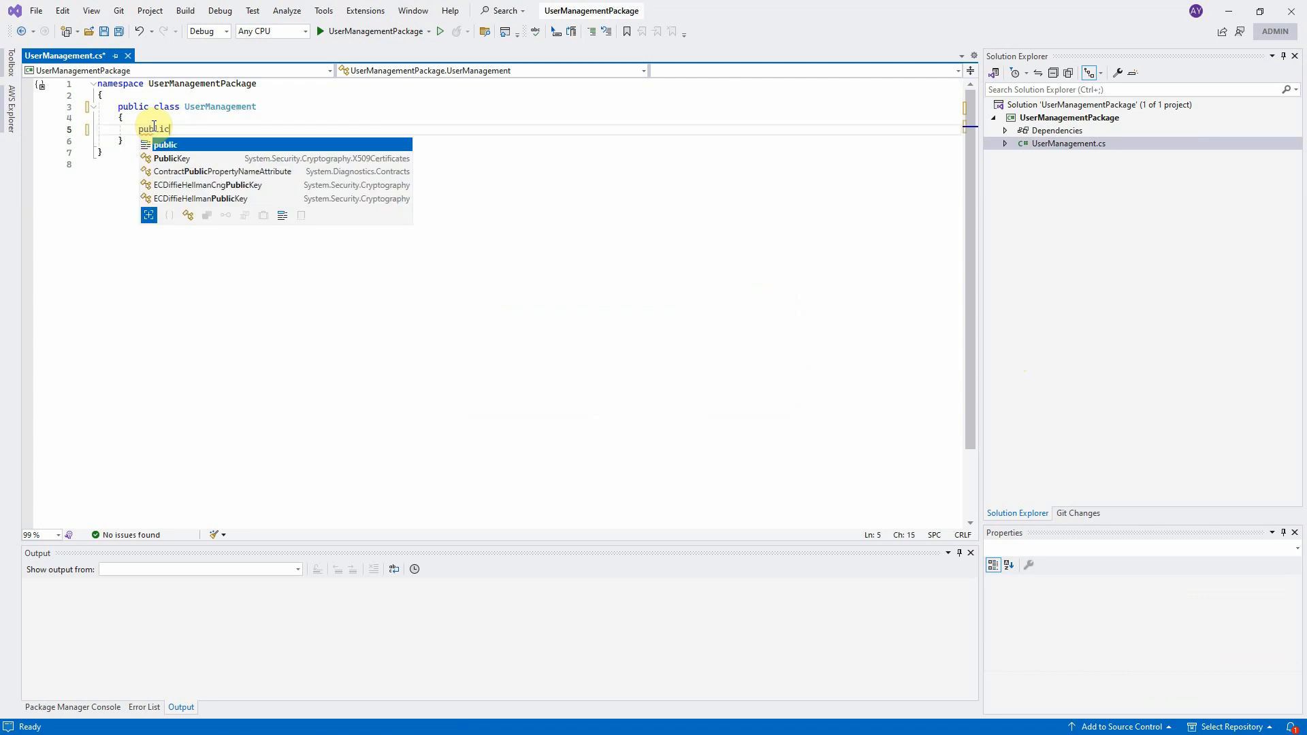
pyautogui.write('string Name { get; set; }')
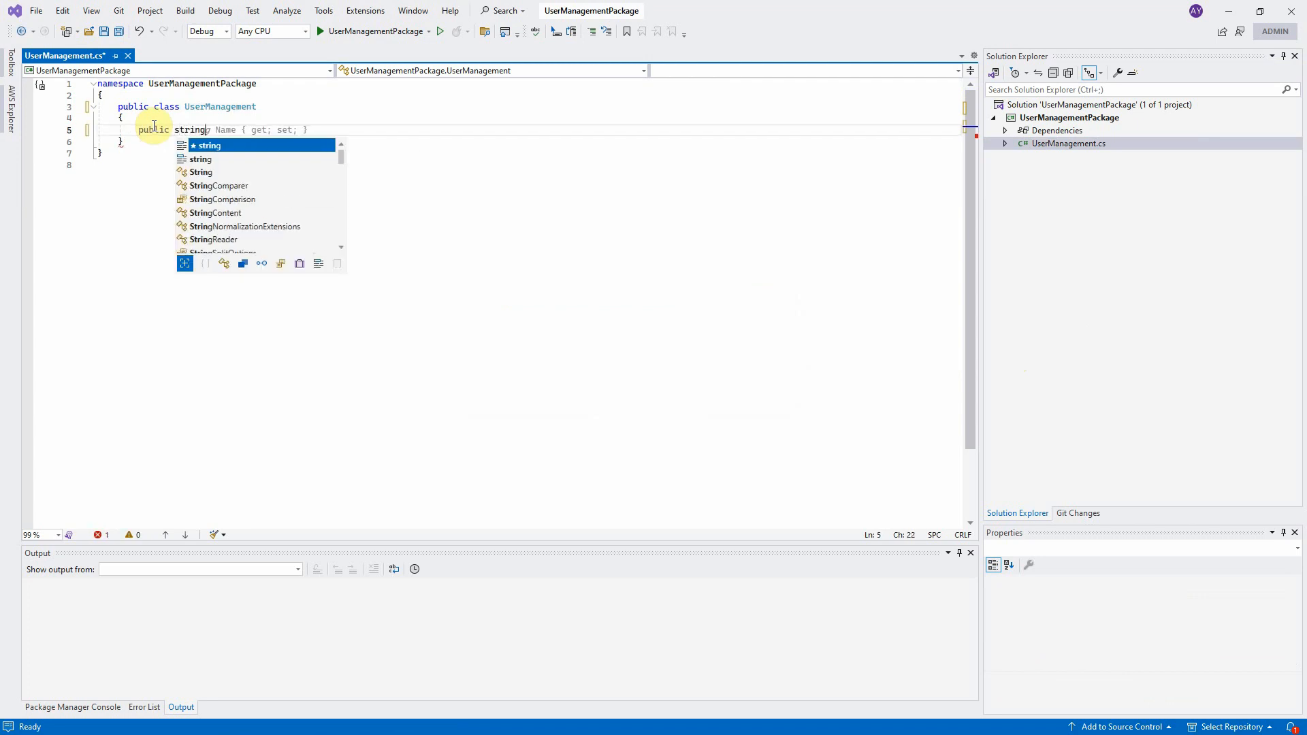
pyautogui.write('GetUser')
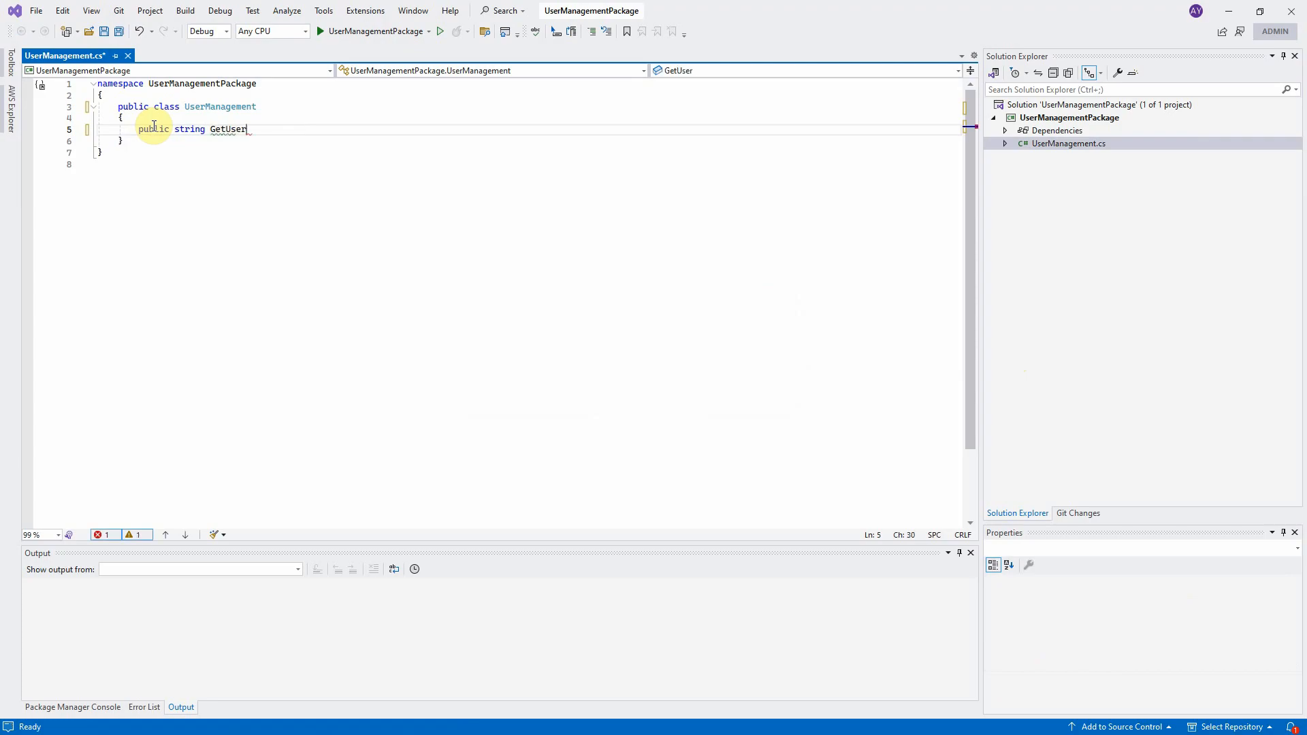
pyautogui.write('Name(string userName)')
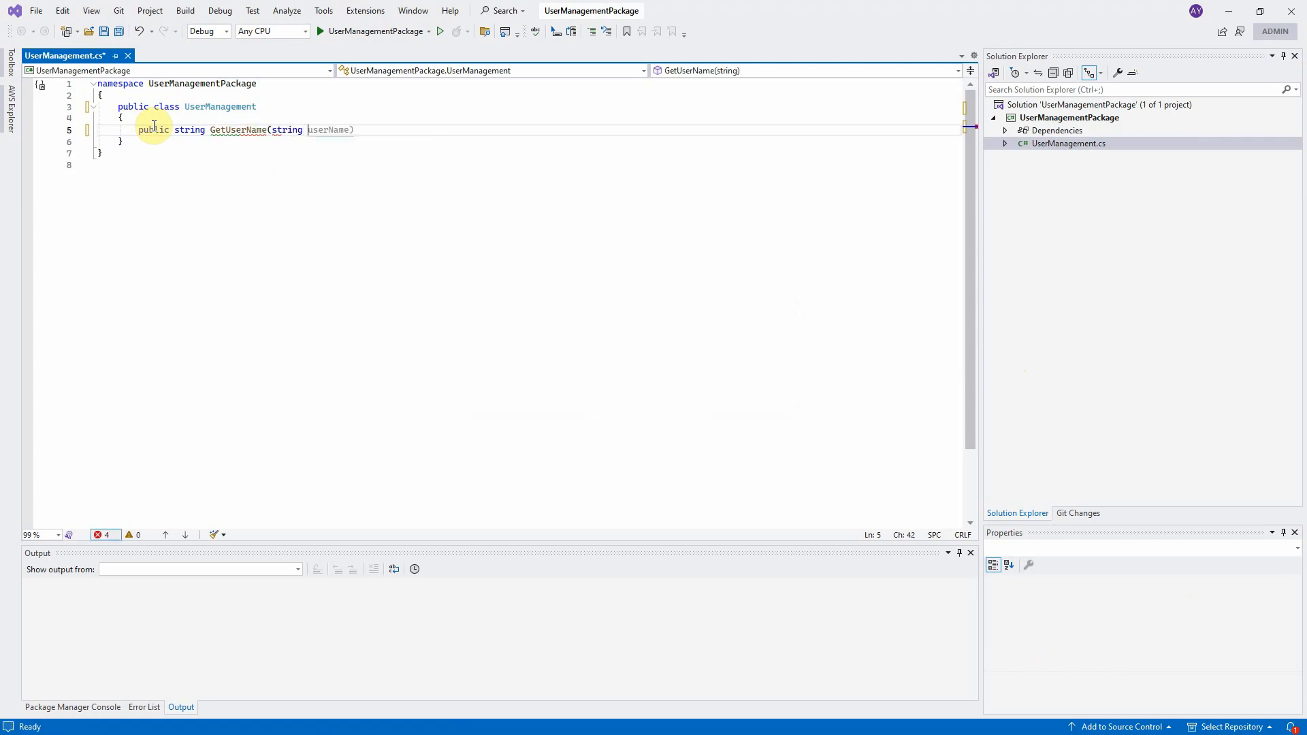
pyautogui.write('employeeNumber)')
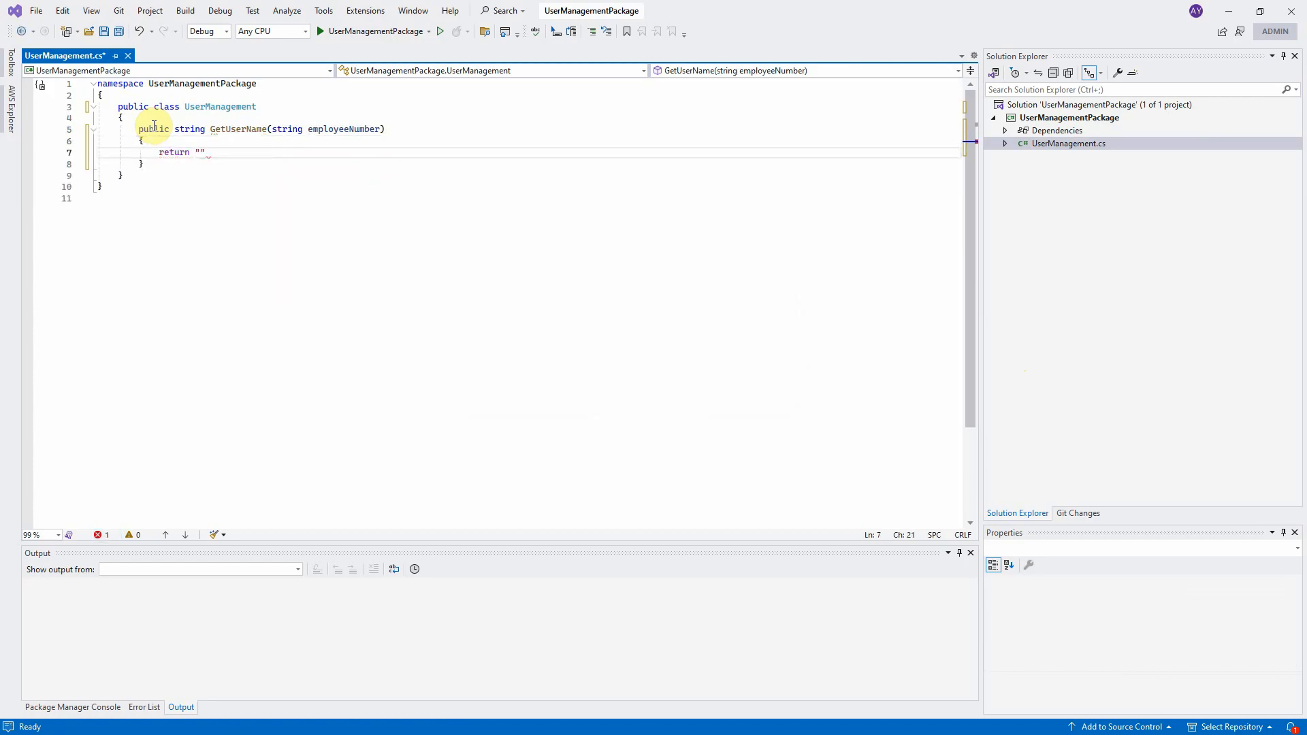
pyautogui.write('apple ora')
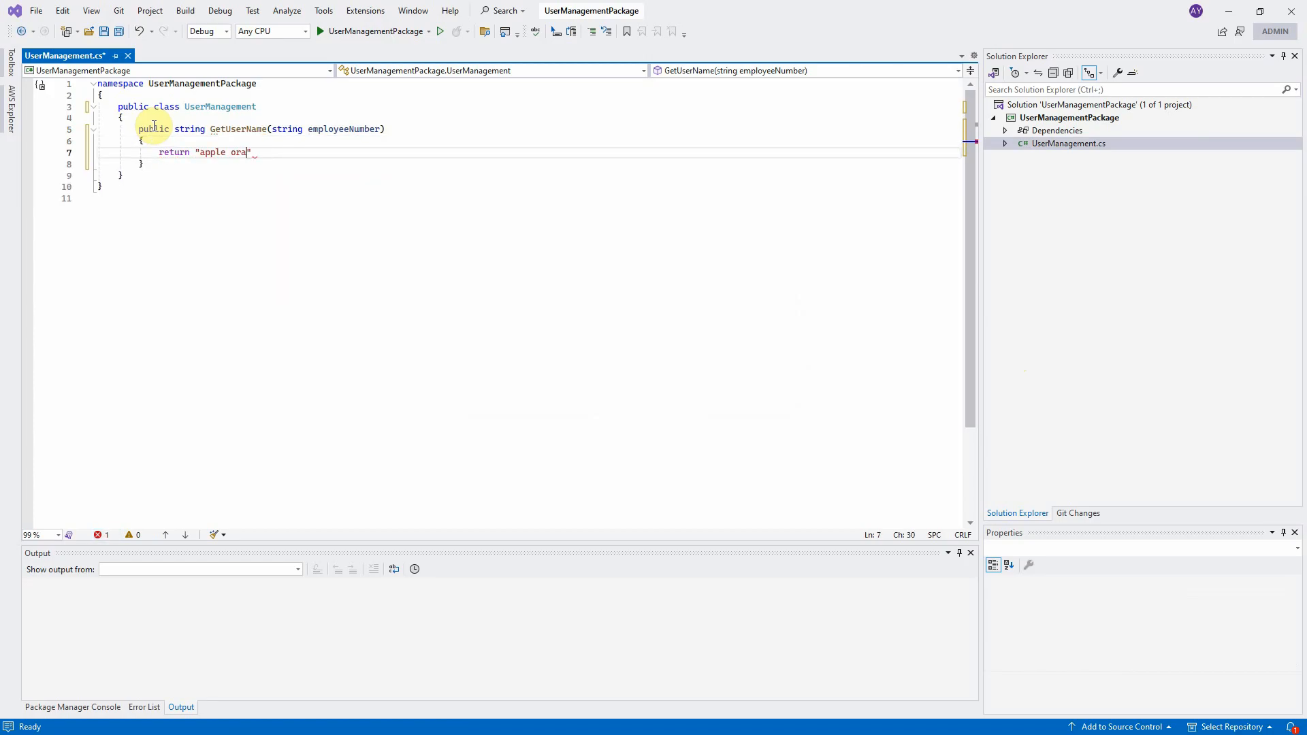
pyautogui.write('nge')
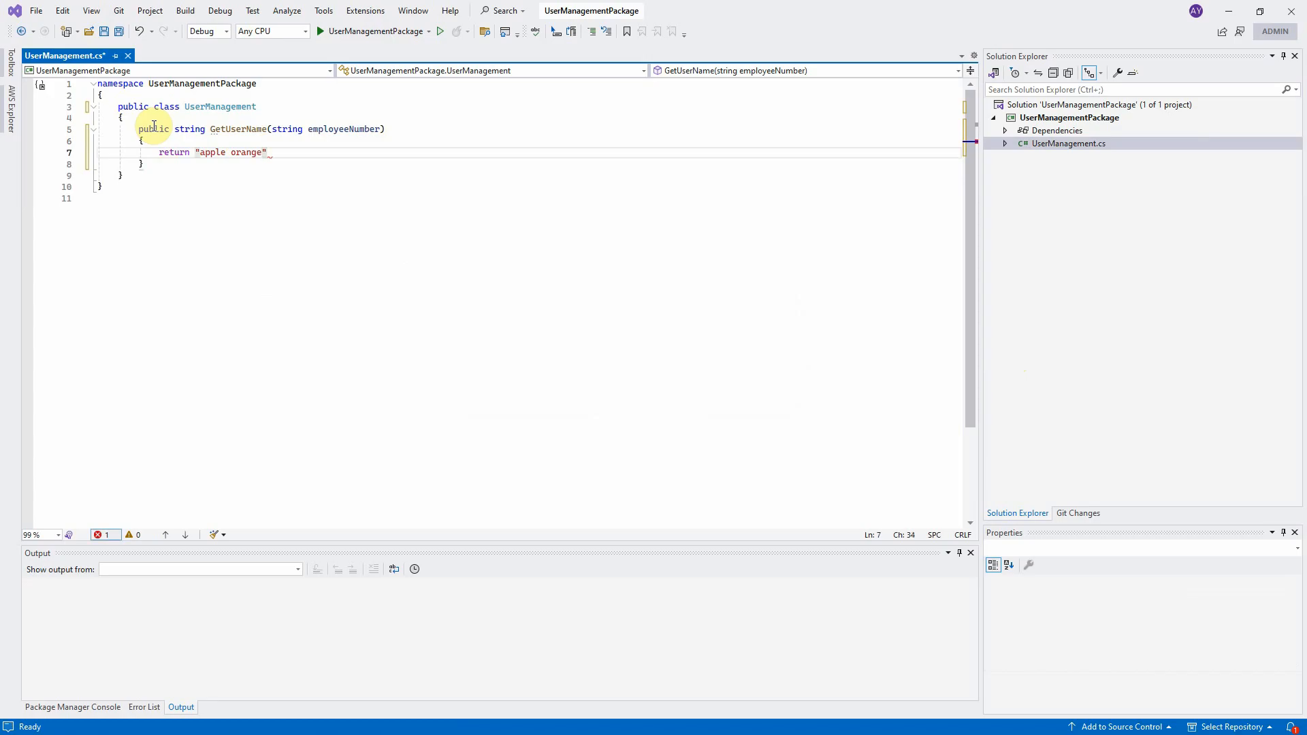
pyautogui.write(';')
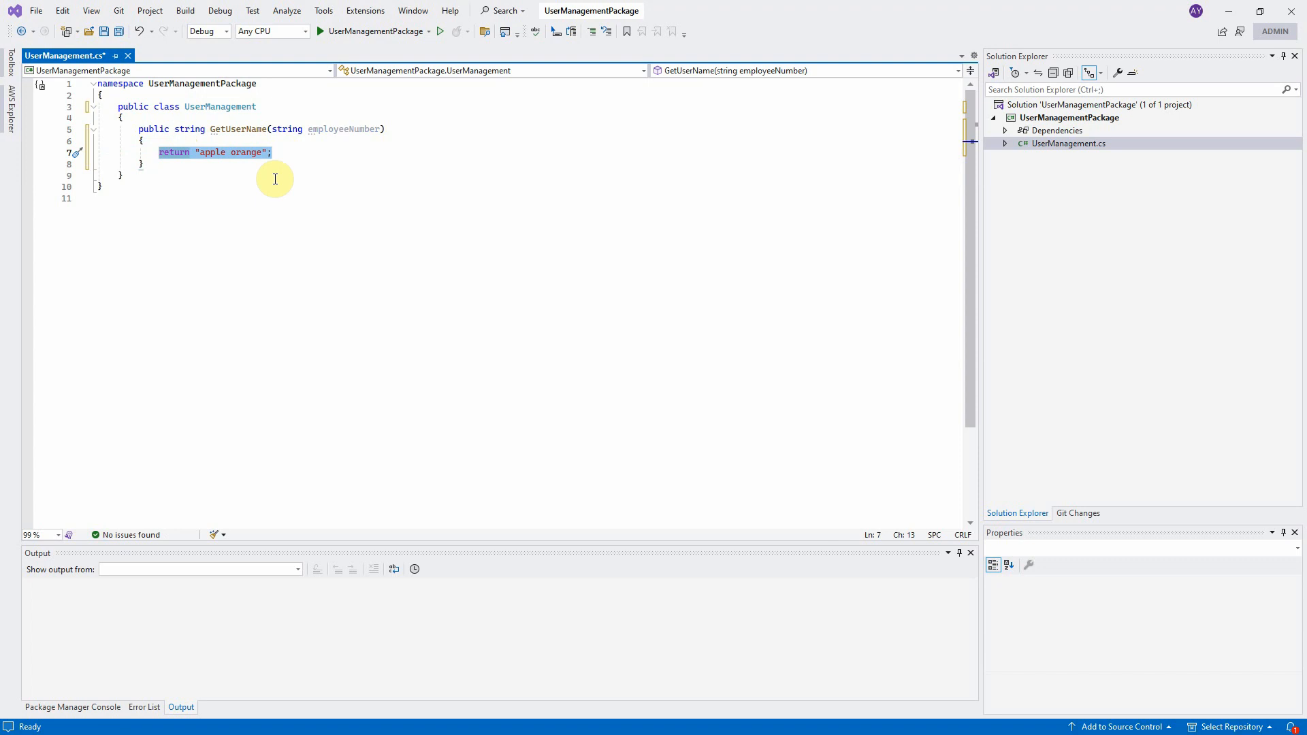
pyautogui.moveTo(211, 152)
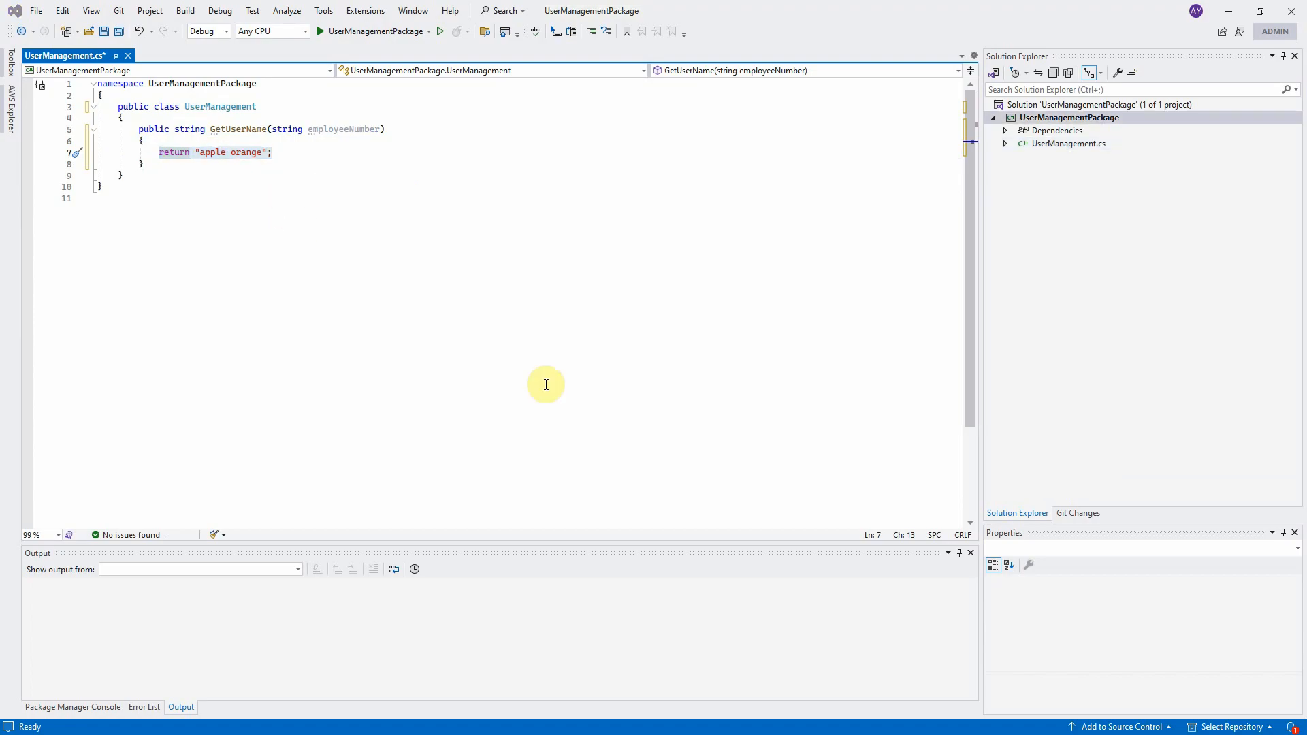
# - In the project's Package settings, enable producing a NuGet package on build
pyautogui.rightClick(1067, 117)
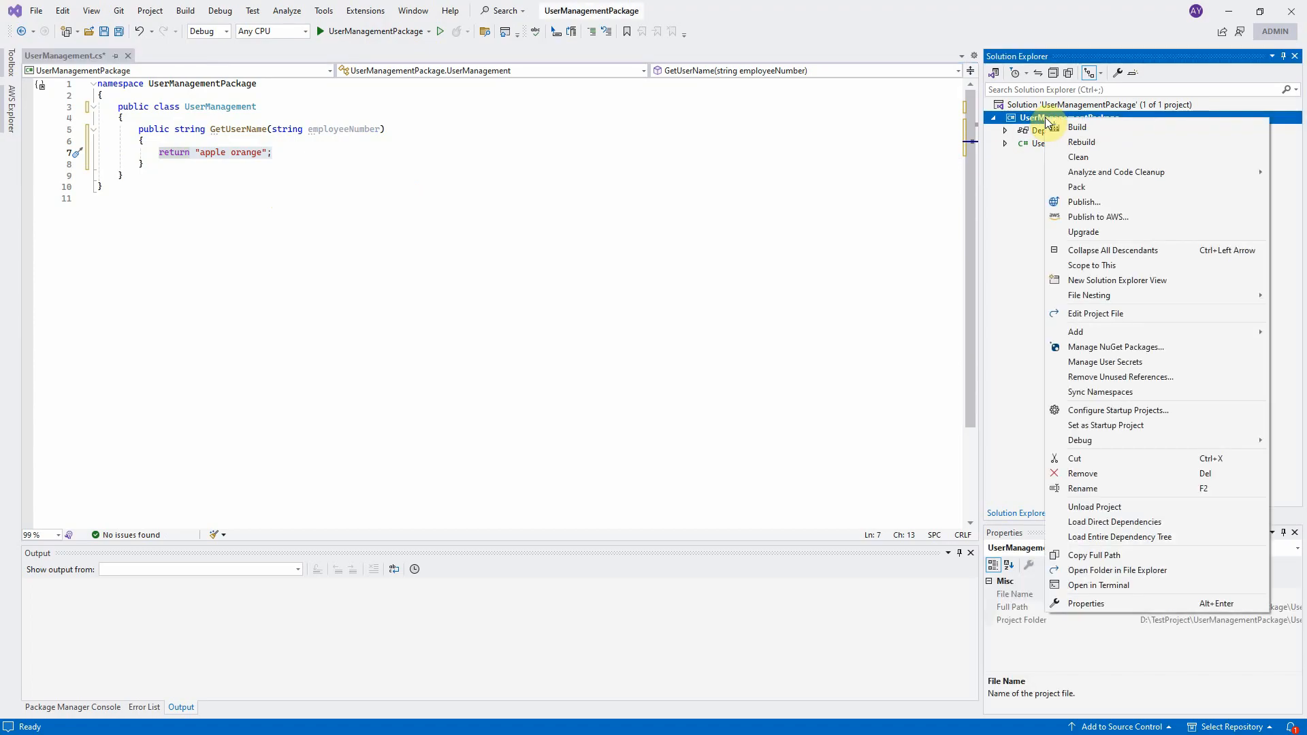
pyautogui.click(1086, 603)
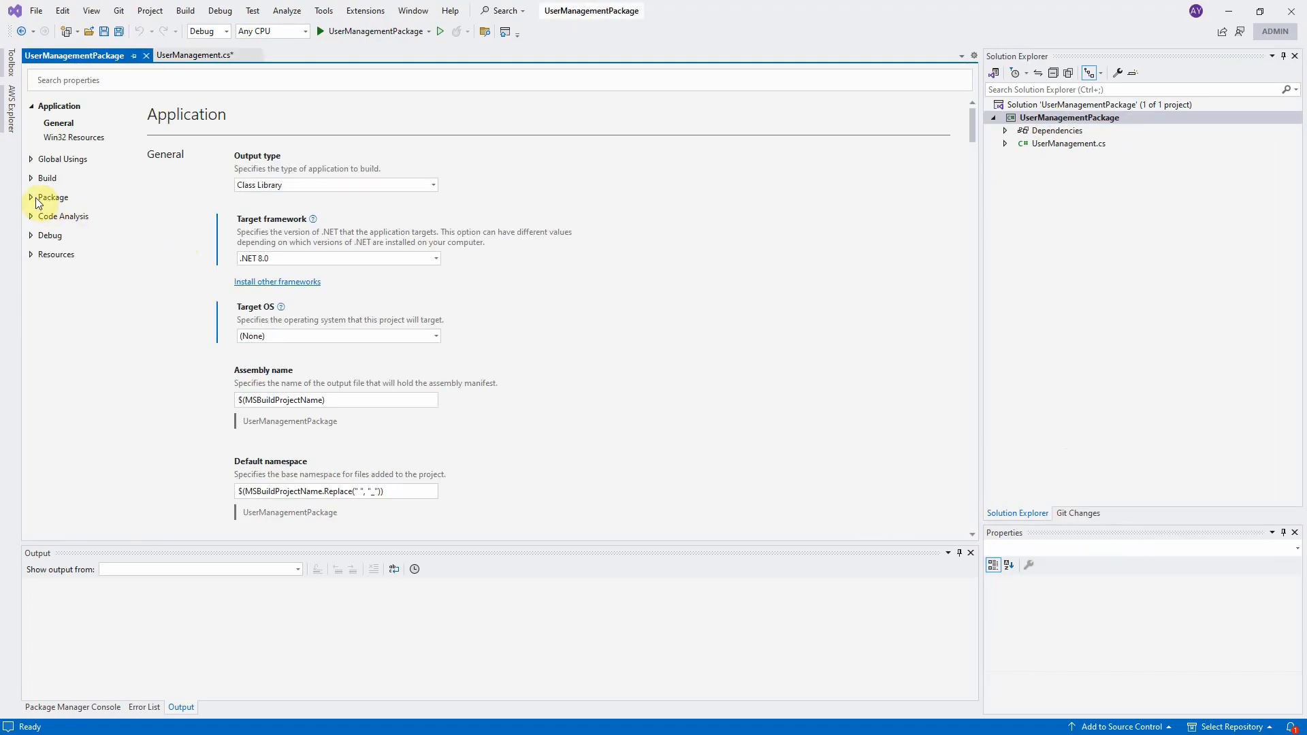
pyautogui.click(54, 196)
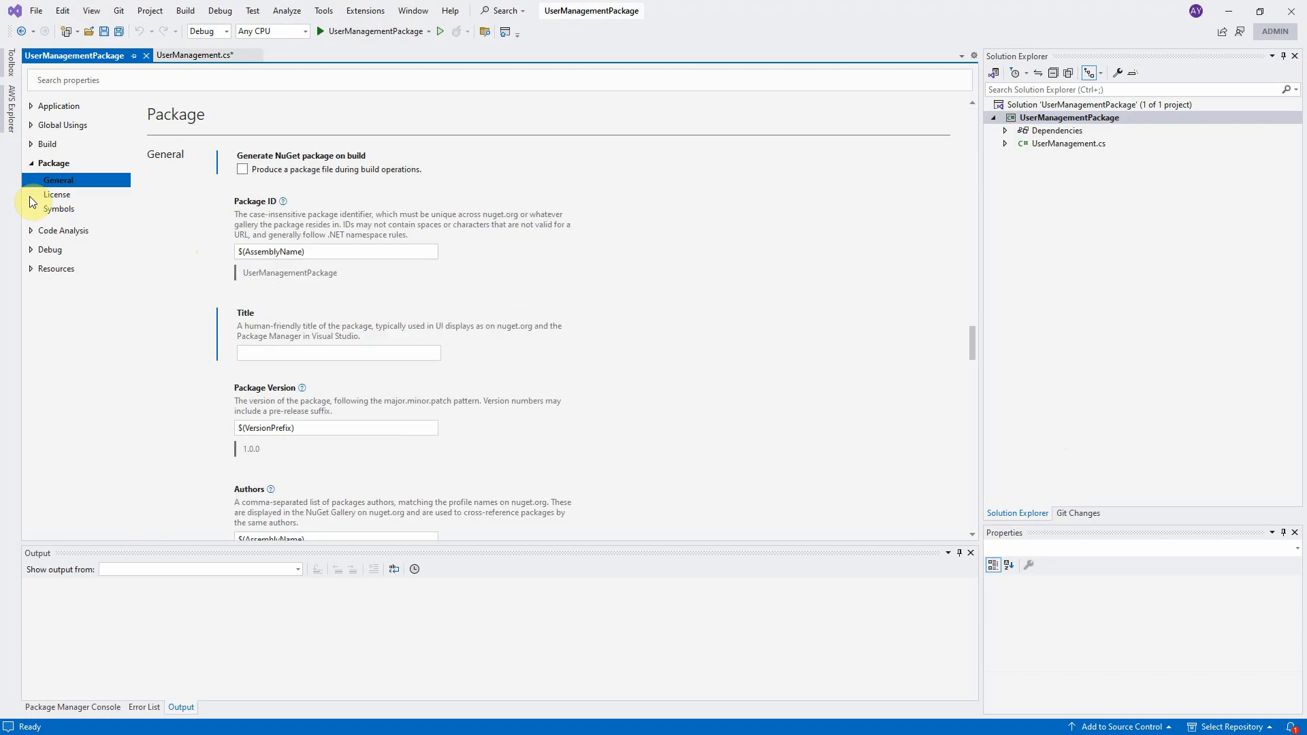
pyautogui.click(242, 169)
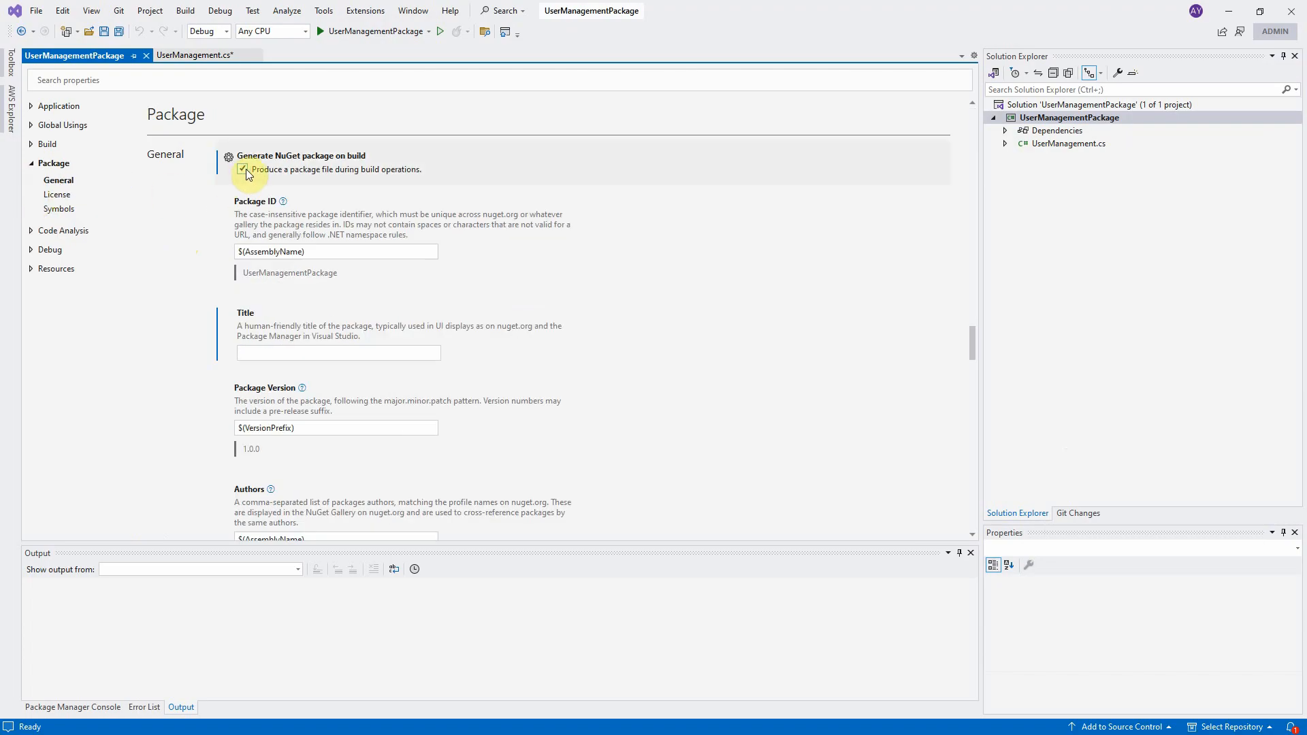
pyautogui.click(242, 169)
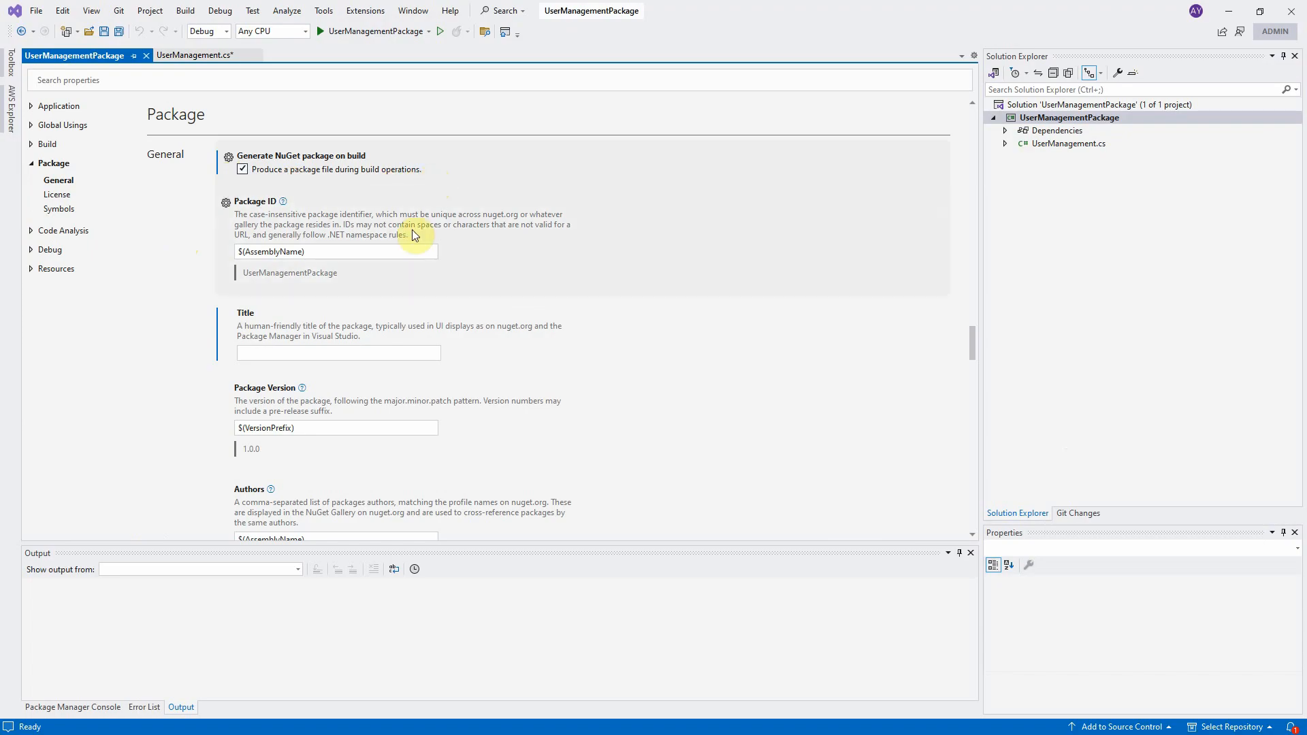
# - Set package title User Management, version 1.0.0 and author Lucky Happy
pyautogui.click(338, 353)
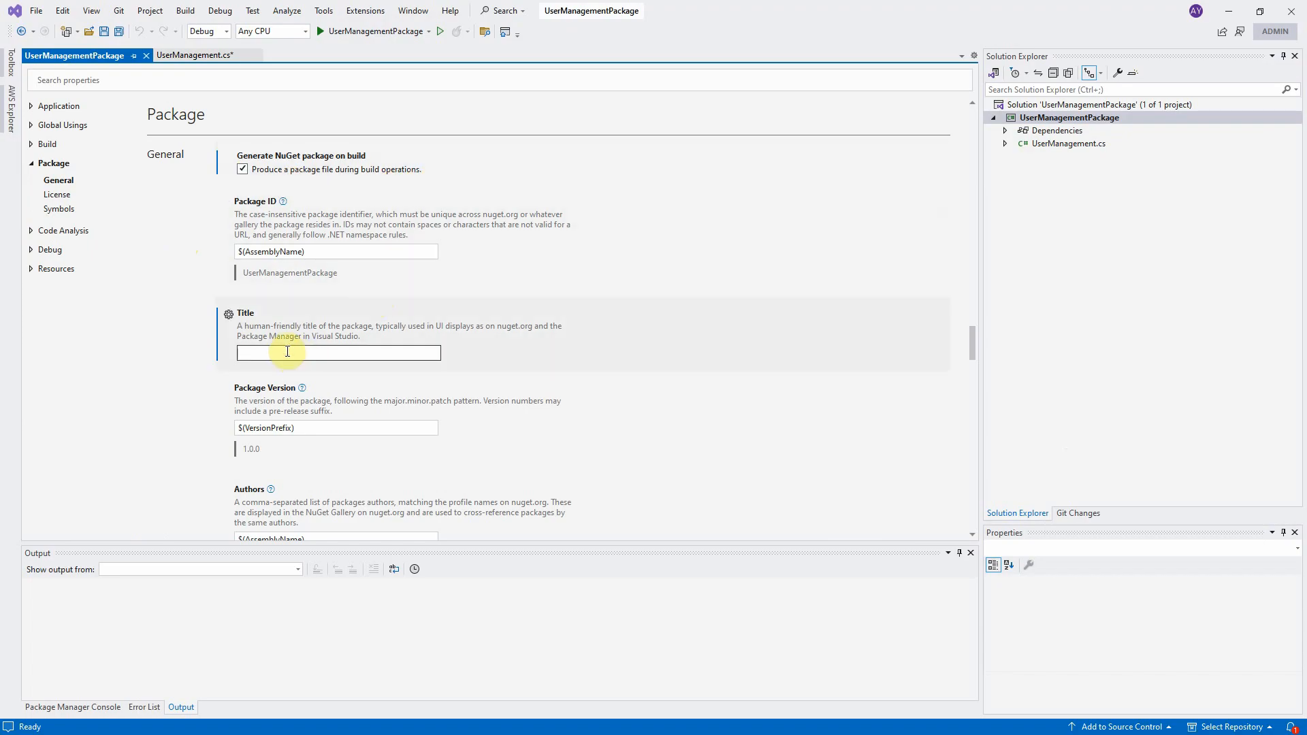
pyautogui.write('User Management')
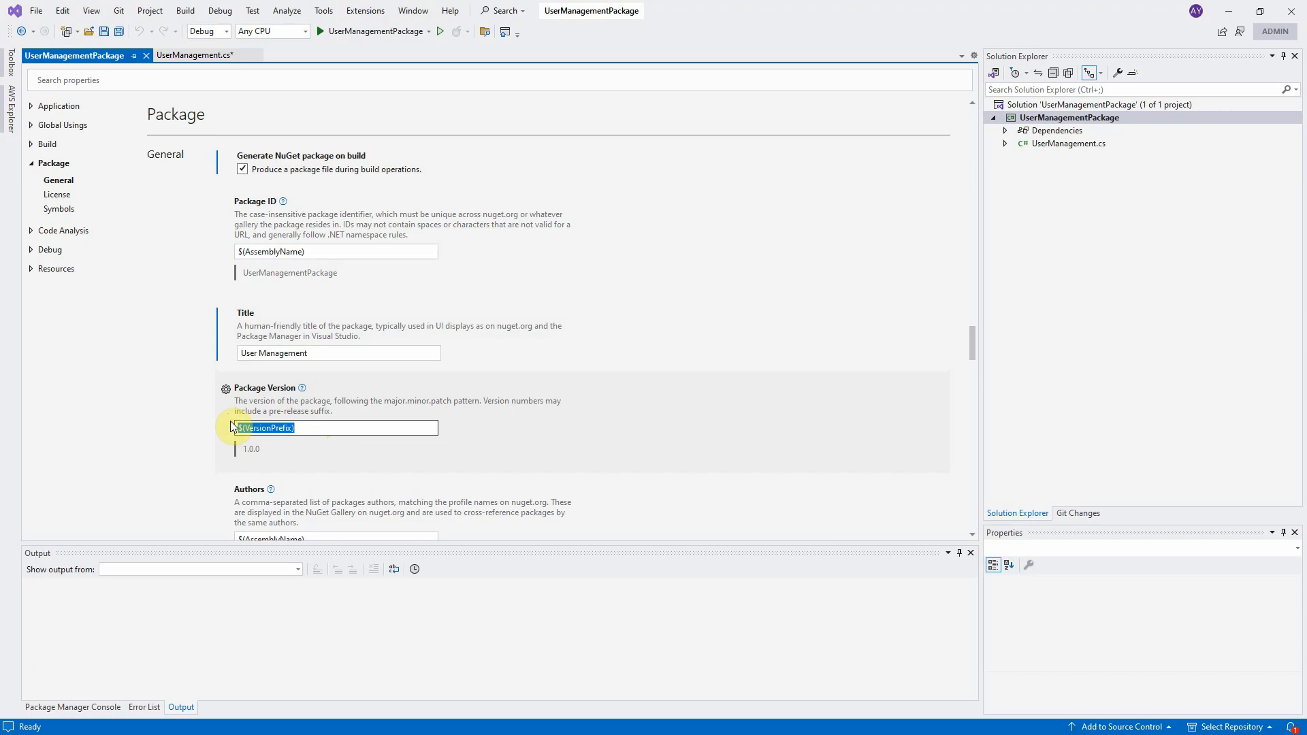
pyautogui.write('1.0.0')
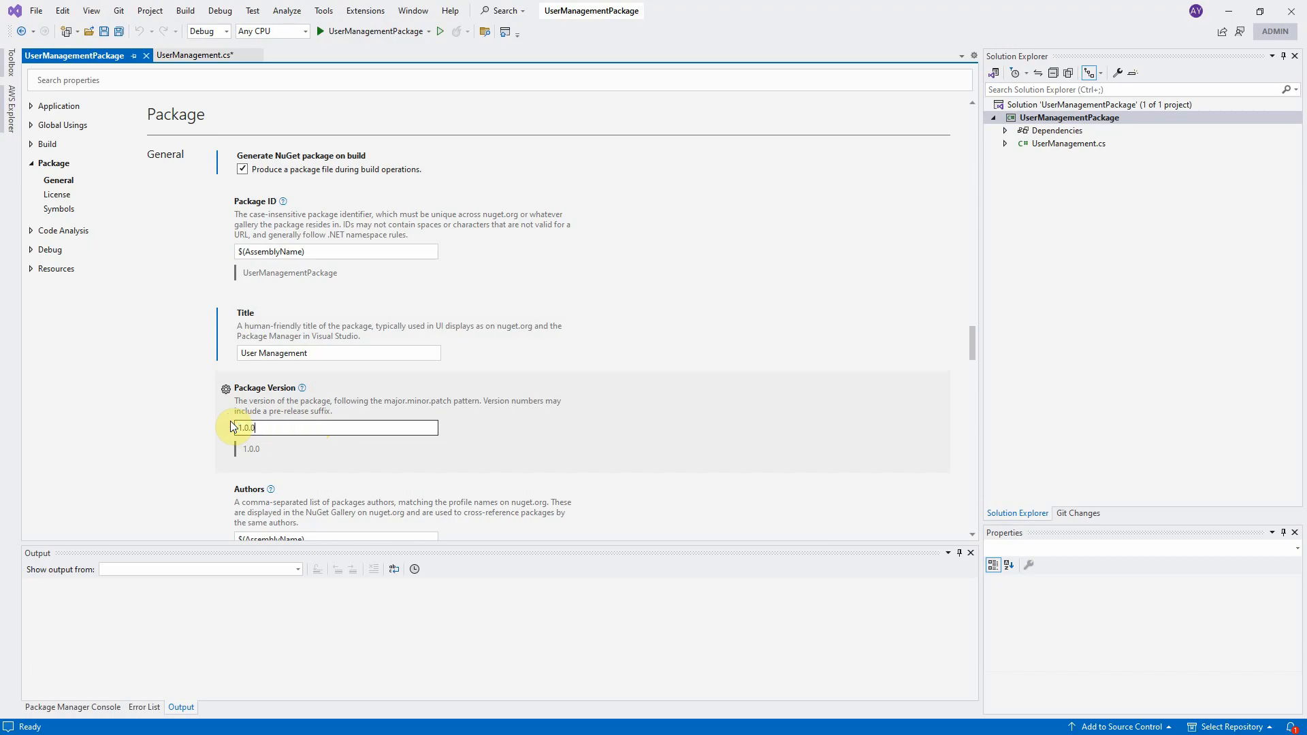
pyautogui.moveTo(334, 450)
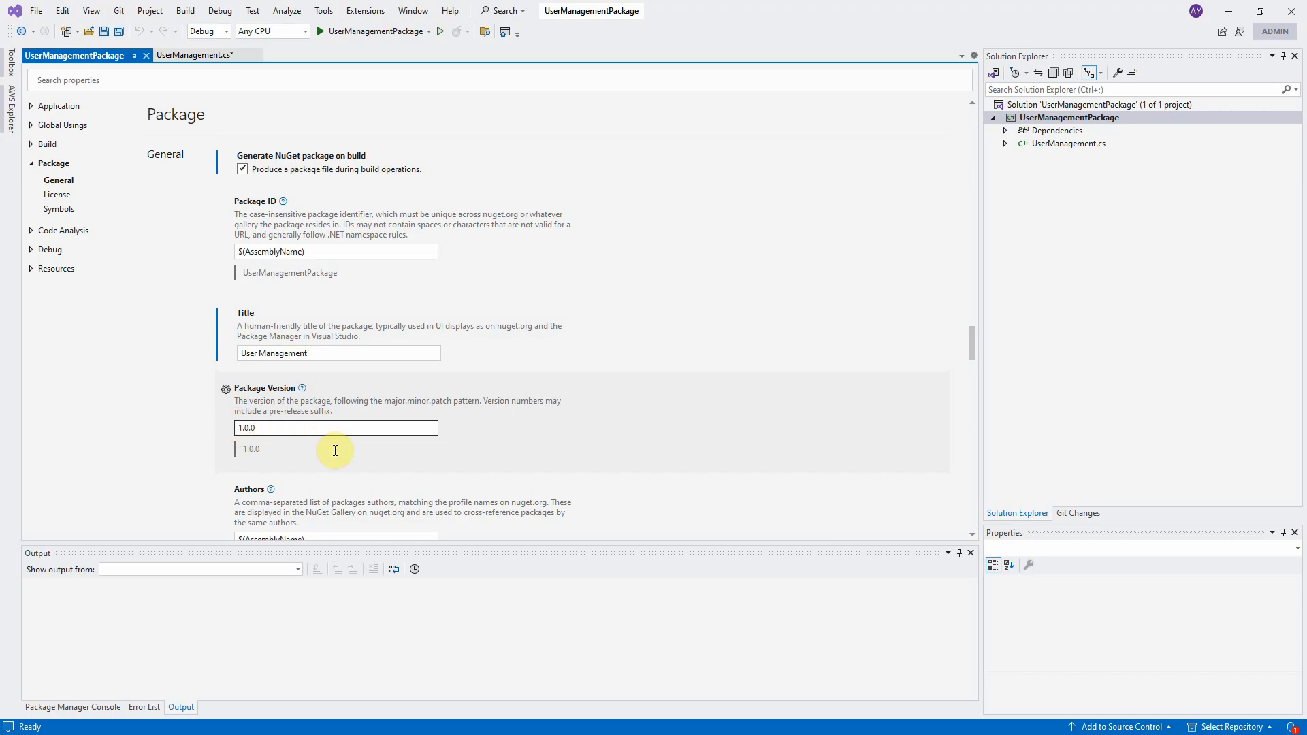
pyautogui.scroll(-3)
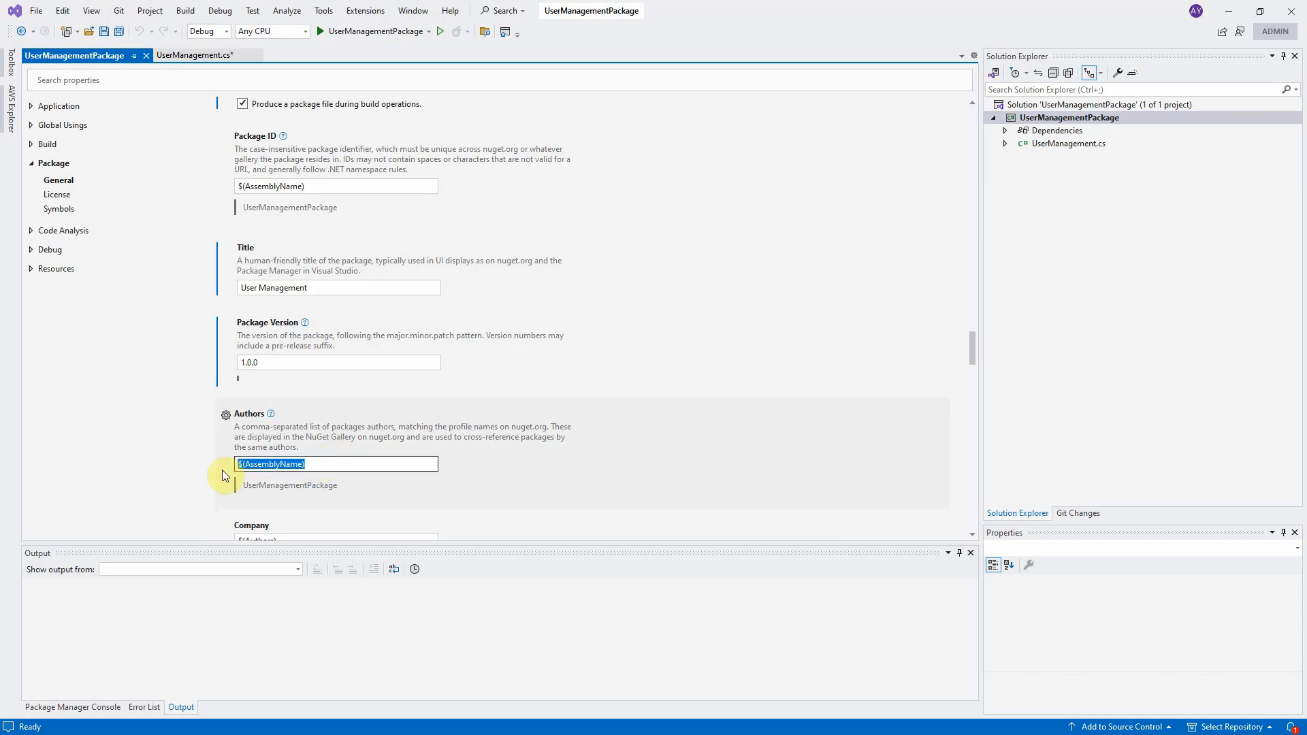
pyautogui.write('Lucky Happy')
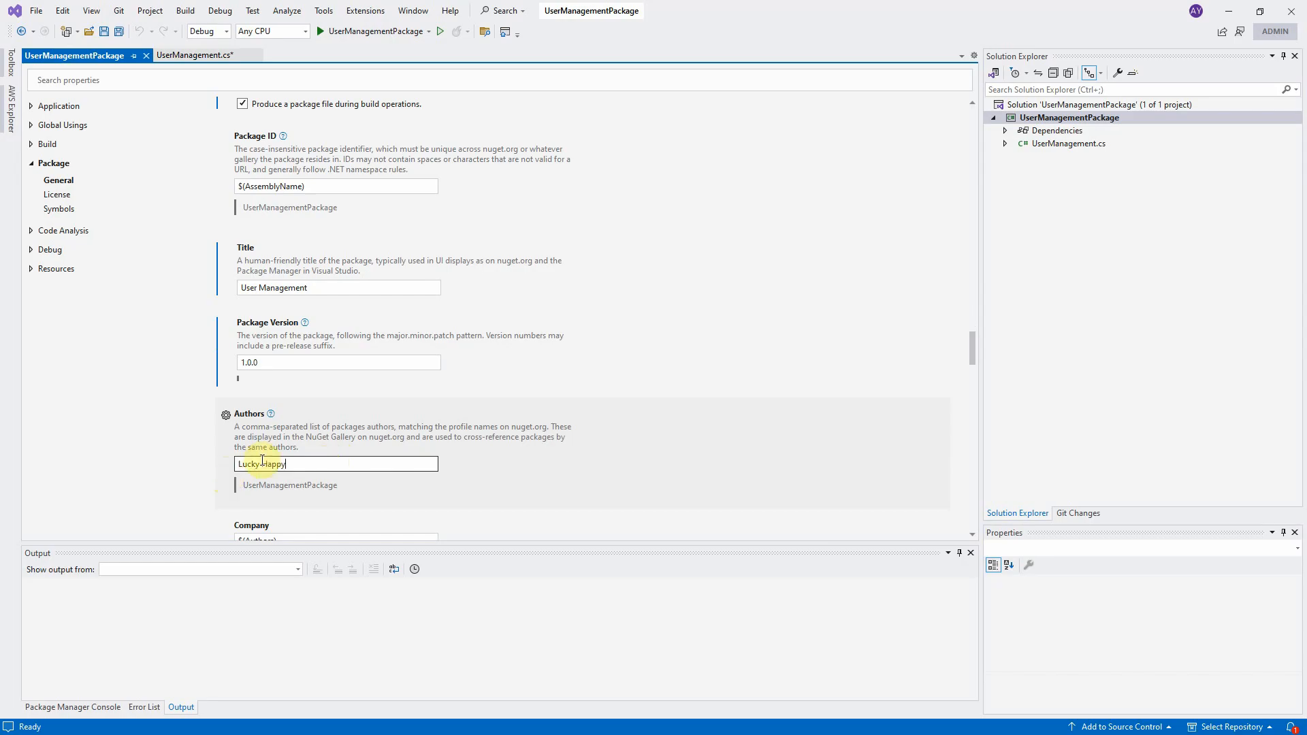
pyautogui.scroll(-3)
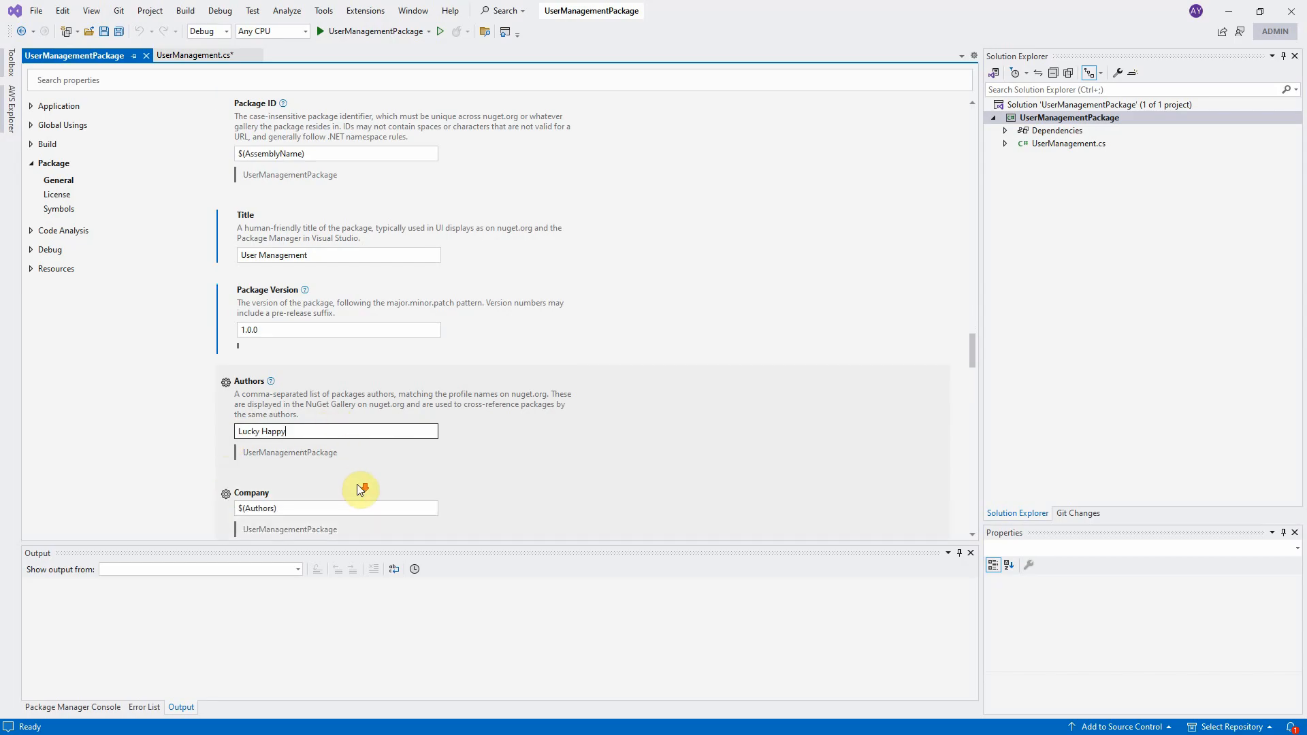
pyautogui.scroll(-3)
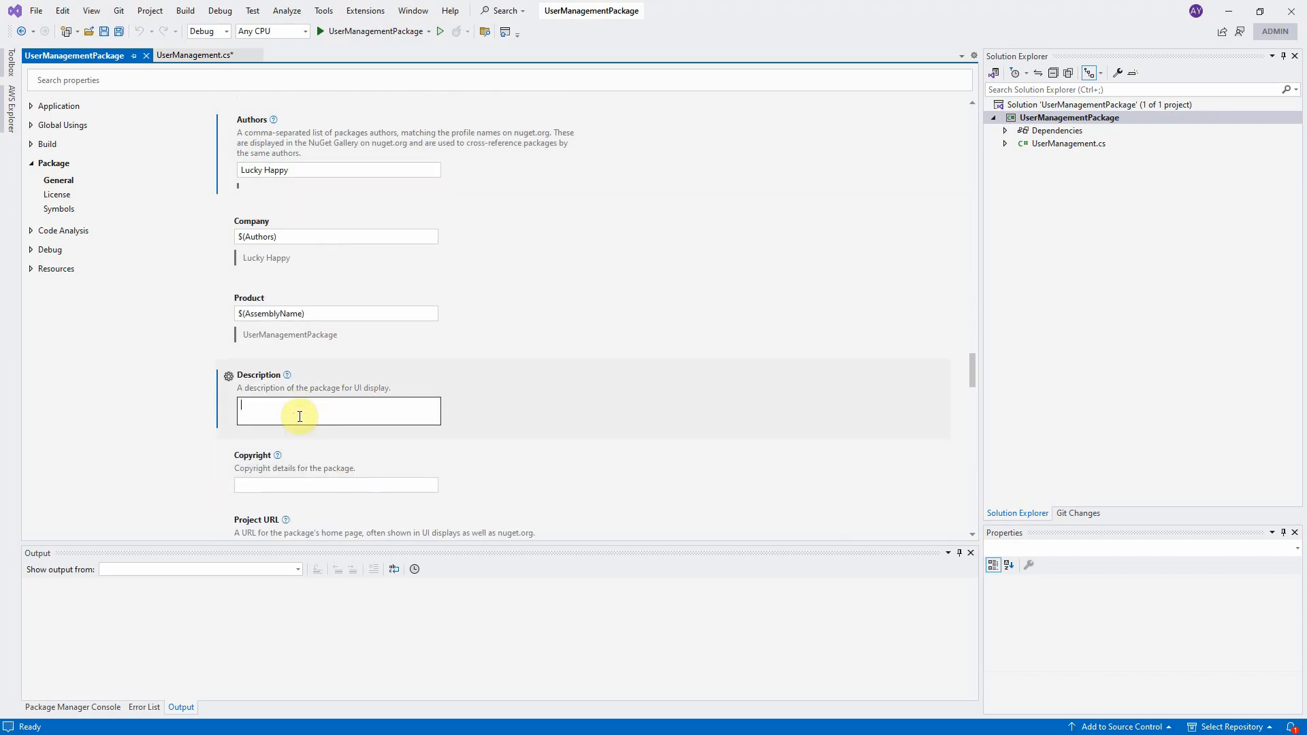
# - Describe the package as managing users via GetUserName by the passed employee number
pyautogui.write('This')
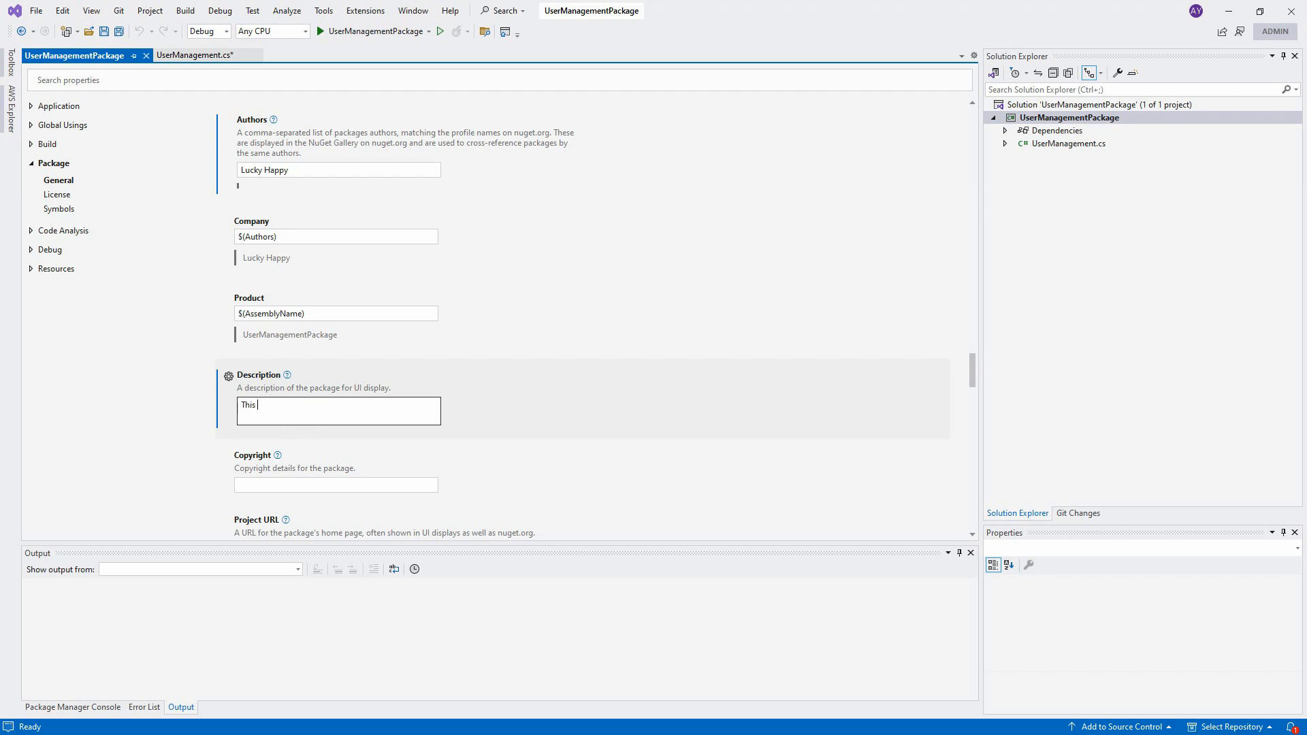
pyautogui.write('package is used f')
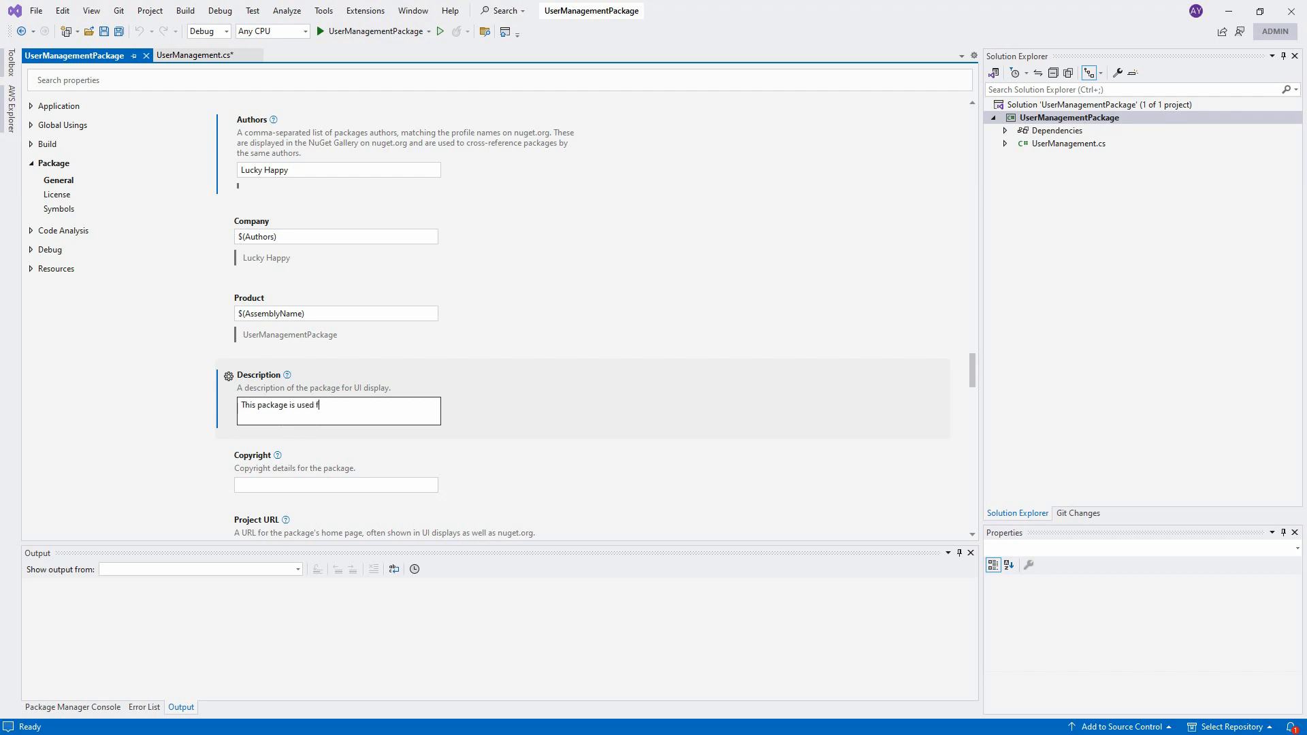
pyautogui.write('or managing')
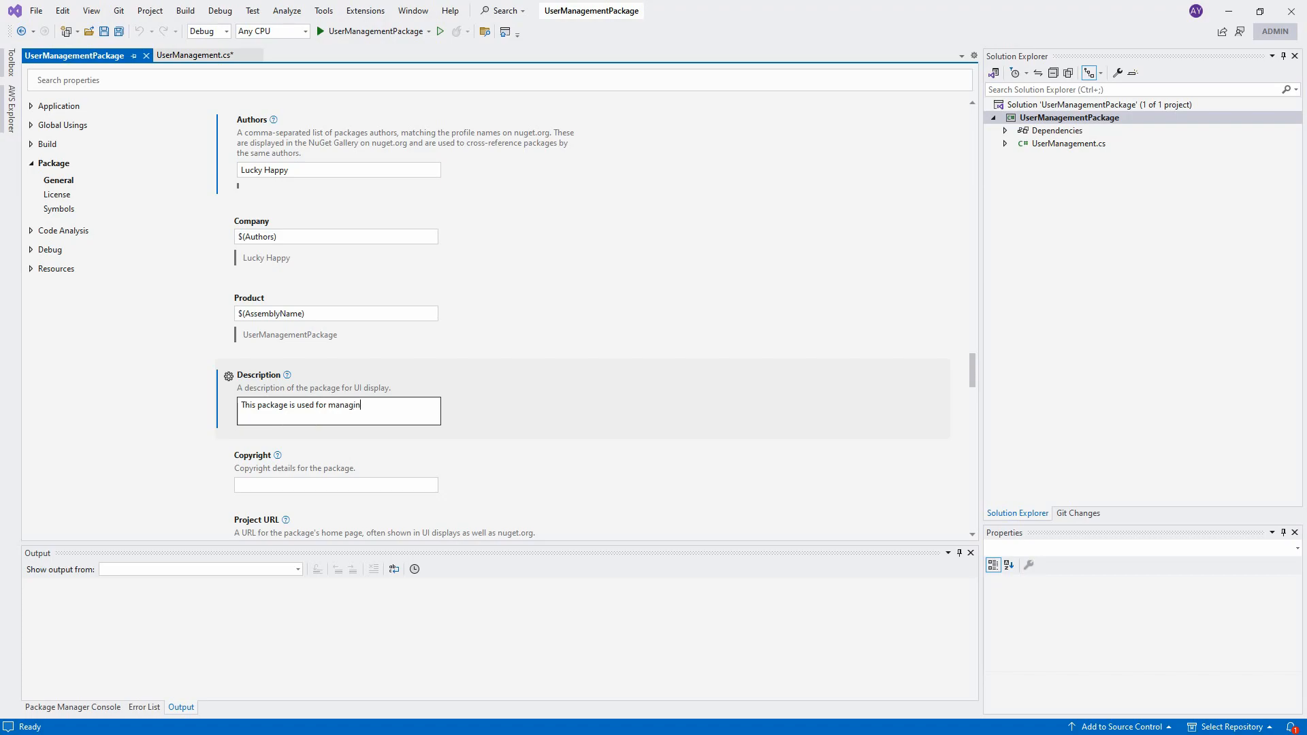
pyautogui.write('g users. It has one')
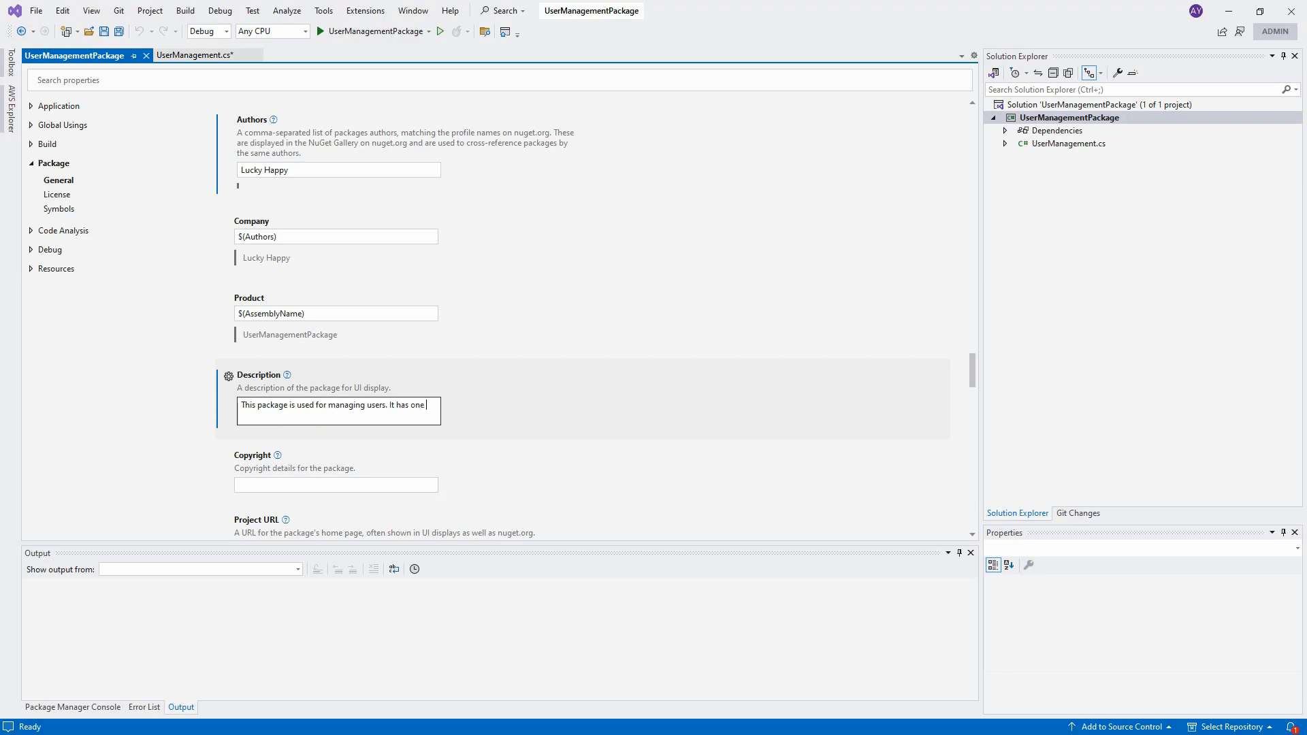
pyautogui.write('method Ge')
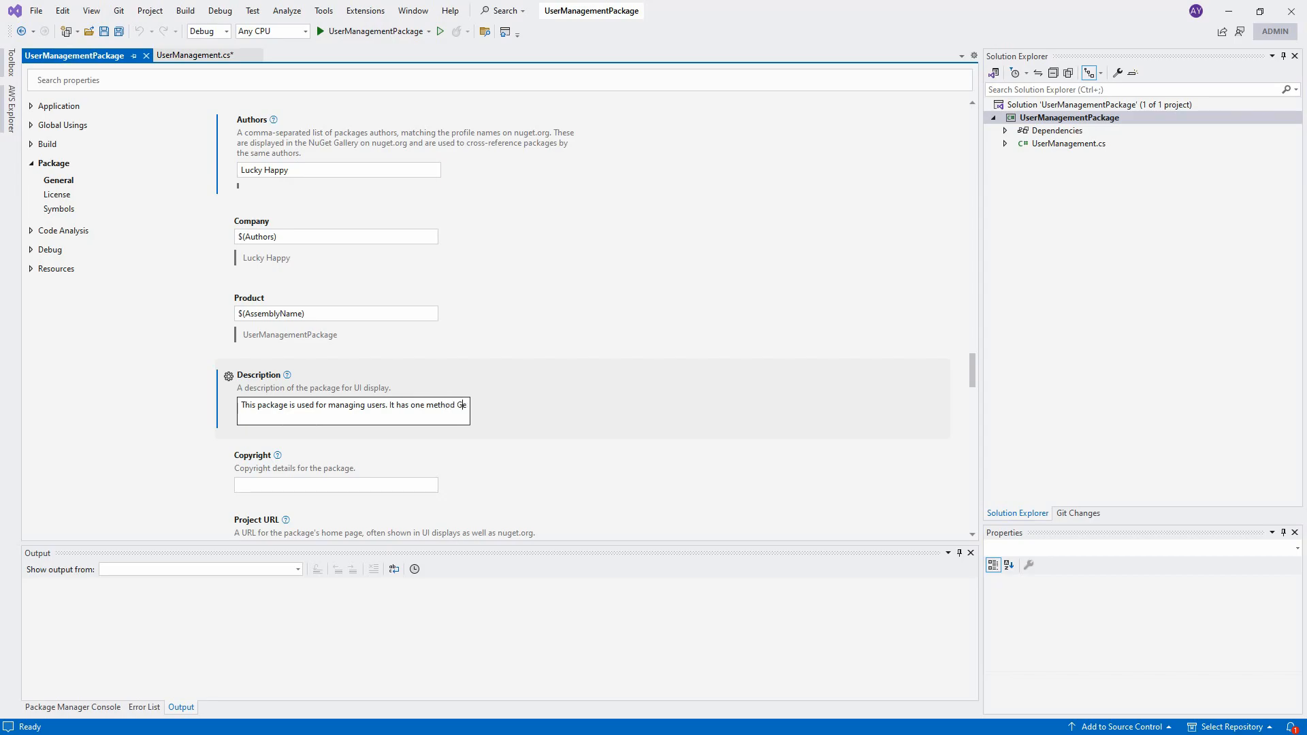
pyautogui.write('GetUserName')
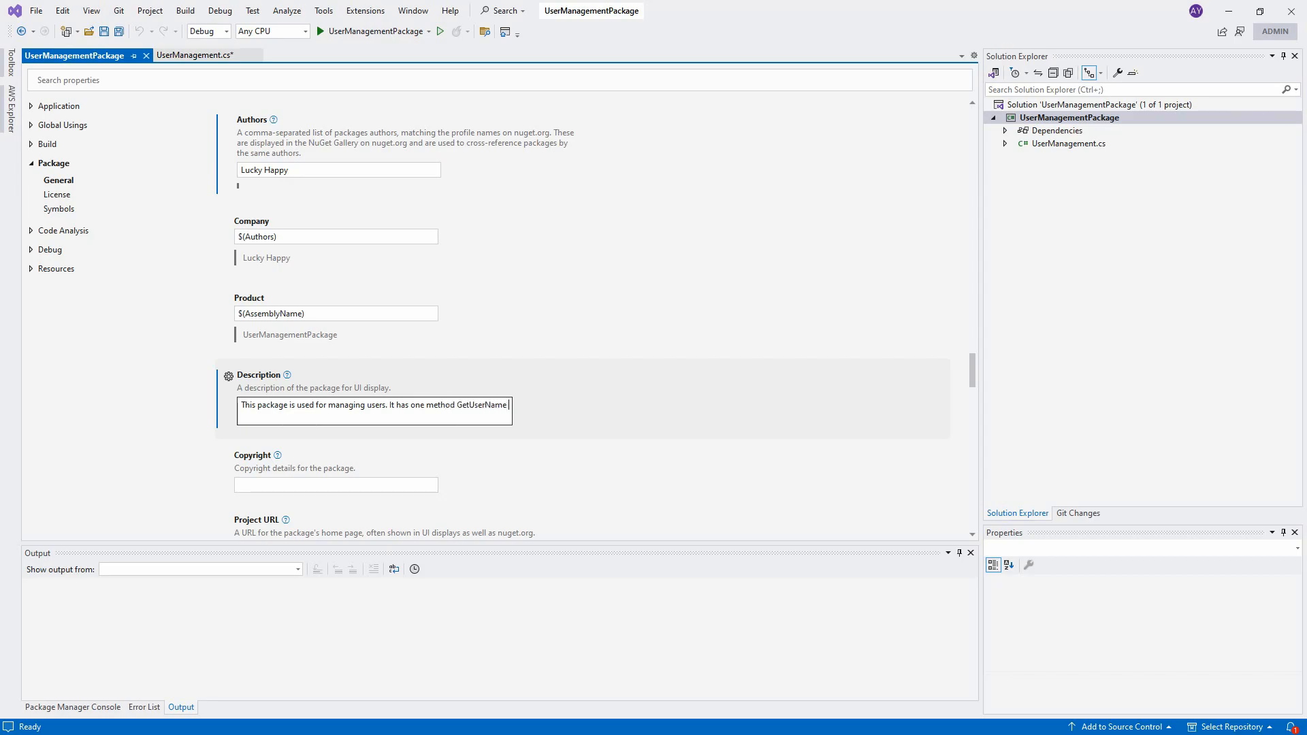
pyautogui.write('by passed')
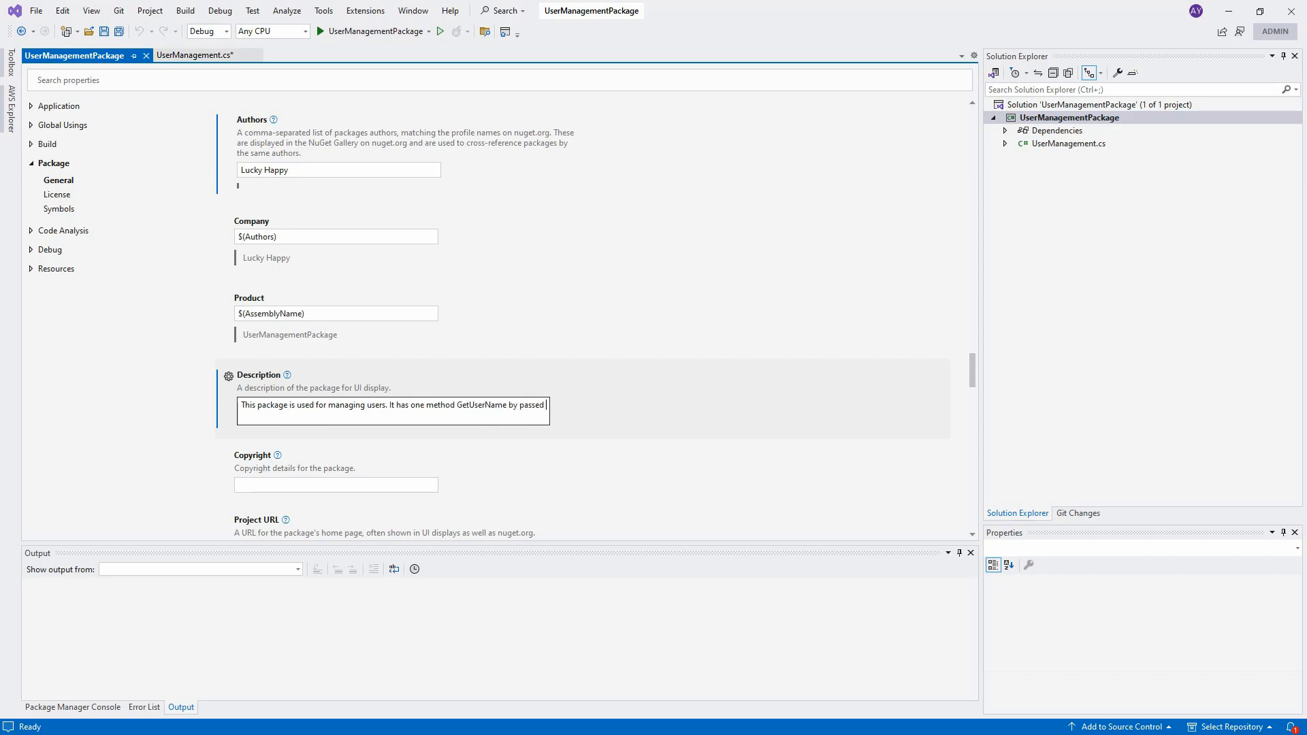
pyautogui.write('the employee numbe')
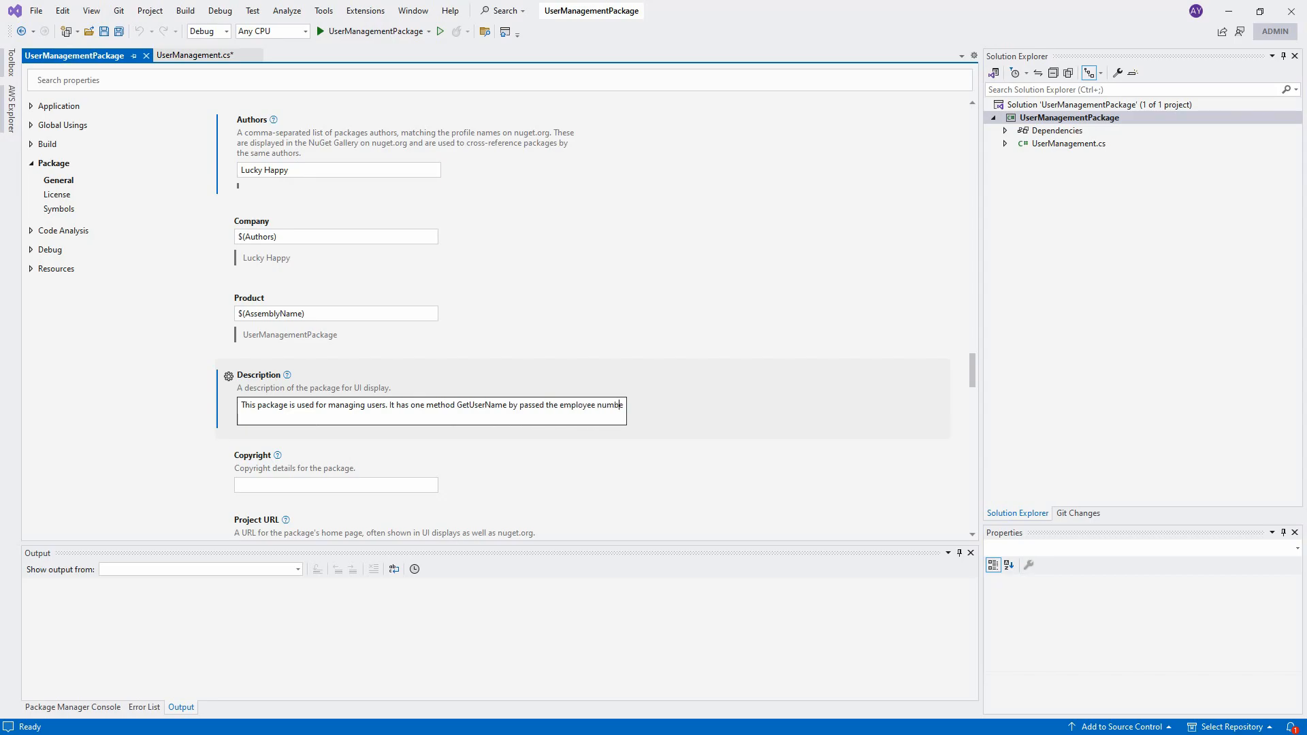
# - Set the package release notes to First Release
pyautogui.scroll(-3)
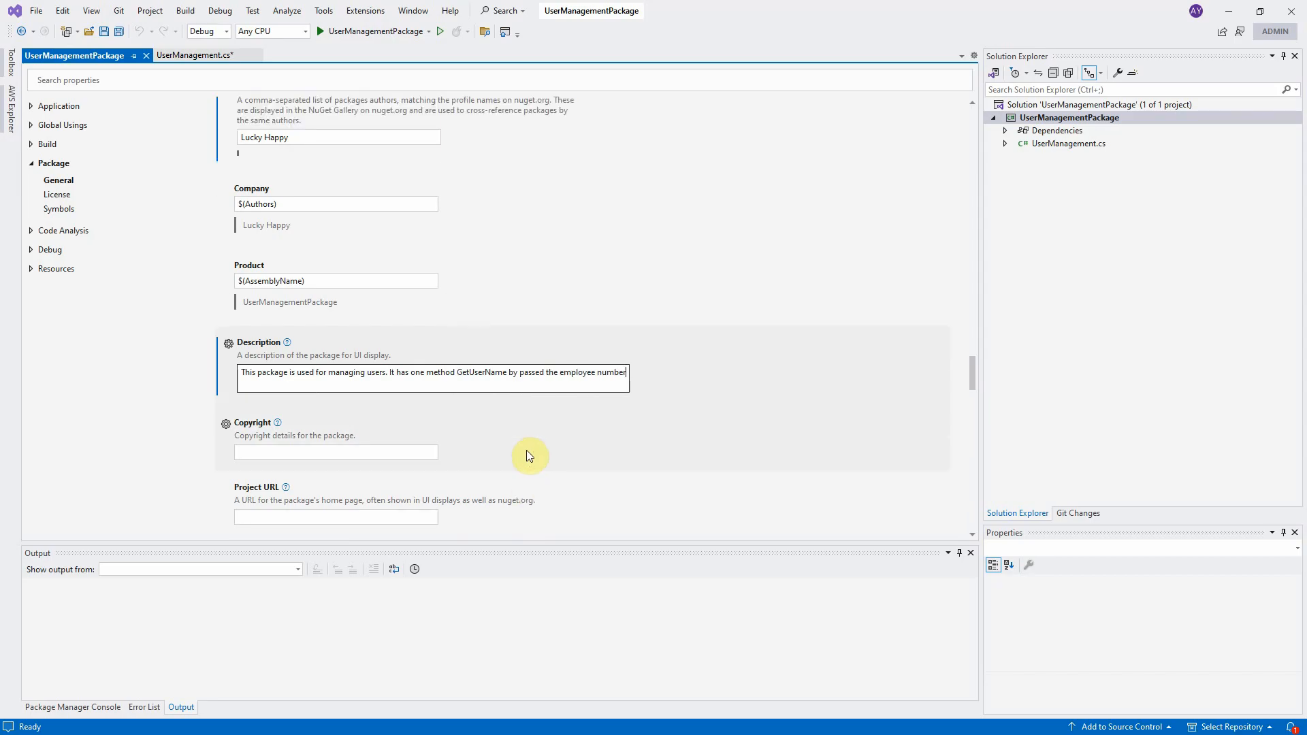
pyautogui.scroll(-3)
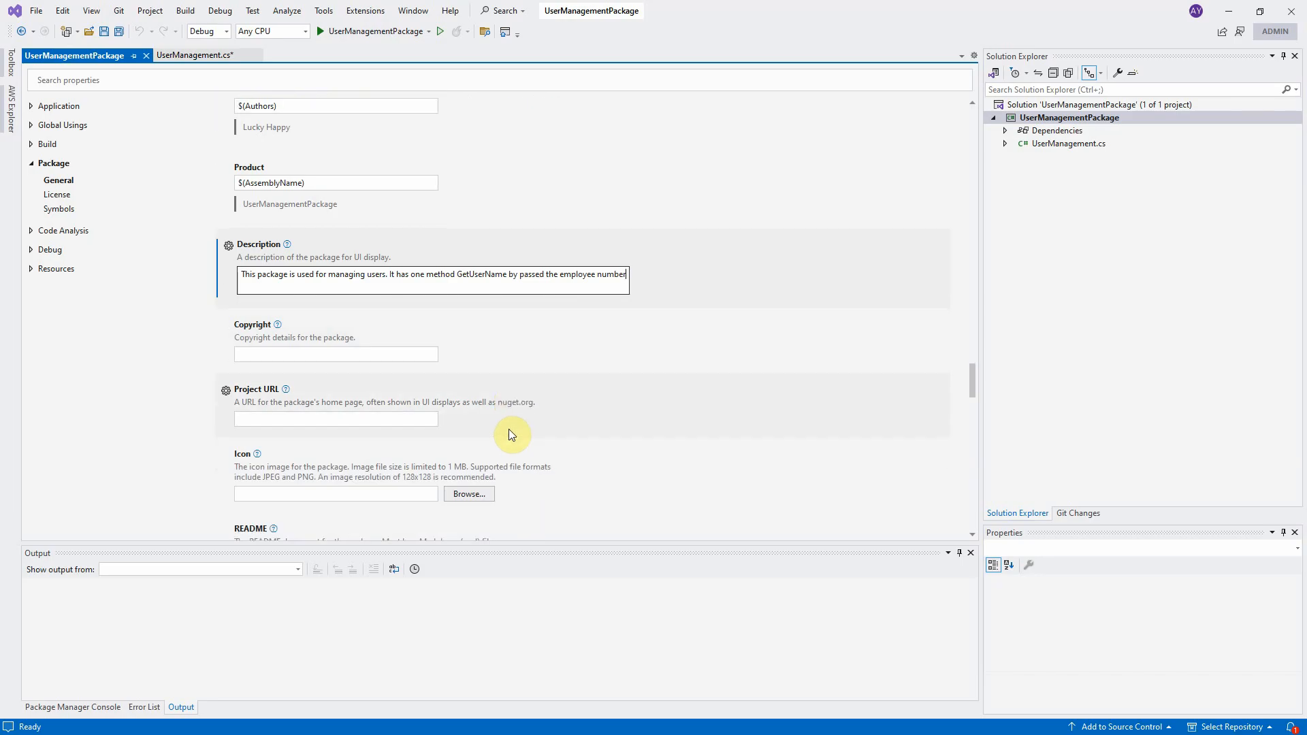
pyautogui.scroll(-3)
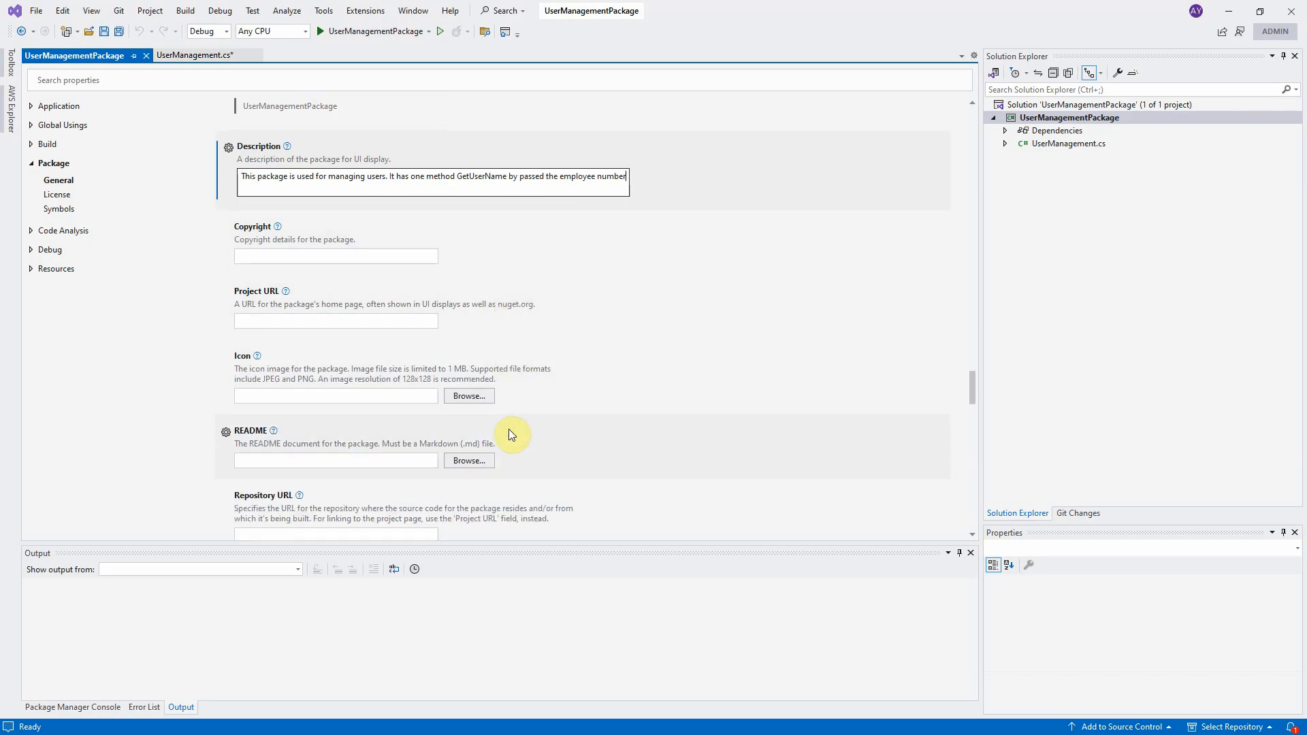
pyautogui.scroll(-3)
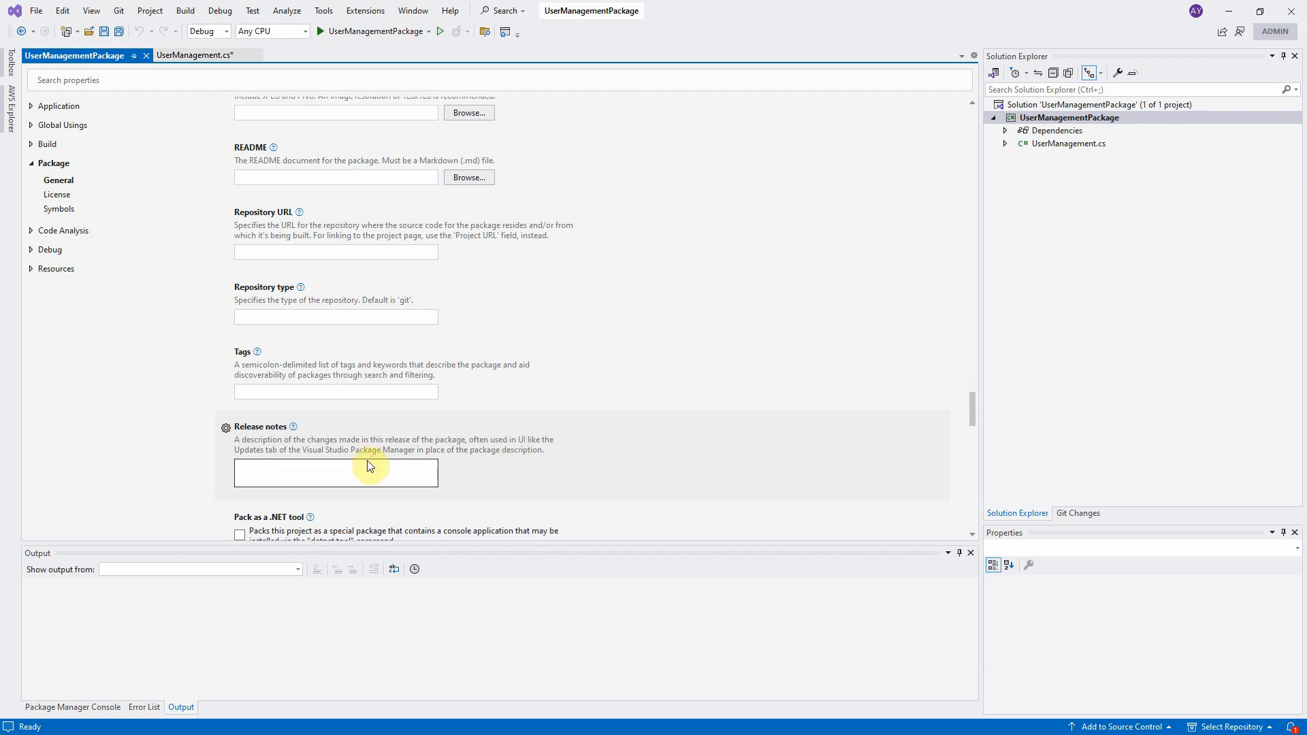
pyautogui.click(336, 472)
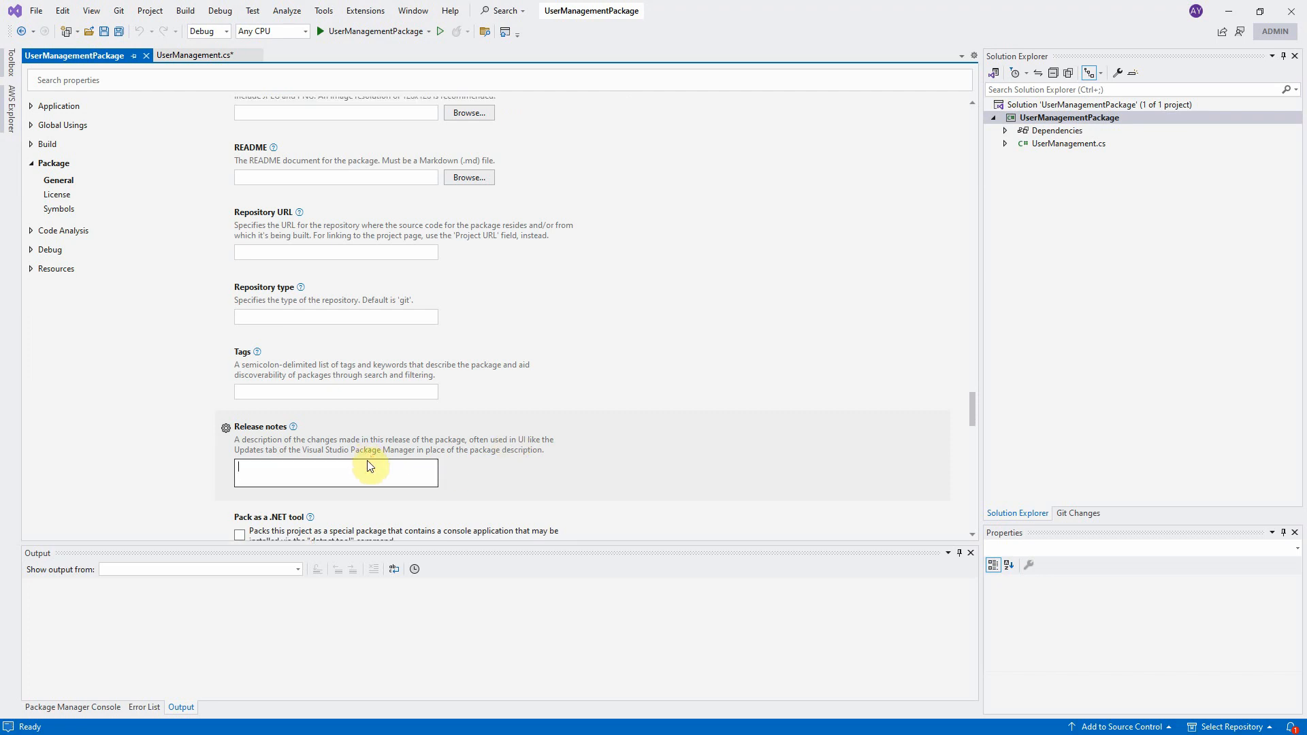
pyautogui.write('First Re')
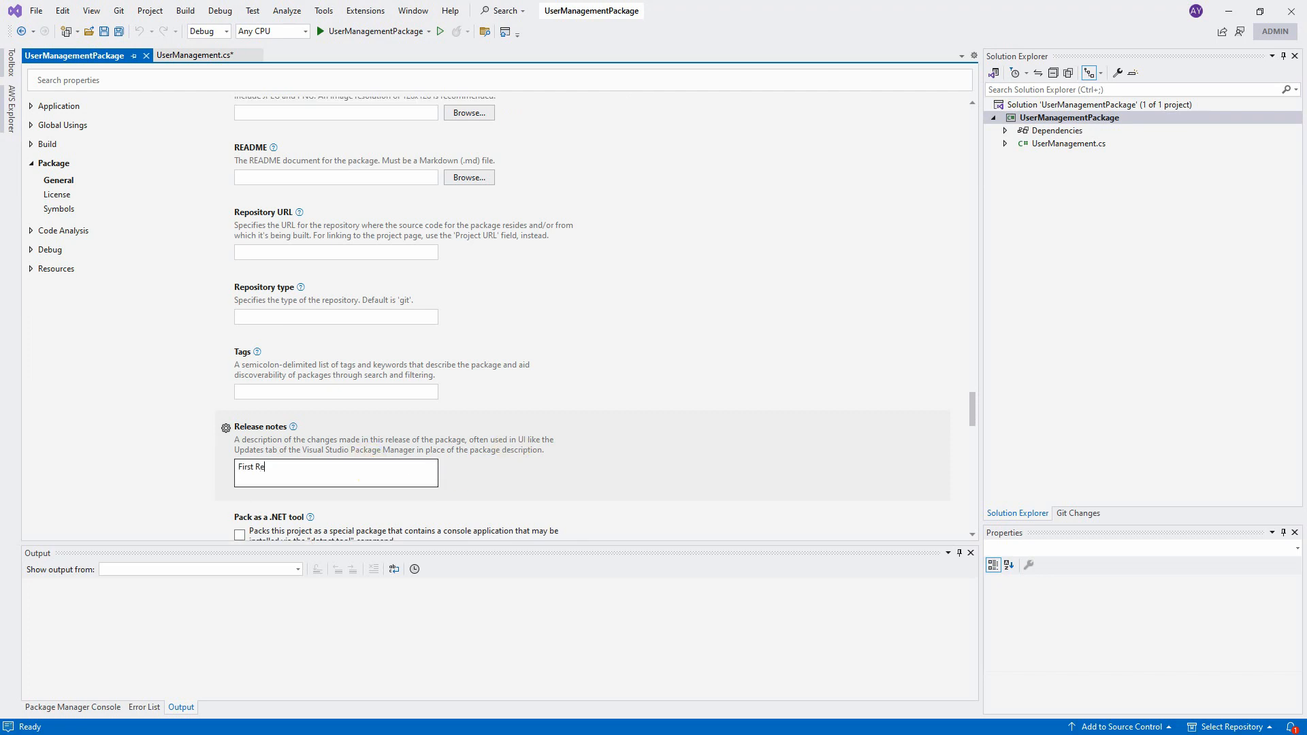
pyautogui.write('lease')
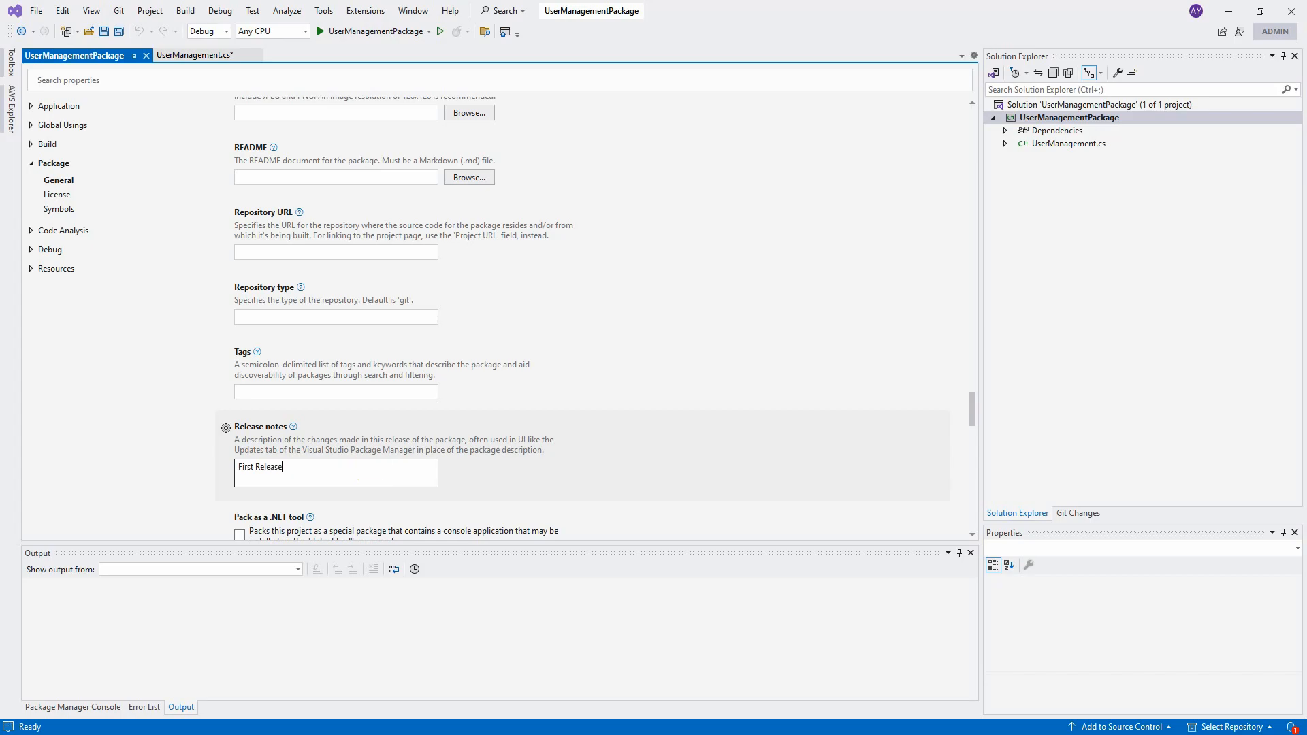
pyautogui.scroll(-3)
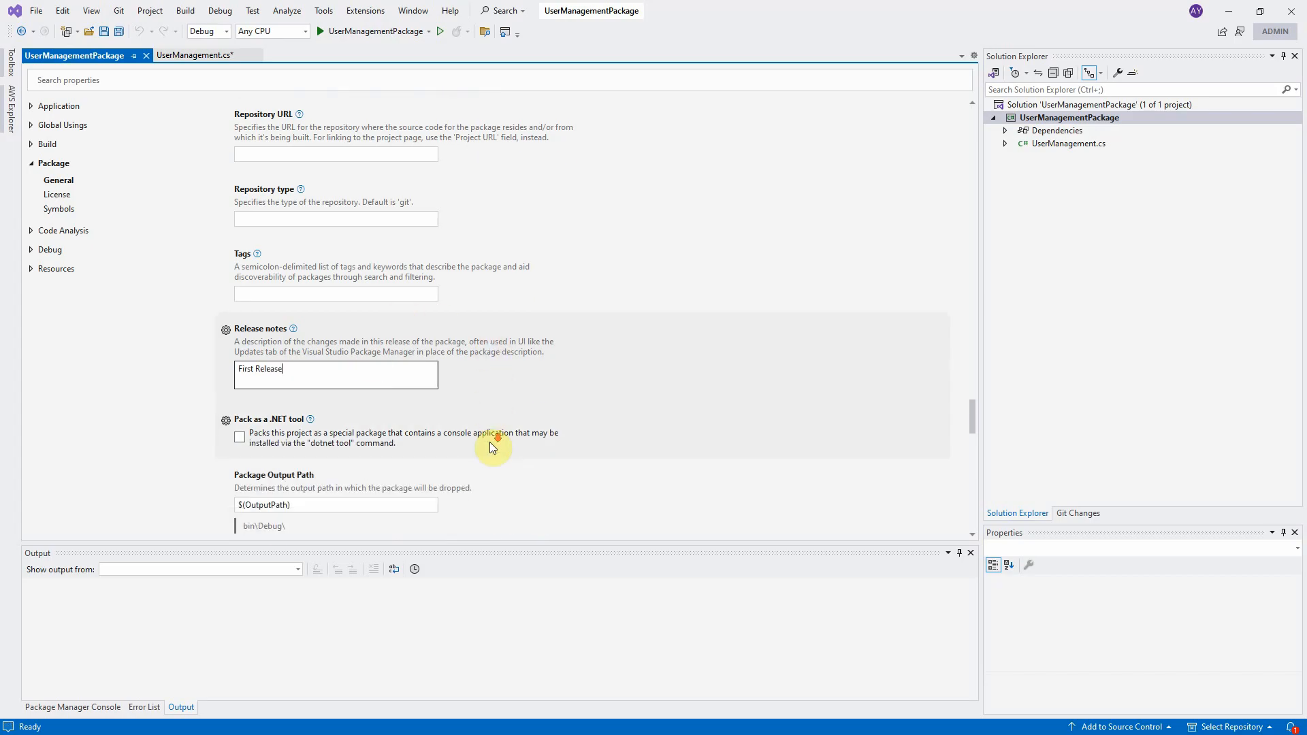
pyautogui.scroll(-3)
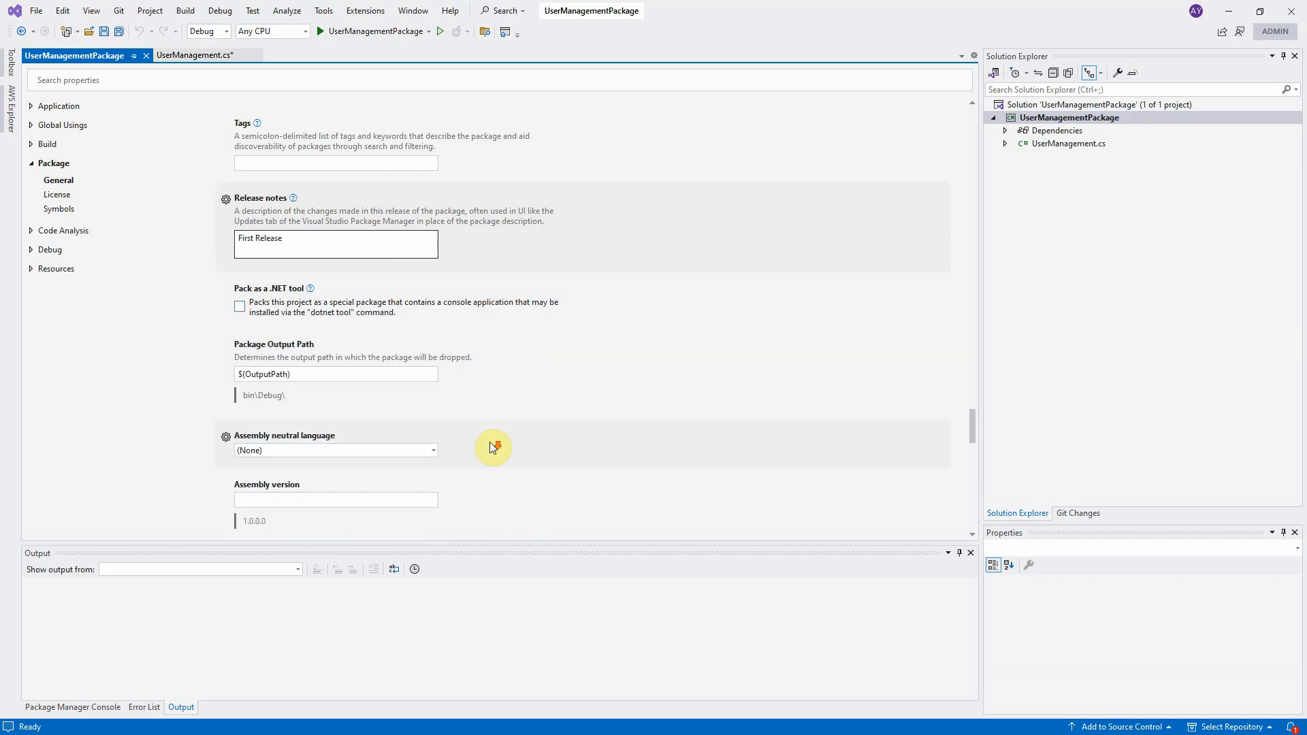
pyautogui.scroll(-3)
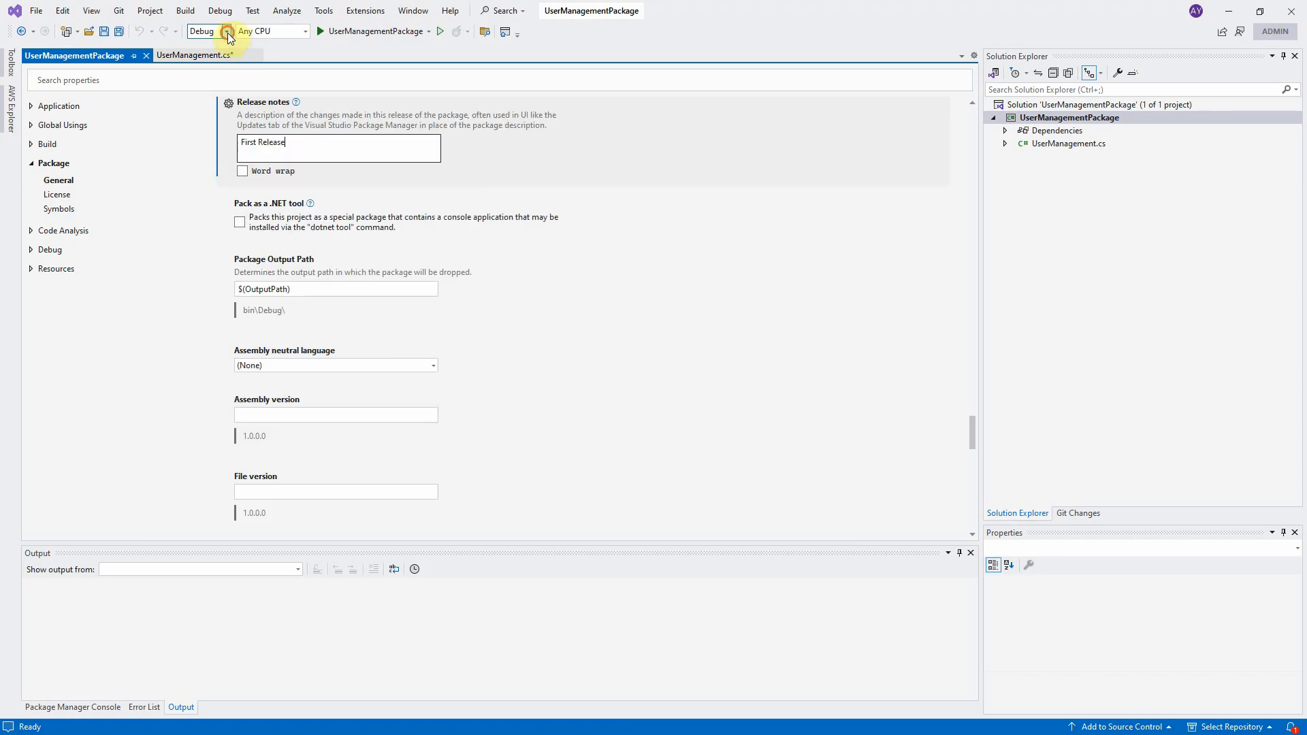
# - Switch the configuration to Release and rebuild the project to produce UserManagementPackage.1.0.0.nupkg
pyautogui.click(220, 31)
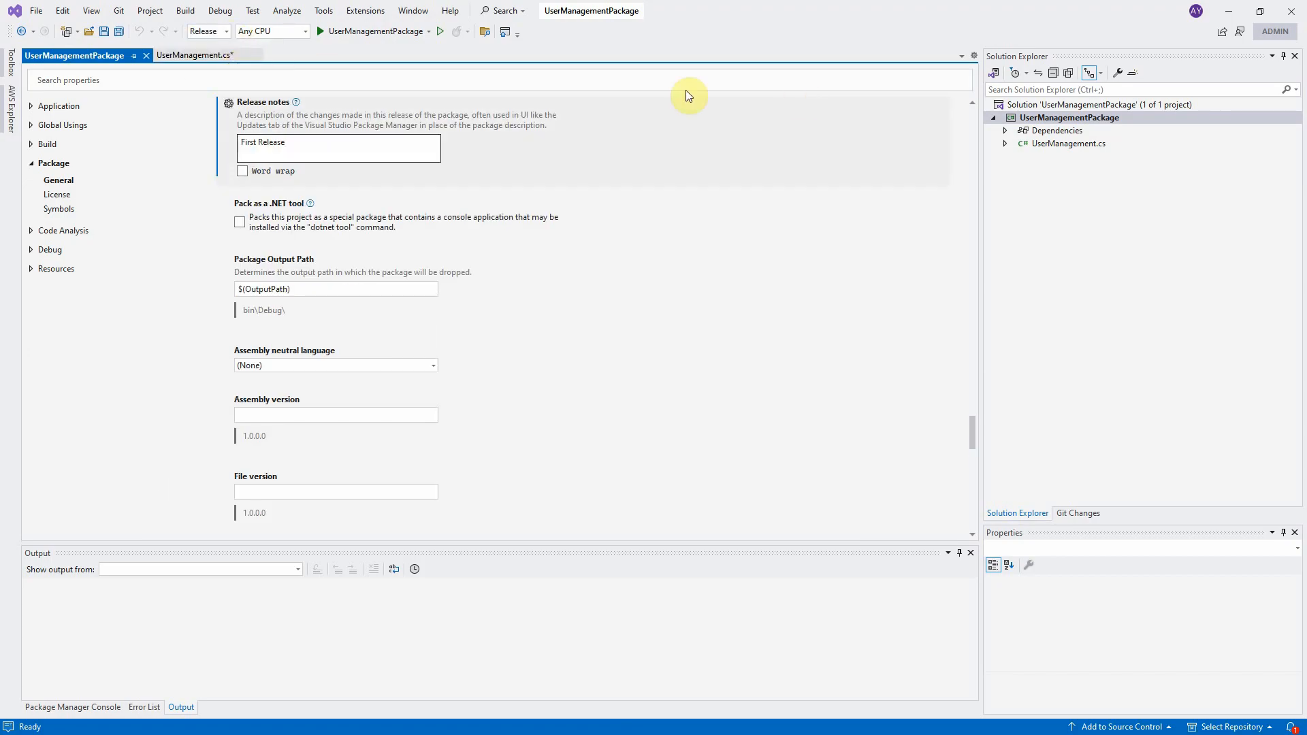
pyautogui.rightClick(1070, 117)
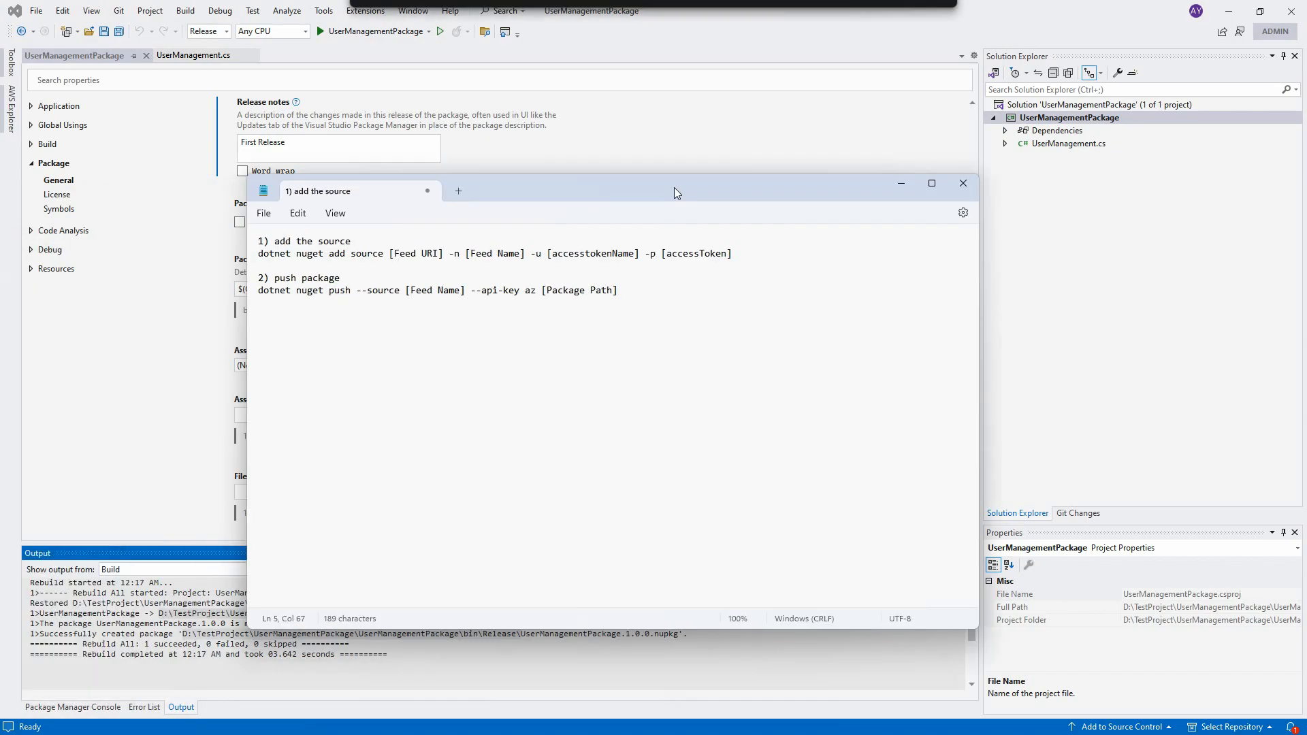
pyautogui.moveTo(675, 190); pyautogui.dragTo(667, 213)
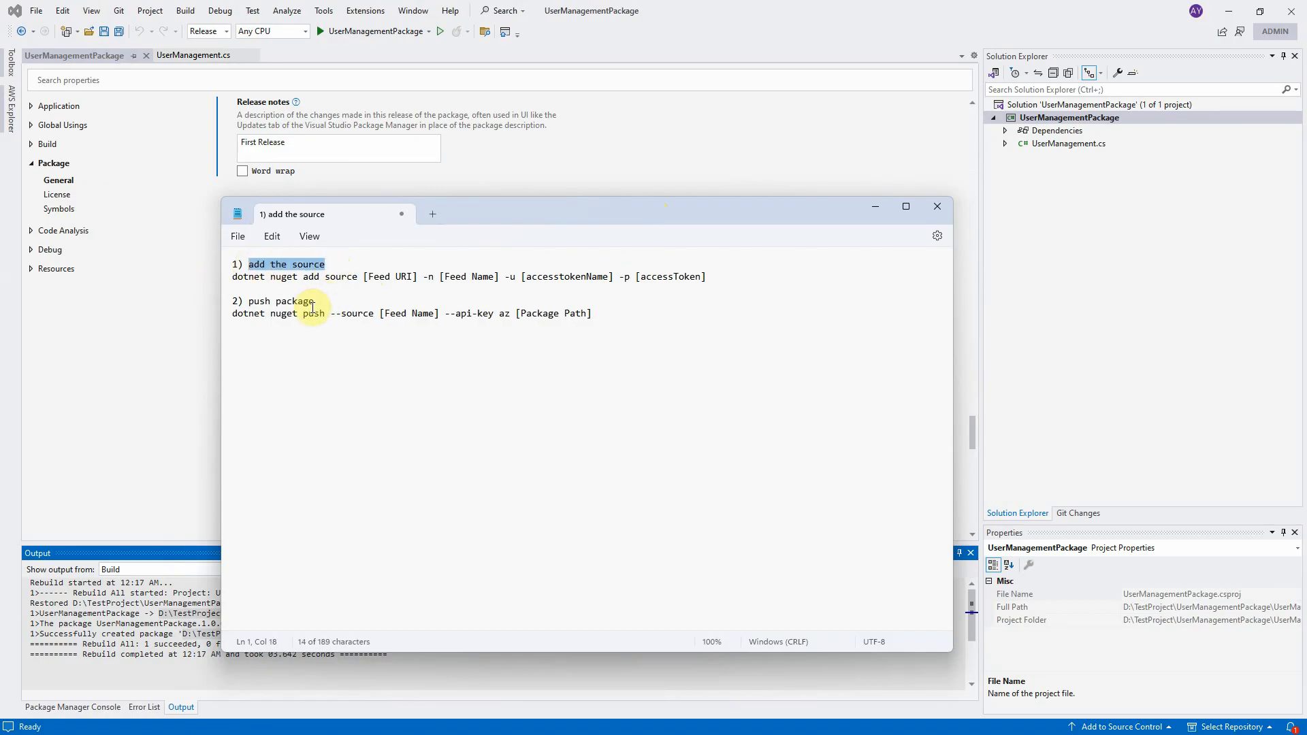
pyautogui.doubleClick(294, 301)
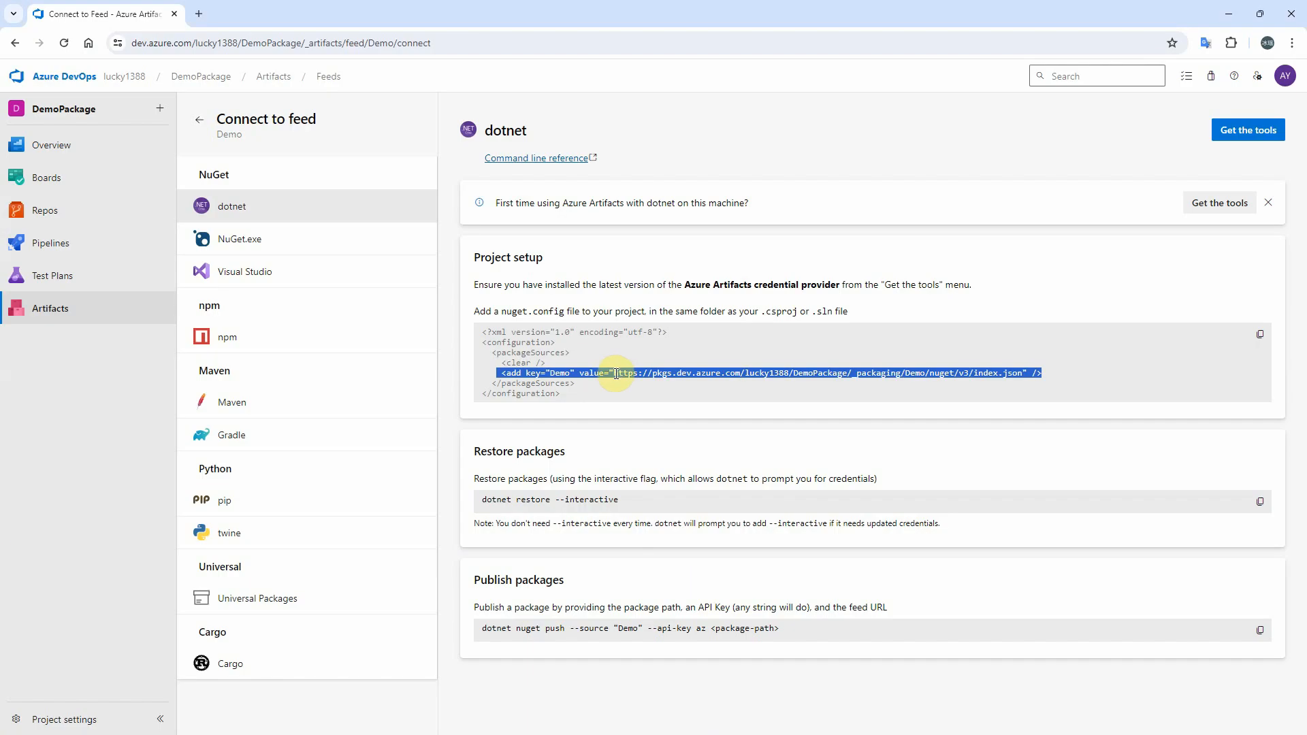
pyautogui.moveTo(702, 366)
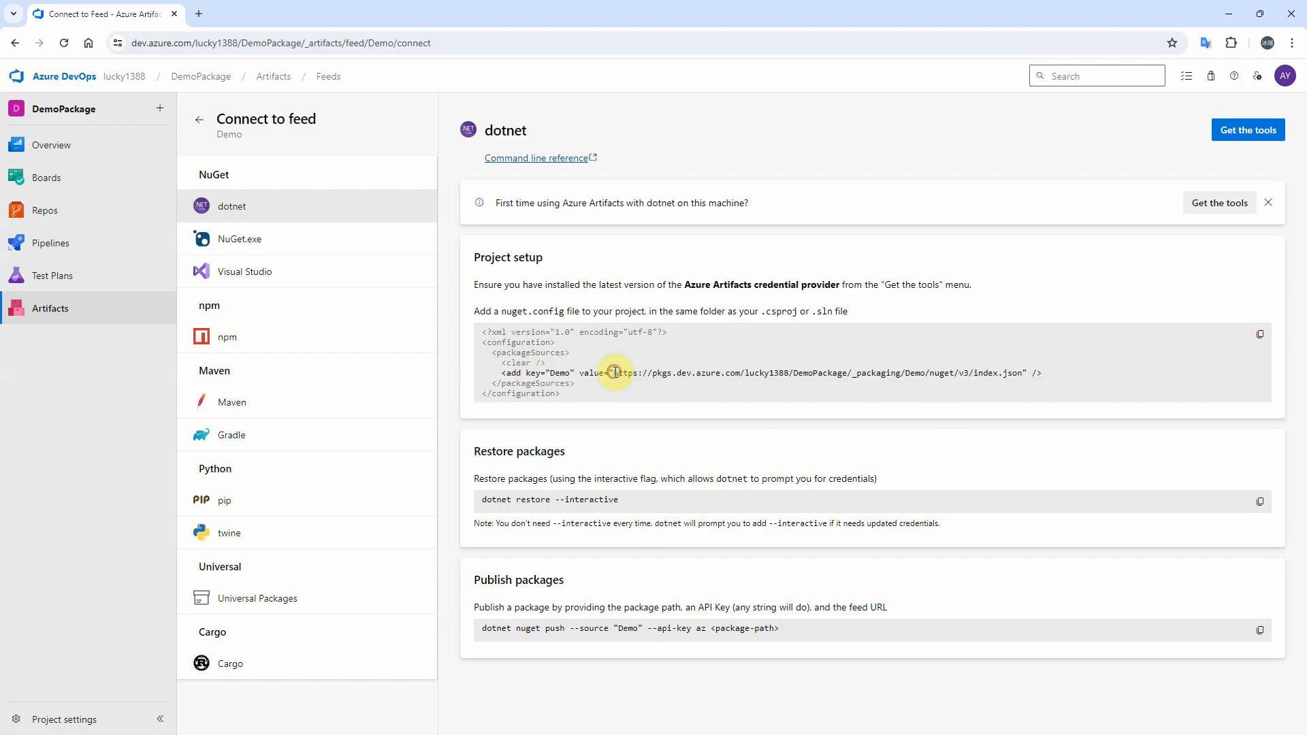
# - Copy the feed name Demo from nuget.config over the [Feed Name] placeholder in the add-source command
pyautogui.moveTo(614, 372); pyautogui.dragTo(1018, 372)
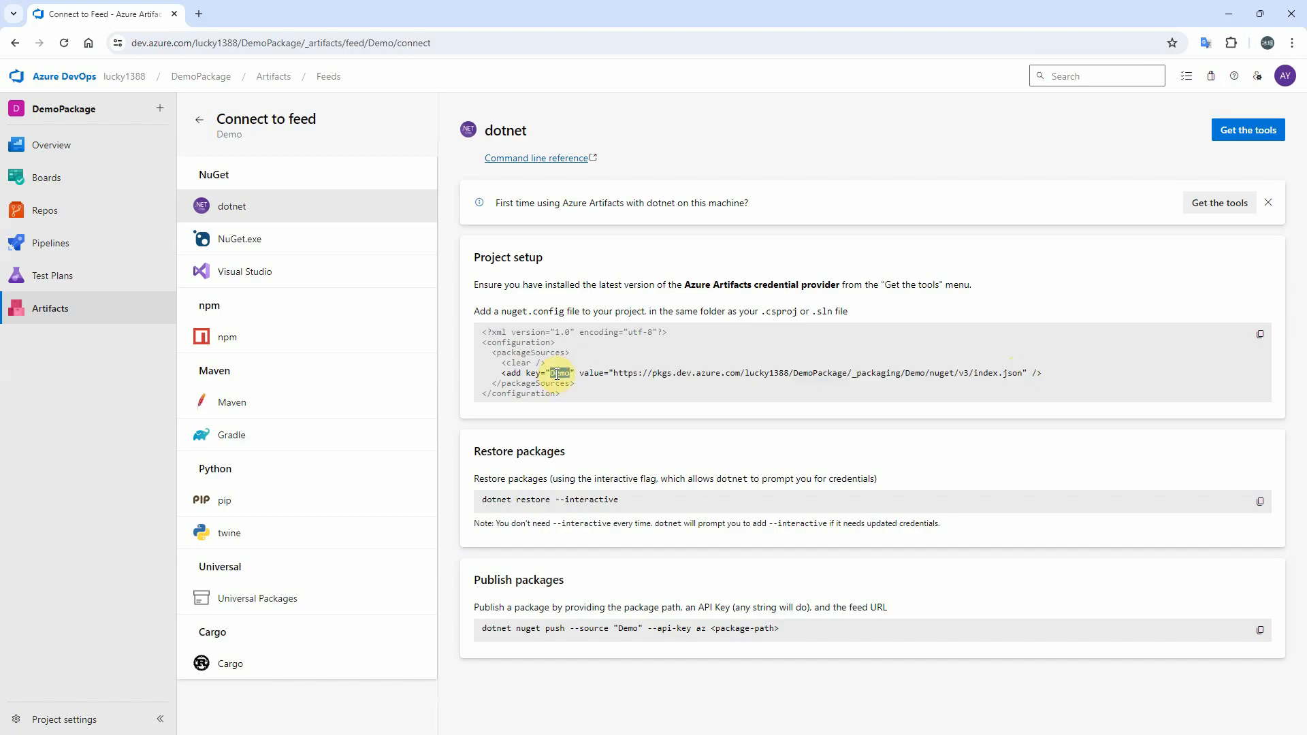
pyautogui.doubleClick(558, 373)
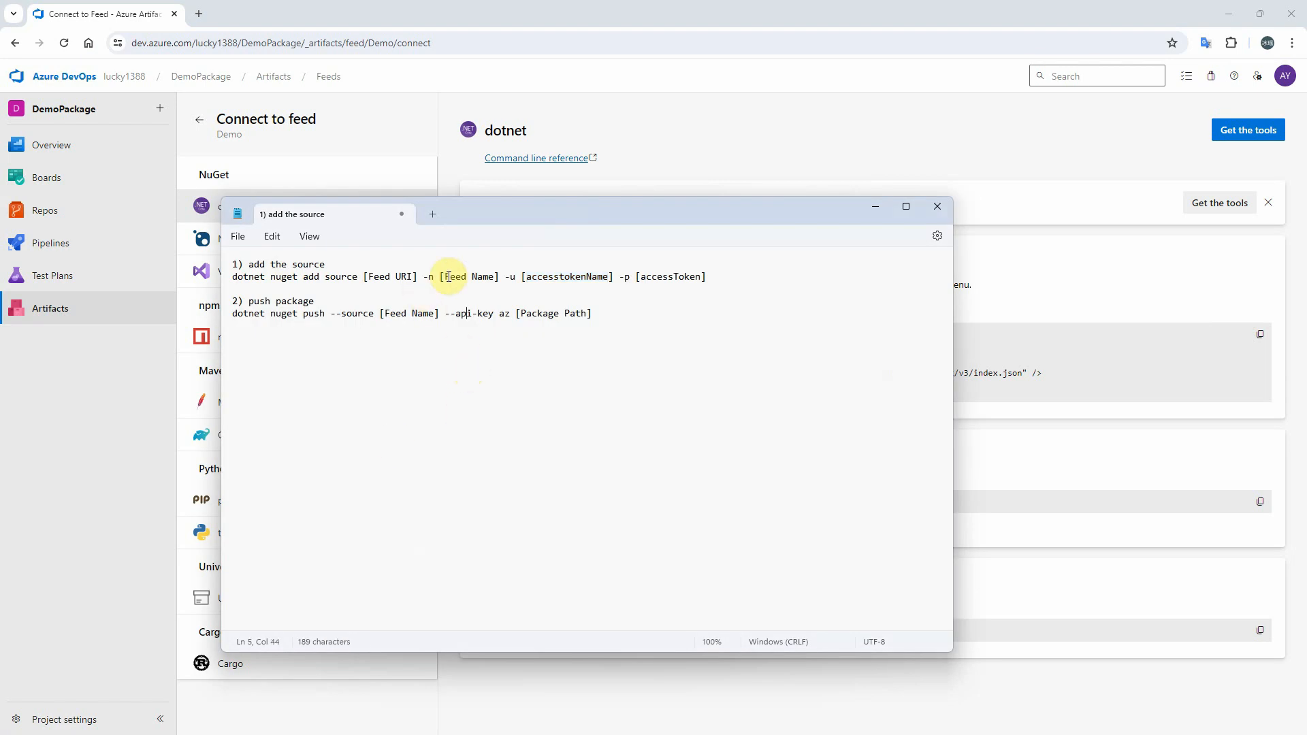
pyautogui.doubleClick(467, 276)
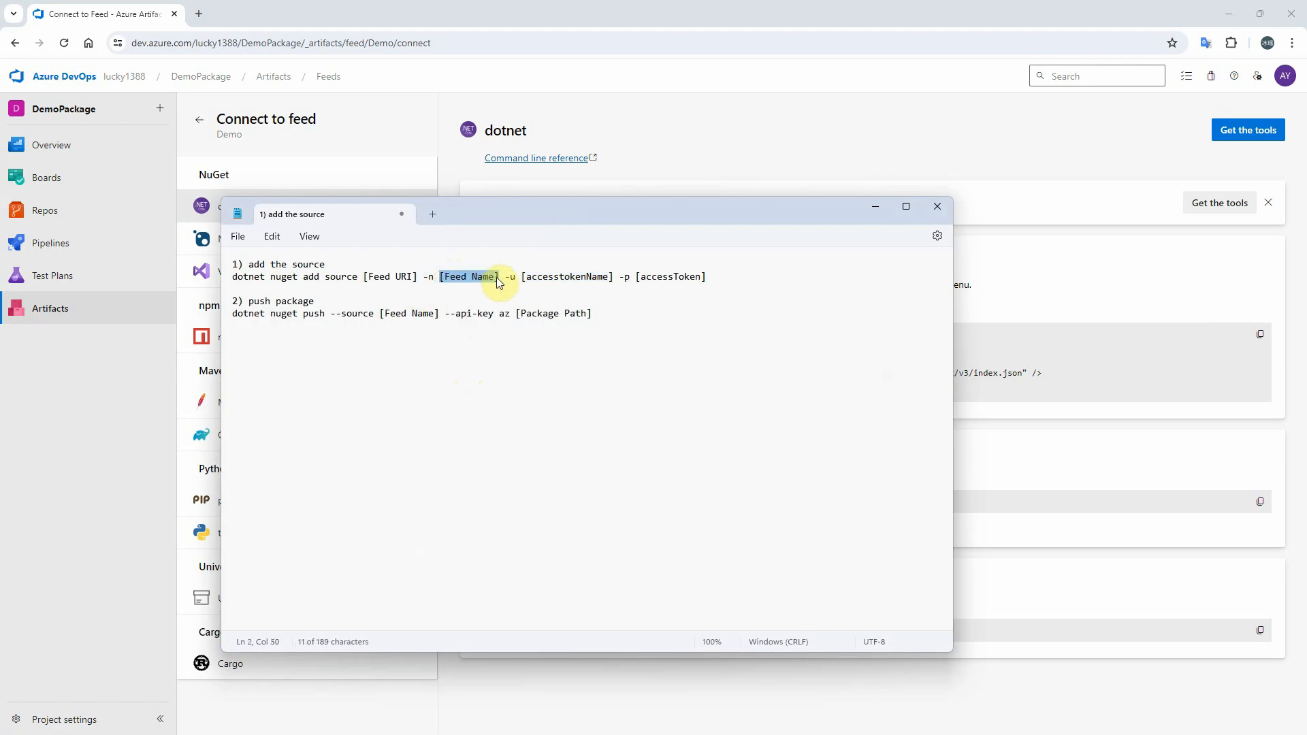
pyautogui.write('Demo')
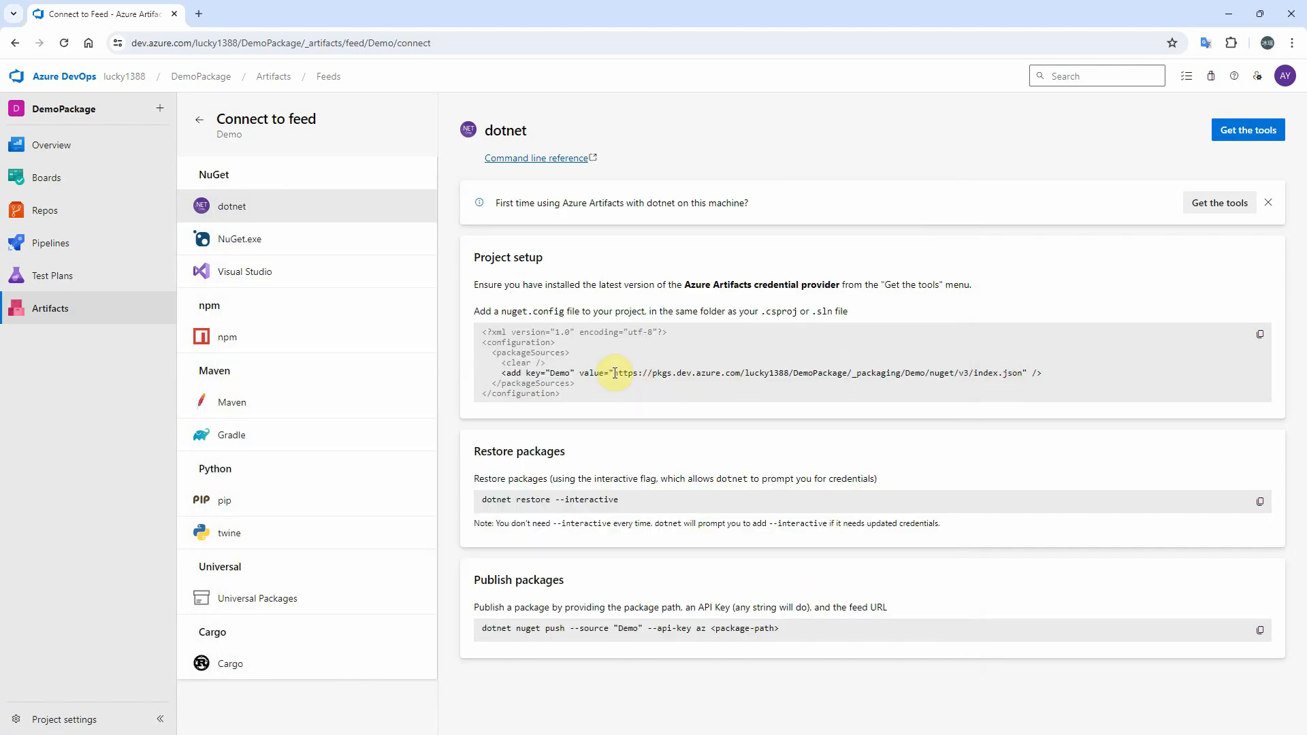
pyautogui.moveTo(615, 373); pyautogui.dragTo(1024, 373)
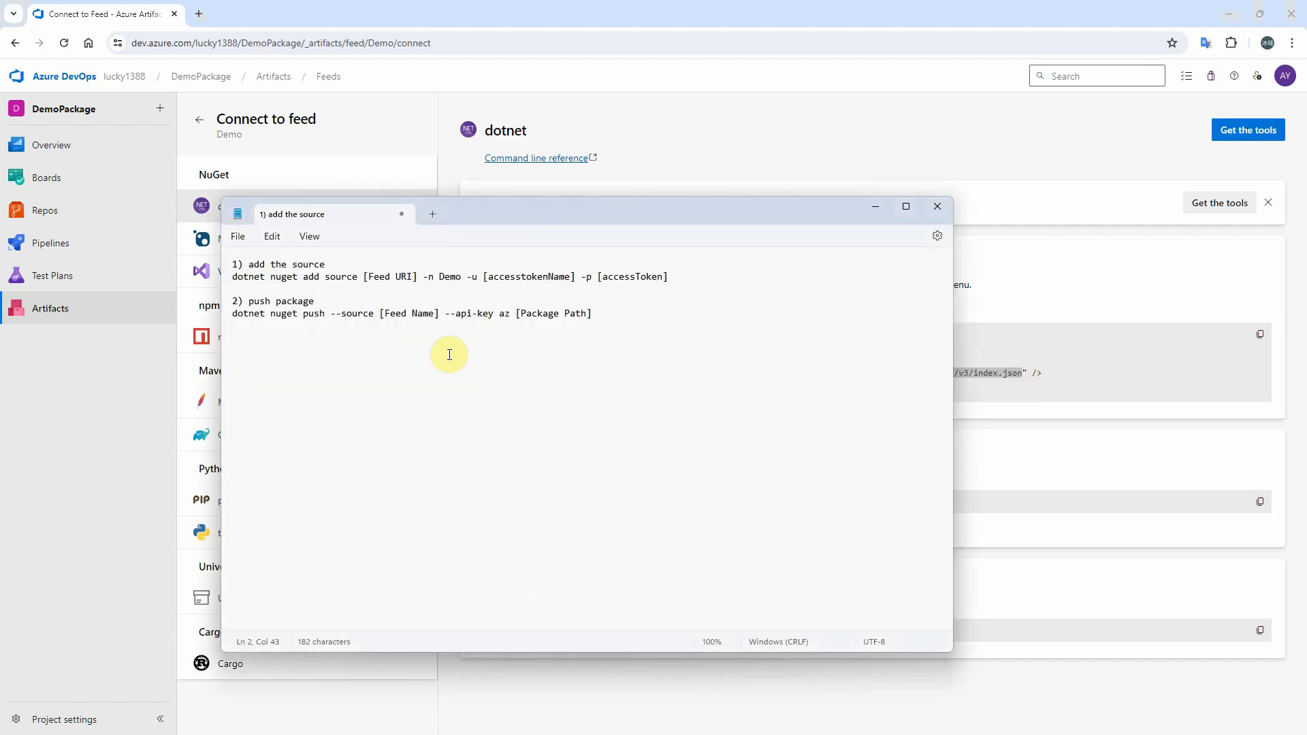
pyautogui.doubleClick(388, 277)
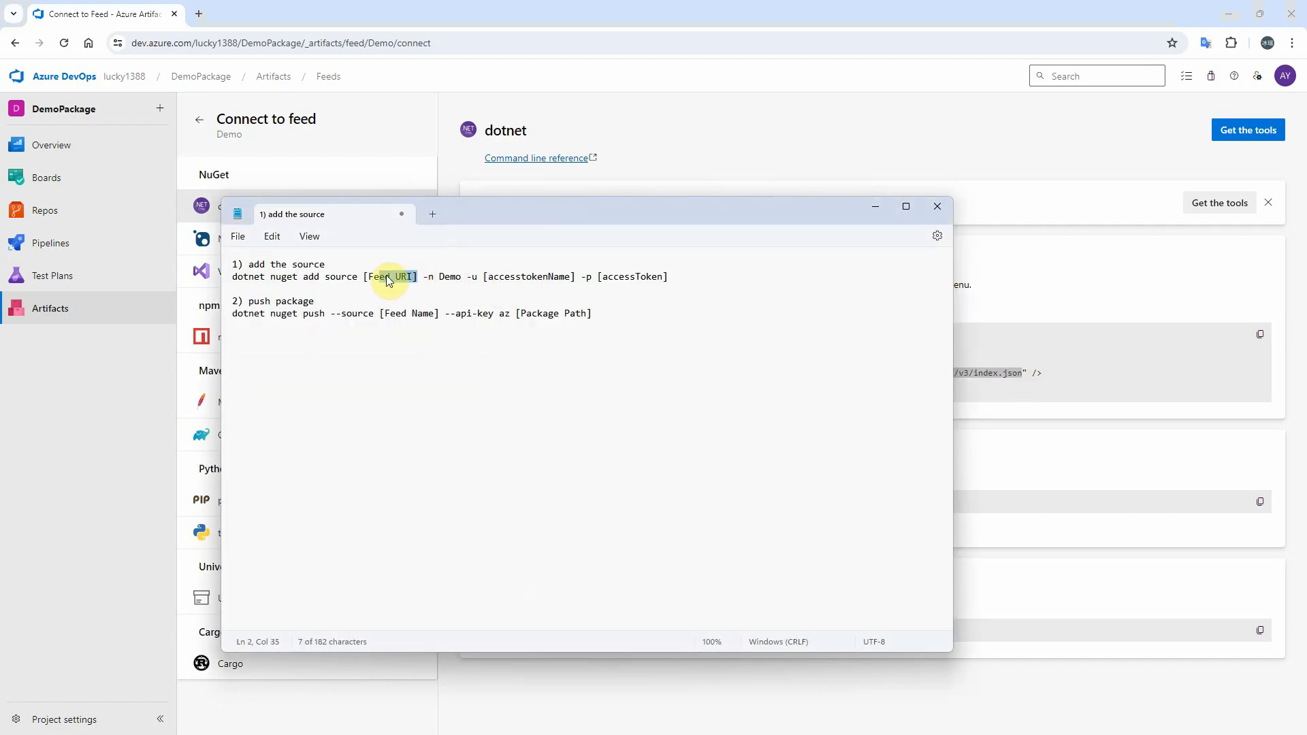
pyautogui.write('https://pkgs.dev.azure.com/lucky1388/DemoPackage/_packaging/Demo/nuget/v3/index.json')
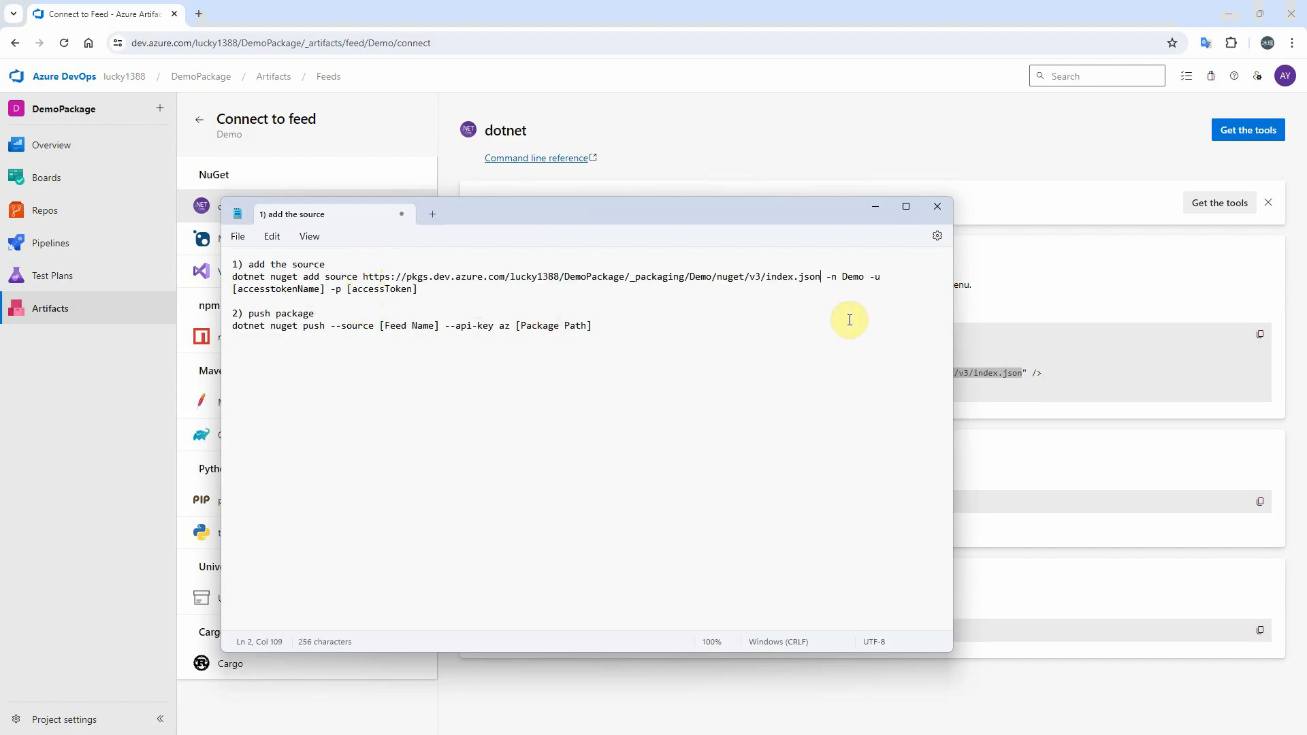
pyautogui.doubleClick(277, 288)
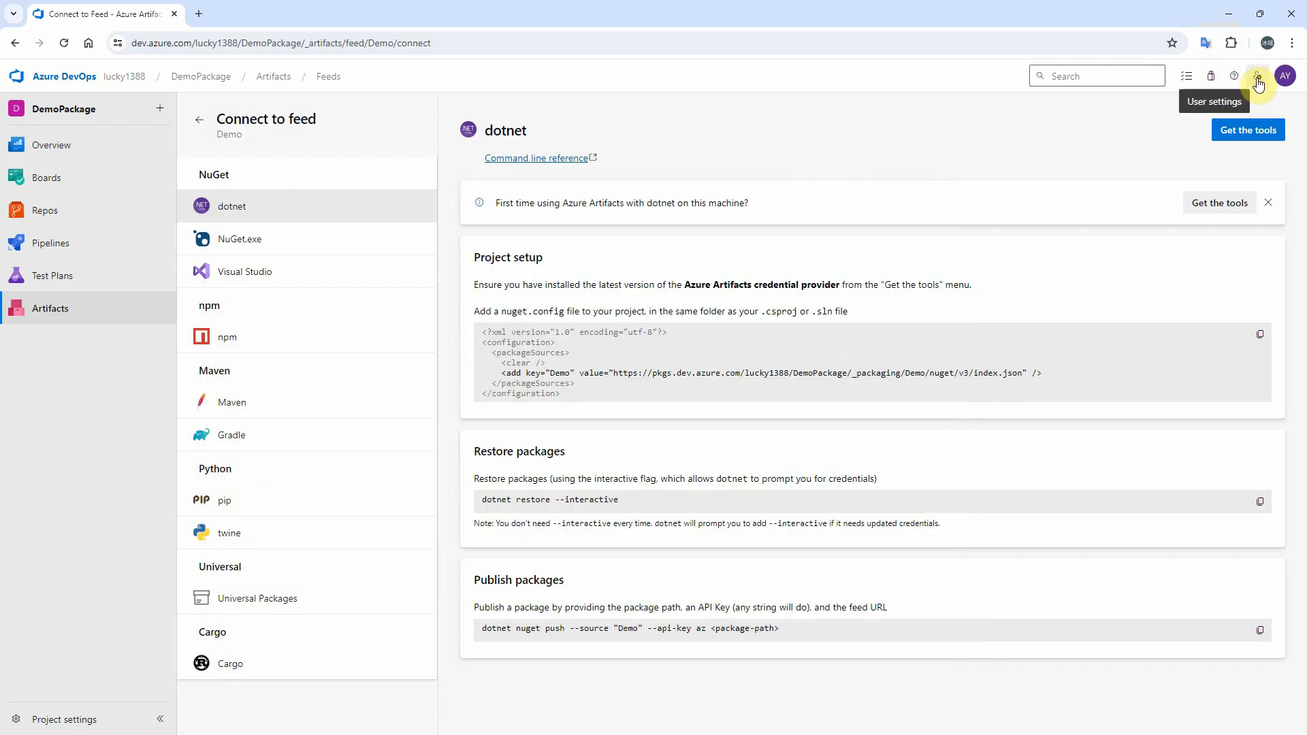
# - Start a new personal access token named MyToken from the user settings
pyautogui.click(1258, 76)
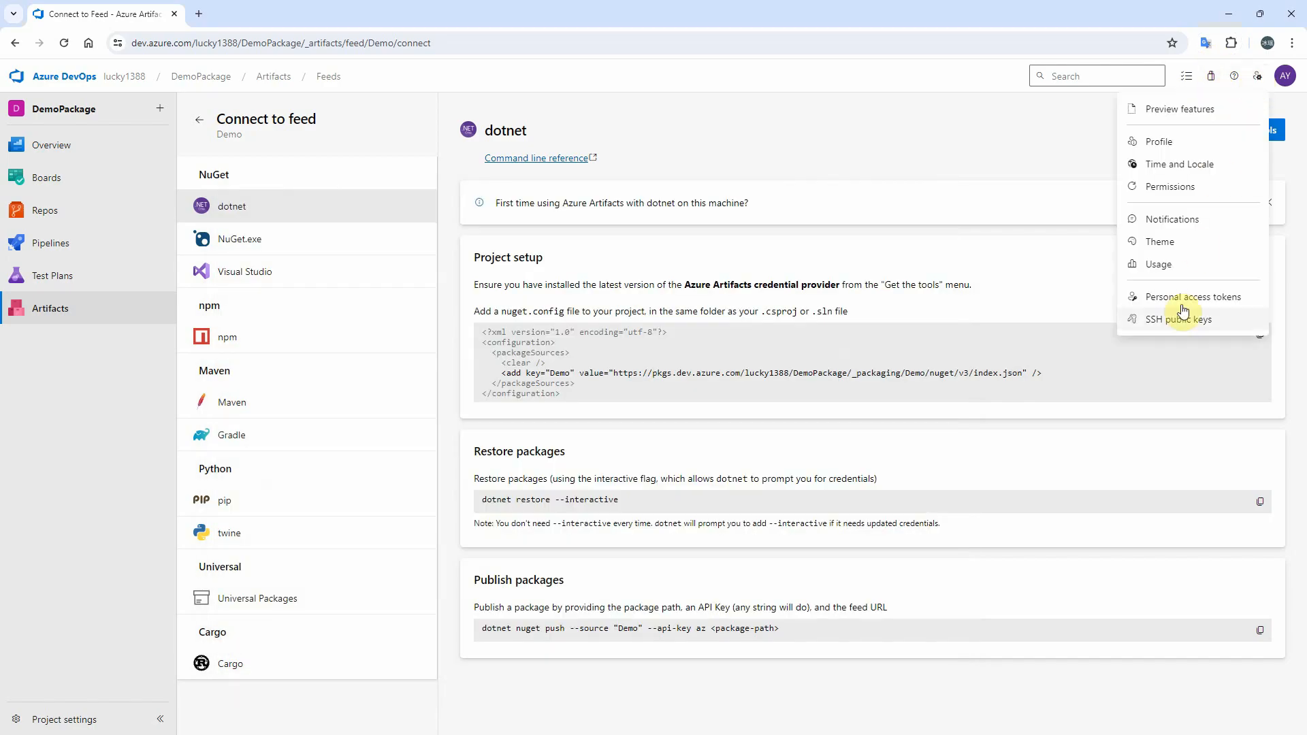
pyautogui.click(1189, 296)
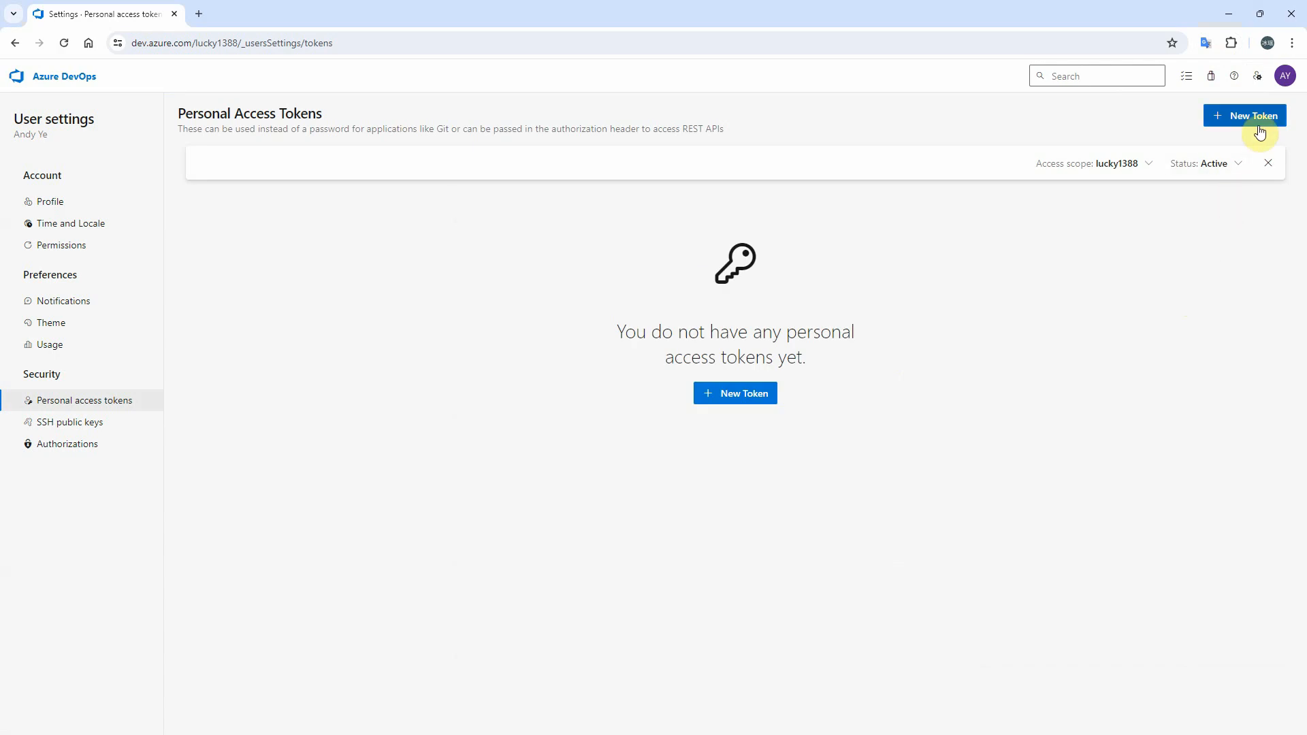
pyautogui.click(1243, 114)
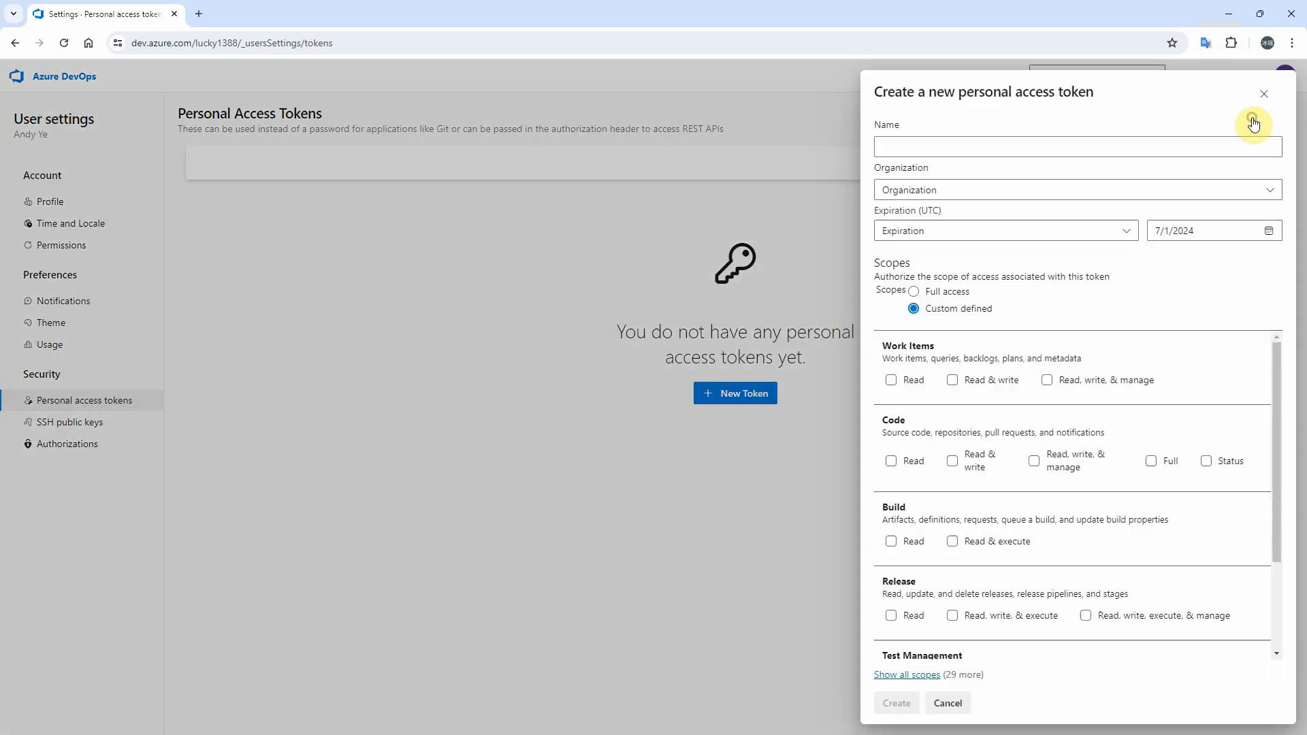
pyautogui.click(1075, 147)
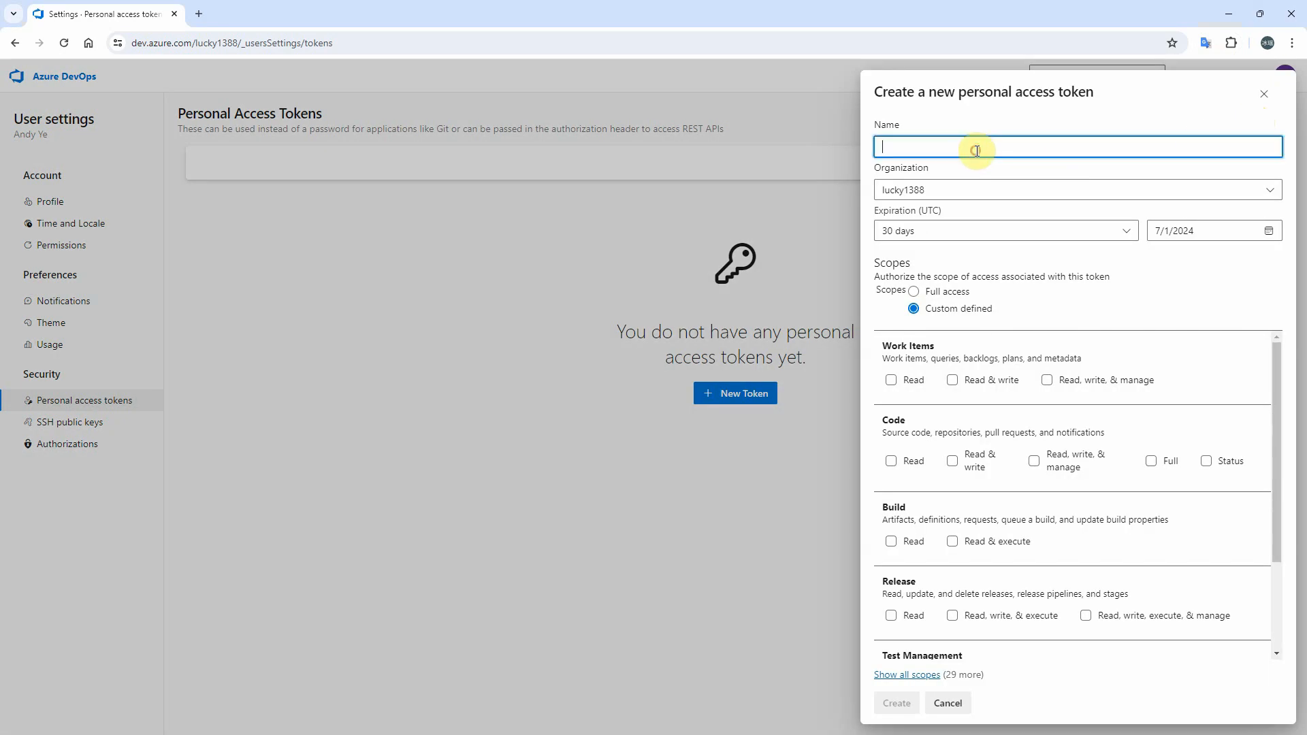
pyautogui.write('My')
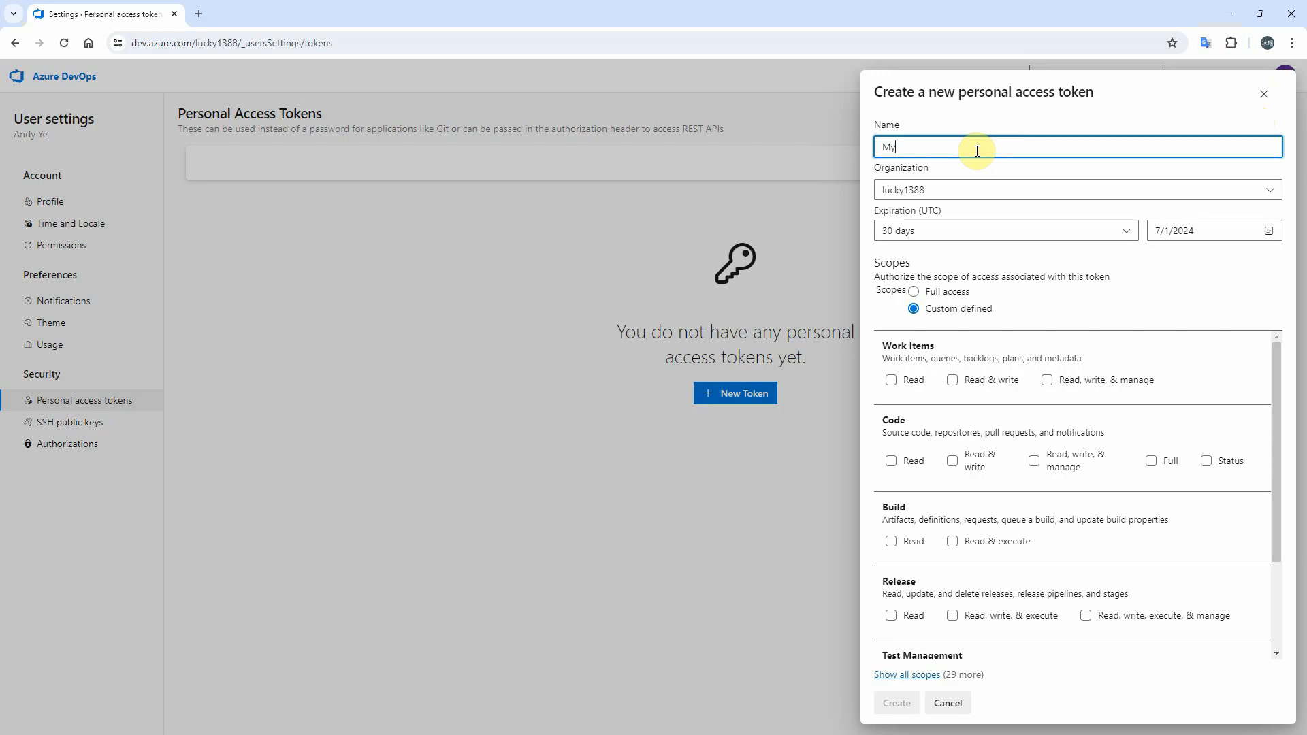
pyautogui.write('Token')
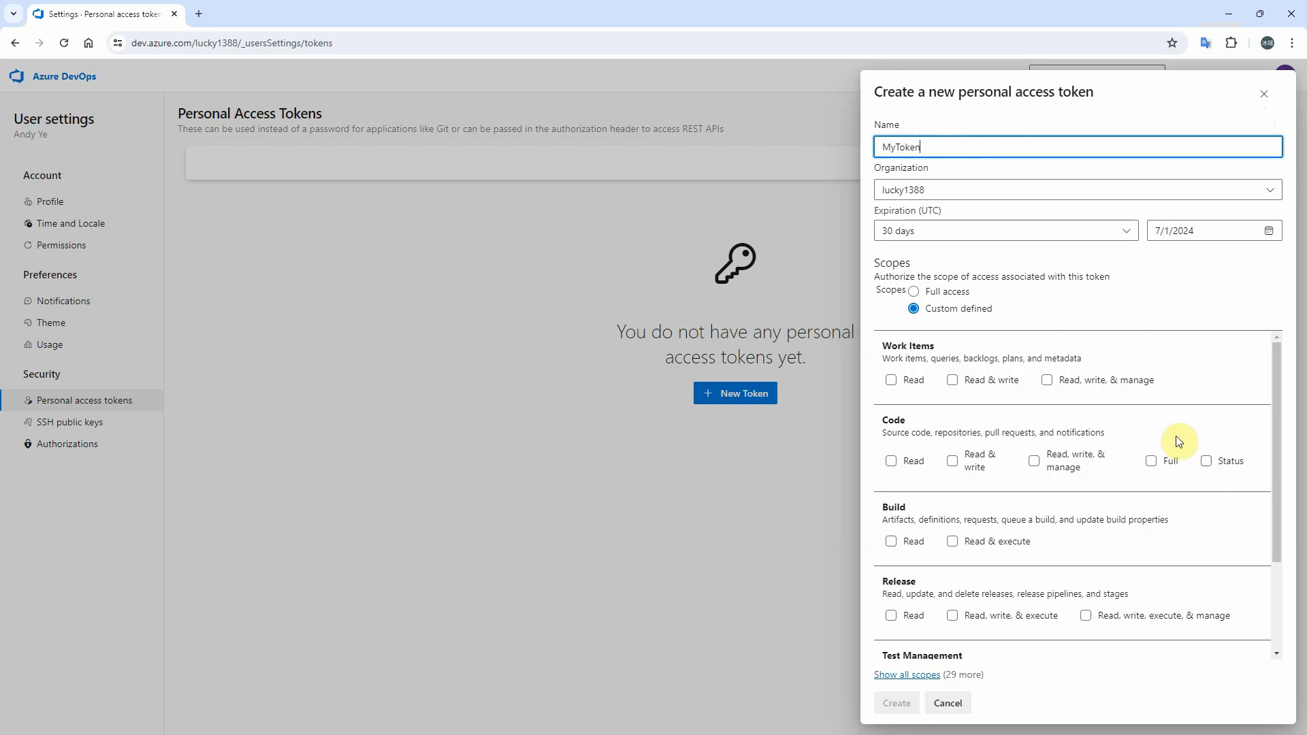
# - Grant Packaging read, write and manage permission and create the token
pyautogui.scroll(-3)
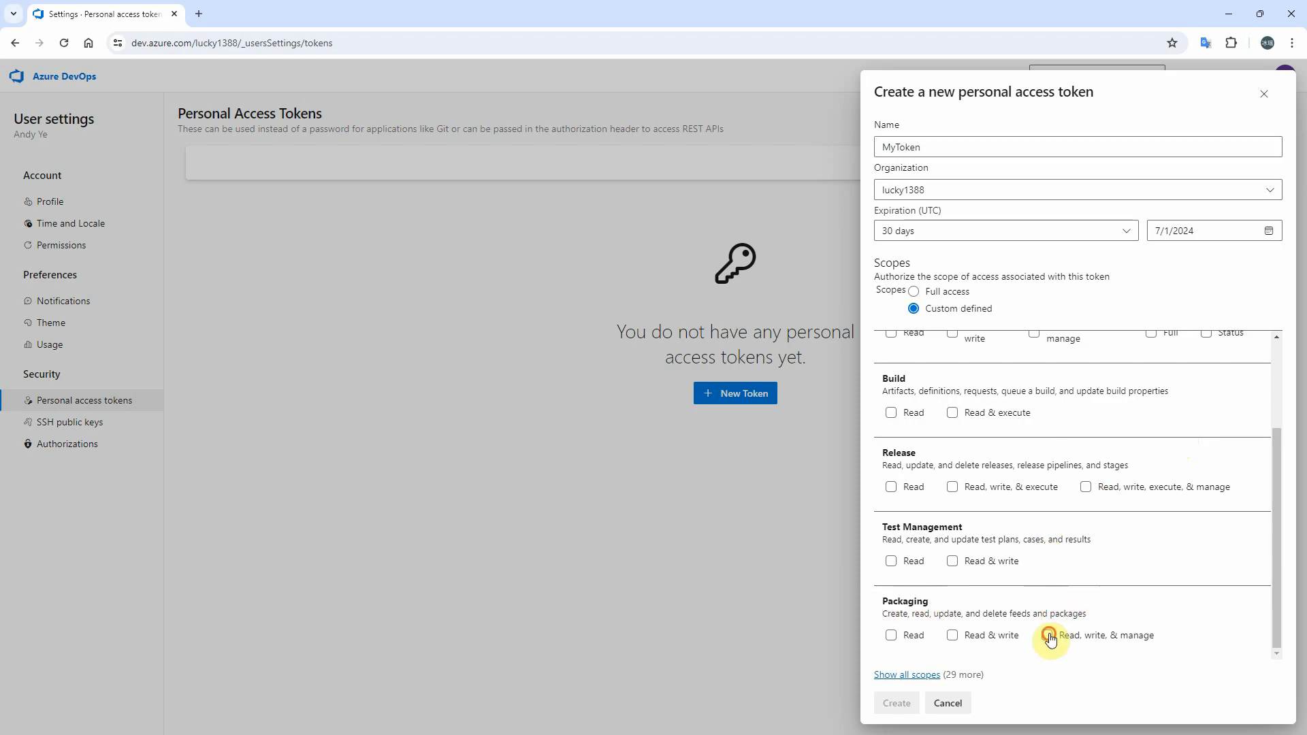
pyautogui.click(1048, 635)
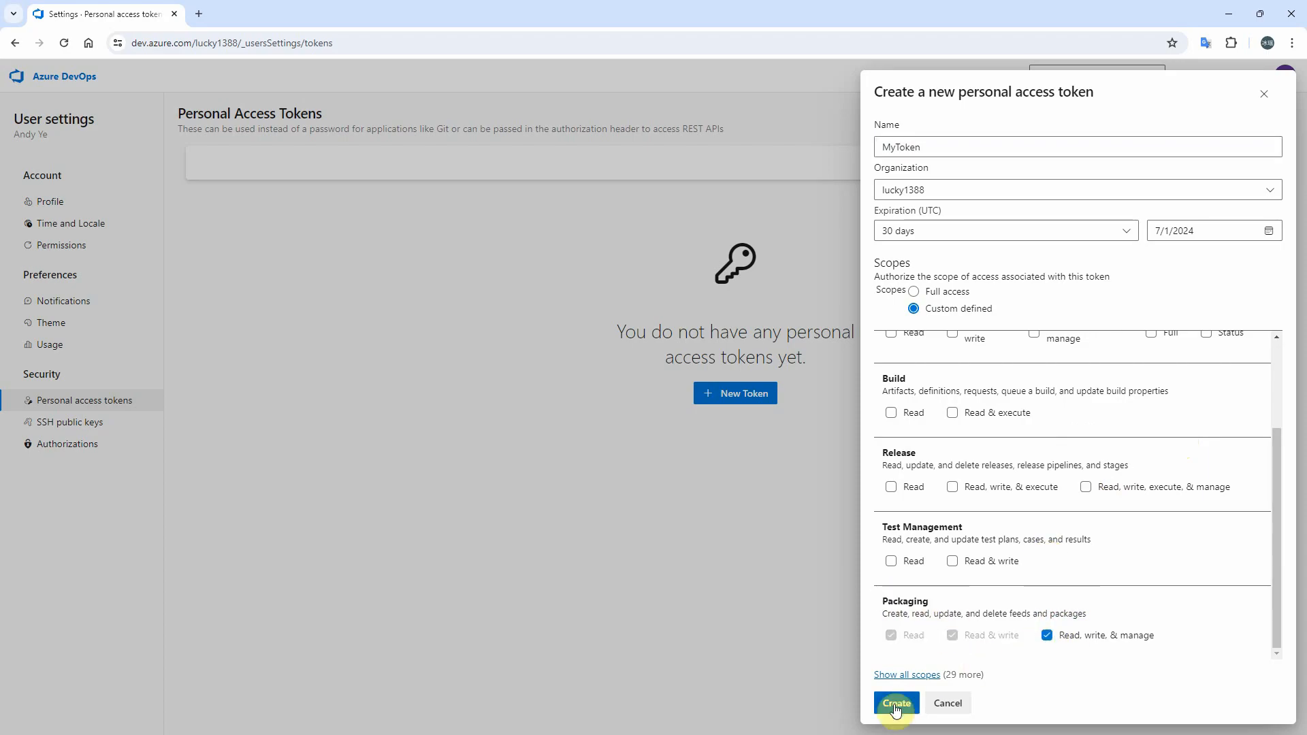
pyautogui.click(895, 702)
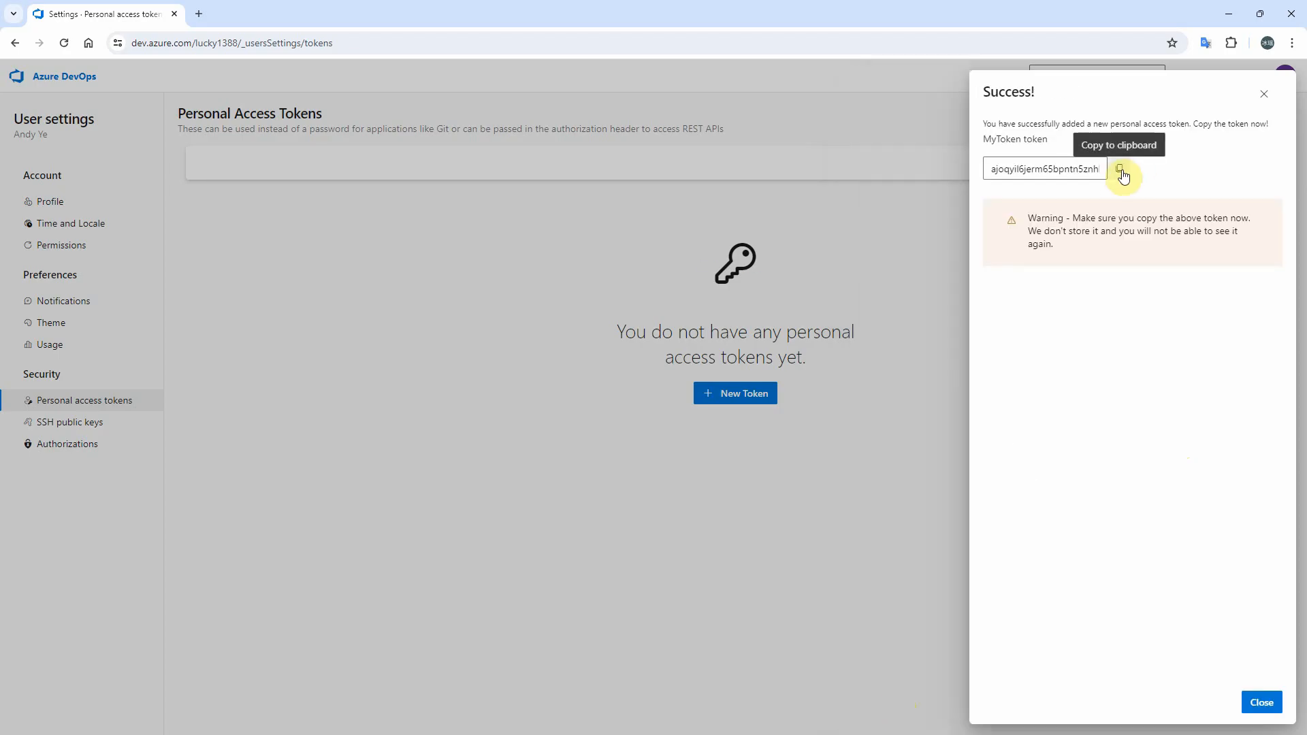
# - Fill the add-source command with the copied token and MyToken as the user name
pyautogui.click(1123, 169)
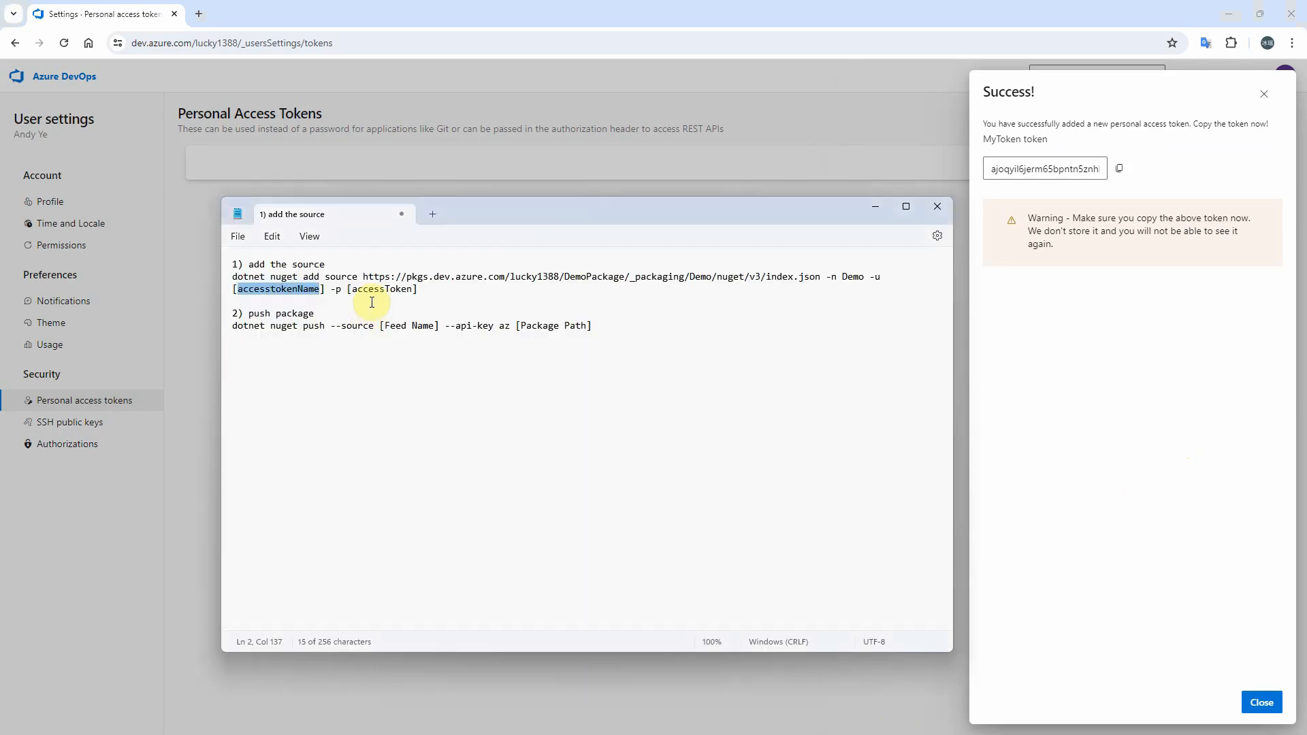
pyautogui.doubleClick(381, 289)
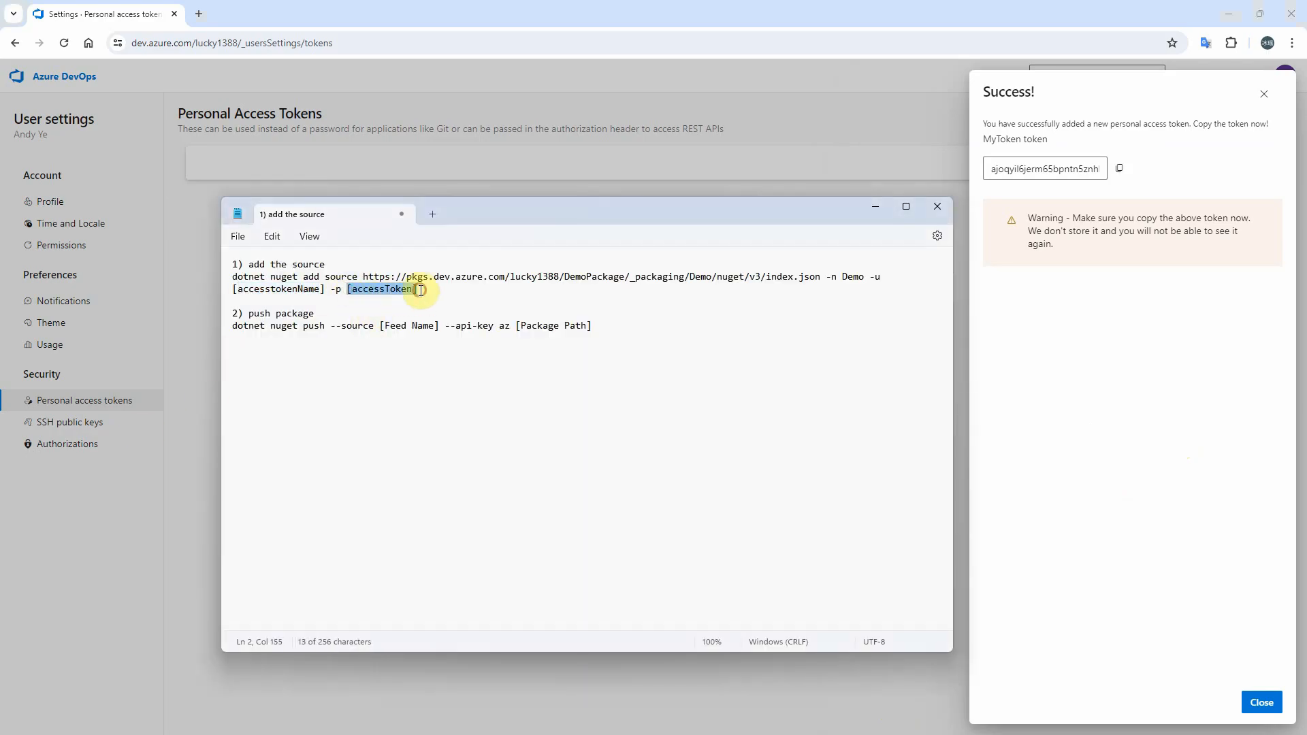
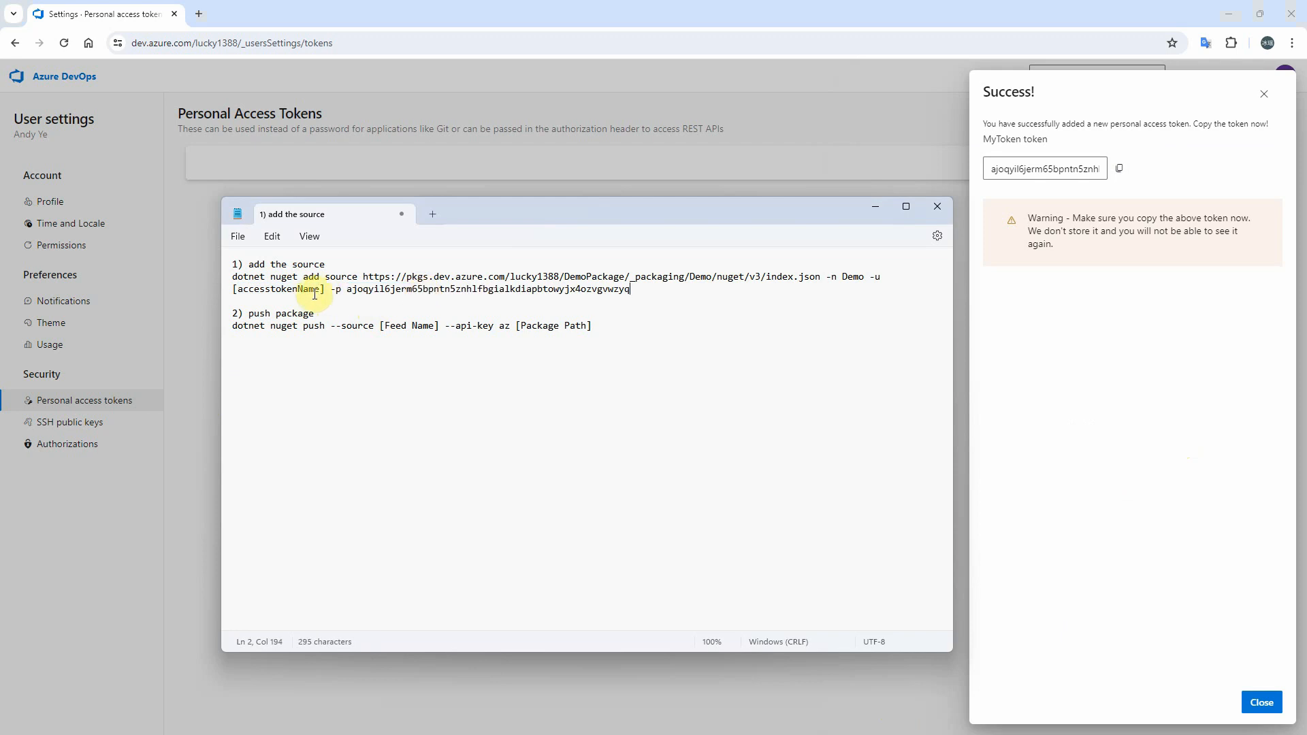
pyautogui.doubleClick(278, 289)
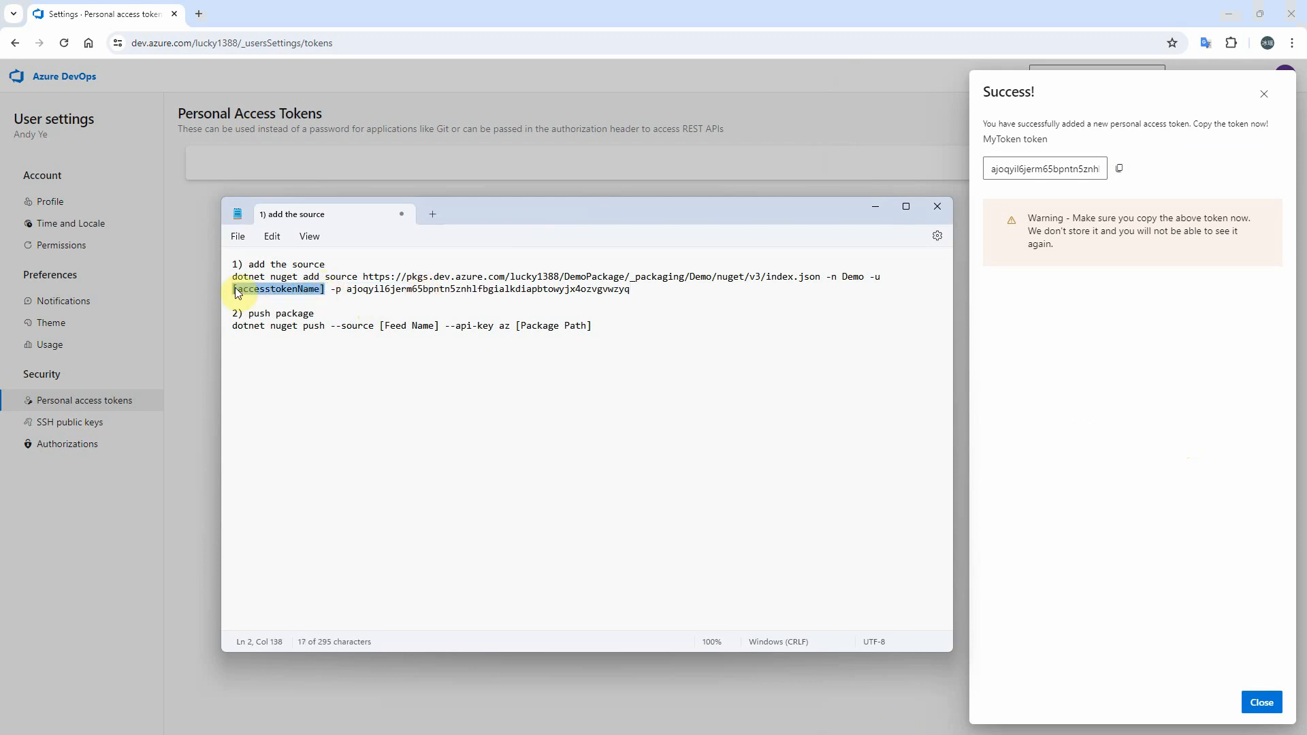
pyautogui.write('My')
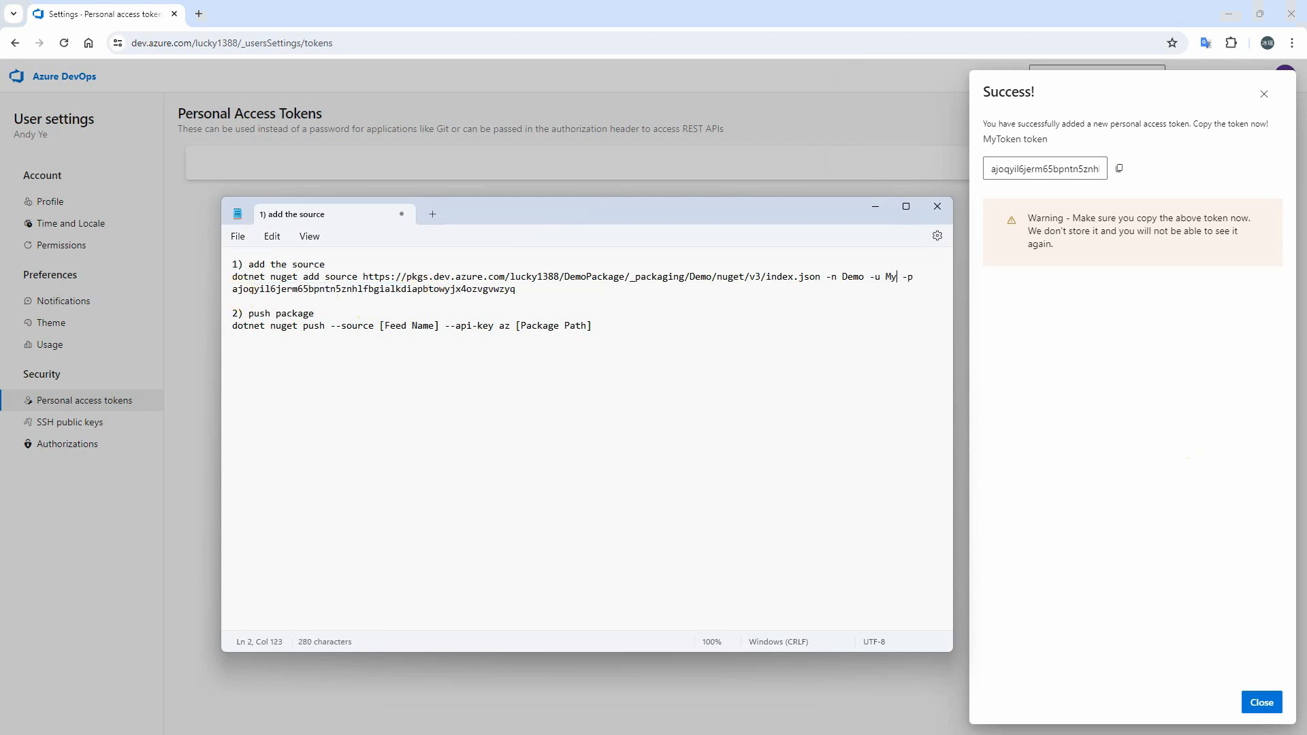
pyautogui.write('Token')
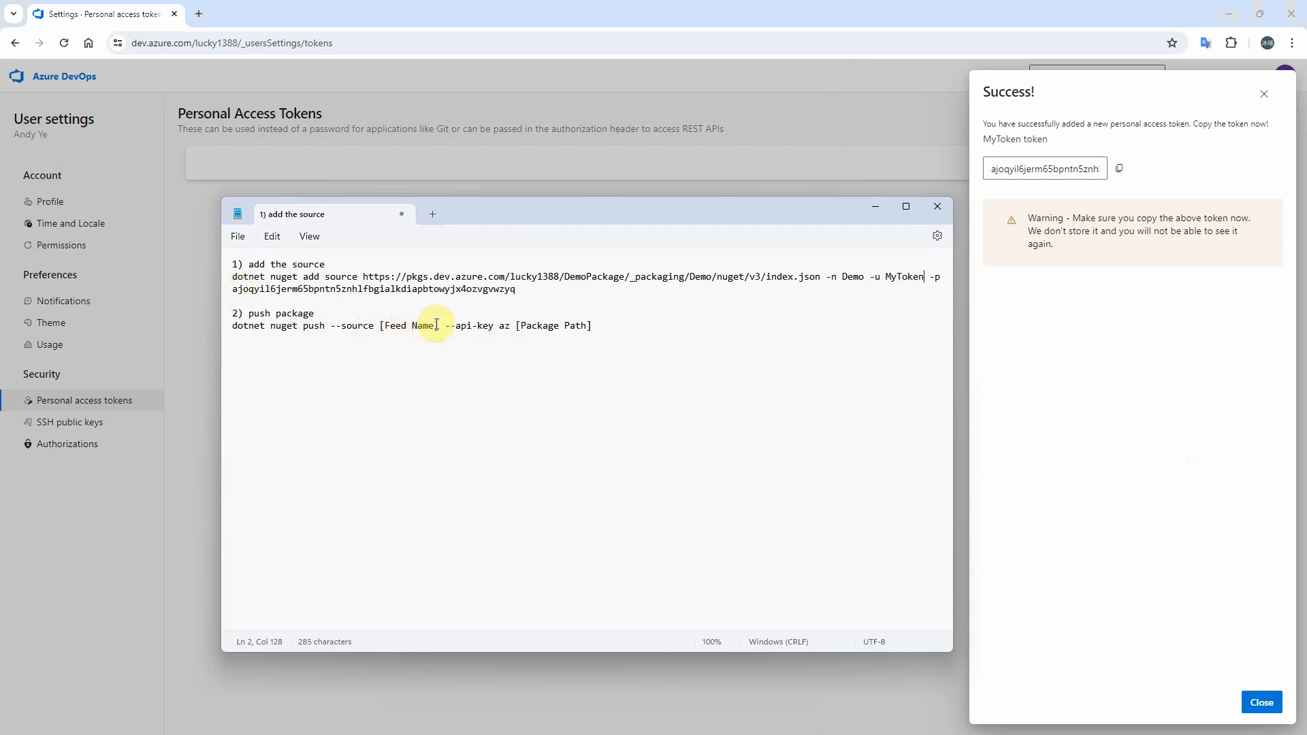
# - Fill the push command with source Demo and package UserManagementPackage.1.0.0.nupkg
pyautogui.doubleClick(408, 326)
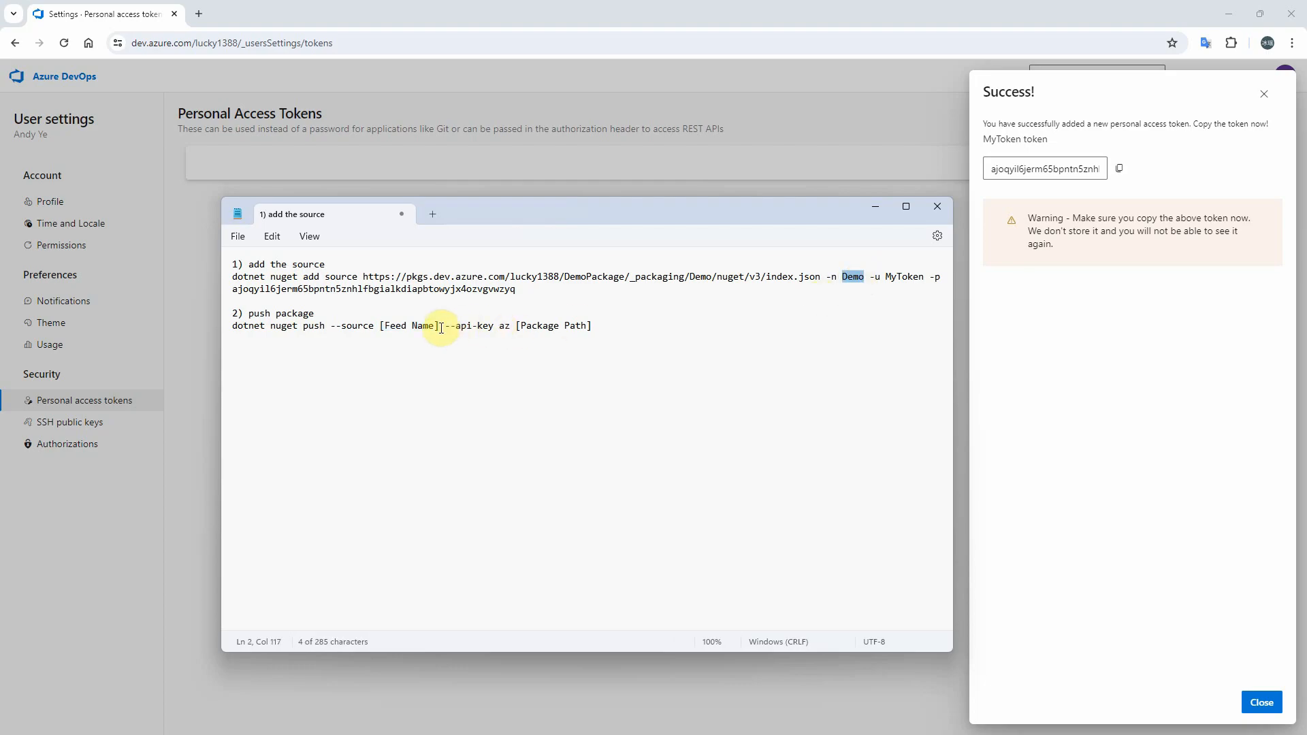
pyautogui.write('Demo')
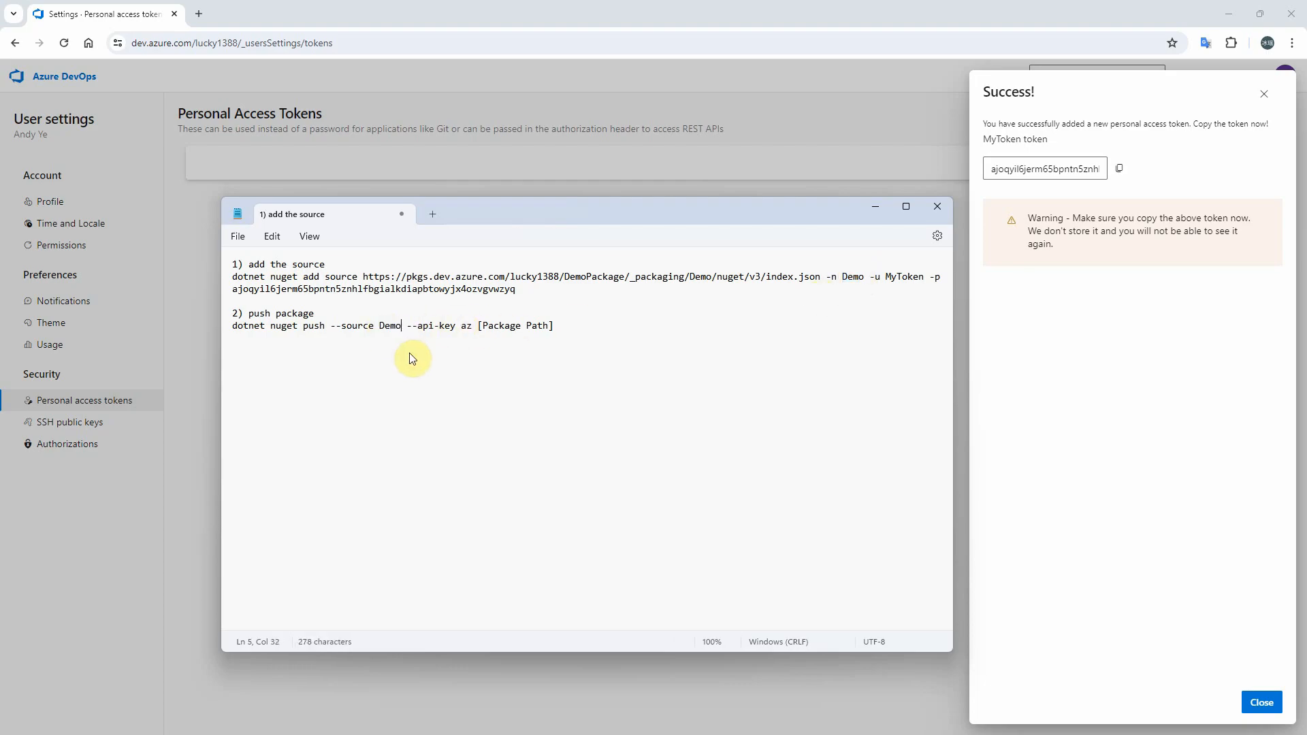
pyautogui.doubleClick(514, 325)
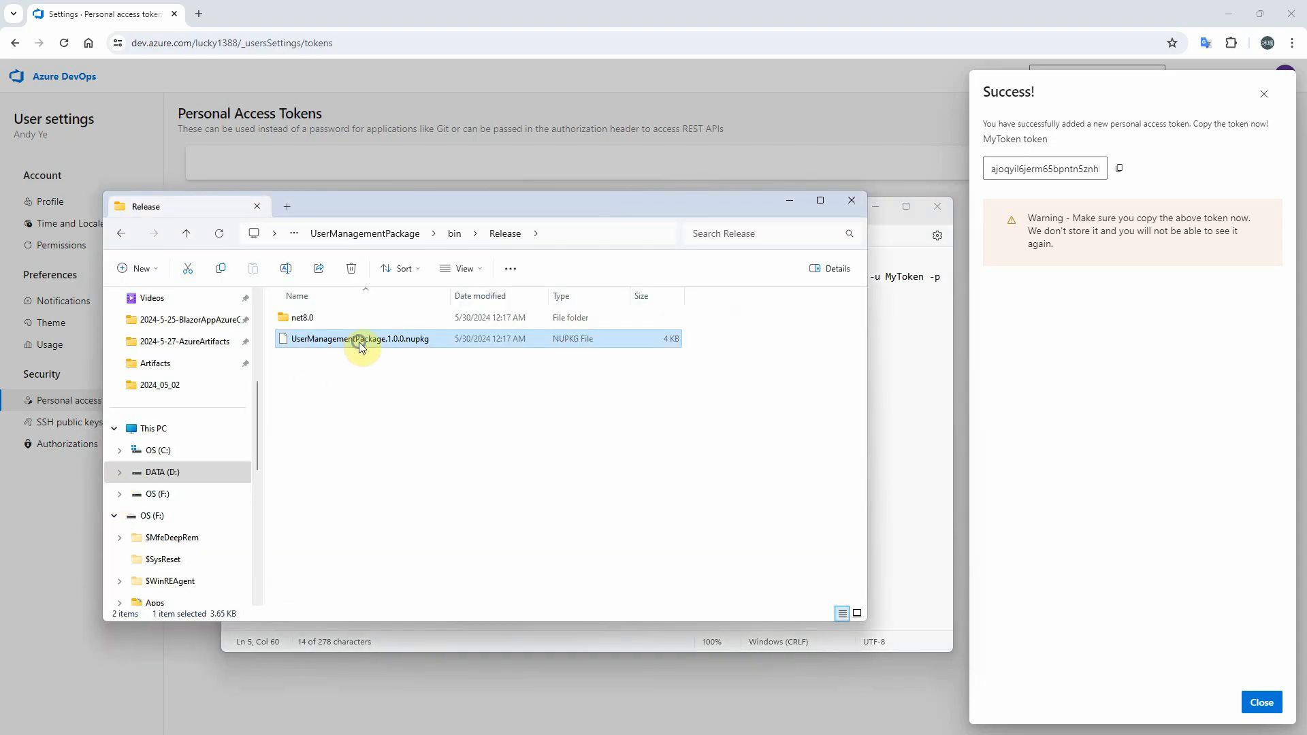
pyautogui.rightClick(358, 339)
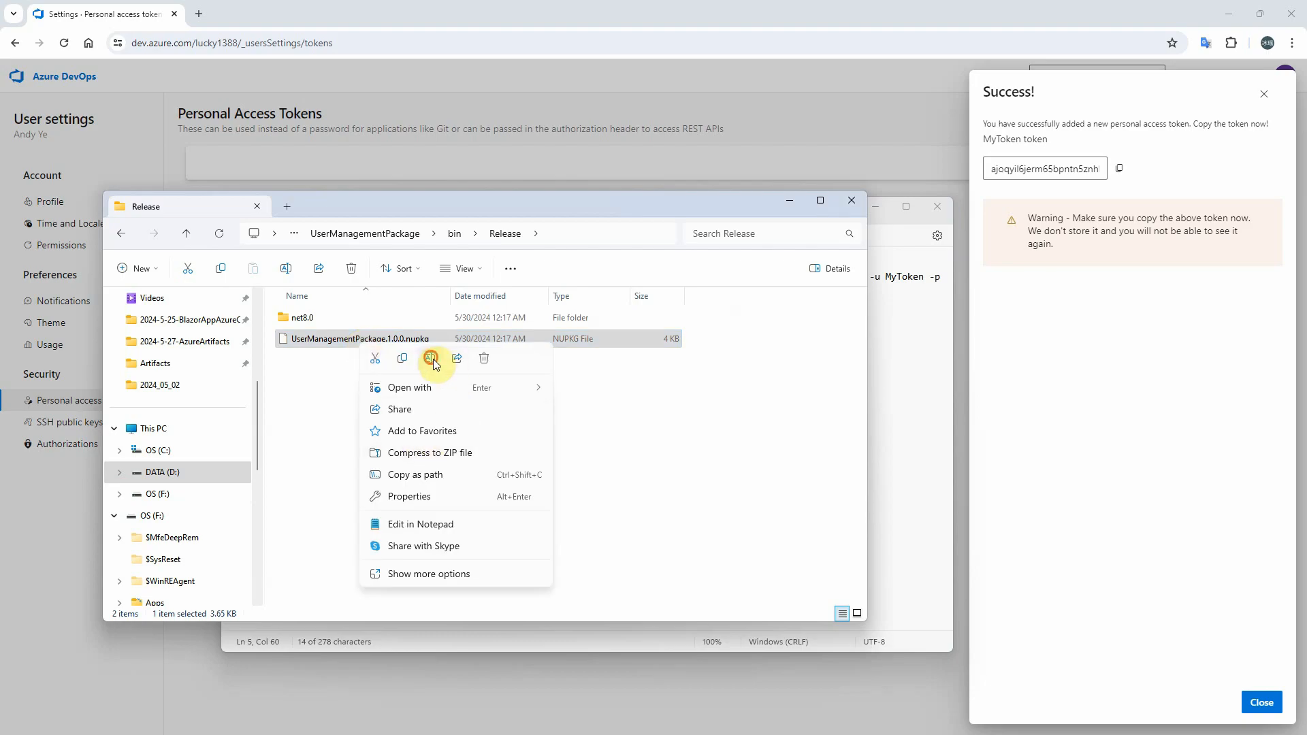
pyautogui.click(429, 358)
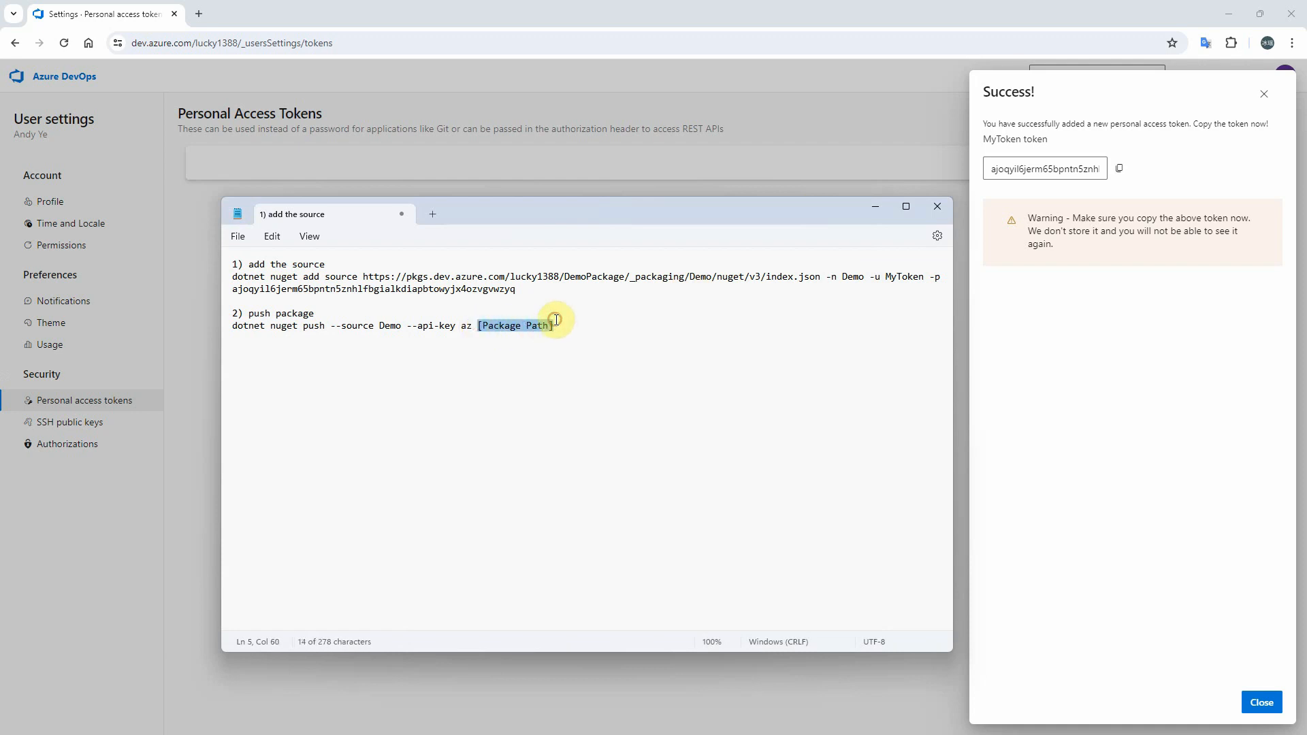
pyautogui.write('UserManagementPackage.1.0.0.nupkg')
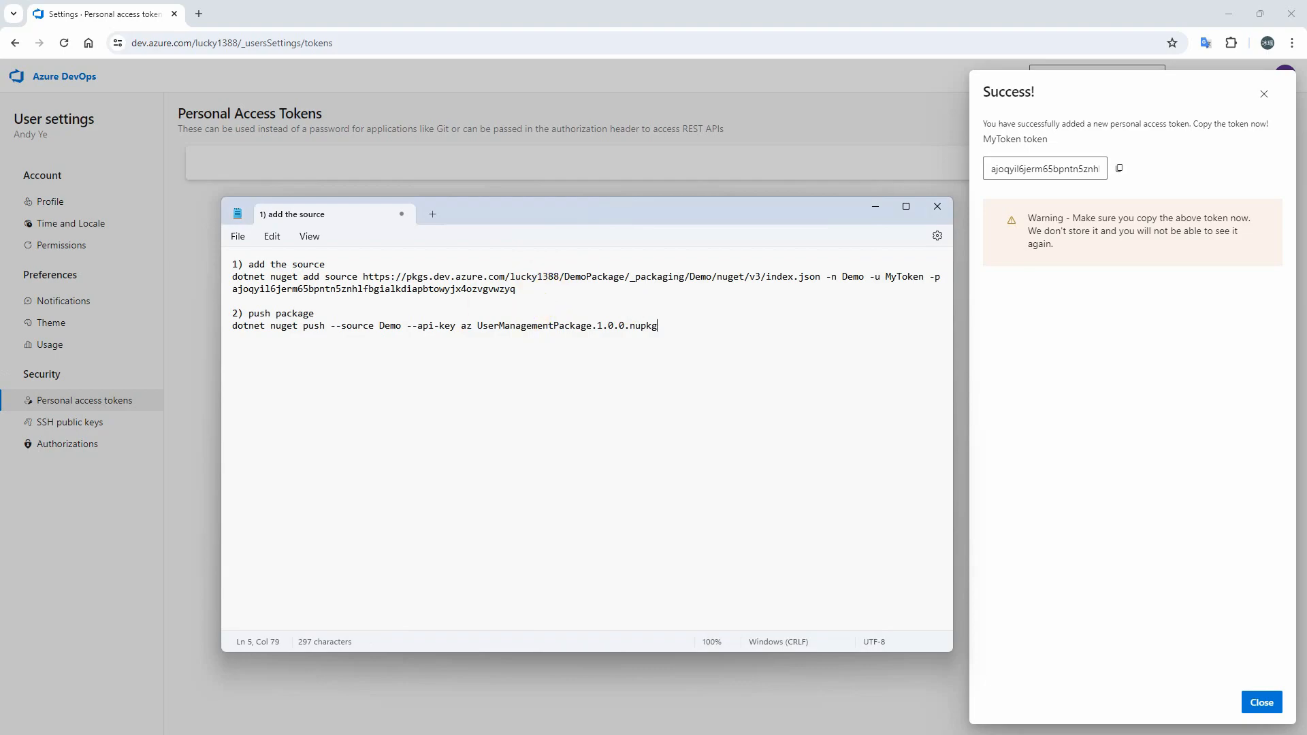
# - Launch a developer command prompt and cd into UserManagementPackage\bin\Release
pyautogui.click(324, 9)
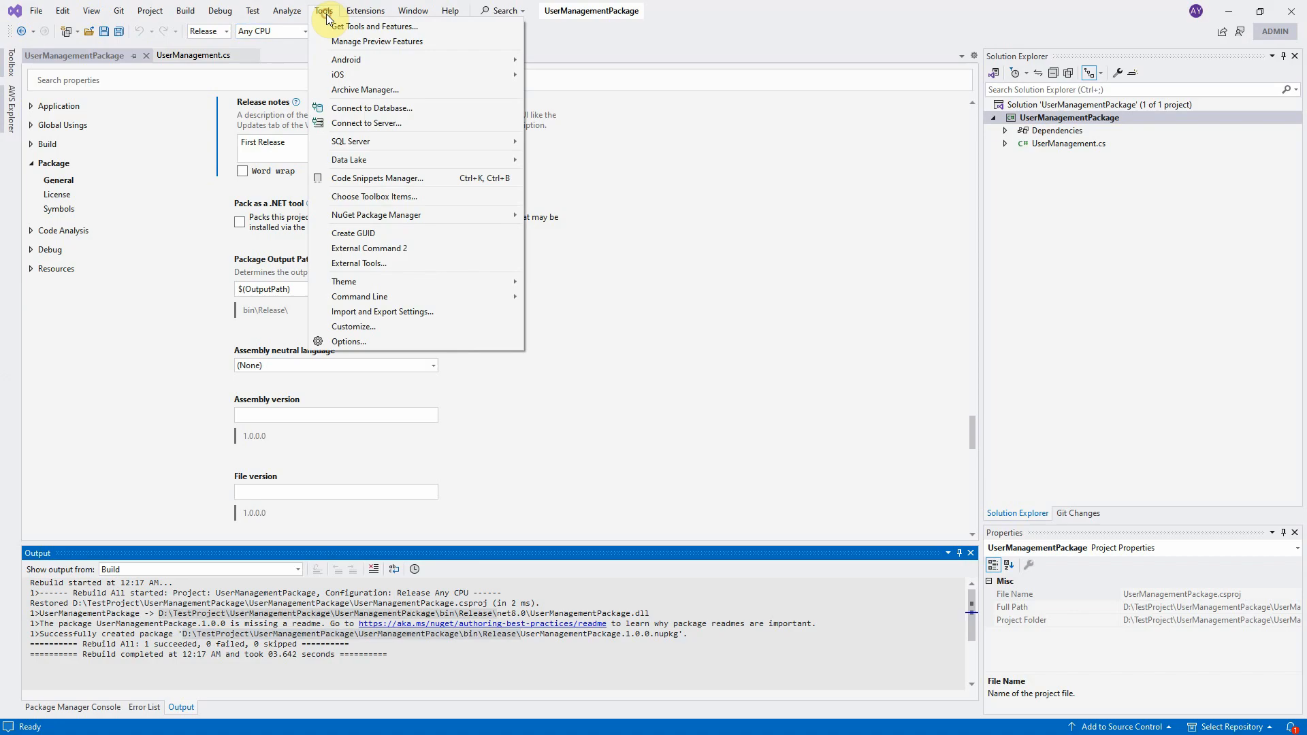
pyautogui.moveTo(358, 295)
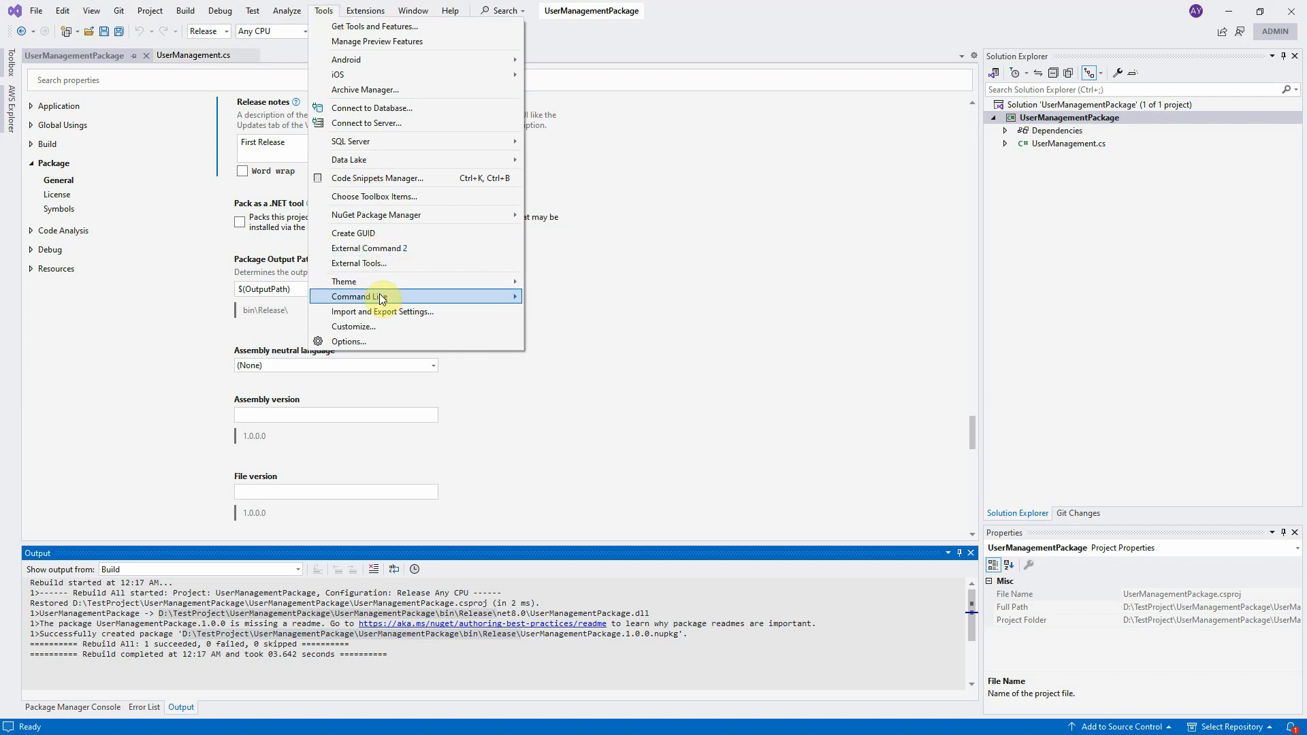
pyautogui.moveTo(359, 296)
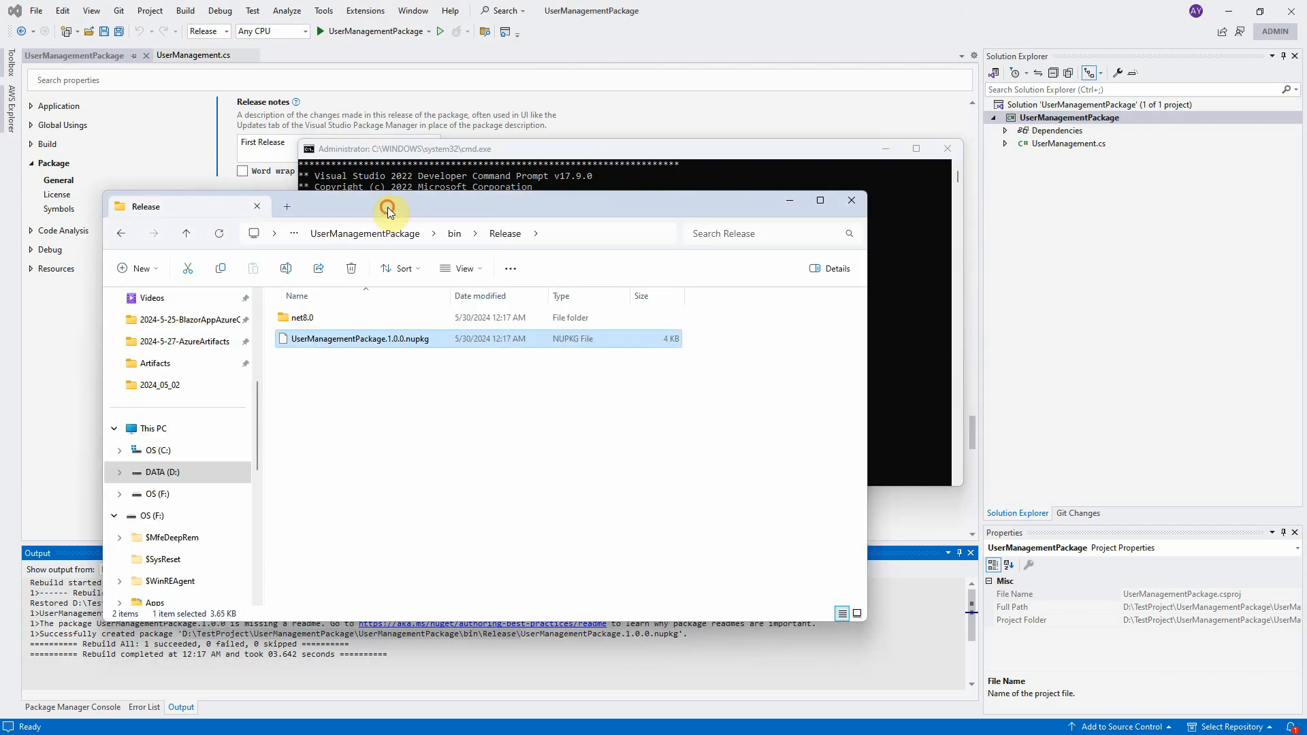
pyautogui.click(392, 383)
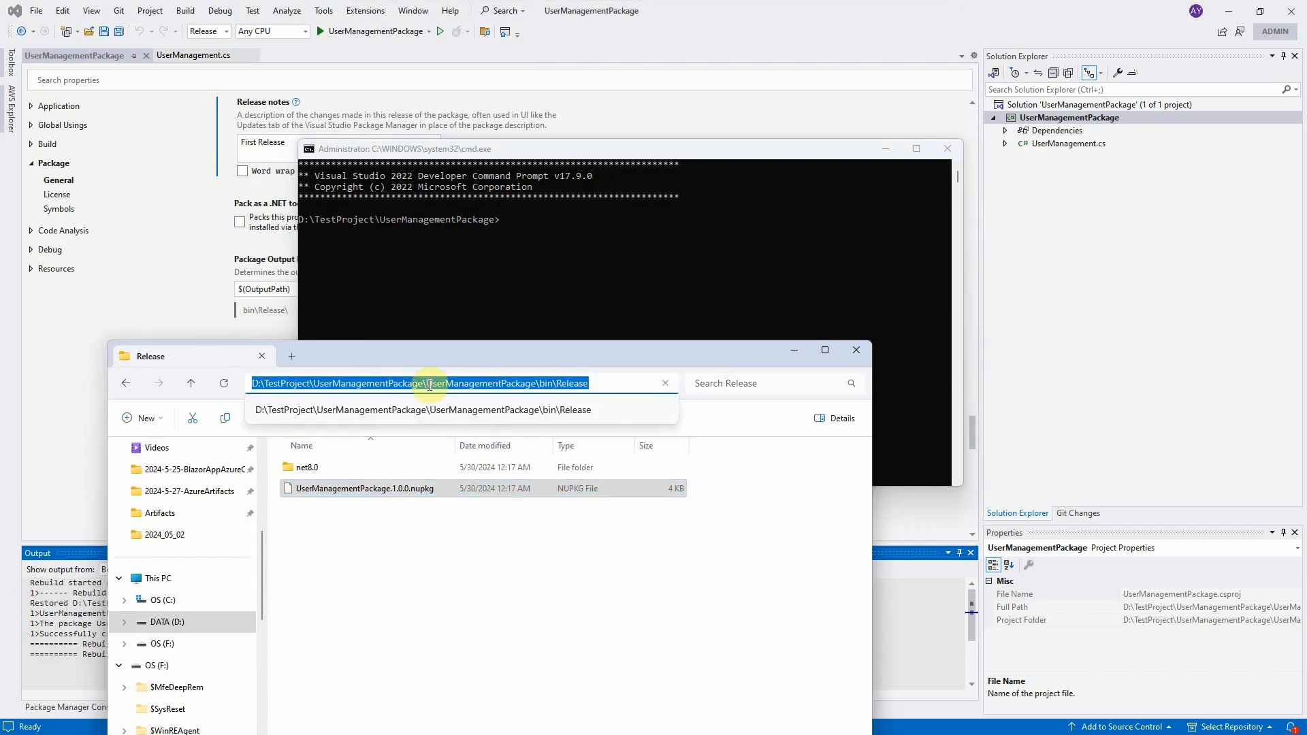
pyautogui.click(591, 383)
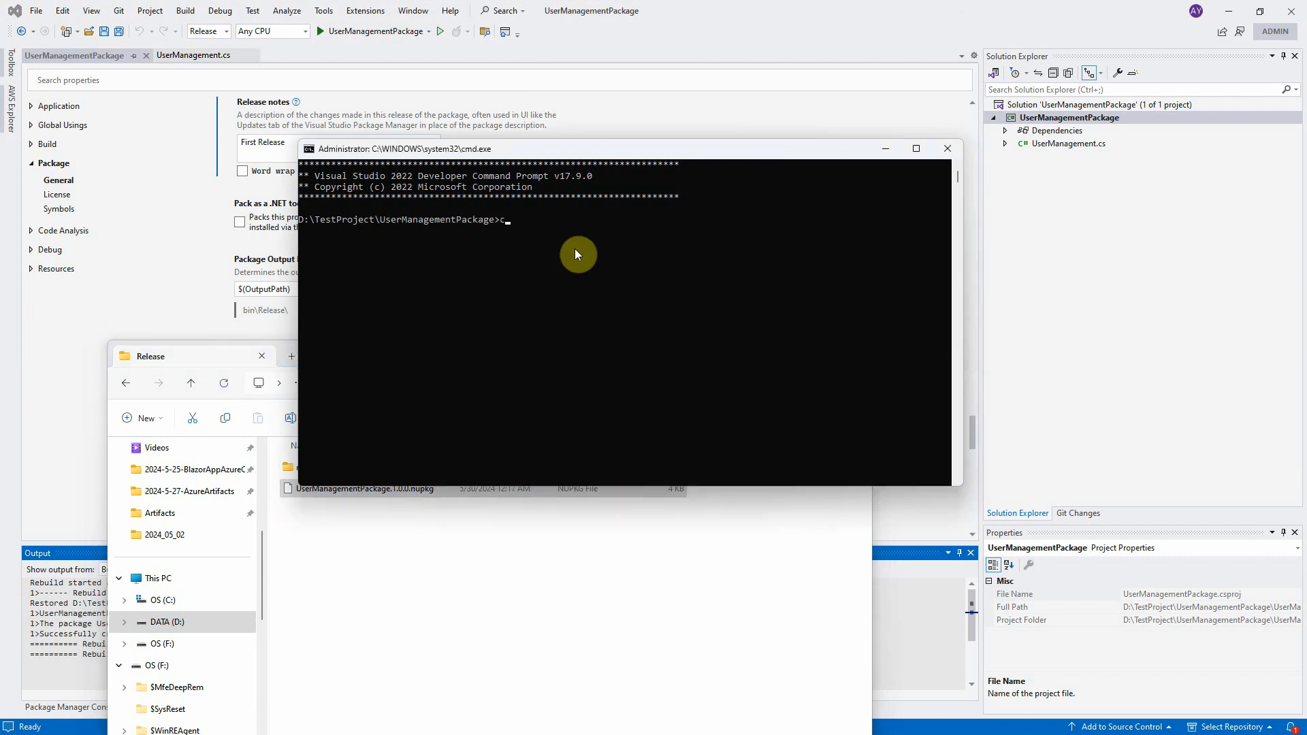
pyautogui.write('d UserManagementPackage\\bin\\Release')
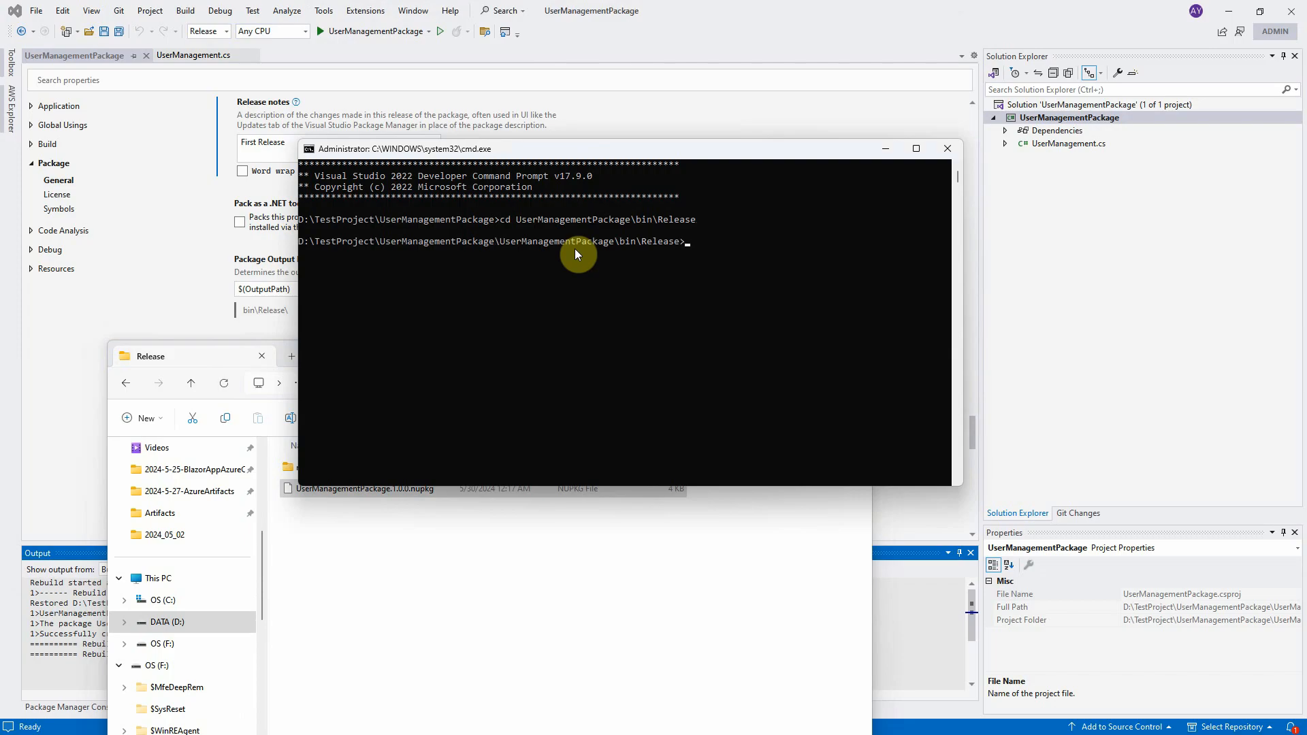
# - List the folder, add the Demo source, and run dotnet nuget push for UserManagementPackage.1.0.0.nupkg
pyautogui.write('dir')
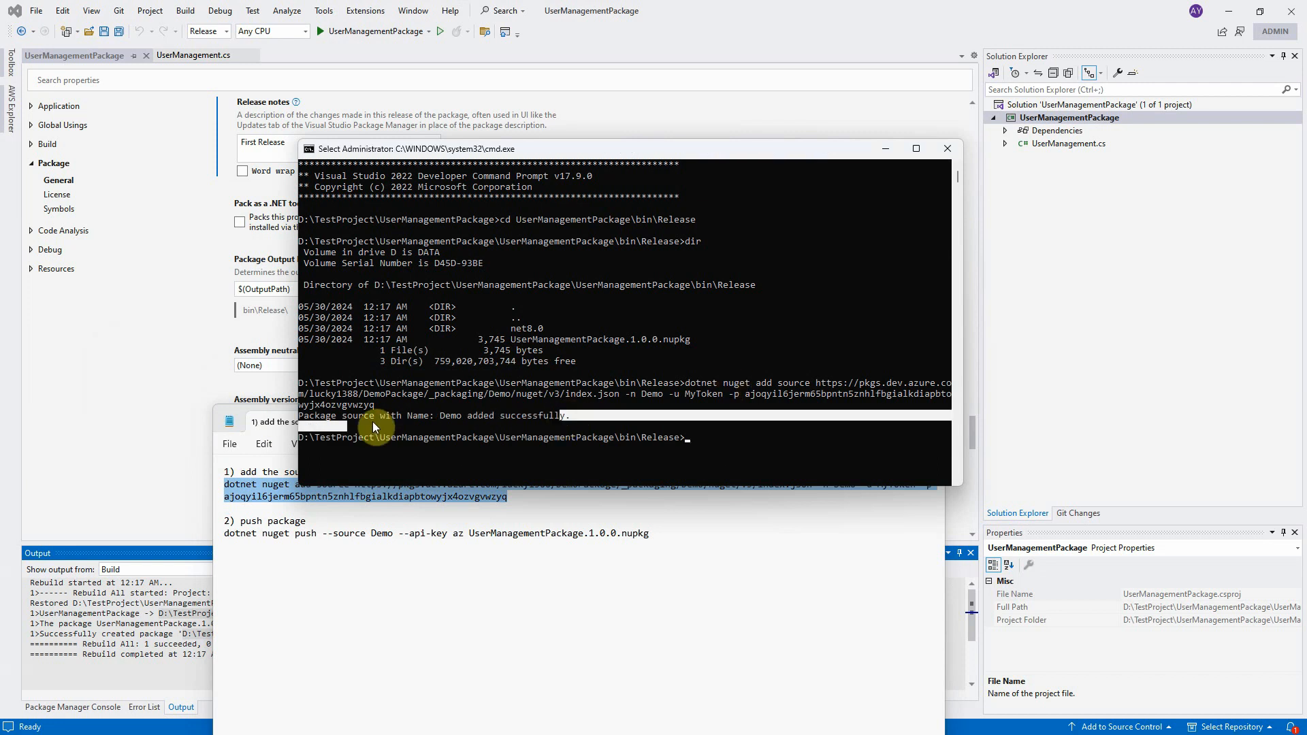
pyautogui.moveTo(431, 552)
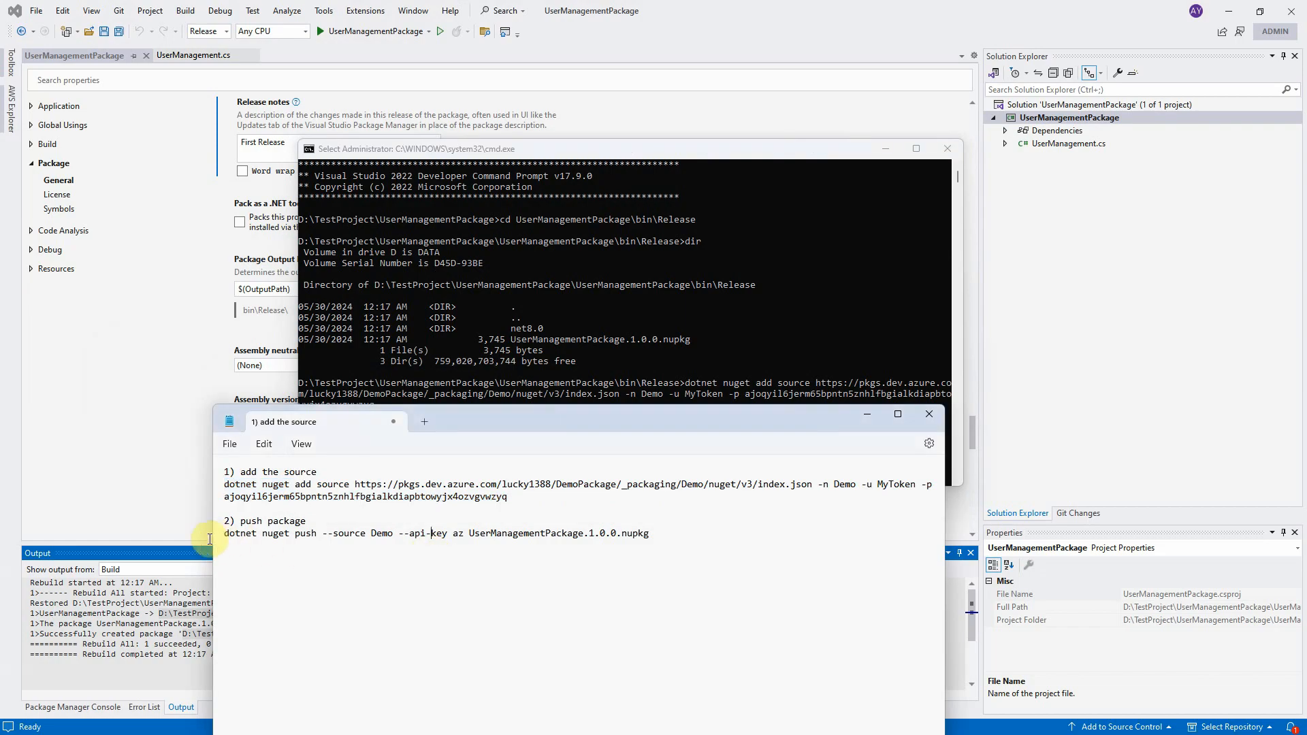
pyautogui.moveTo(224, 534); pyautogui.dragTo(650, 534)
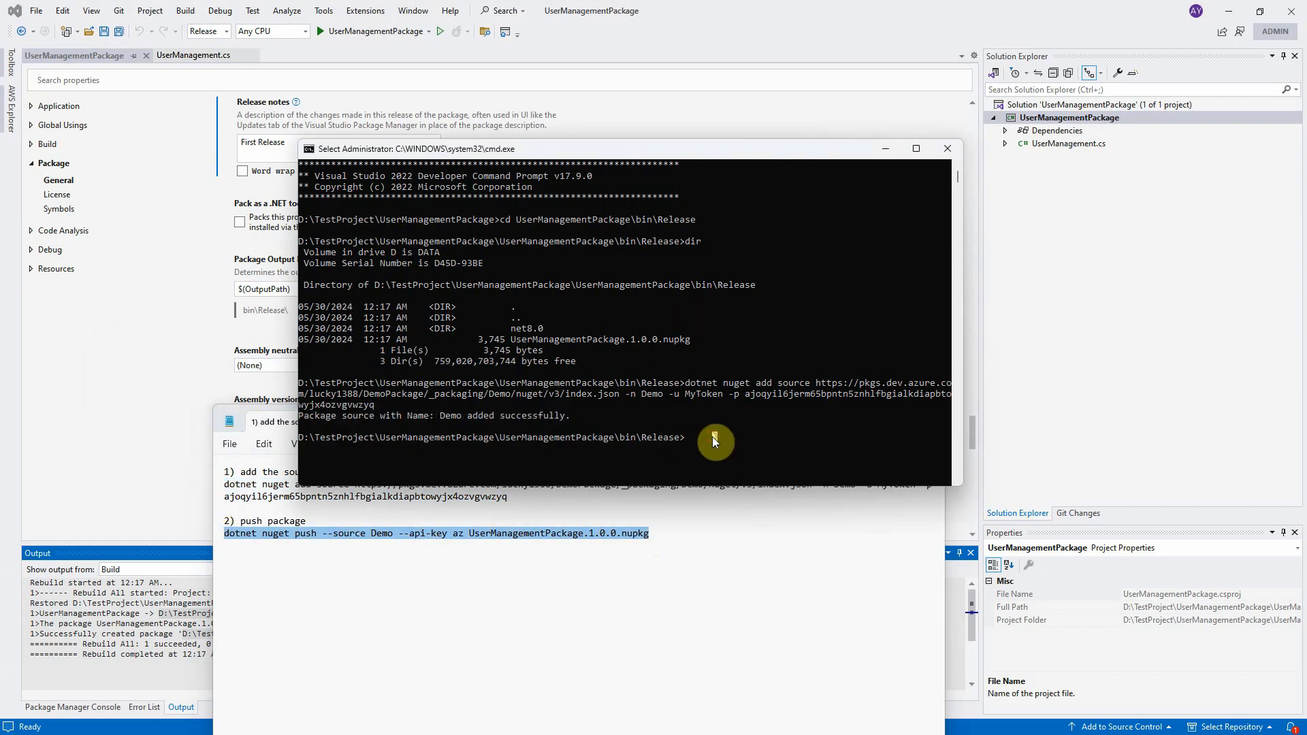
pyautogui.write('dotnet nuget push --source Demo --api-key az UserManagementPackage.1.0.0.nupkg')
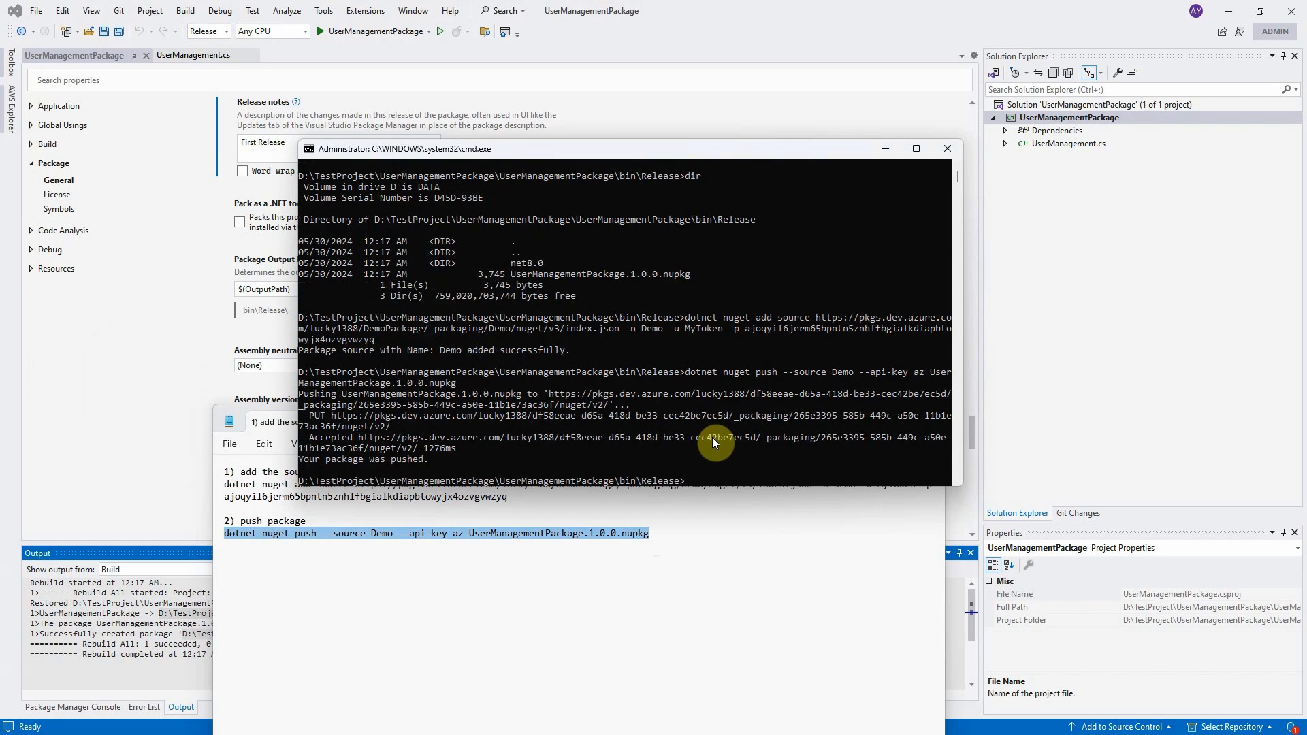
pyautogui.moveTo(420, 465)
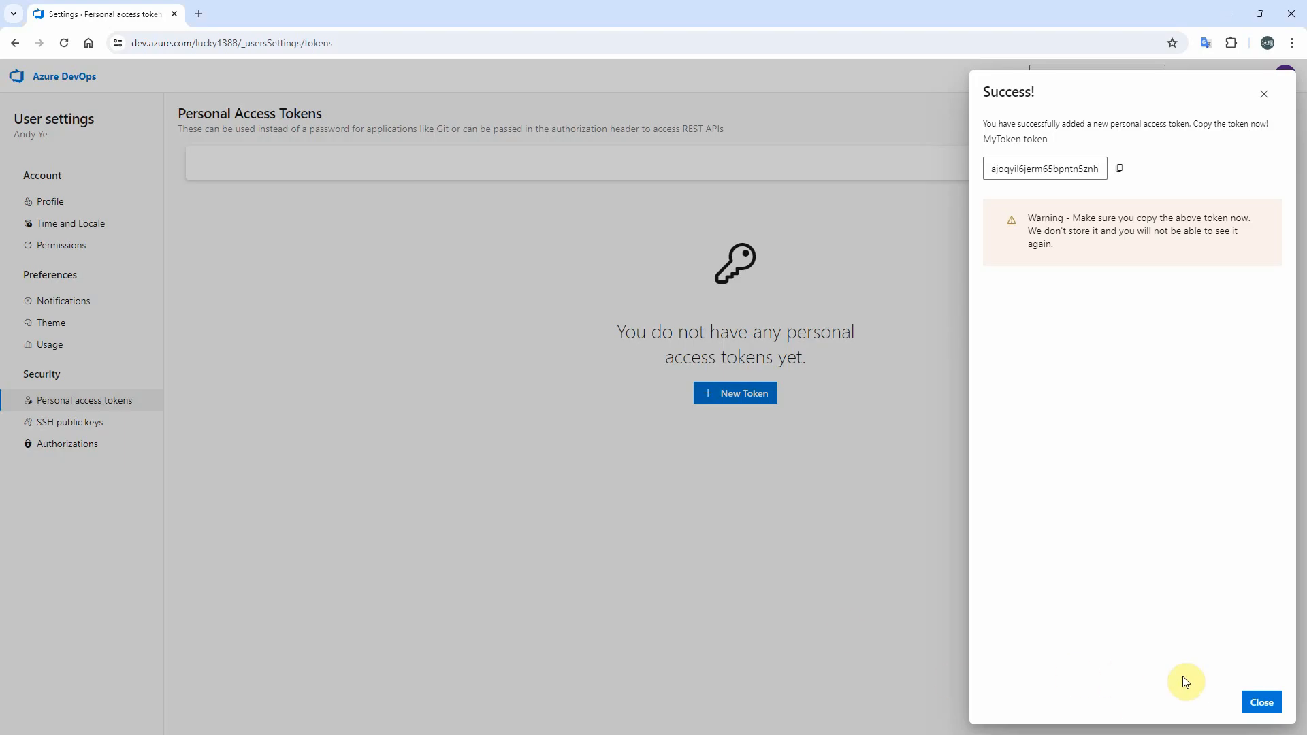
# - Close the token panel and open the DemoPackage project from the organization list
pyautogui.click(1259, 702)
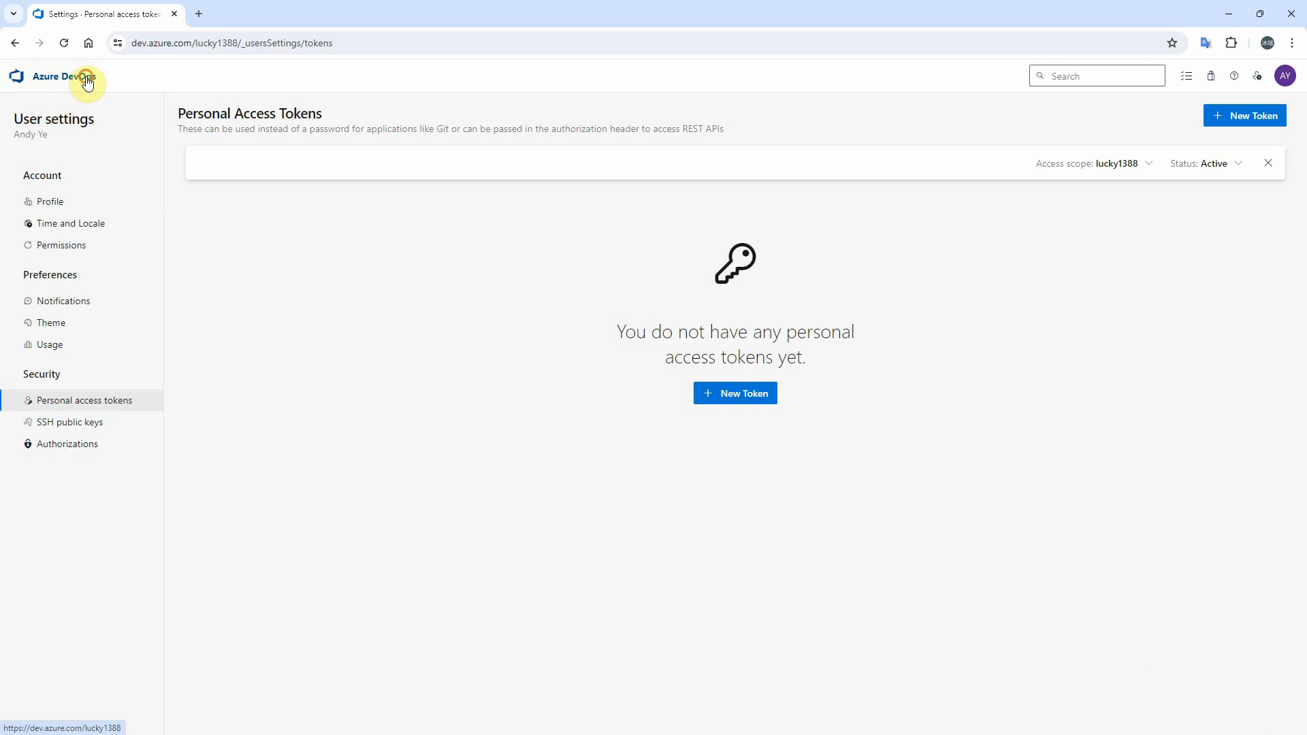
pyautogui.click(64, 76)
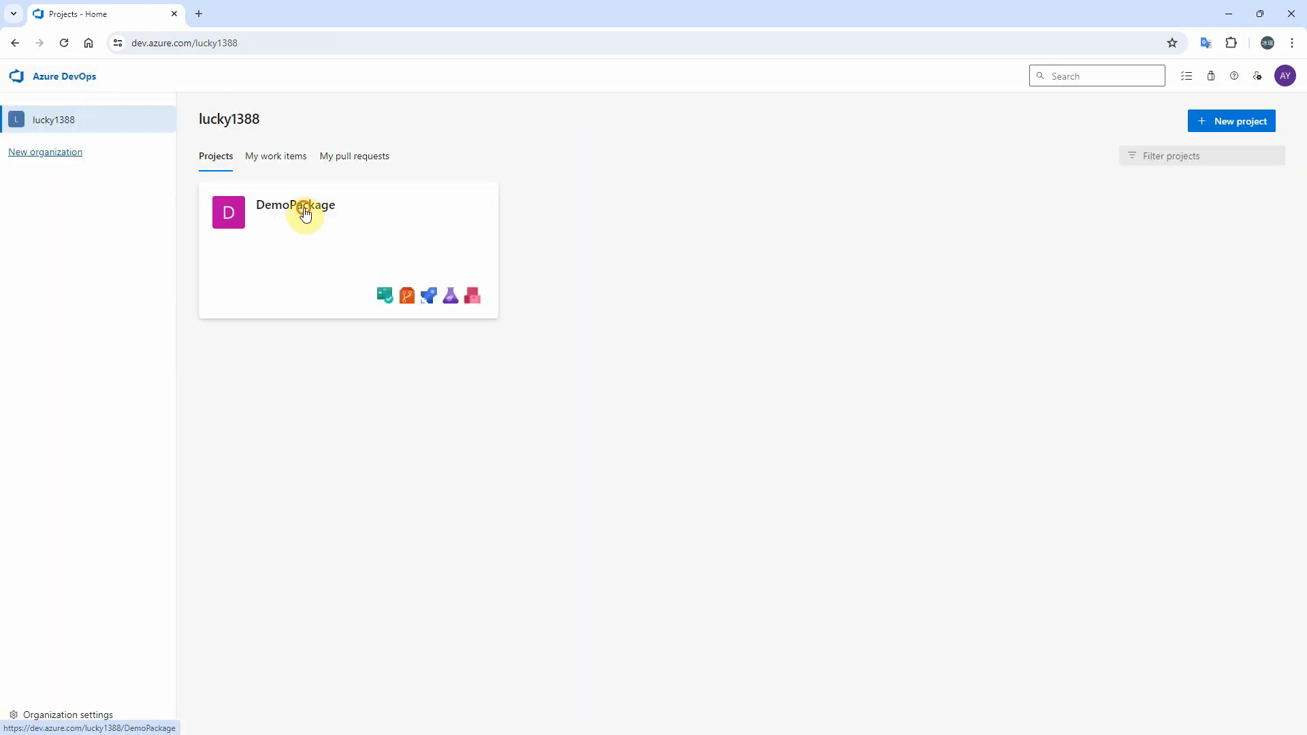
pyautogui.click(295, 204)
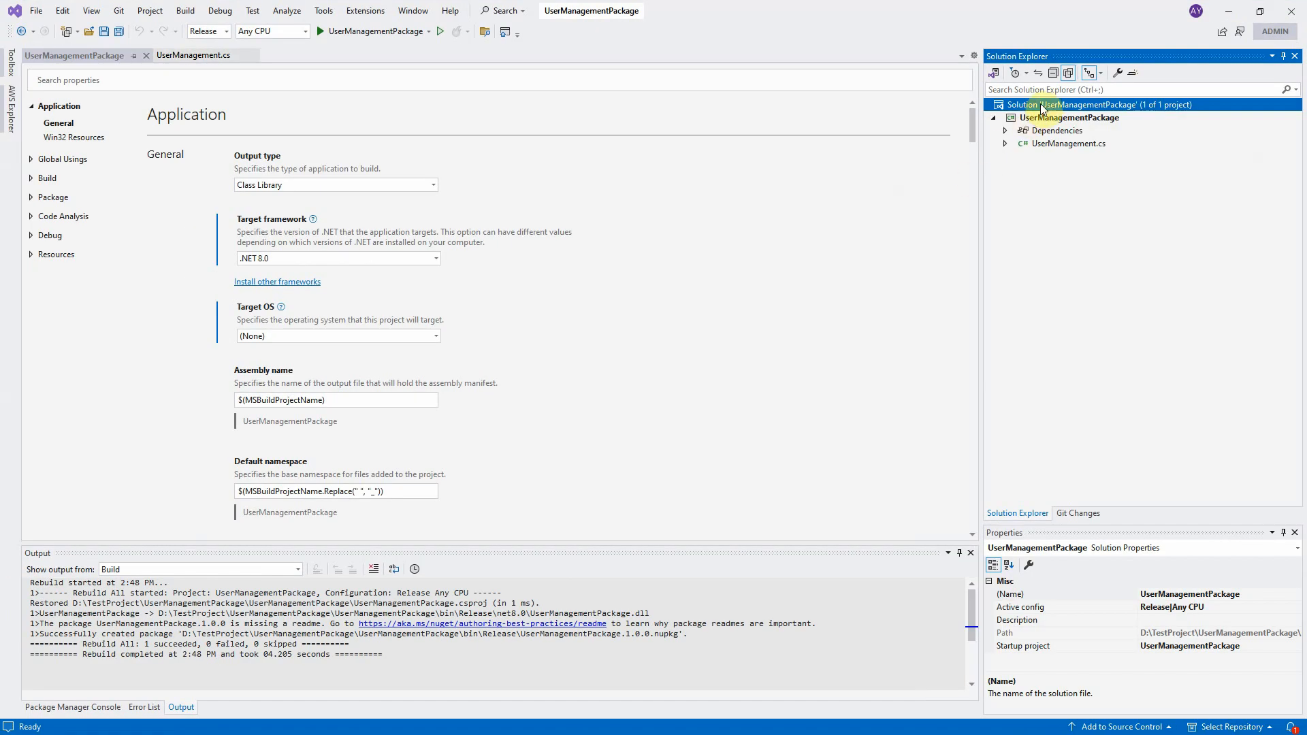
# - Add a new Blazor Web App project to the solution and name it TestPackage
pyautogui.rightClick(1075, 105)
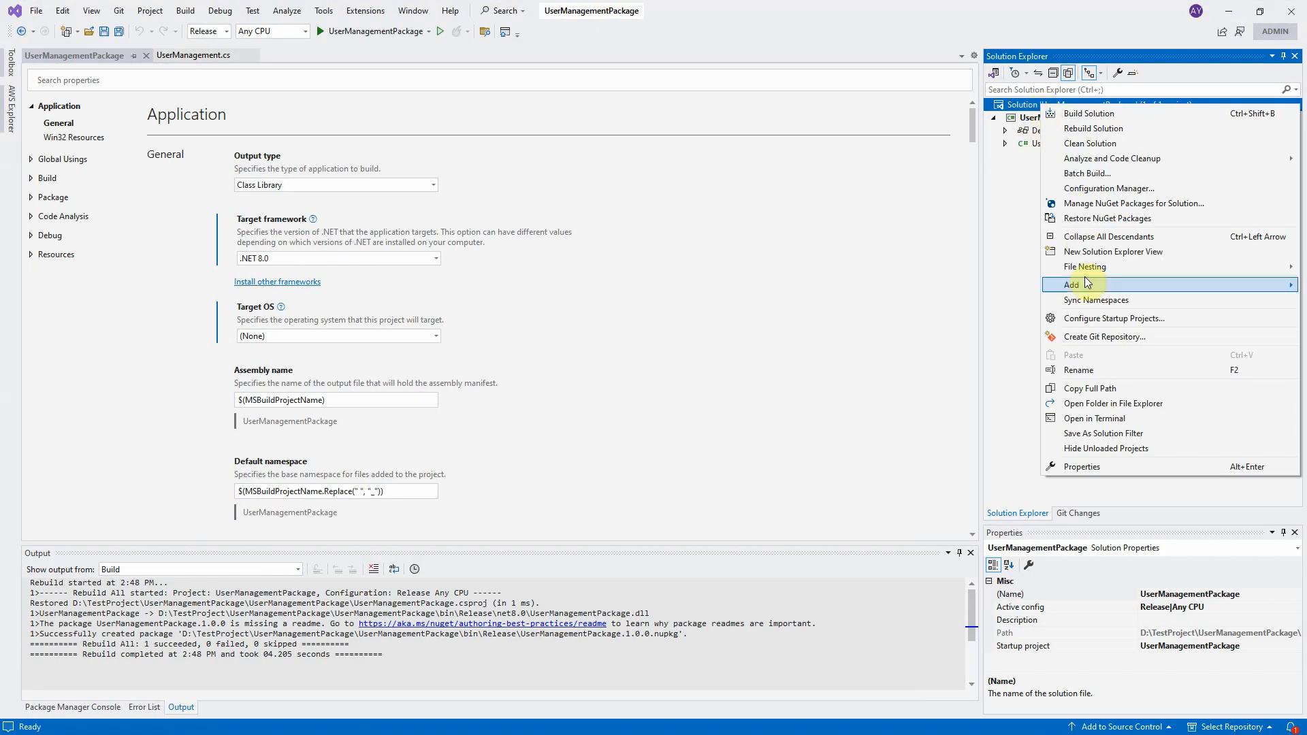
pyautogui.click(1071, 285)
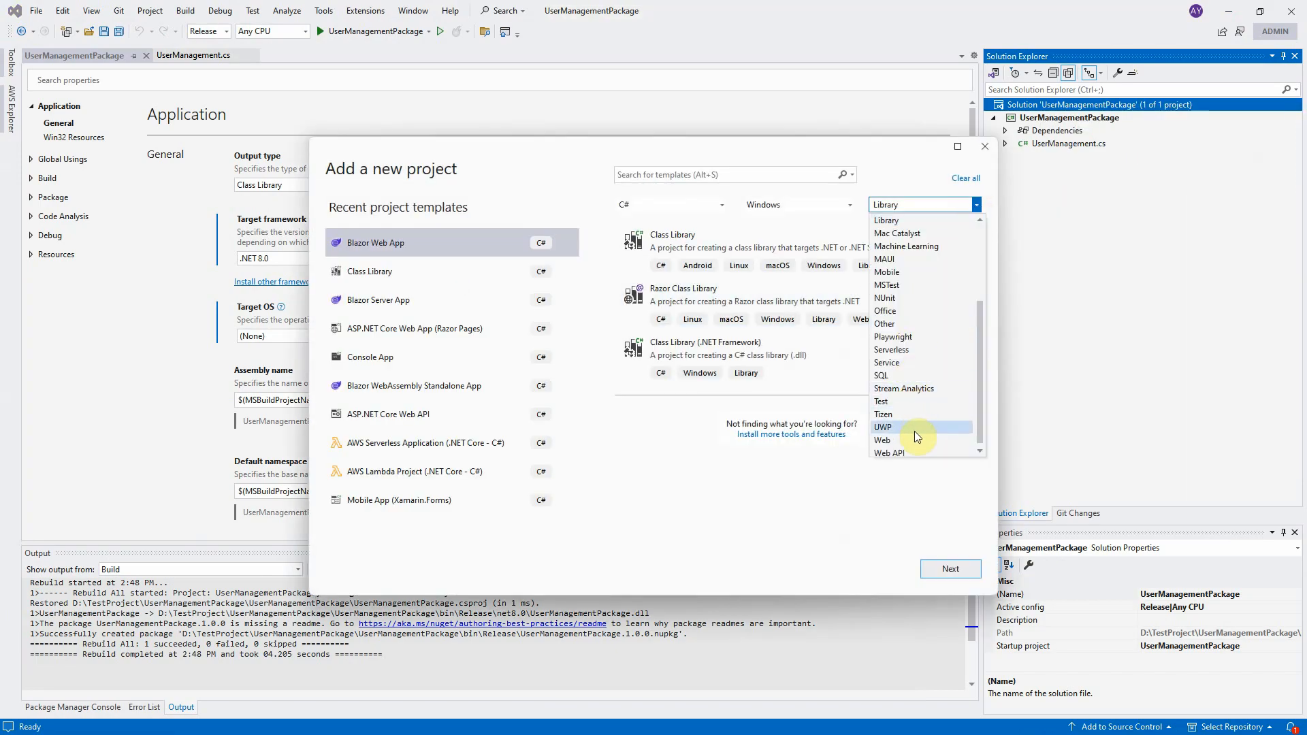
pyautogui.click(882, 440)
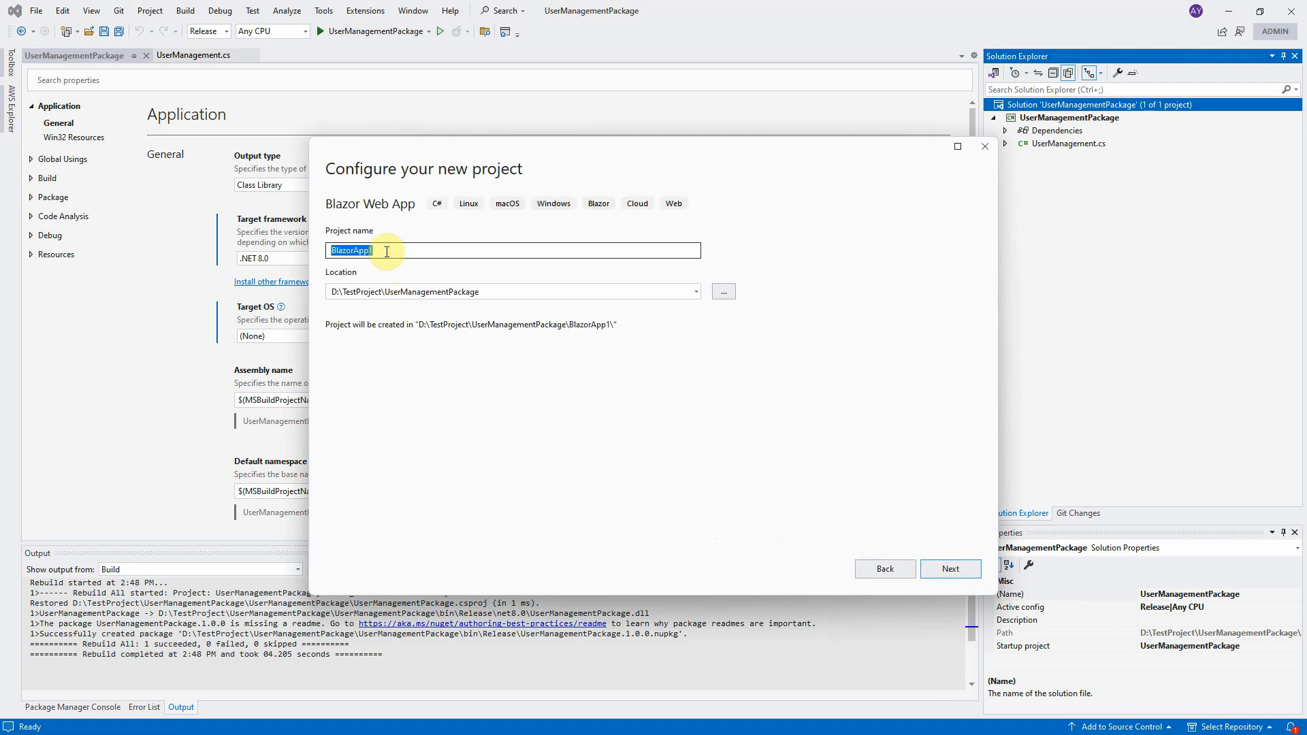
pyautogui.write('TestPackage')
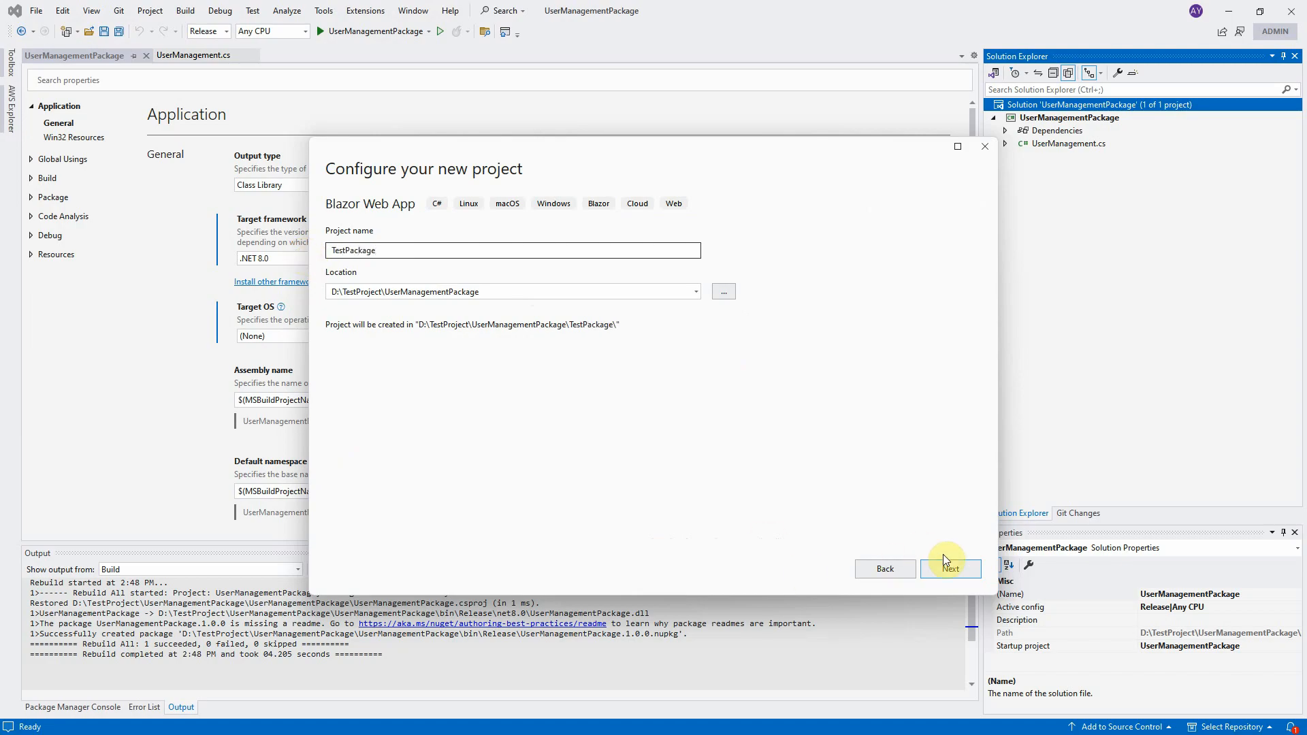
pyautogui.click(950, 569)
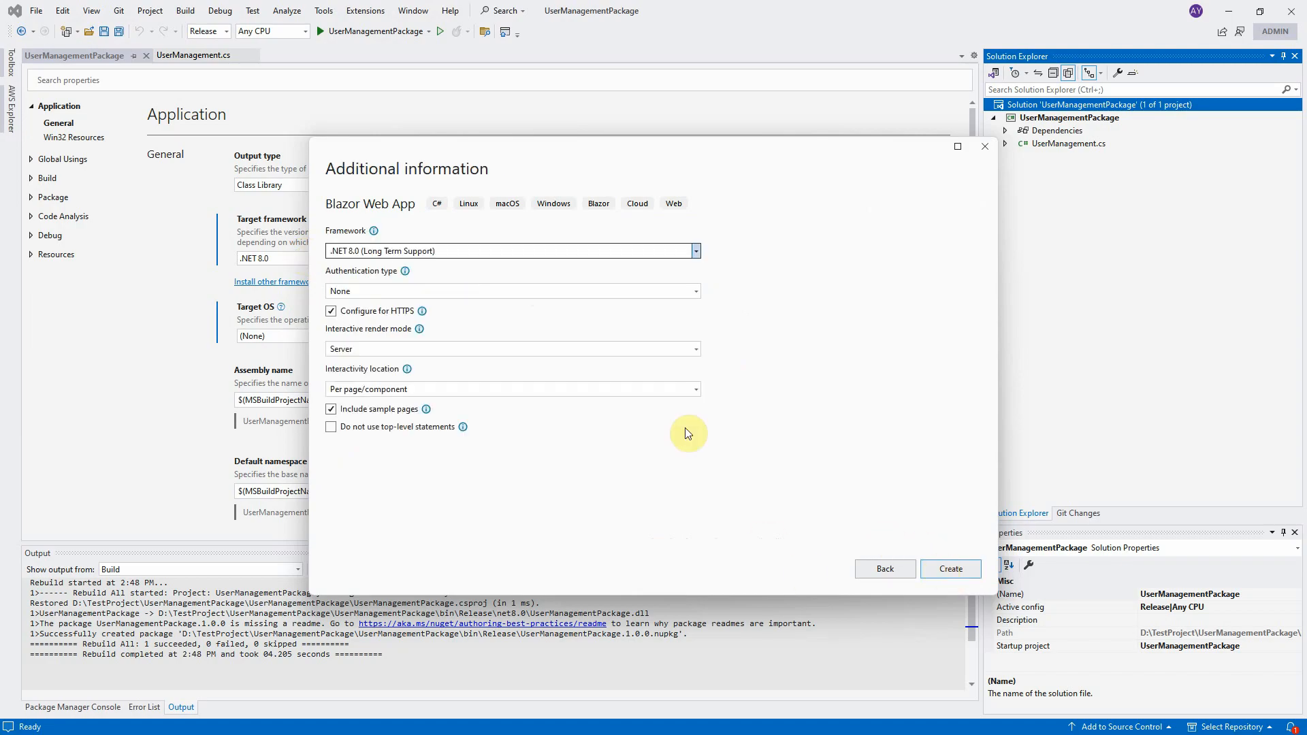
pyautogui.moveTo(408, 296)
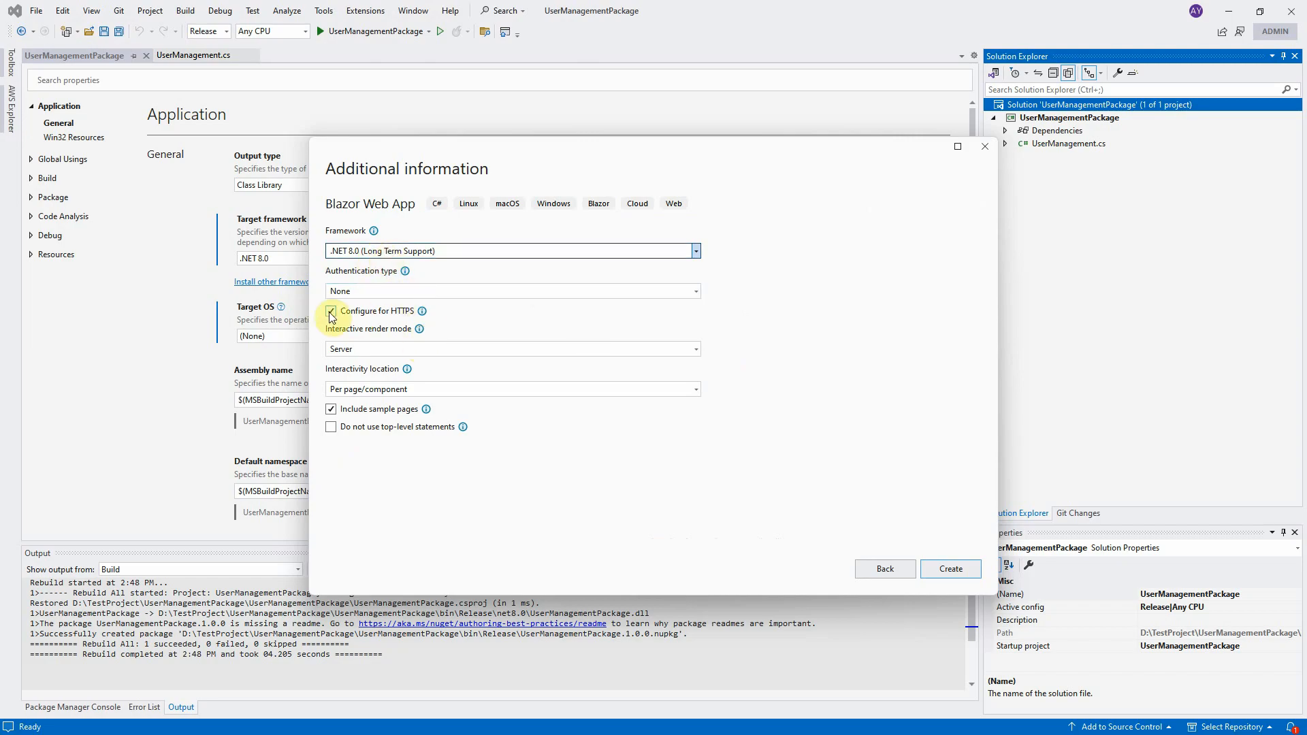
# - Disable HTTPS, keep Server render mode, and create the TestPackage project
pyautogui.click(330, 310)
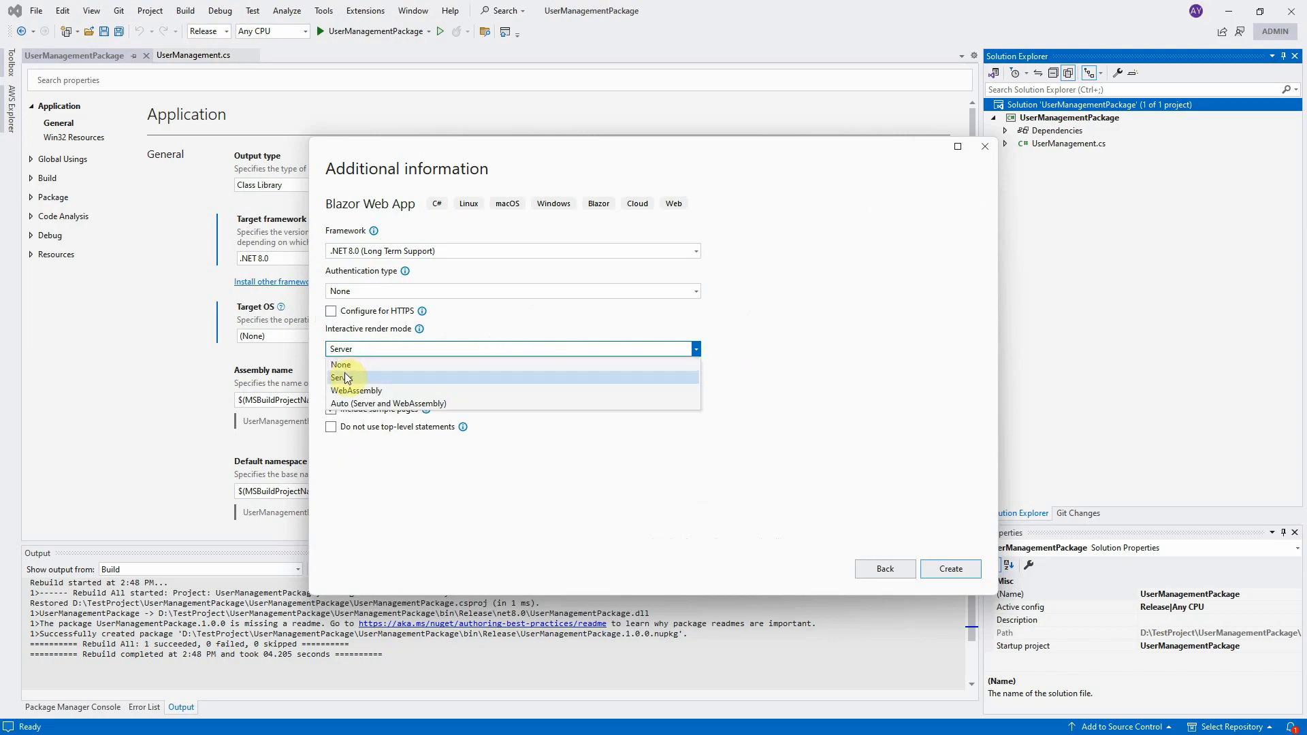
pyautogui.click(340, 377)
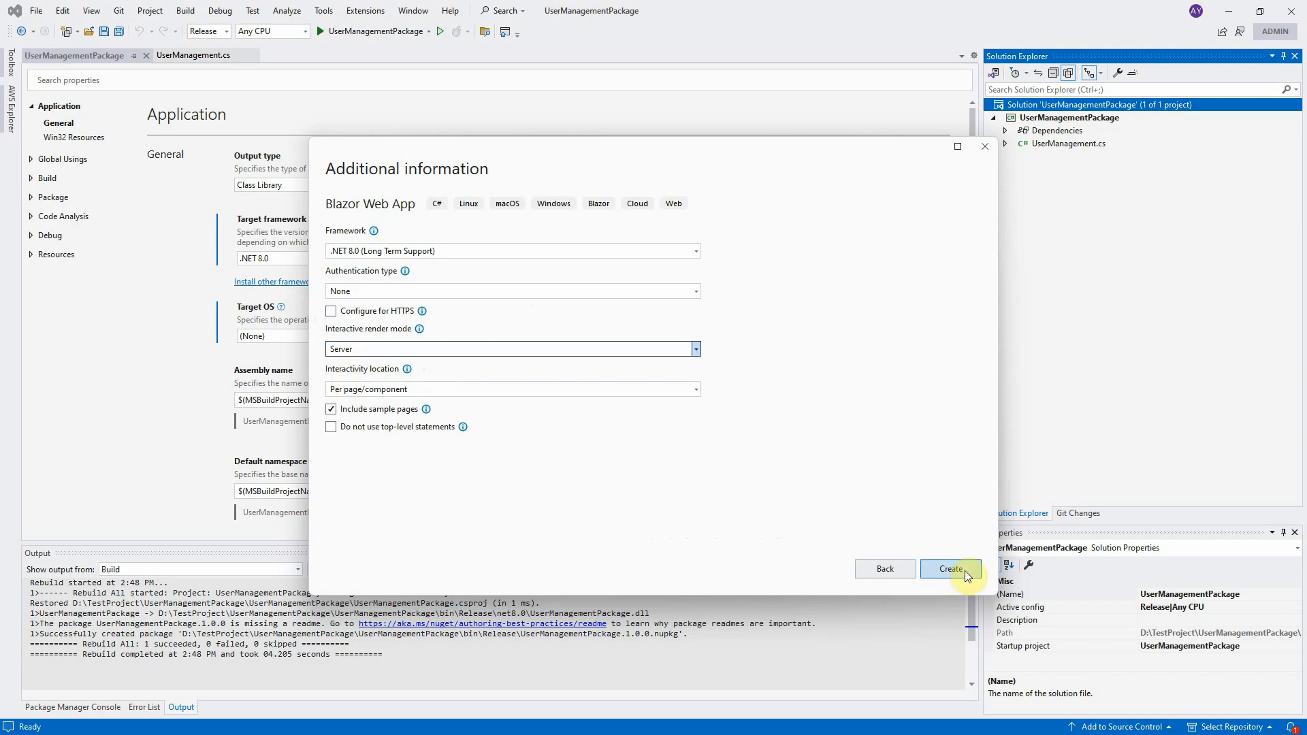
pyautogui.click(950, 569)
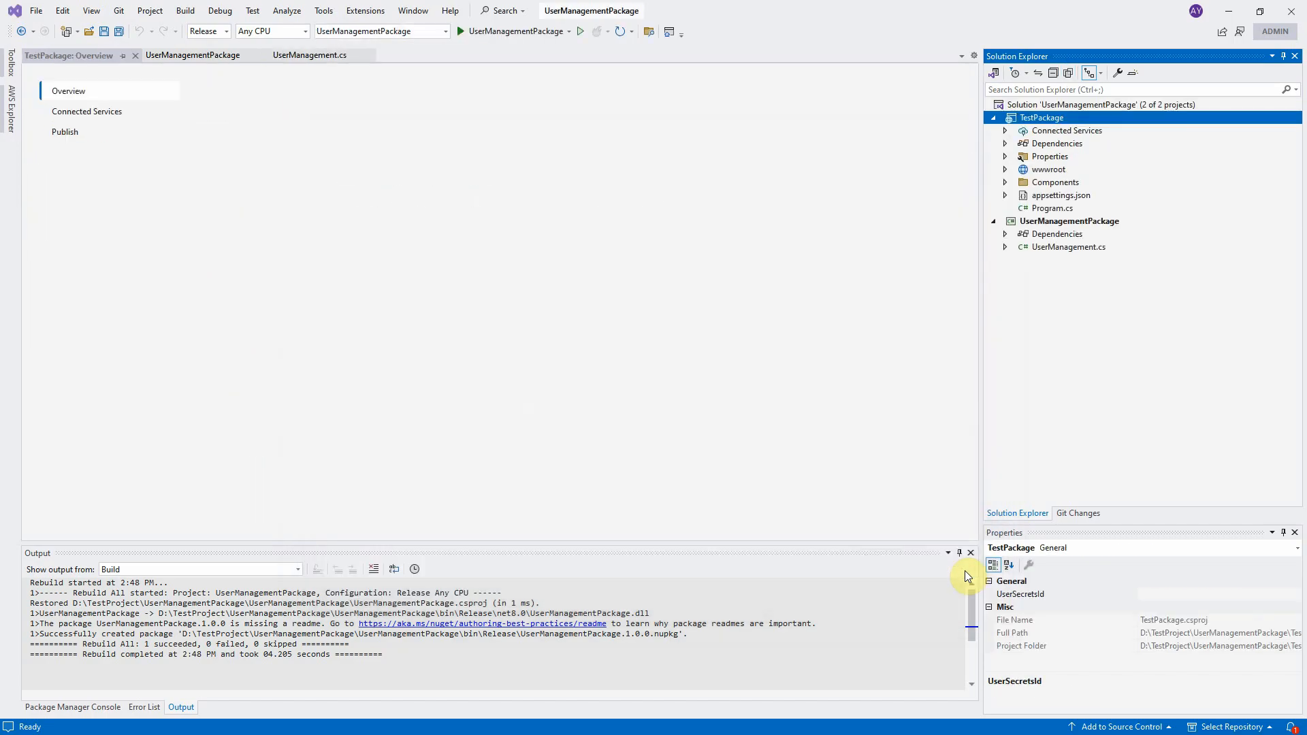
# - Set TestPackage as the startup project via its Solution Explorer context menu
pyautogui.click(1039, 117)
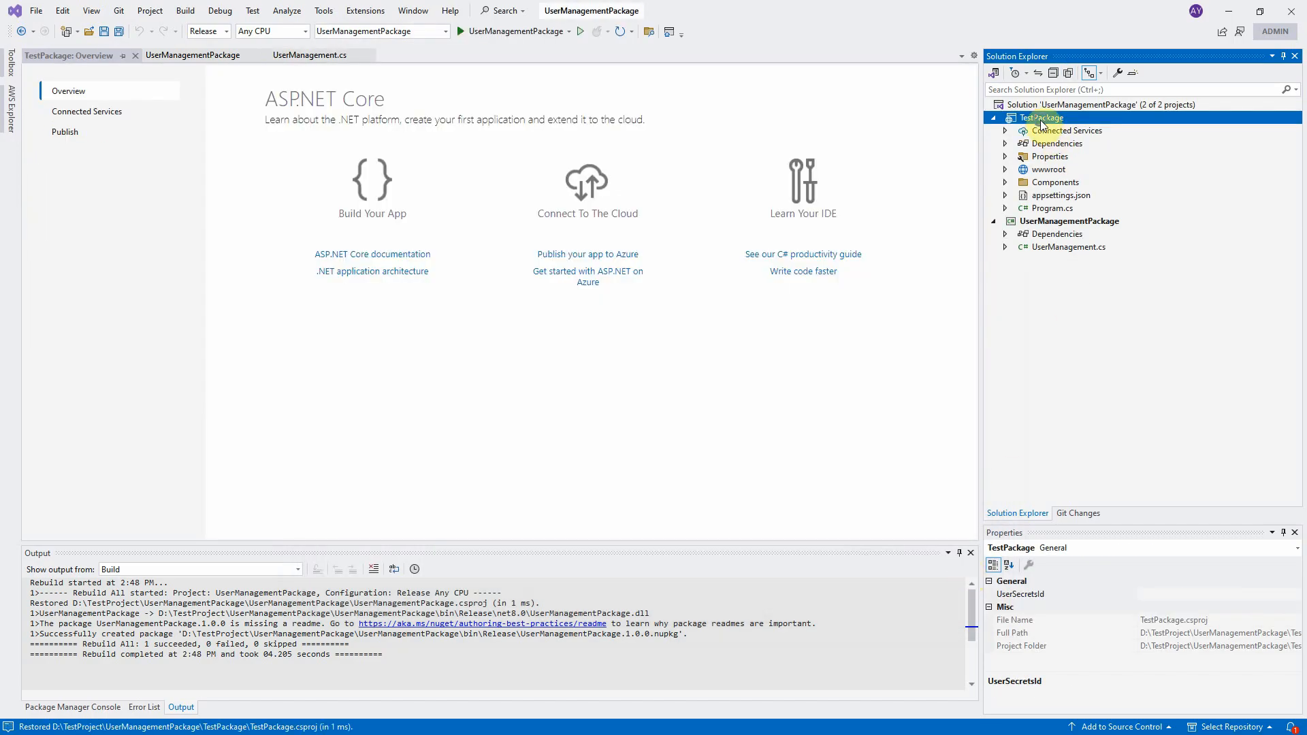
pyautogui.rightClick(1040, 117)
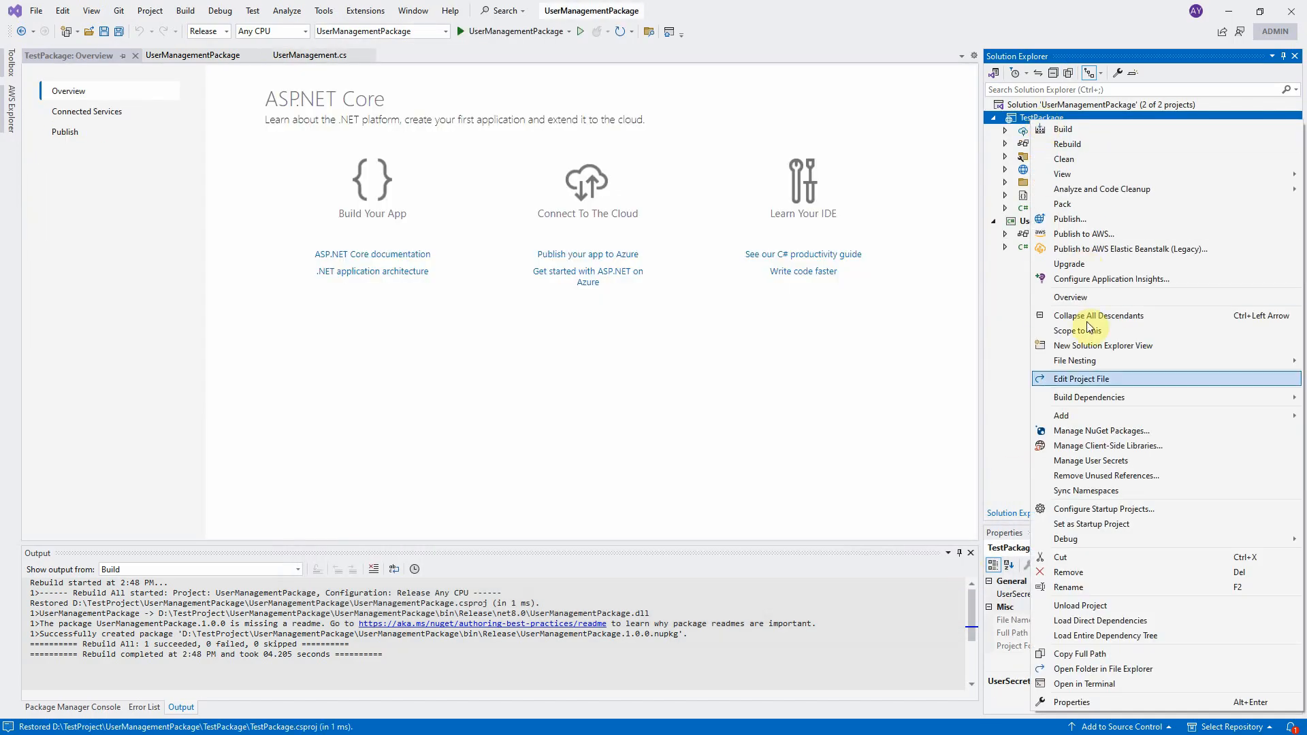
pyautogui.moveTo(1107, 445)
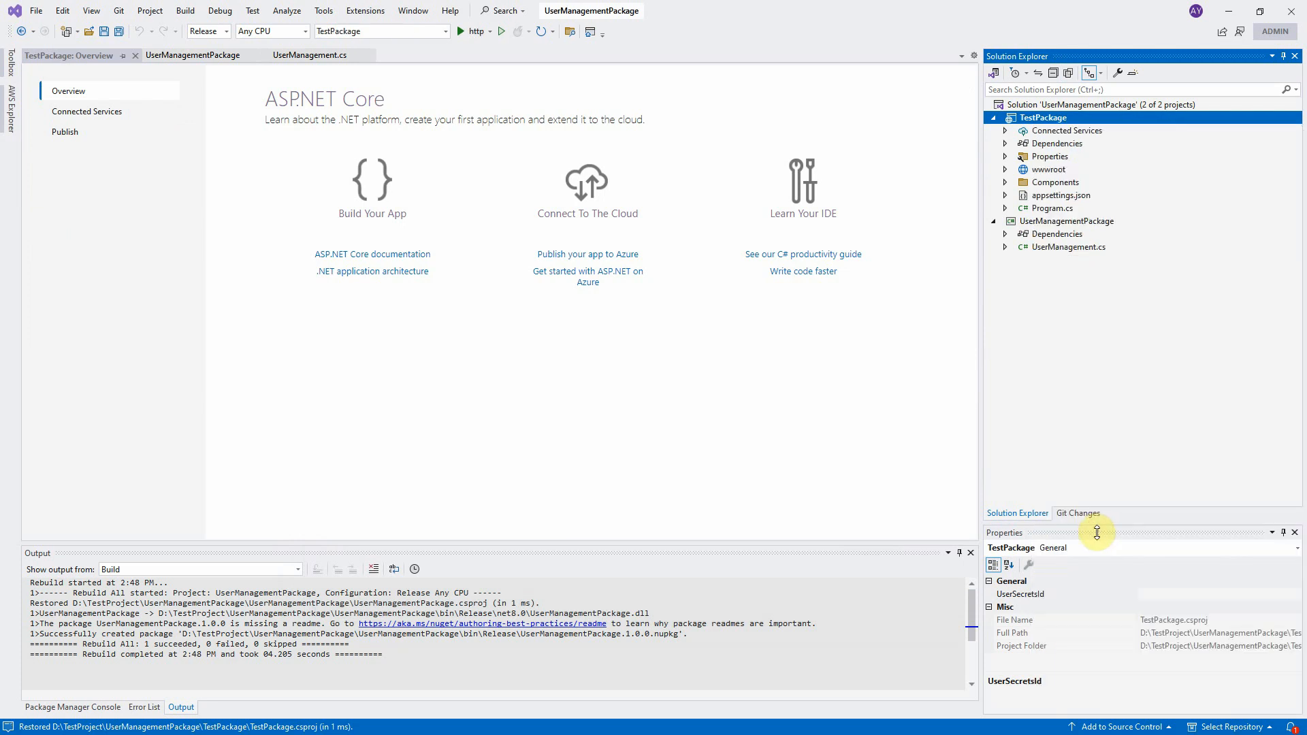
pyautogui.rightClick(1043, 117)
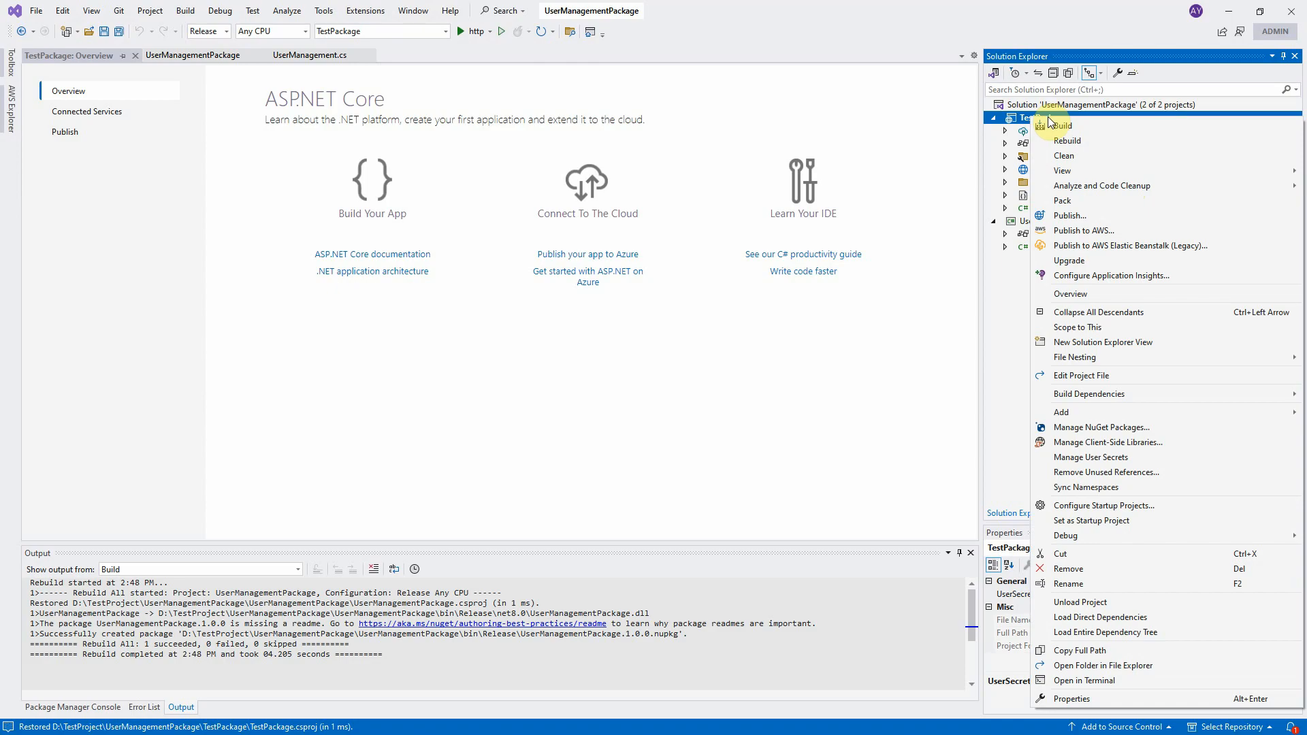
# - Open Manage NuGet Packages for TestPackage and review the package source list and settings
pyautogui.click(1082, 433)
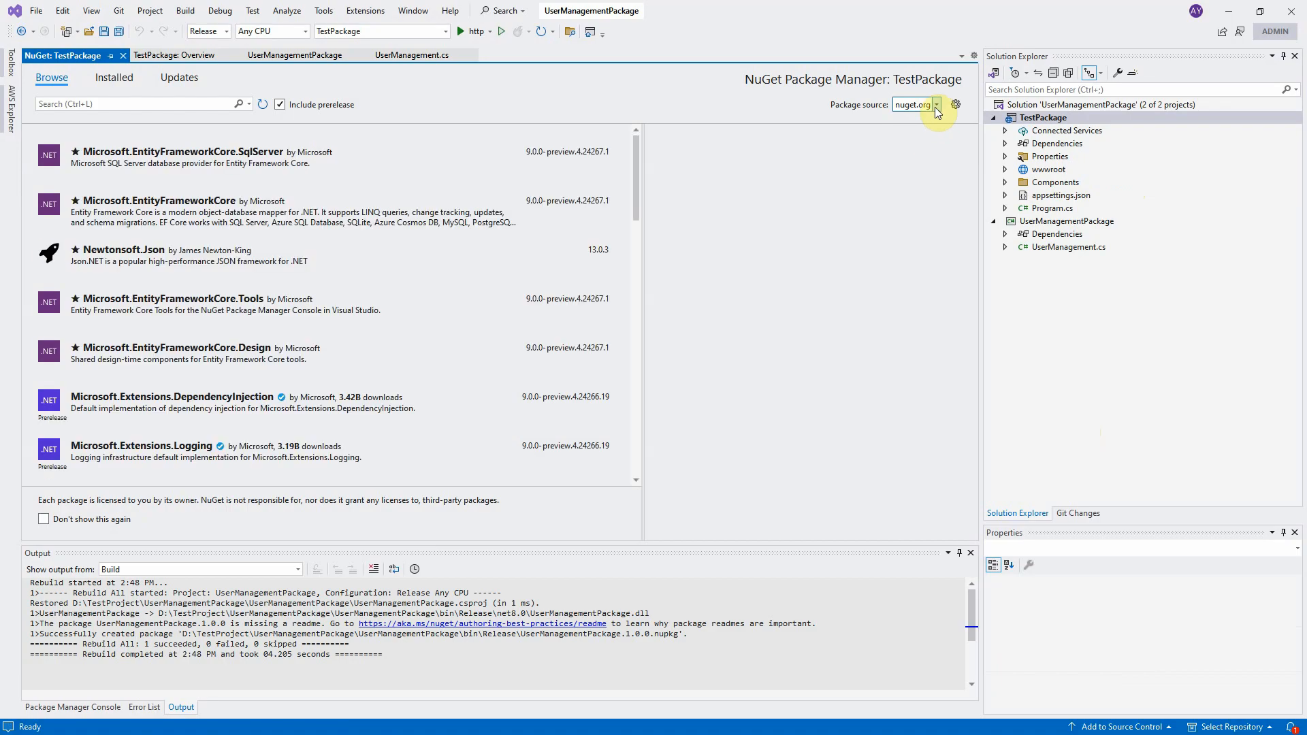
pyautogui.click(936, 104)
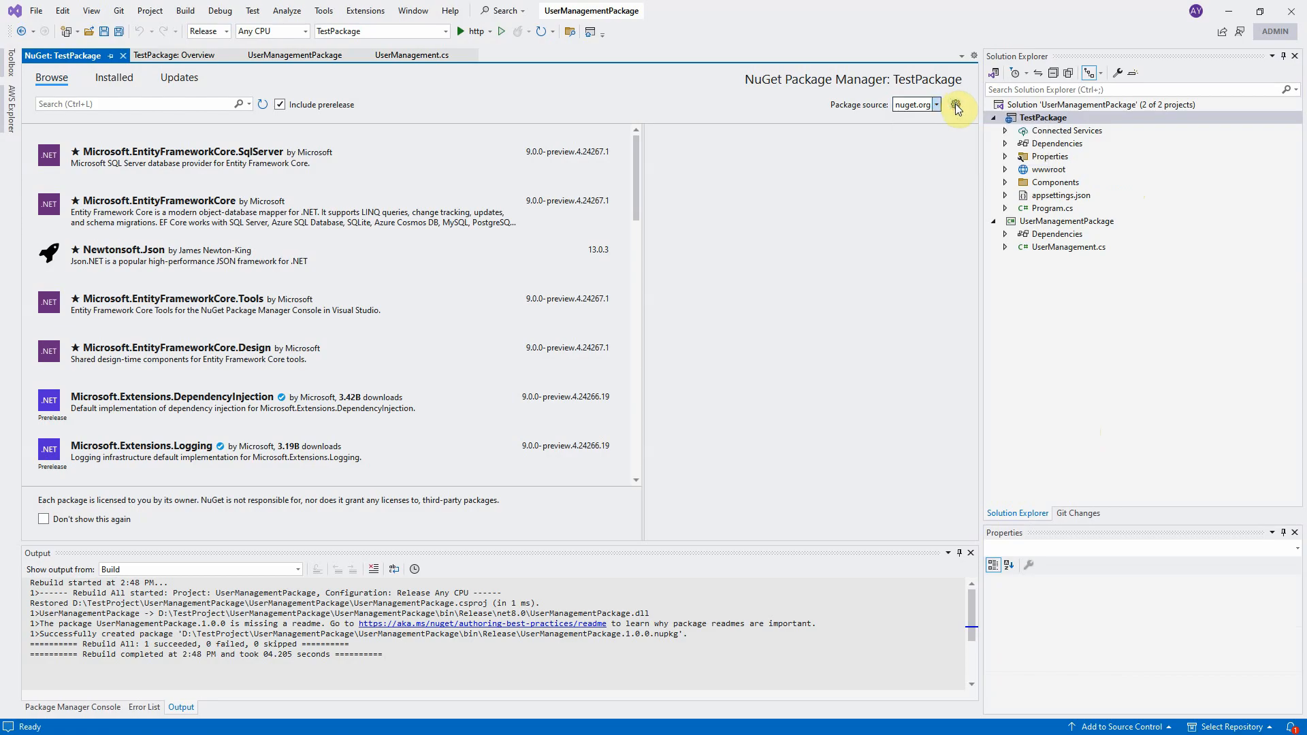
pyautogui.click(956, 105)
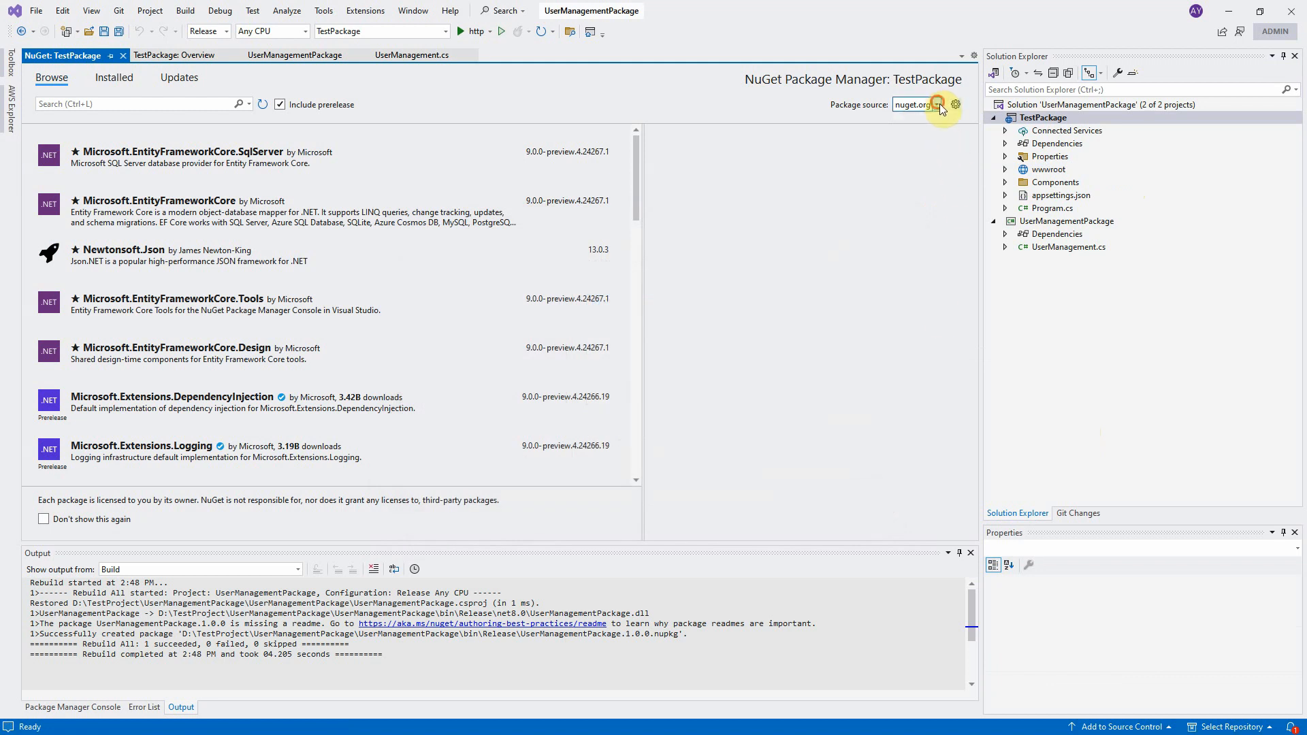
pyautogui.click(935, 105)
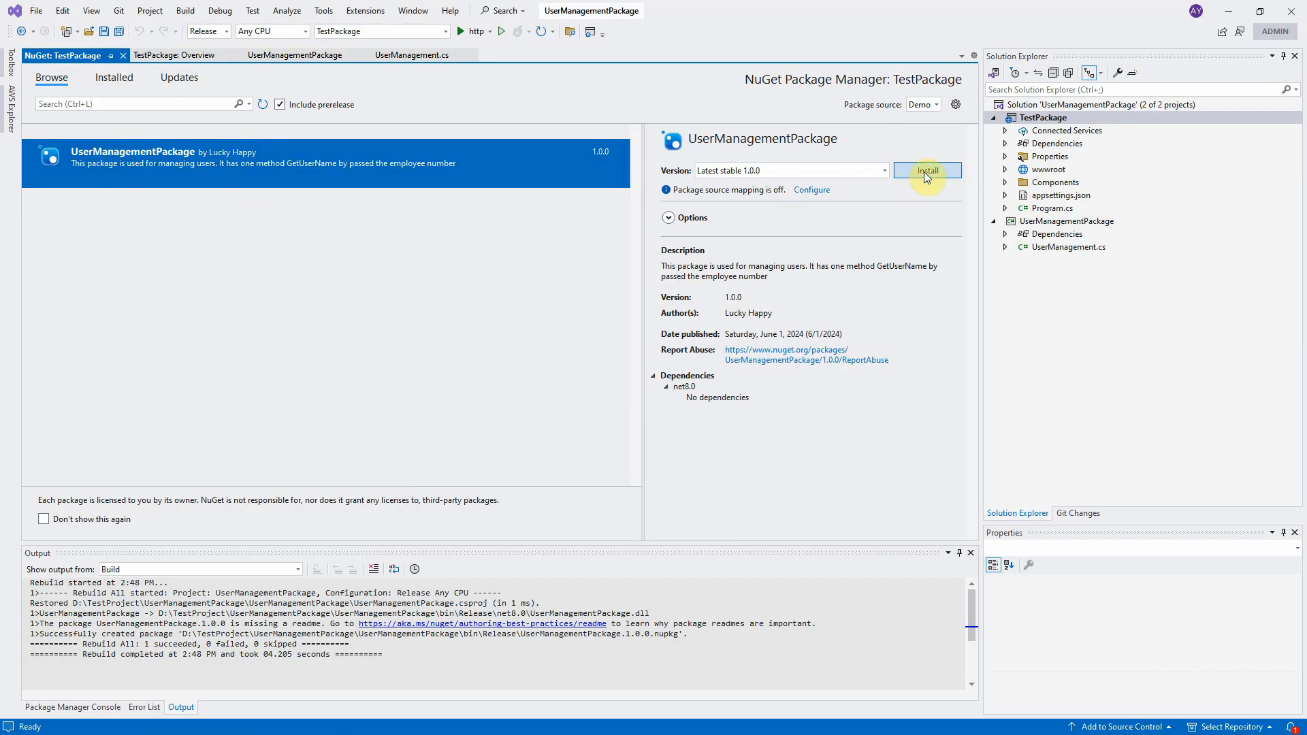
# - Install UserManagementPackage 1.0.0 into TestPackage and approve the Preview Changes
pyautogui.click(925, 170)
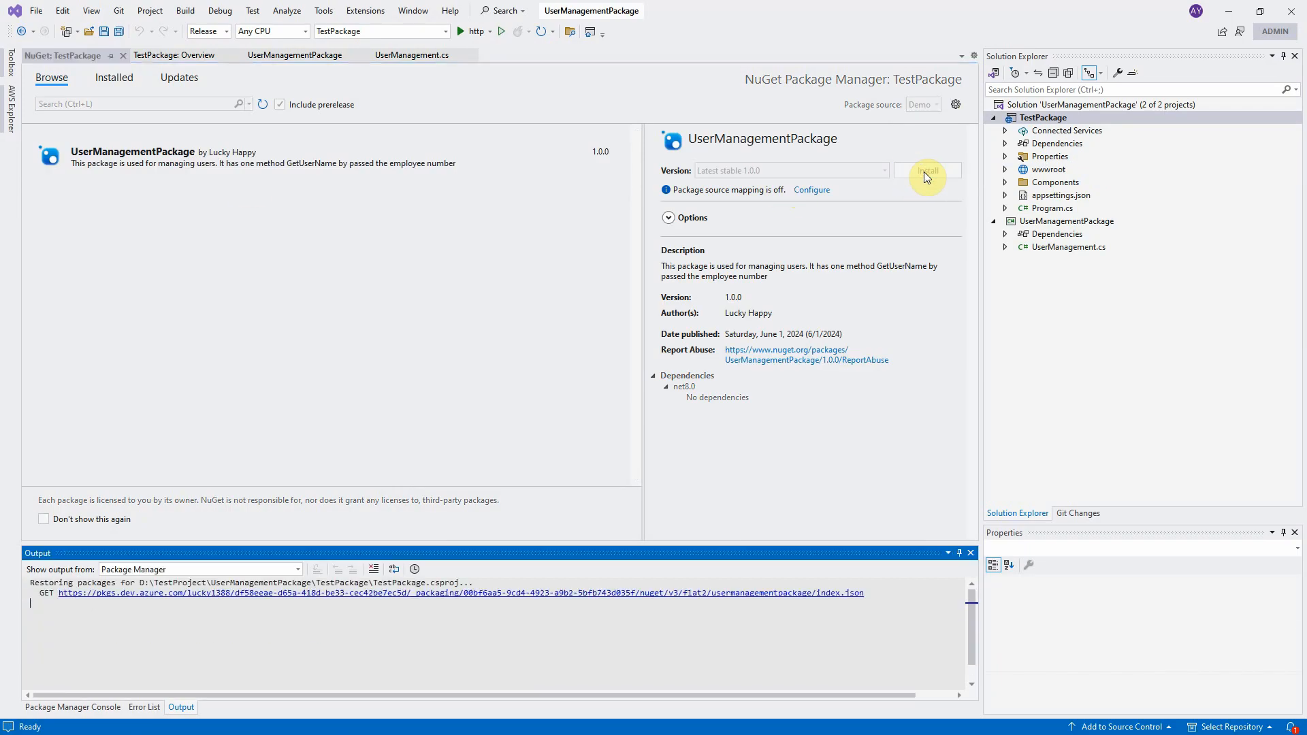
pyautogui.click(927, 170)
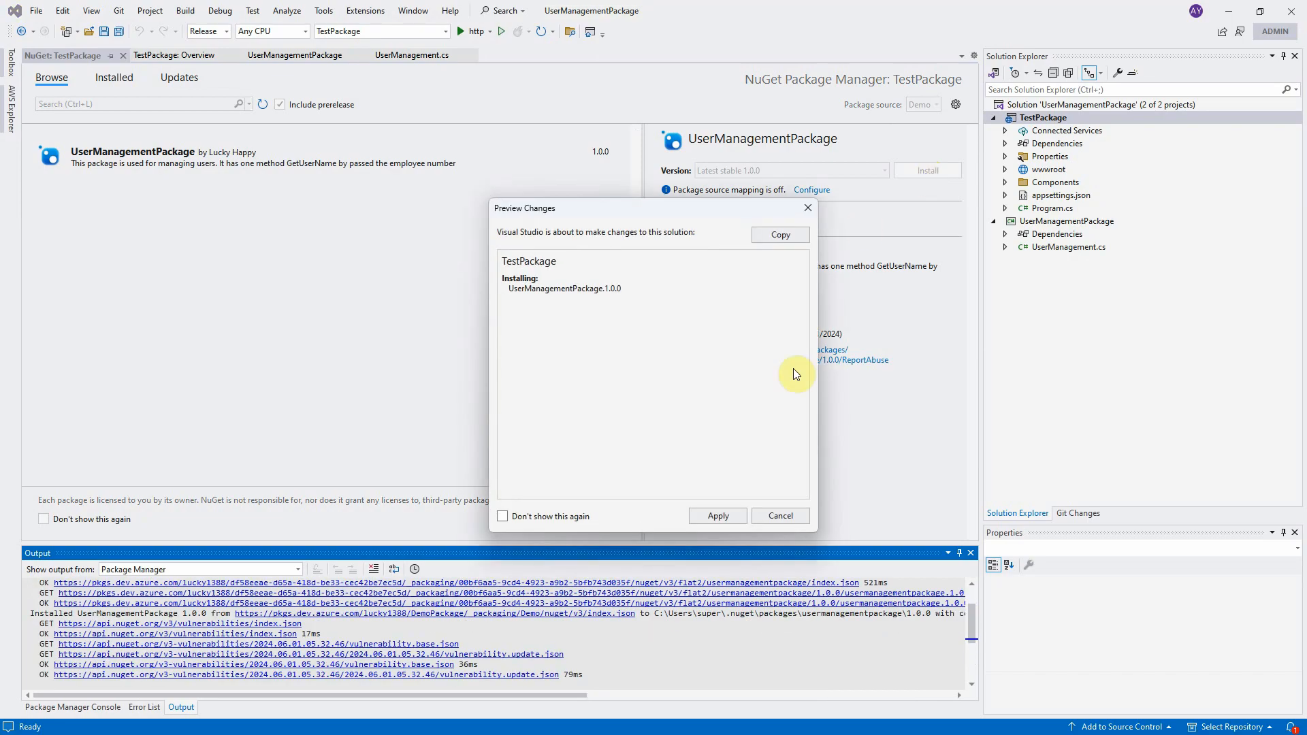
pyautogui.click(716, 514)
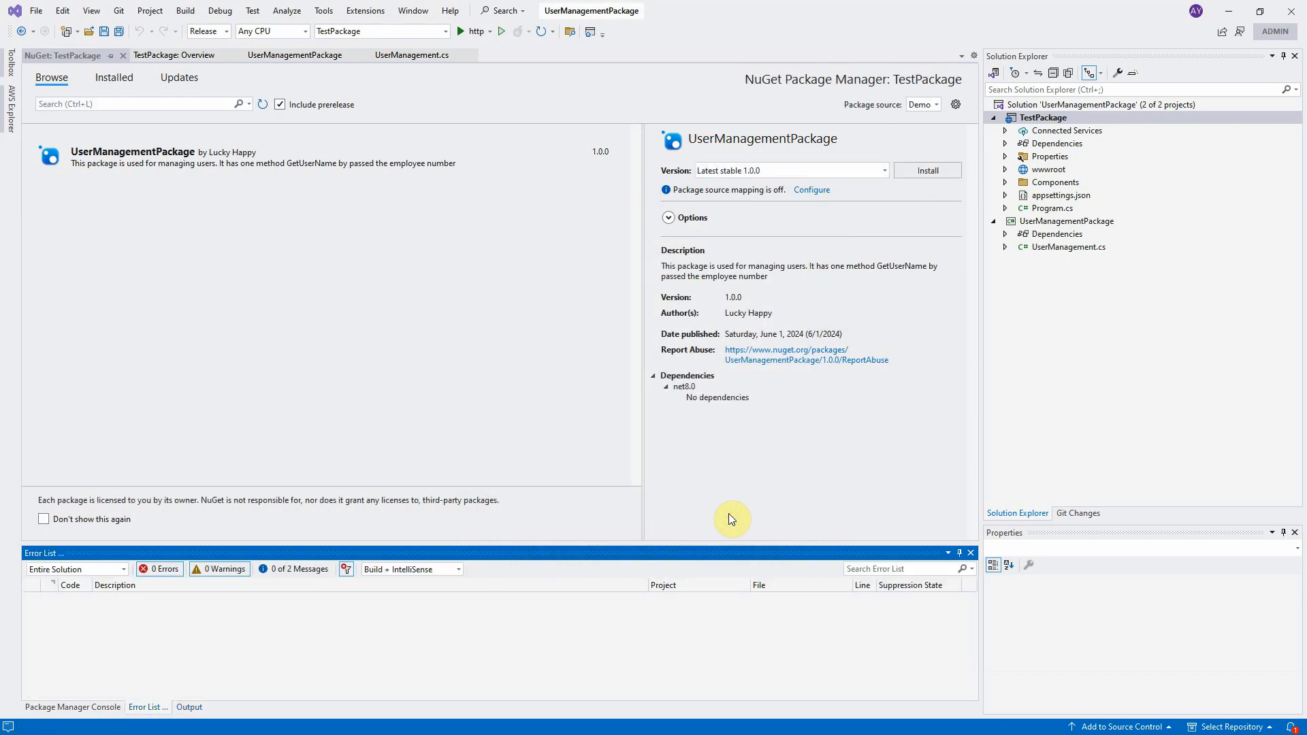
# - Expand TestPackage's Dependencies > Packages to confirm UserManagementPackage is listed
pyautogui.click(925, 170)
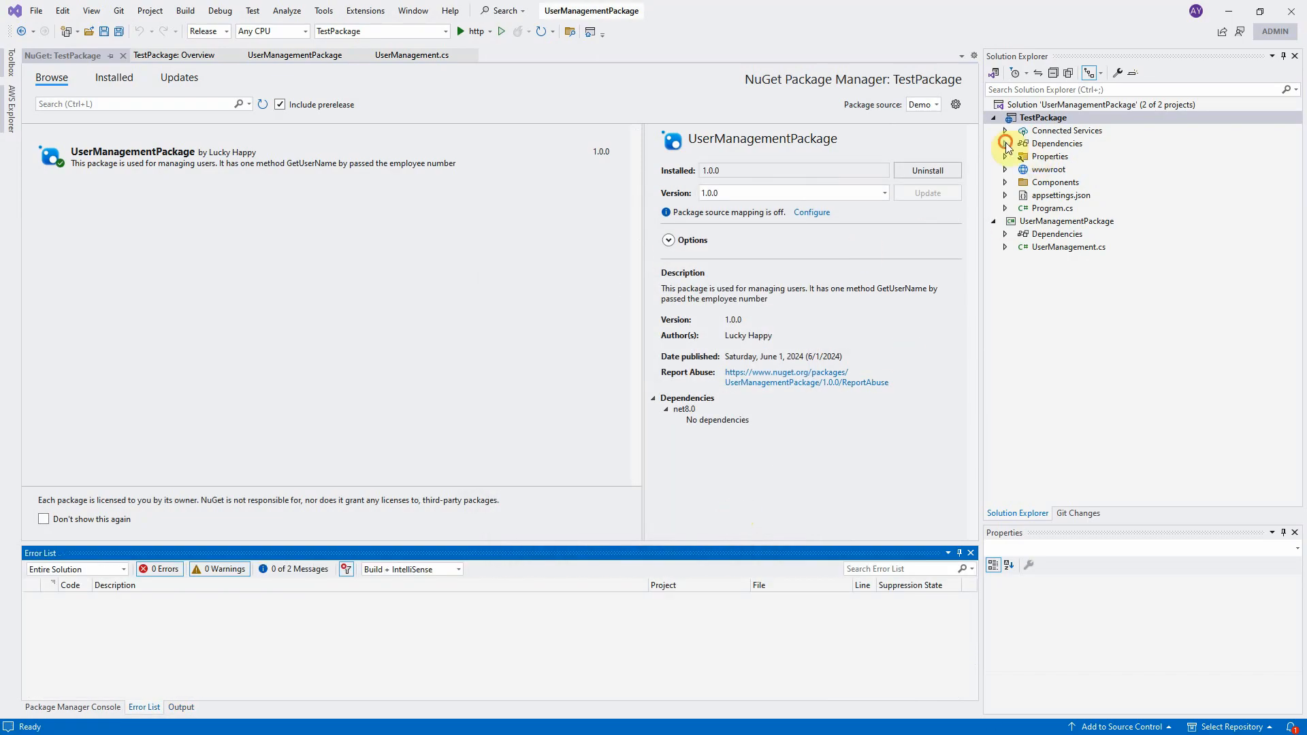
pyautogui.click(1006, 143)
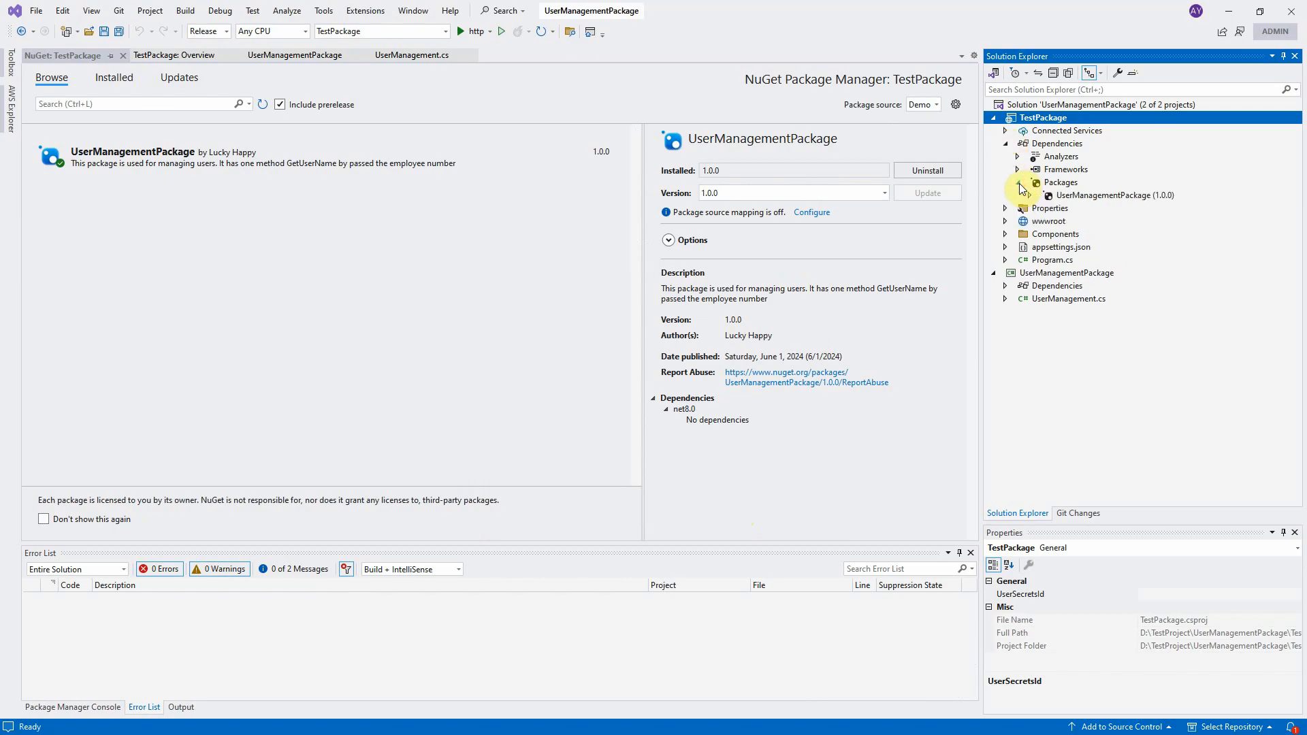
pyautogui.click(1112, 195)
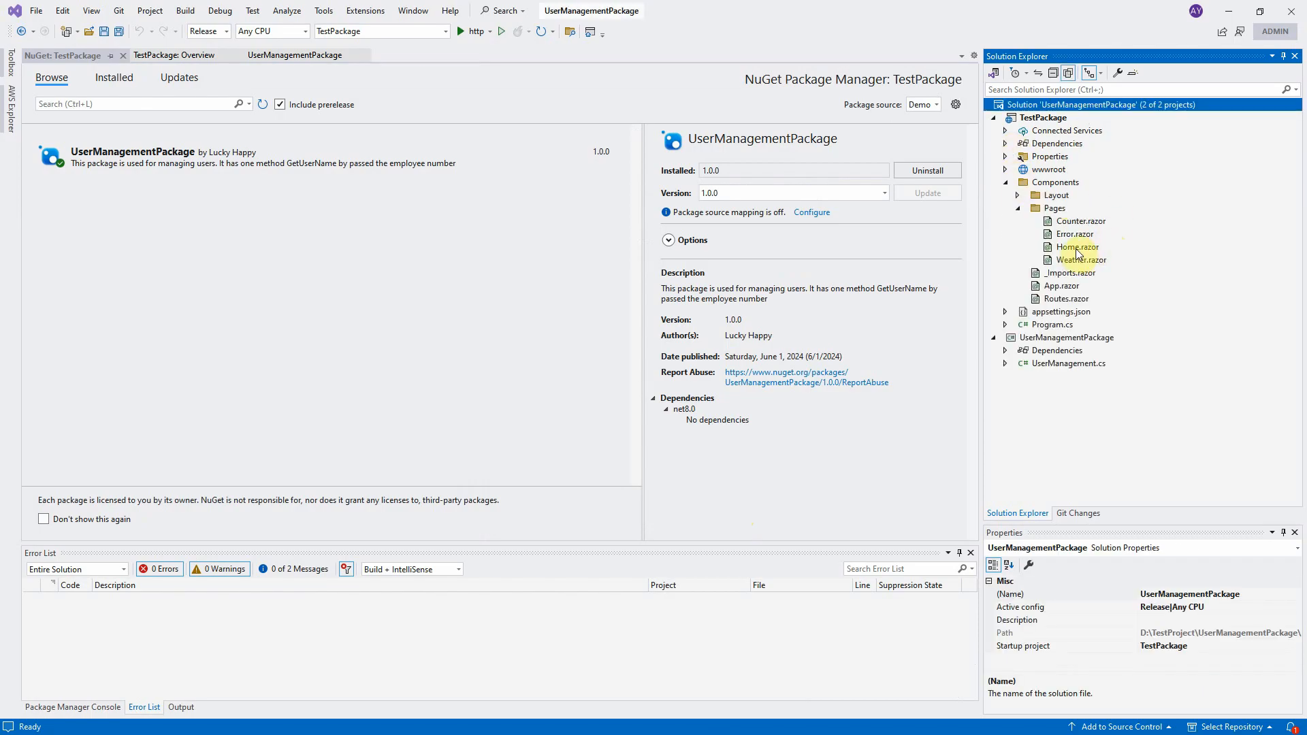
pyautogui.doubleClick(1076, 246)
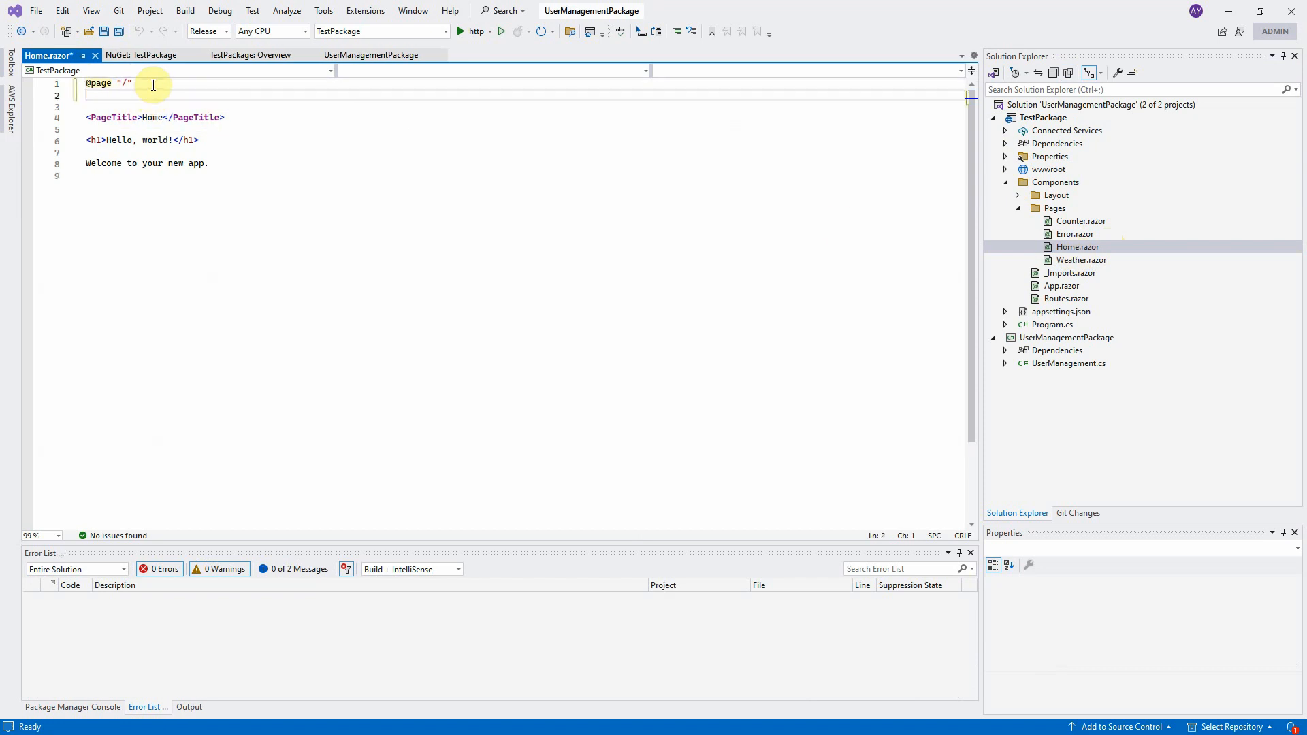
pyautogui.write('@using')
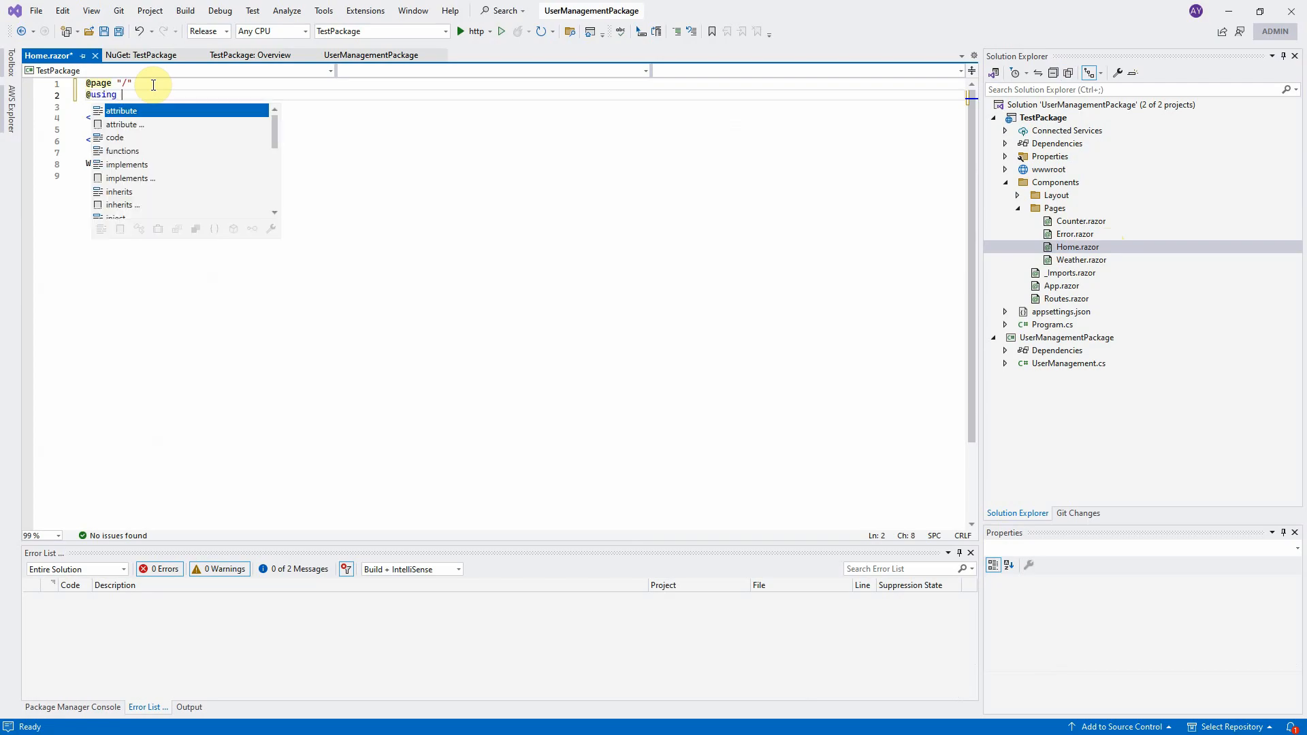
pyautogui.write('user')
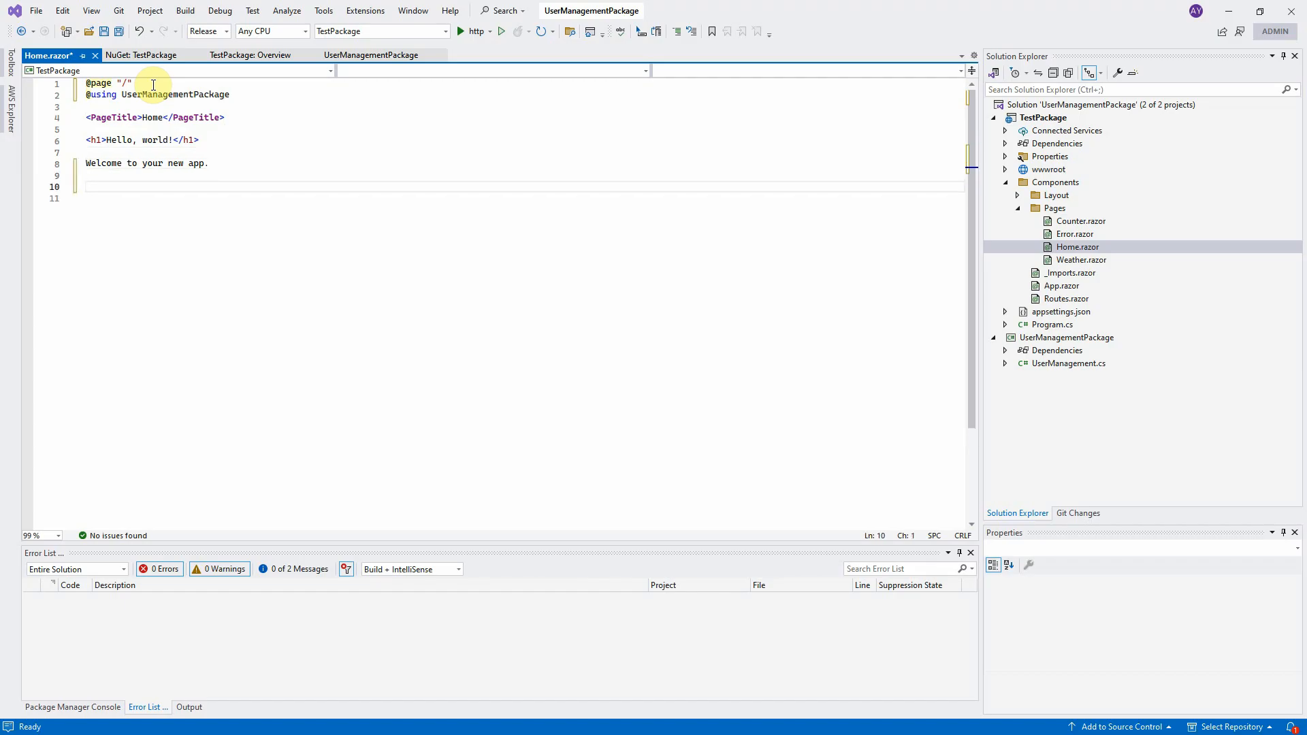
pyautogui.write('@')
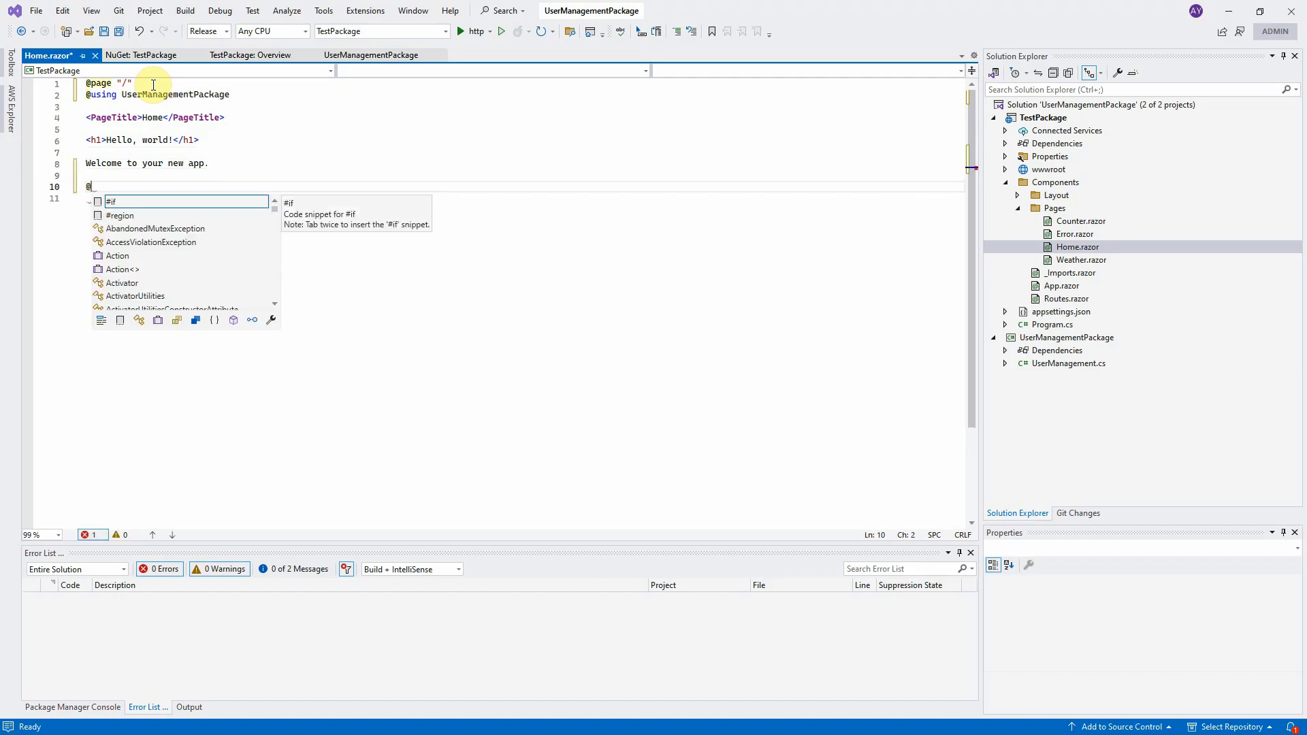
pyautogui.write('code{')
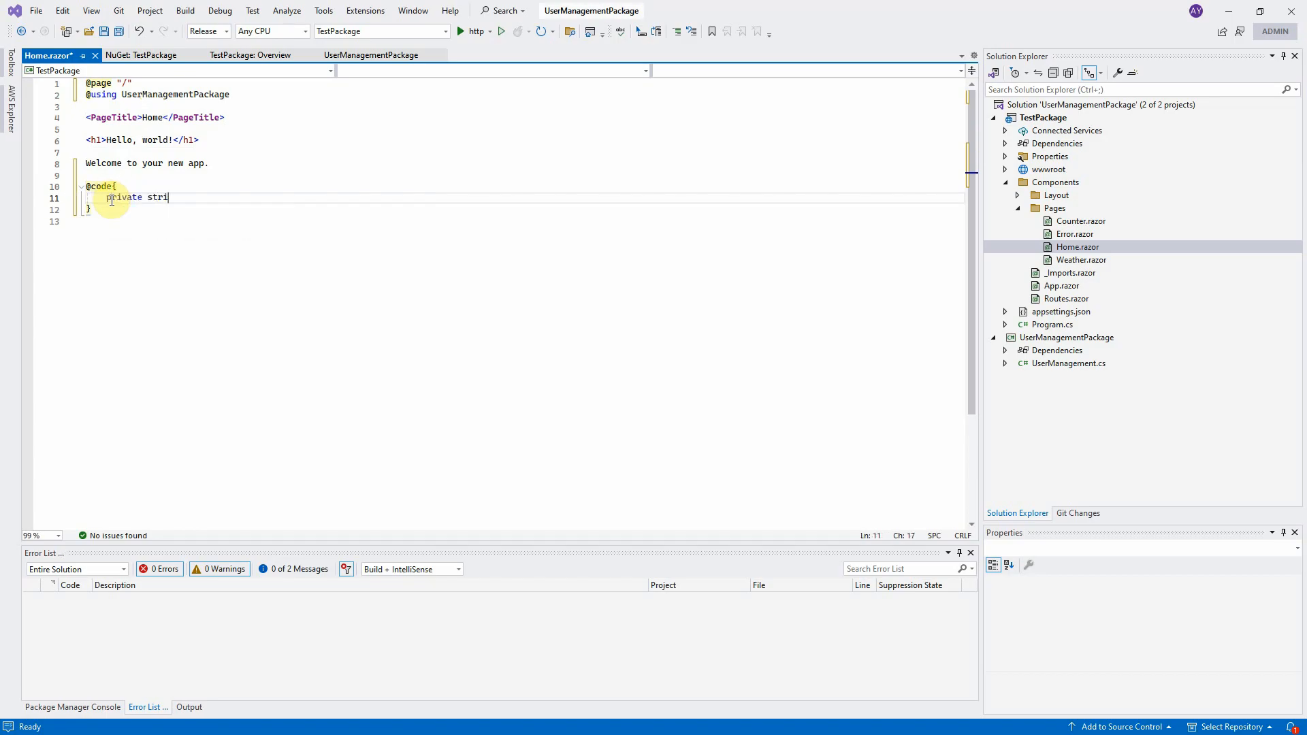
pyautogui.write('ng userName')
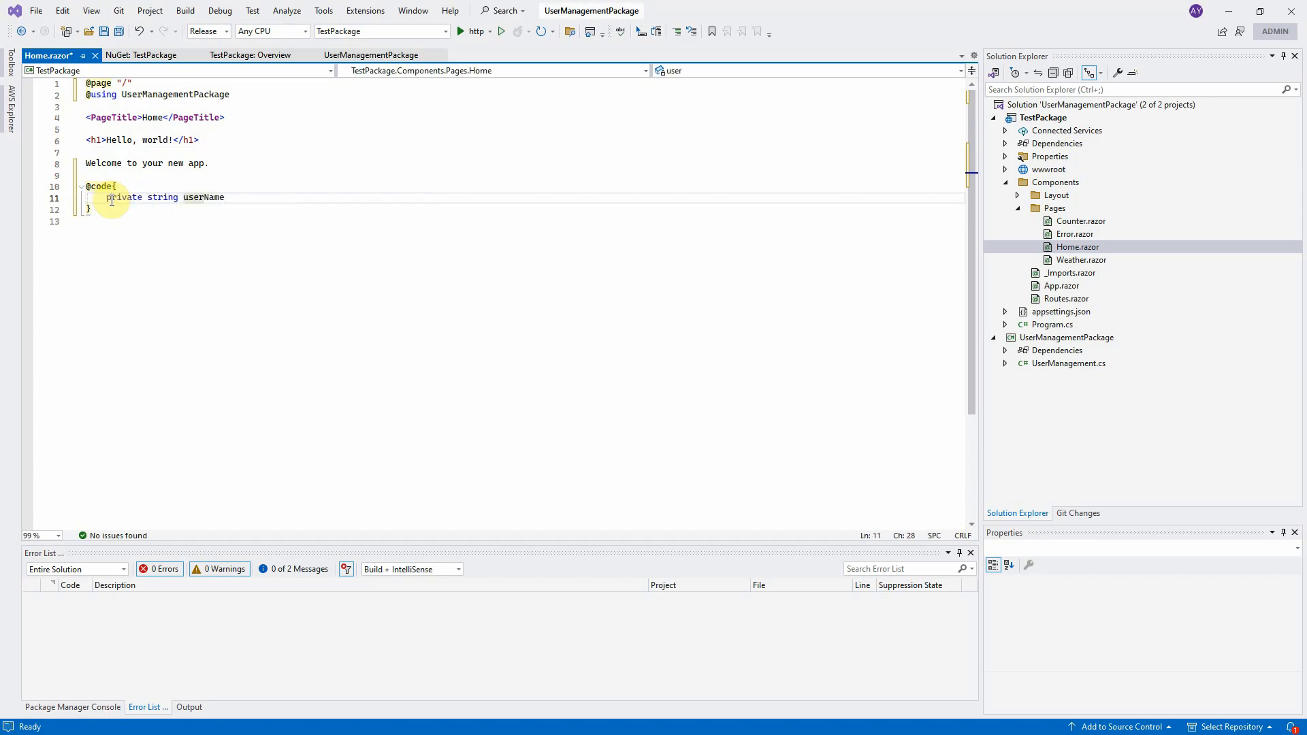
pyautogui.write('{get;set;}')
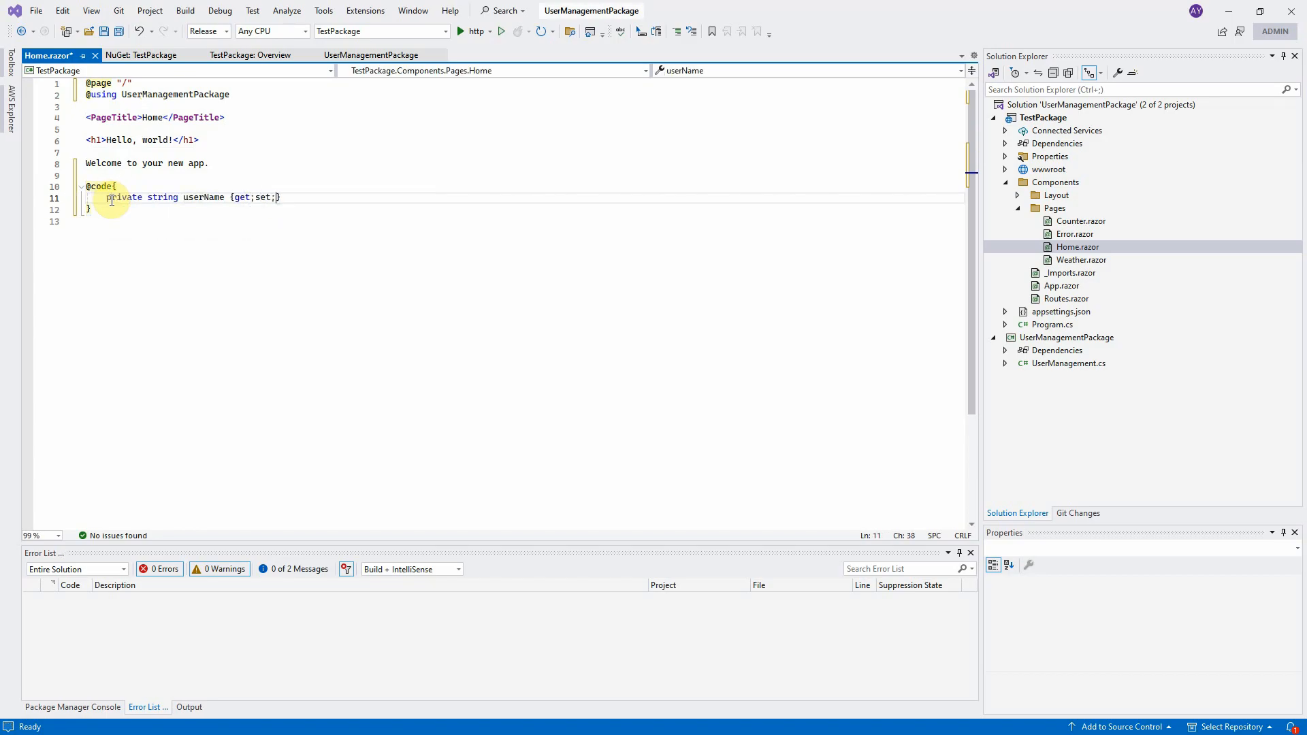
pyautogui.press('Enter')
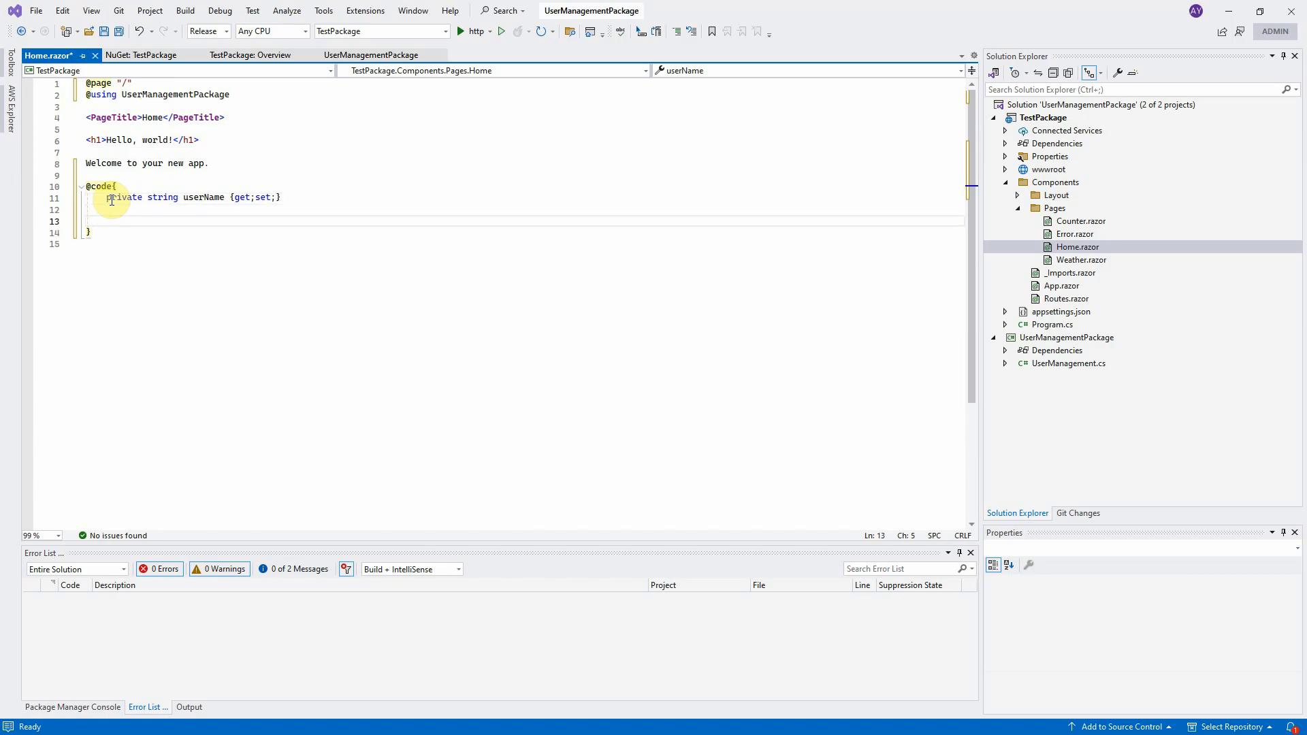
pyautogui.write('protected override')
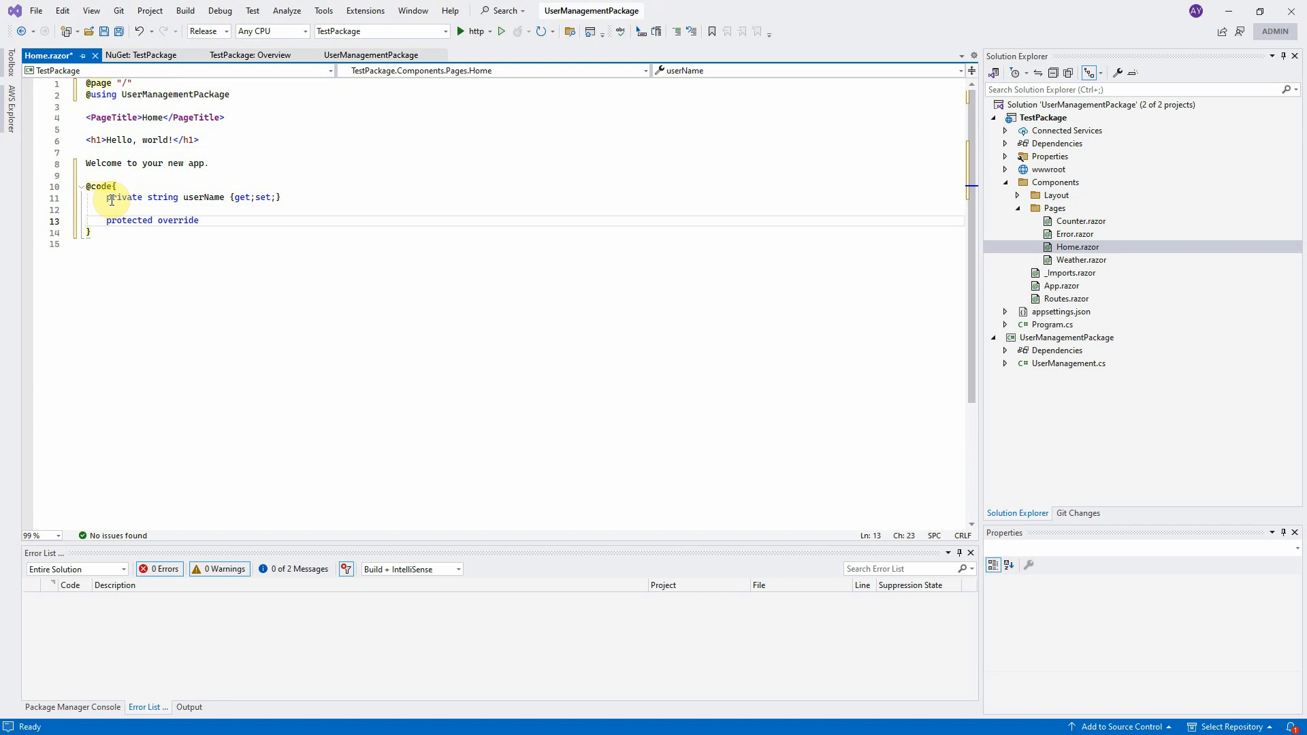
pyautogui.write('async')
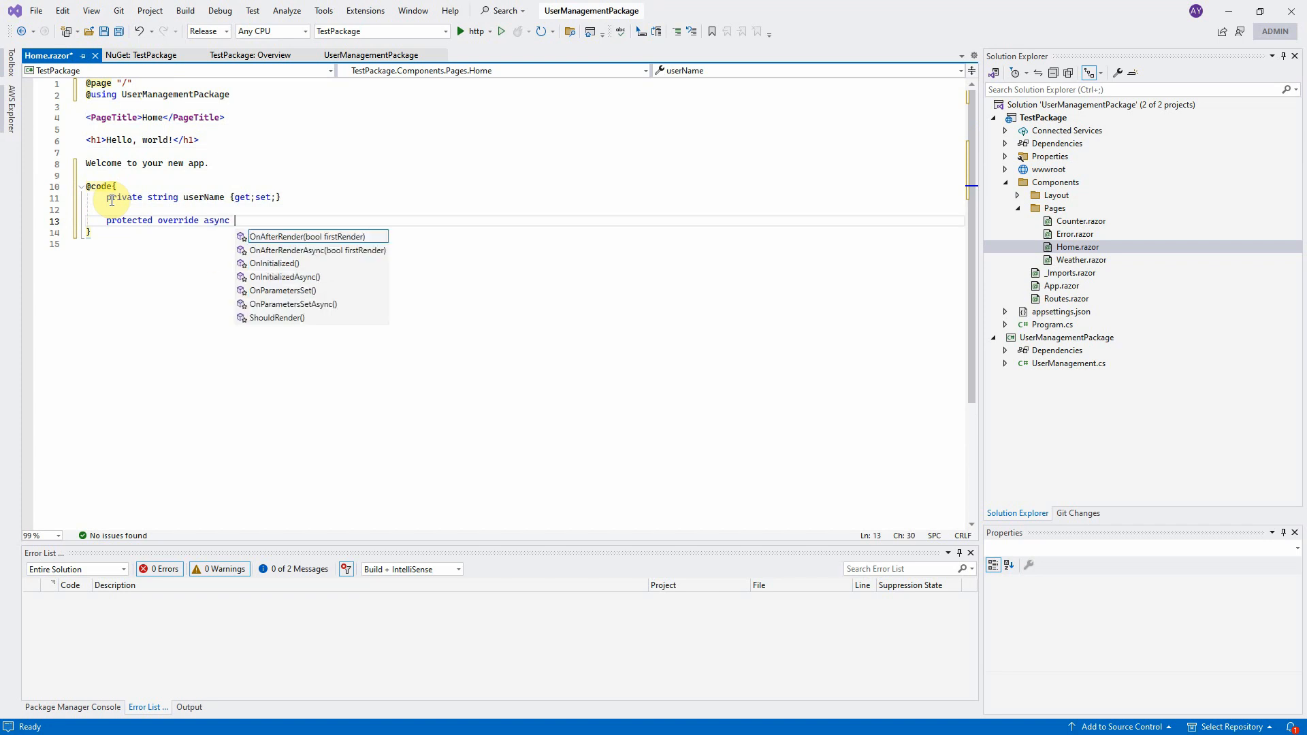
pyautogui.write('Task OnIn')
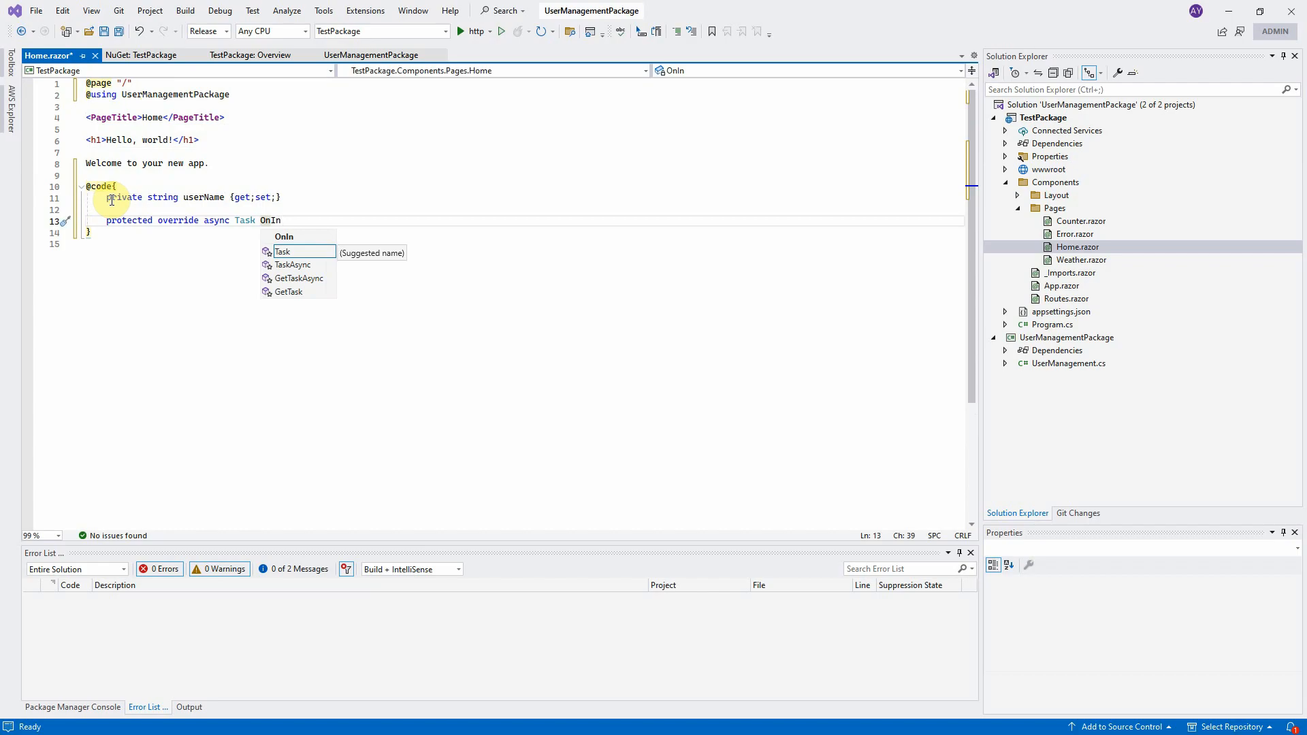
pyautogui.write('ita')
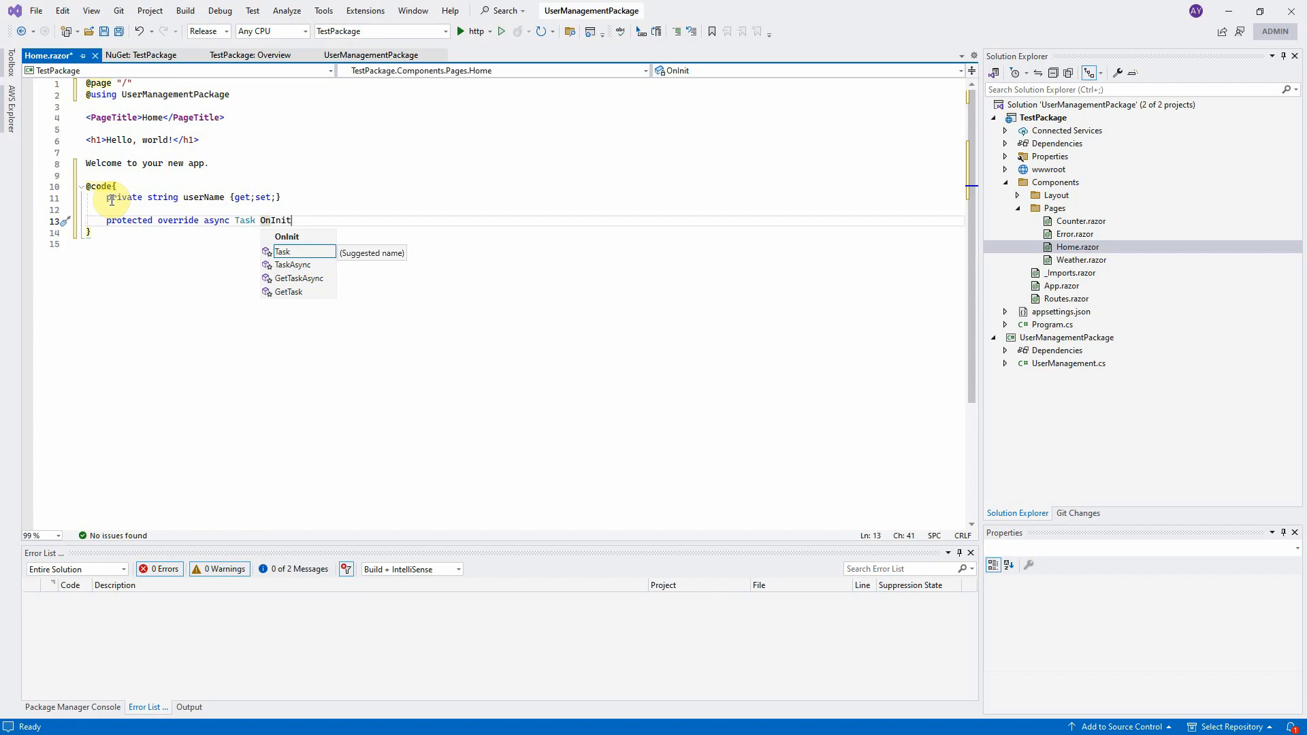
pyautogui.write('ialzedAsync(')
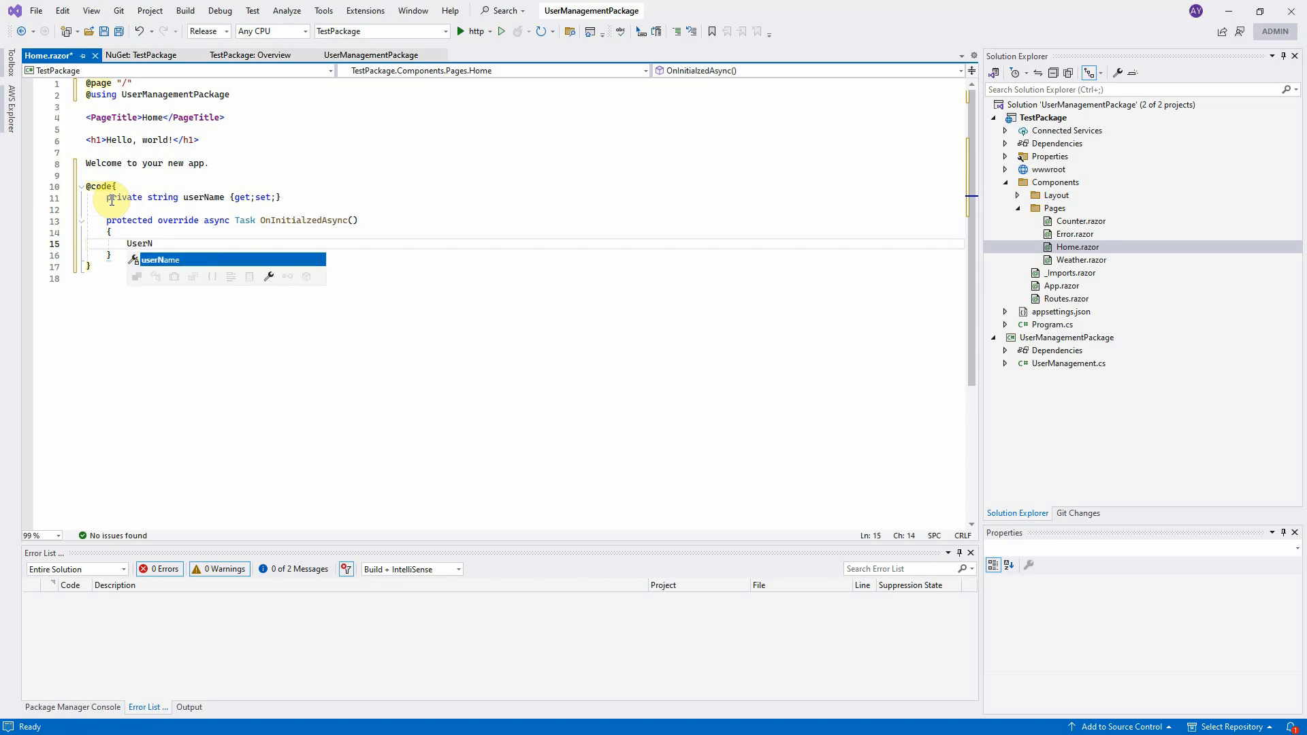
pyautogui.press('Backspace')
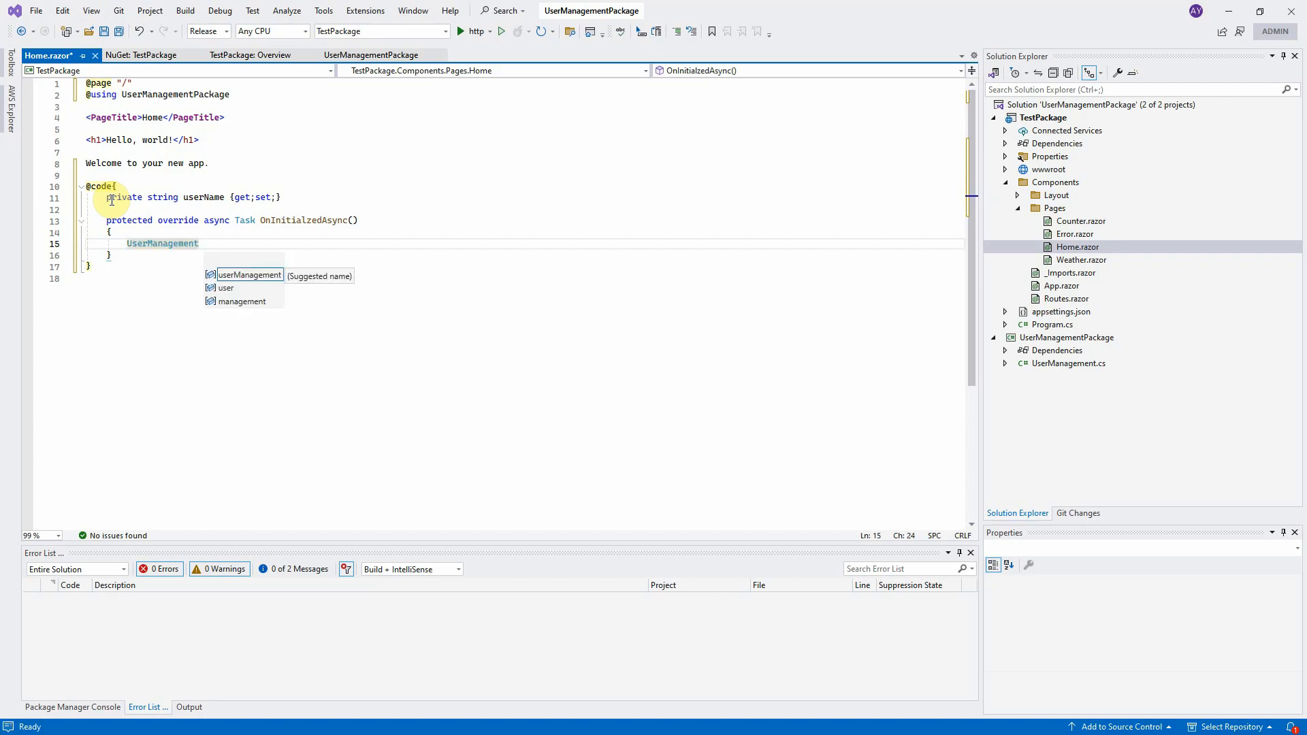
# - Create a UserManagement users instance and assign userName = users.GetUserName("e123456")
pyautogui.write('use')
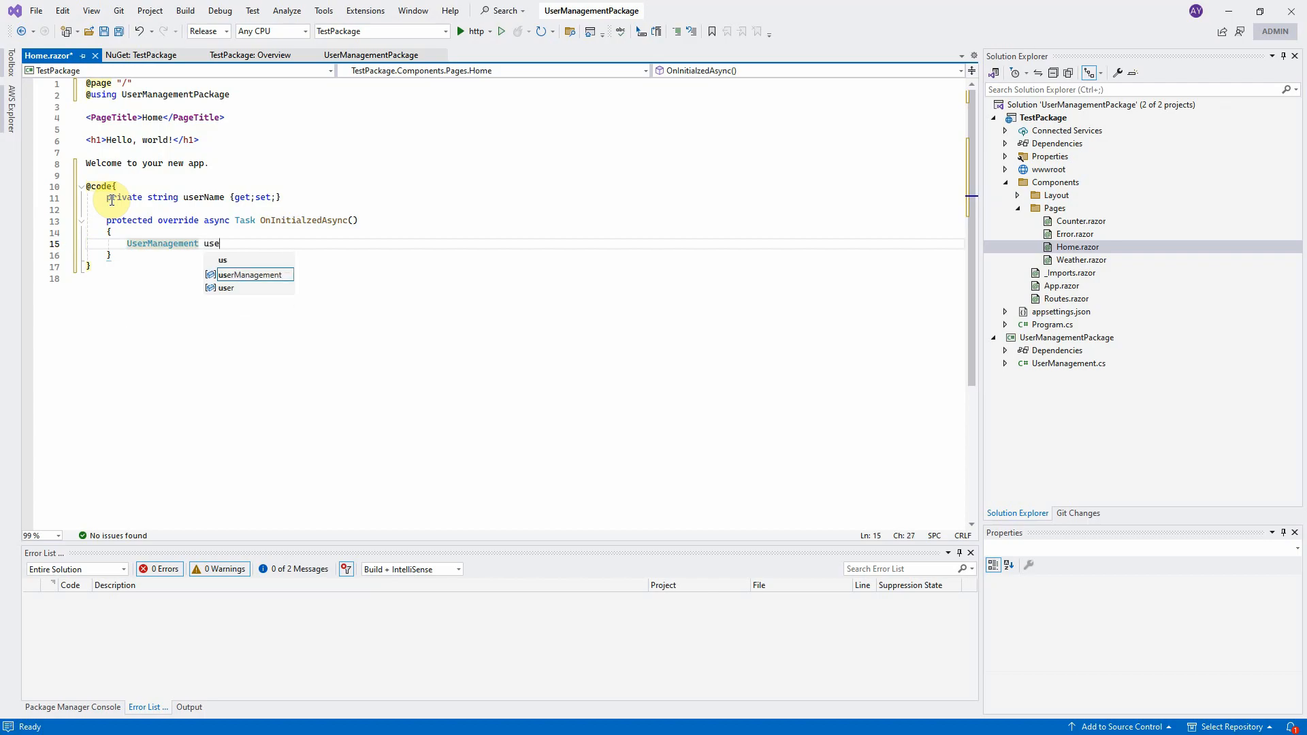
pyautogui.write('rs')
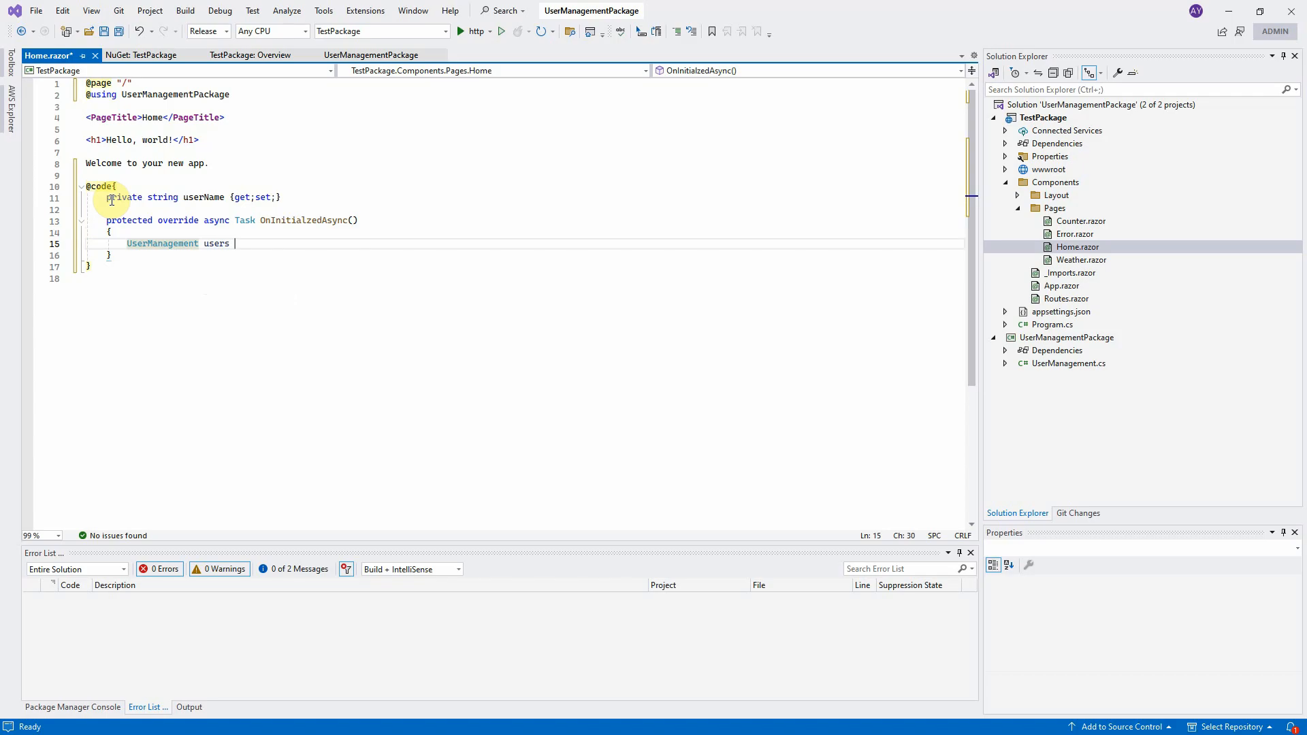
pyautogui.write('=new UserManagement')
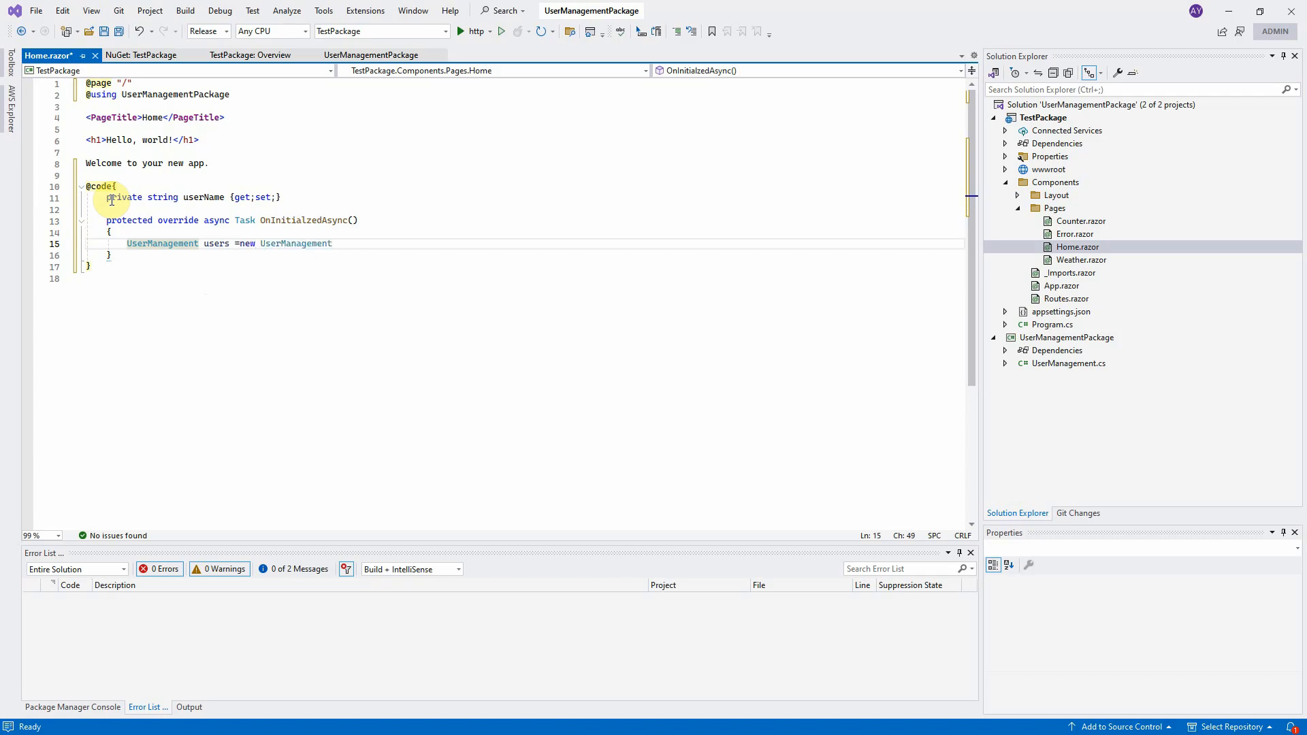
pyautogui.write('users')
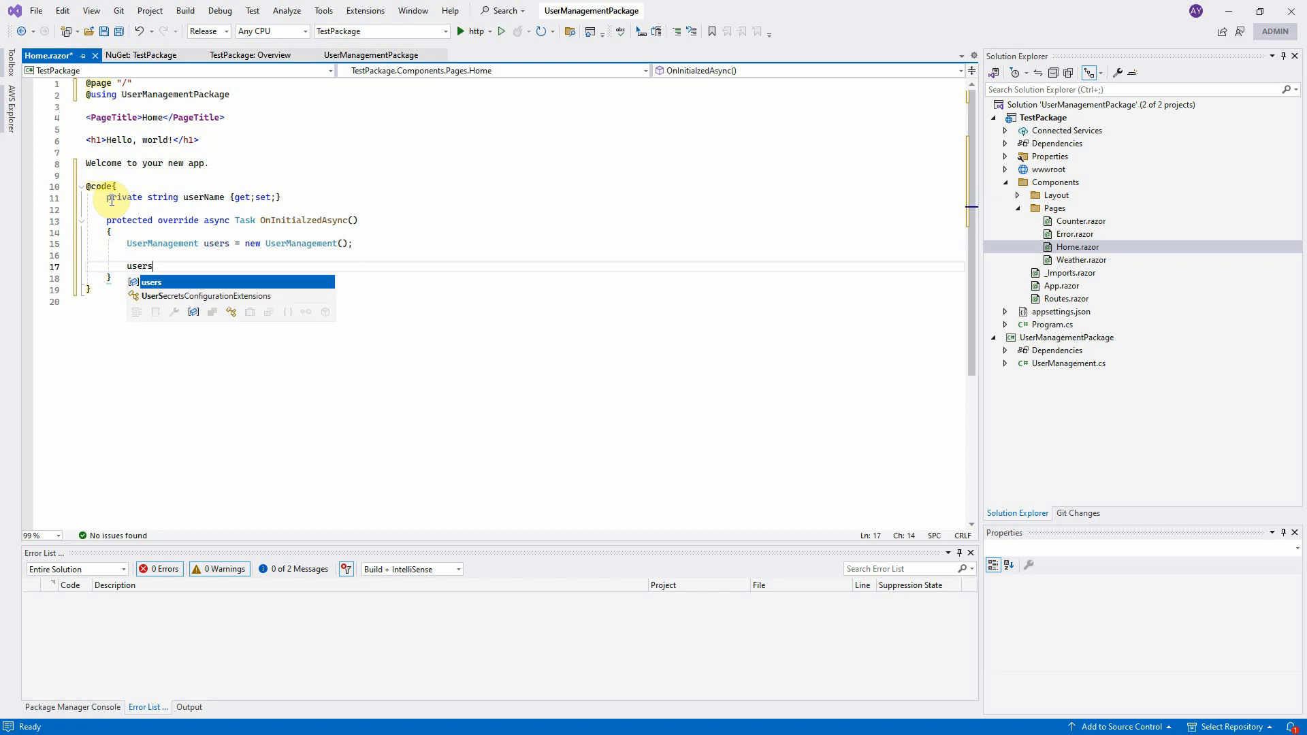
pyautogui.write('.get')
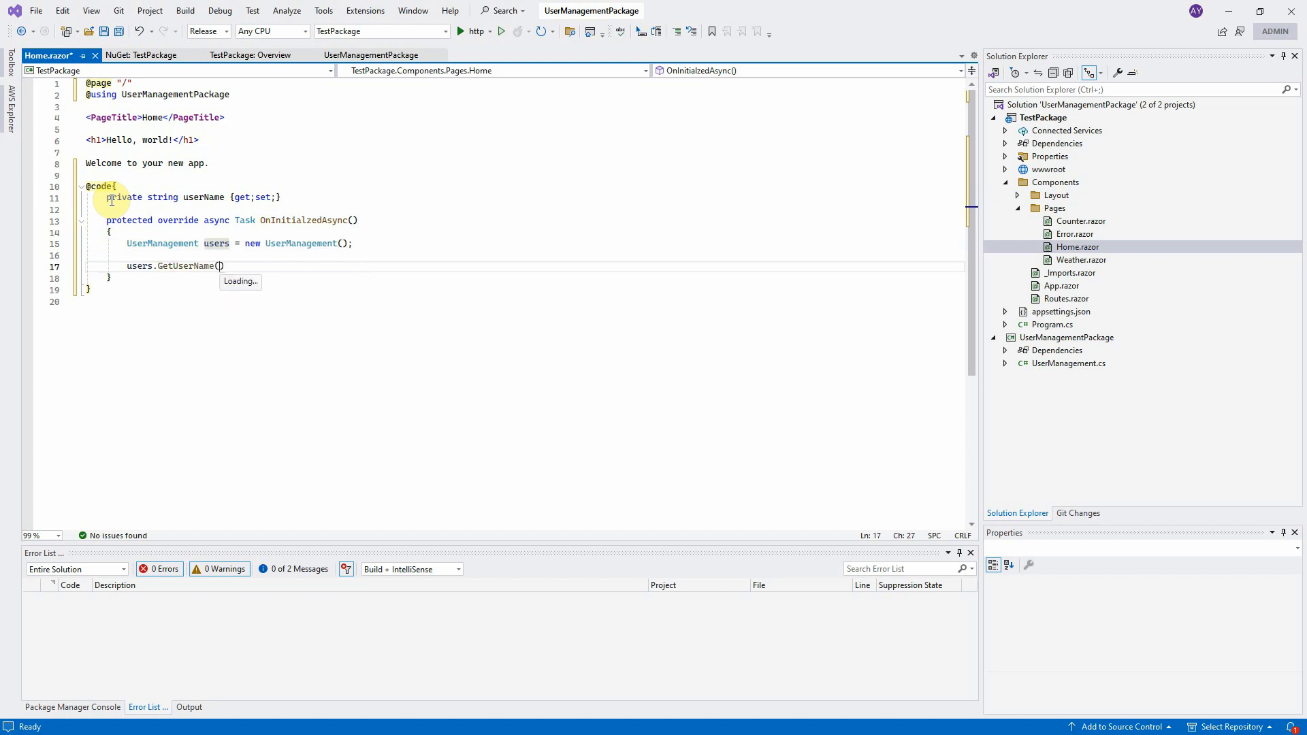
pyautogui.write('"e"')
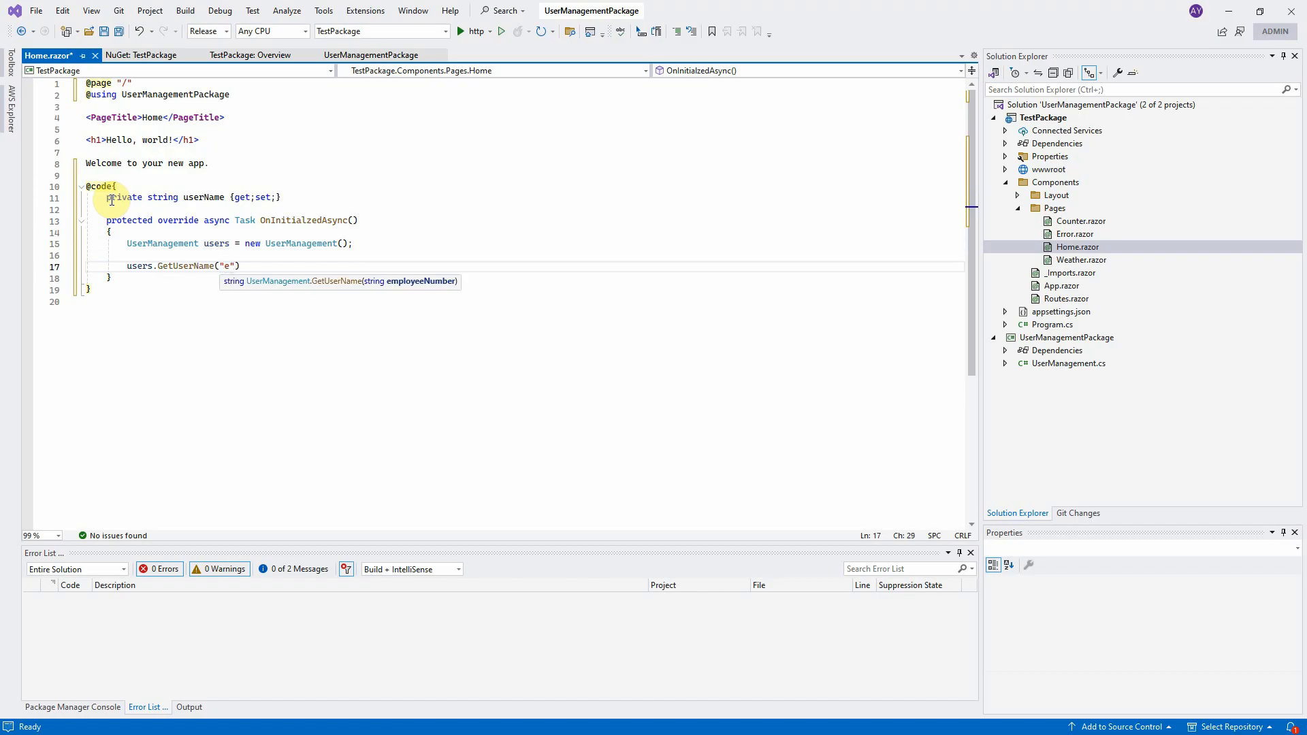
pyautogui.write('1234')
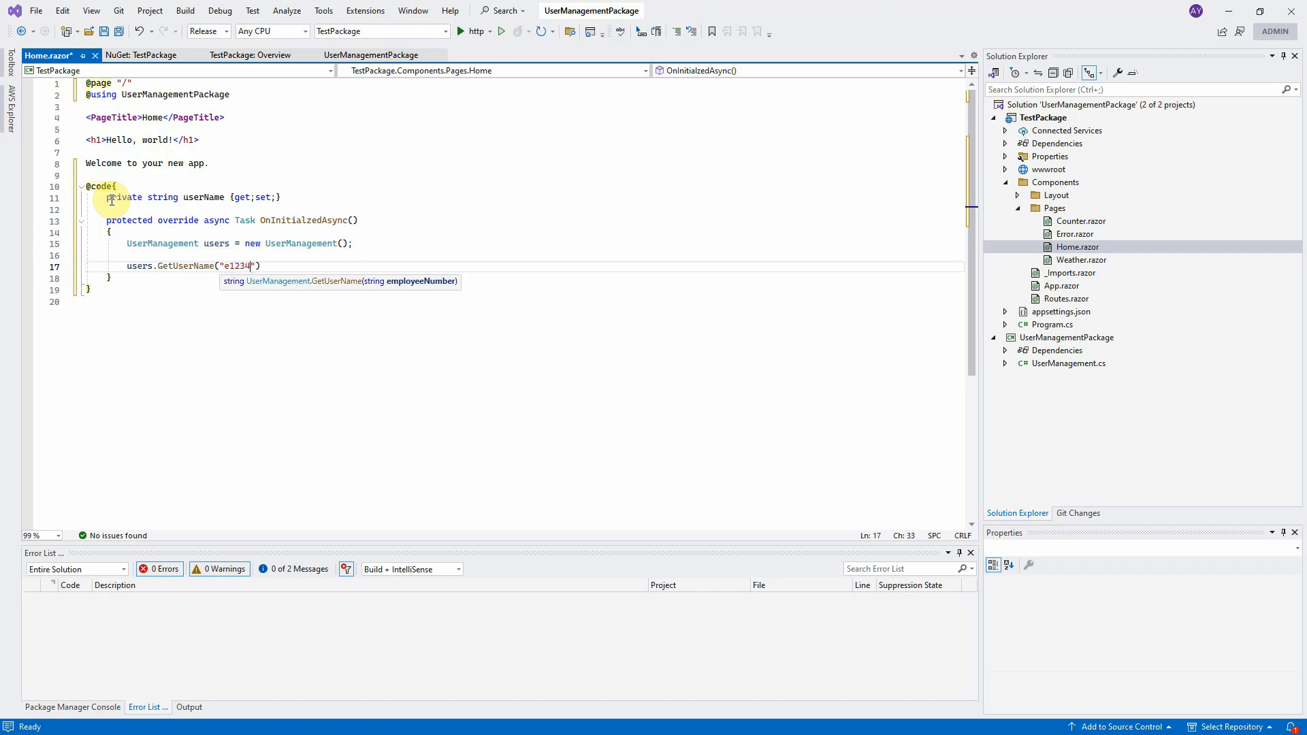
pyautogui.write('56')
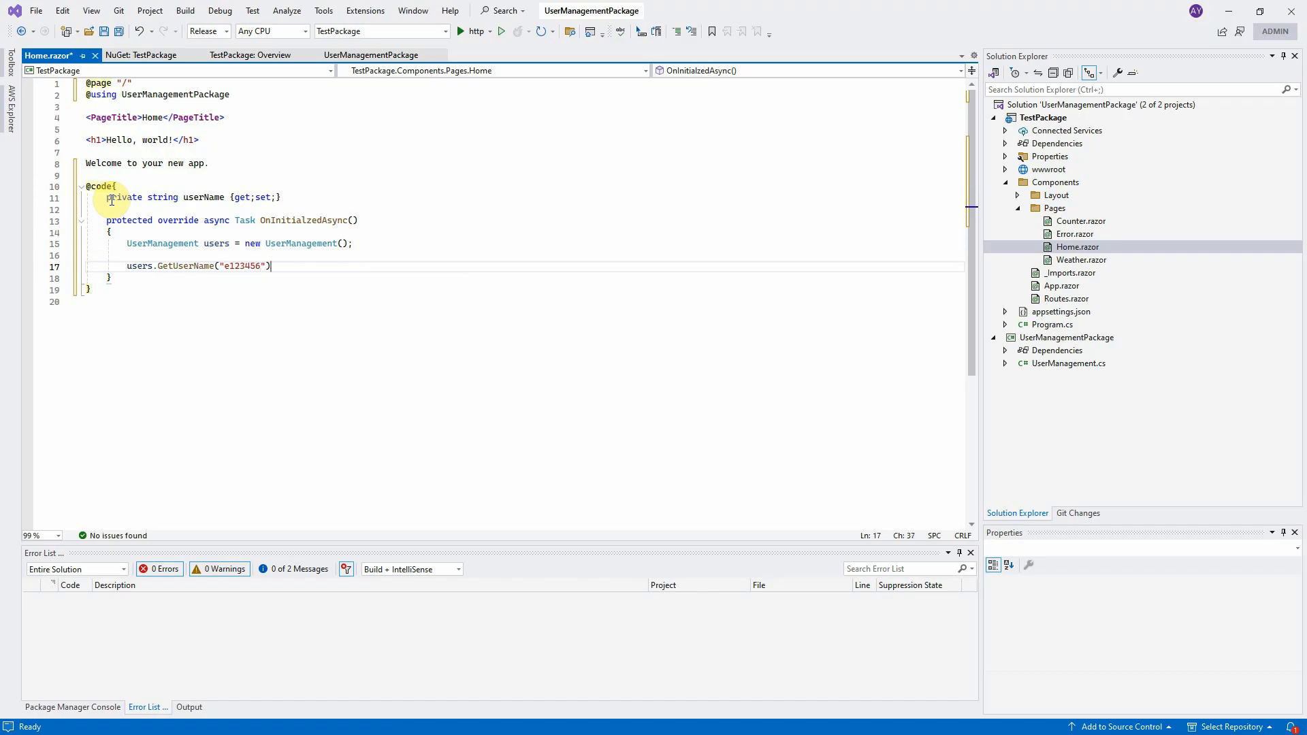
pyautogui.write(';')
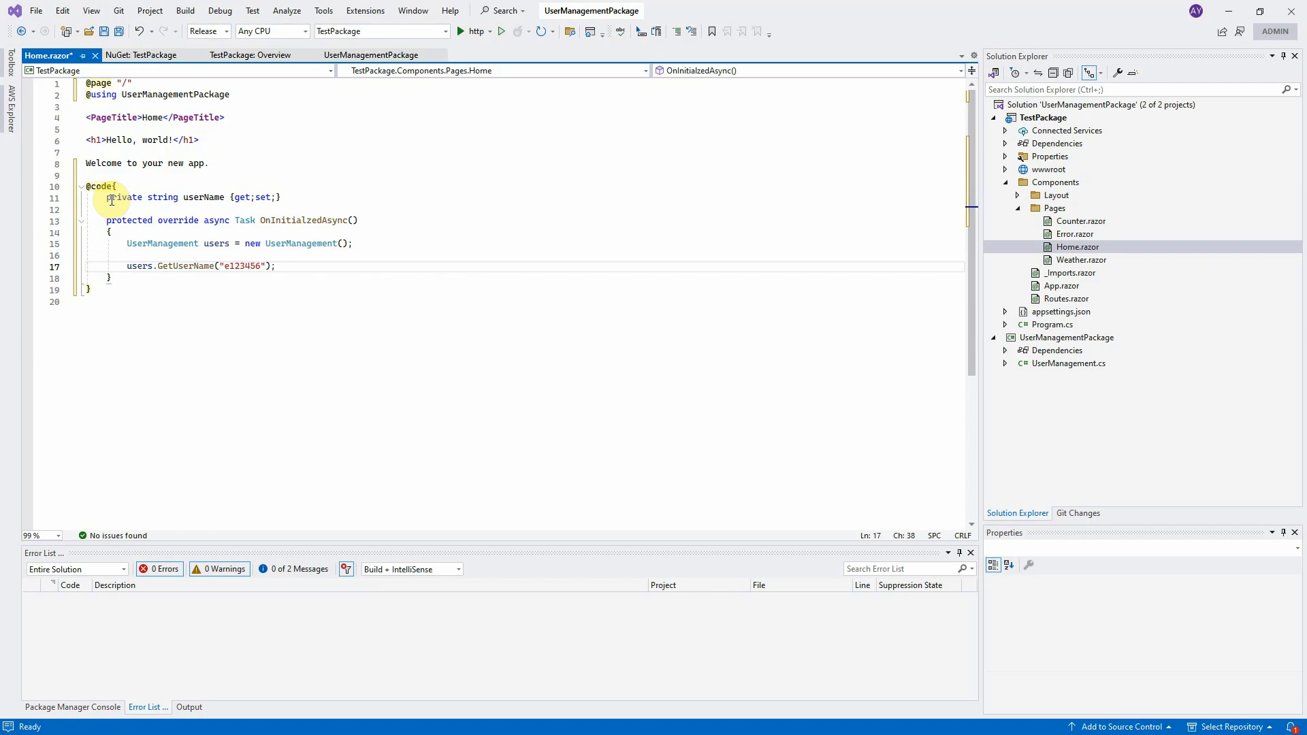
pyautogui.write('userName =')
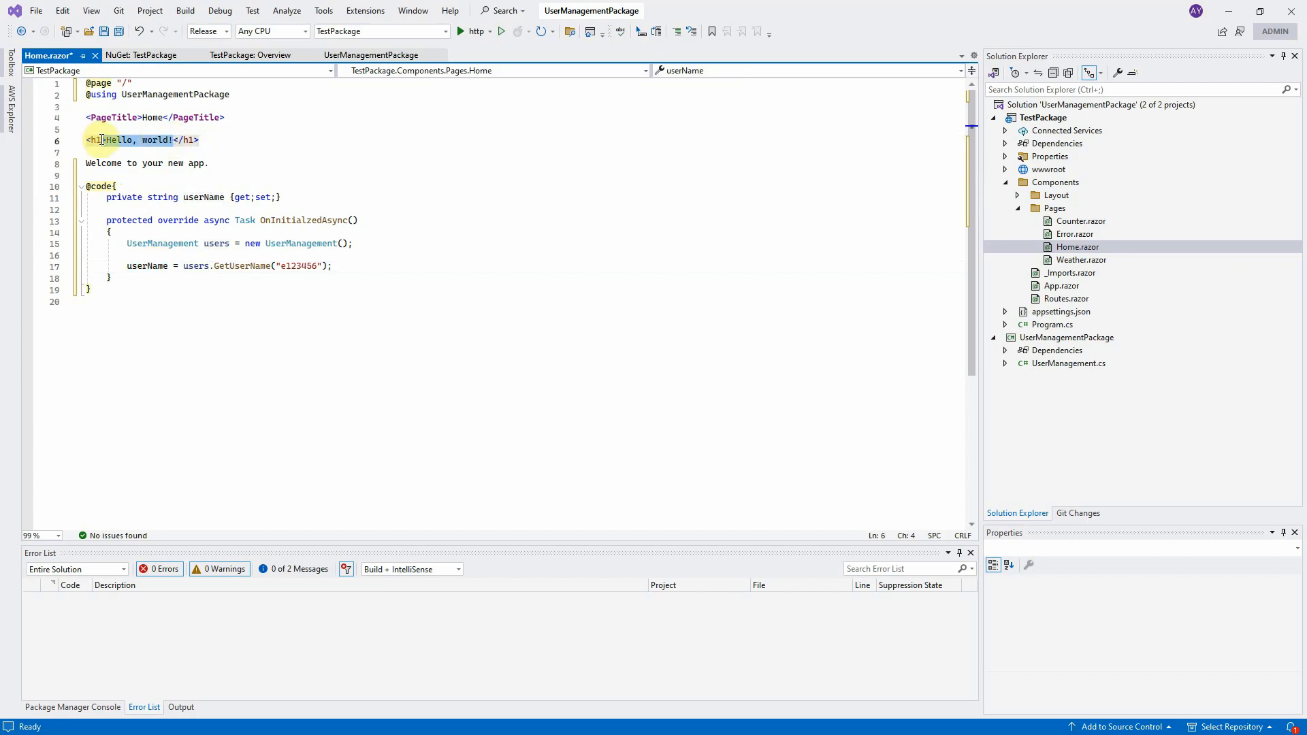
pyautogui.moveTo(185, 139)
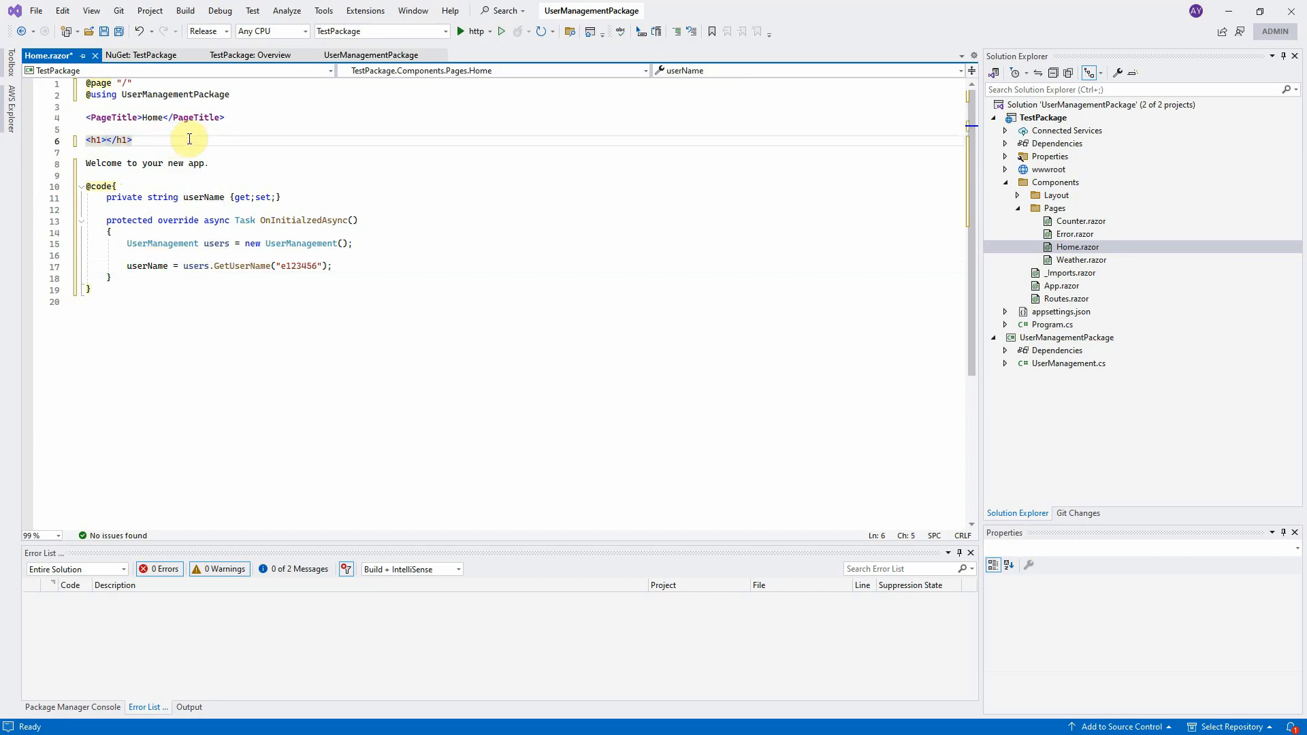
pyautogui.write('User')
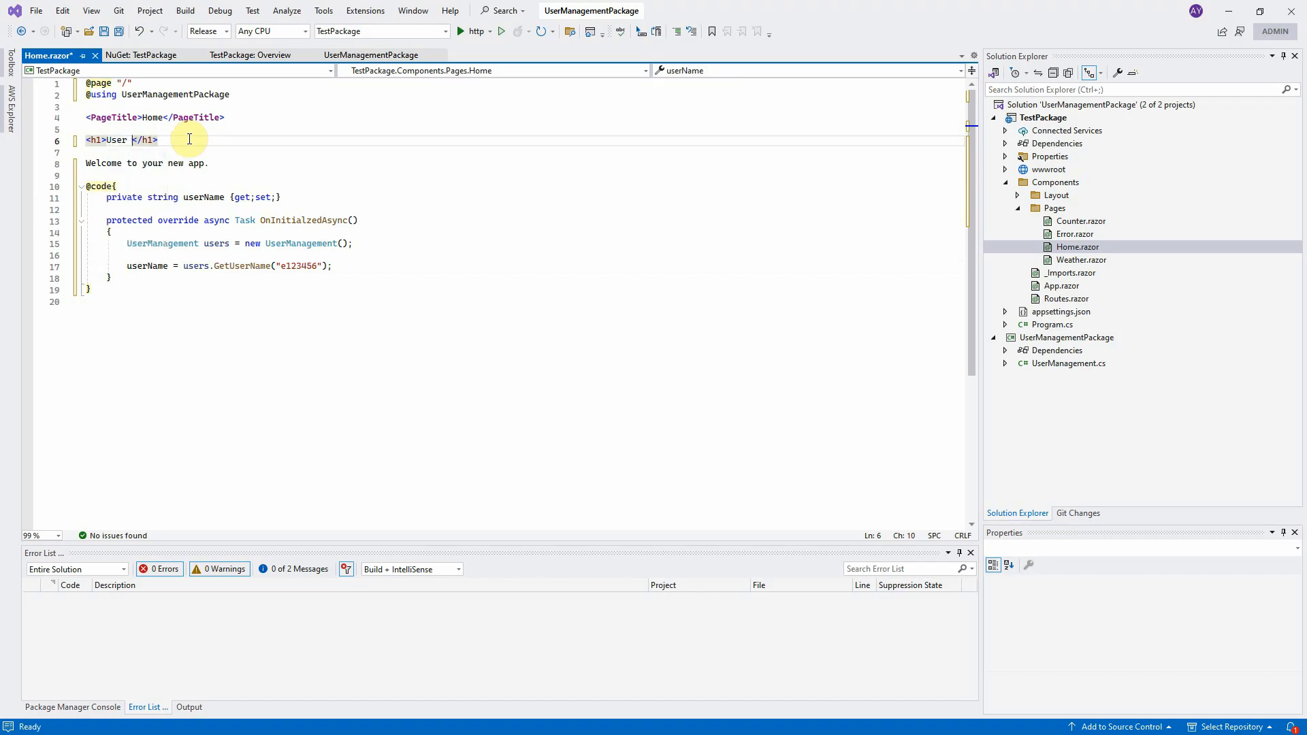
pyautogui.write('Name:')
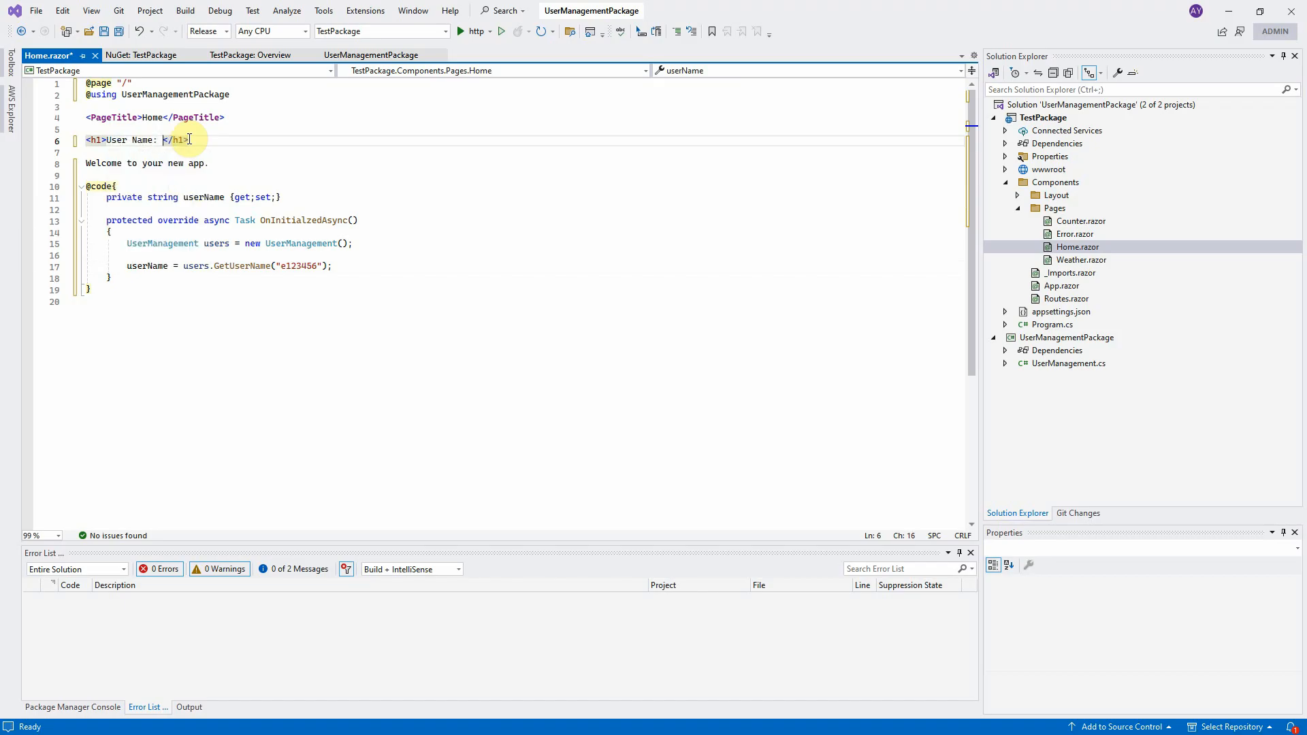
pyautogui.write('@userName')
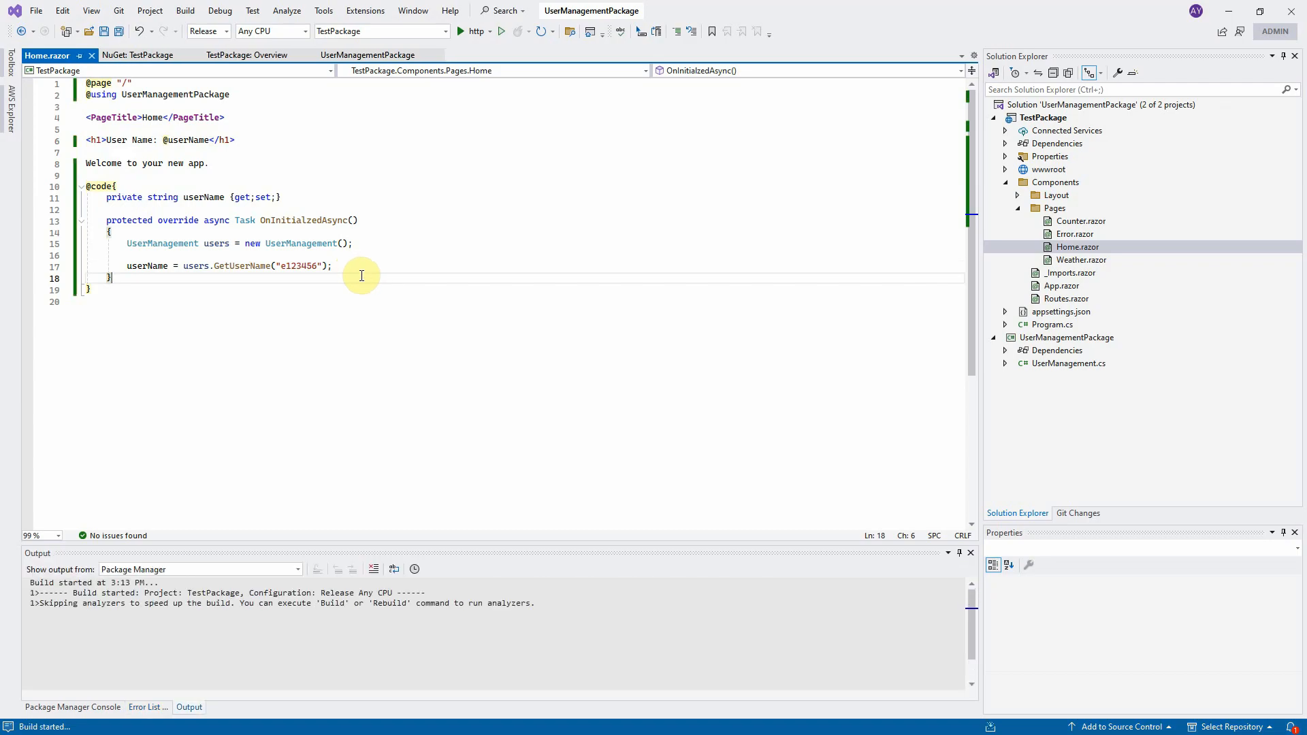
# - Run TestPackage, decline the last successful build after the error, and rerun until it builds and serves on port 5077
pyautogui.click(200, 569)
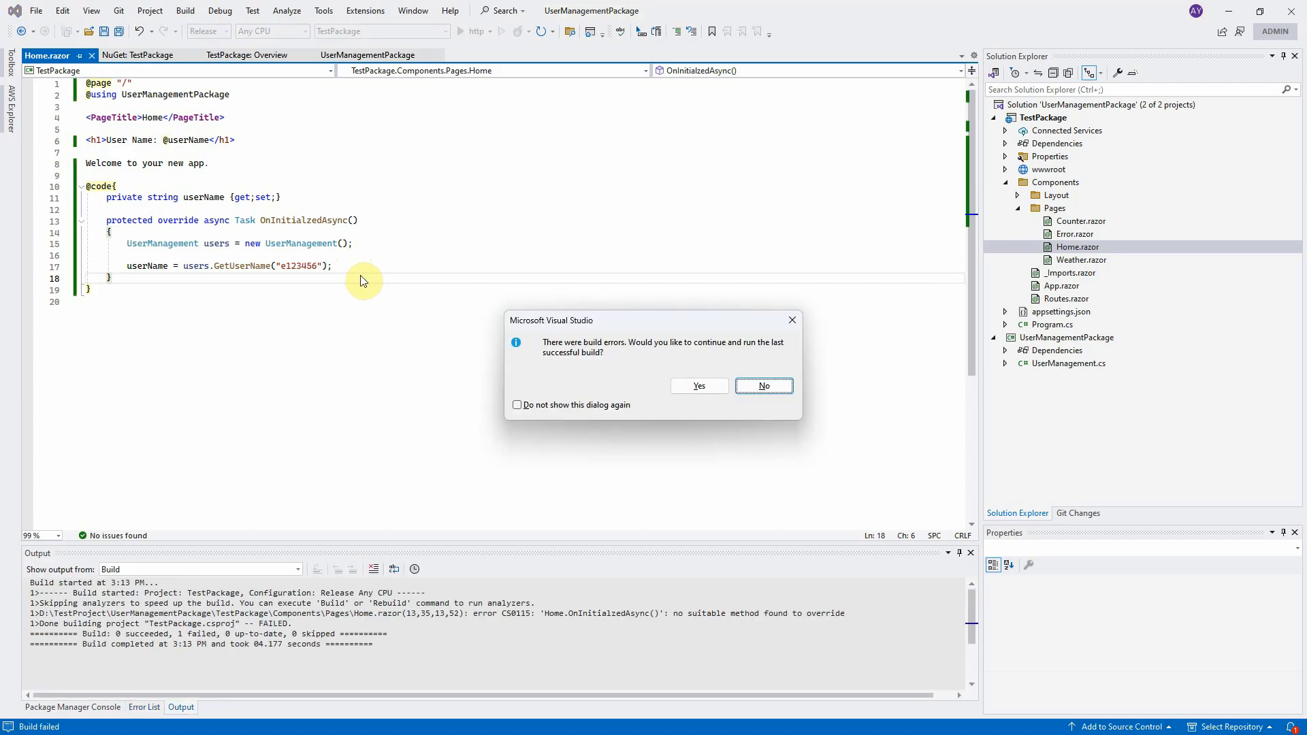
pyautogui.moveTo(564, 317)
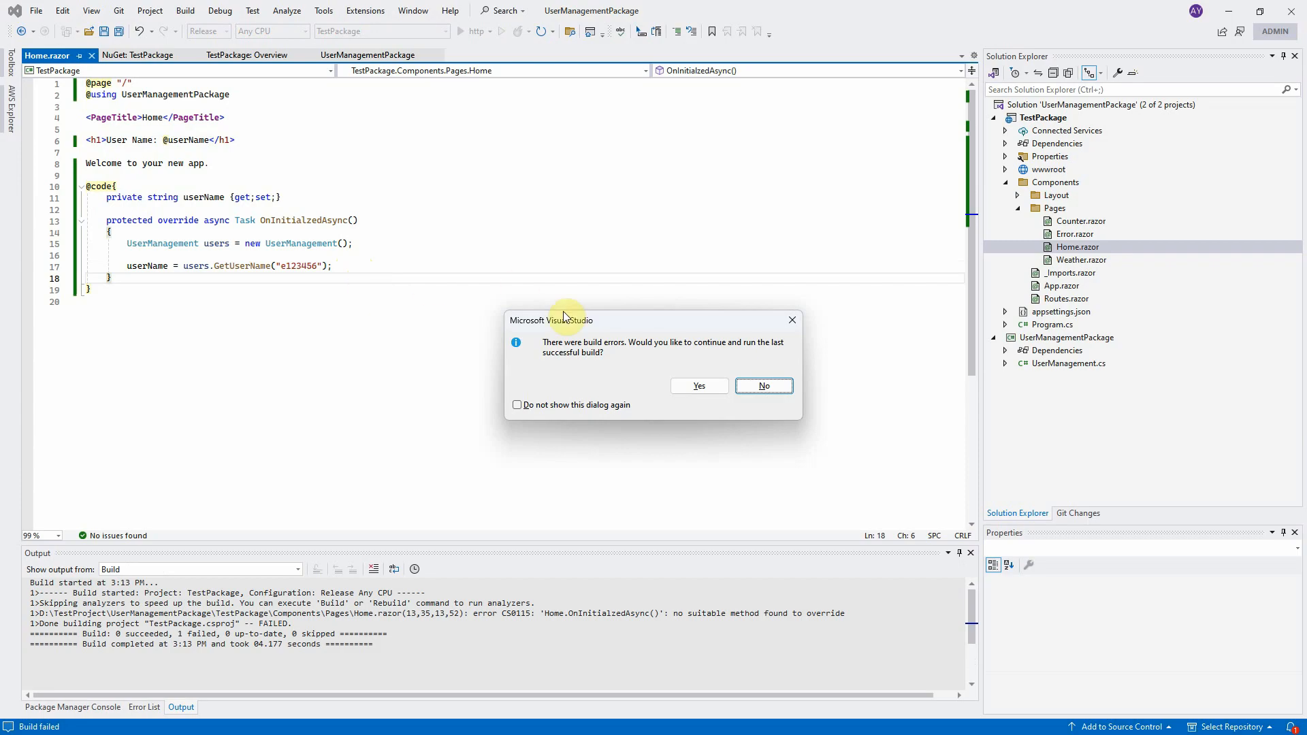
pyautogui.click(762, 385)
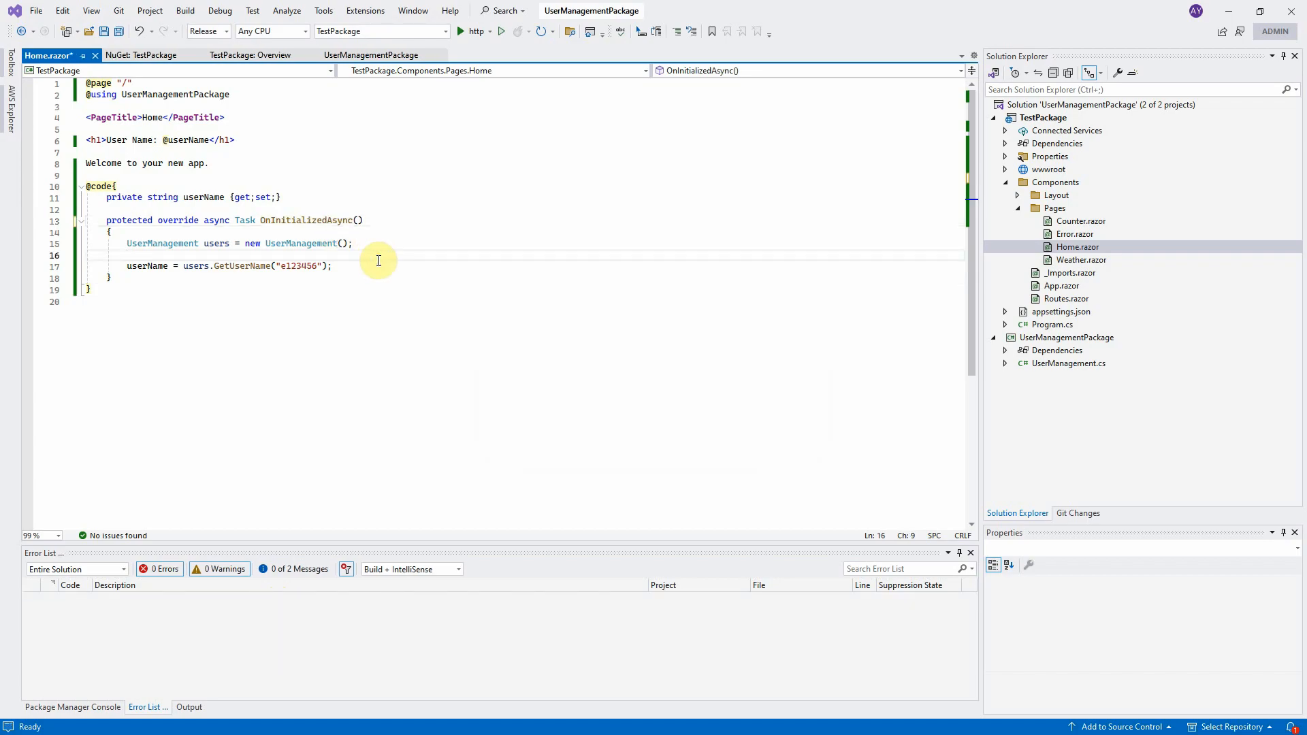
pyautogui.click(459, 32)
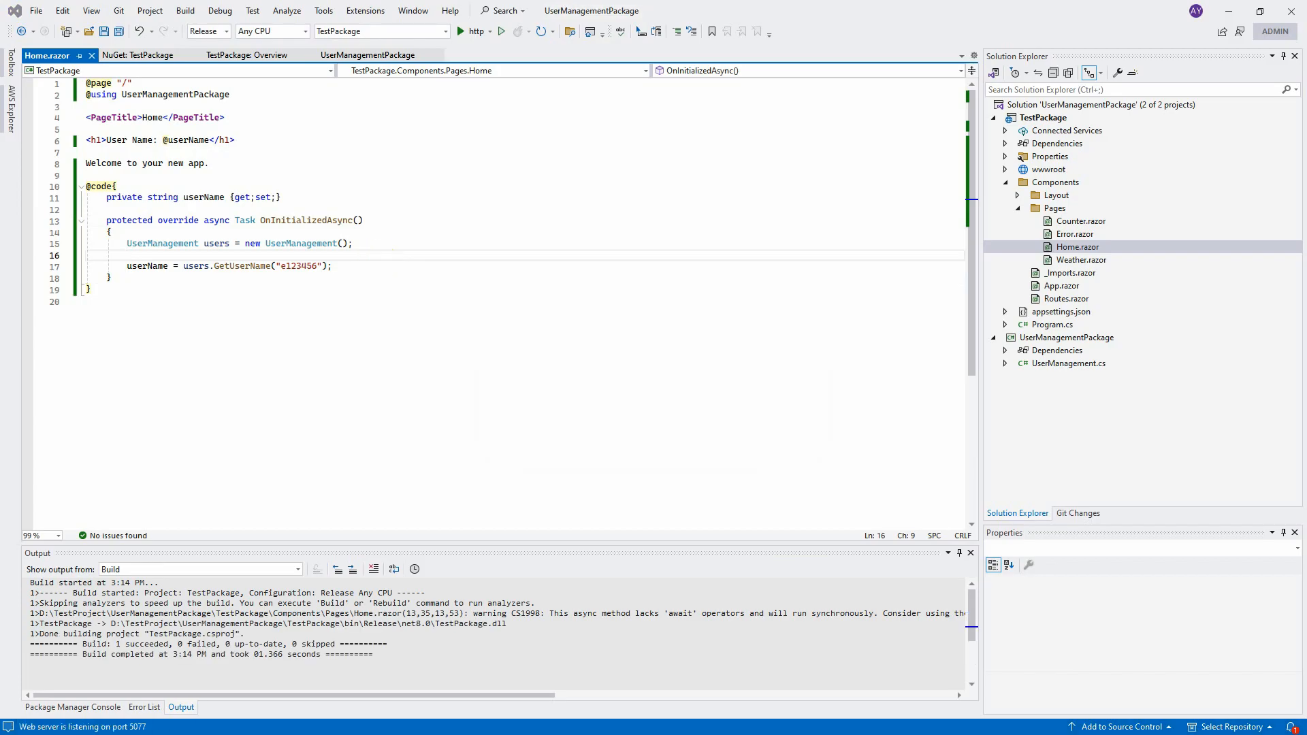
# - Bring Edge at localhost:5077 forward and highlight the displayed name 'apple orange'
pyautogui.click(461, 31)
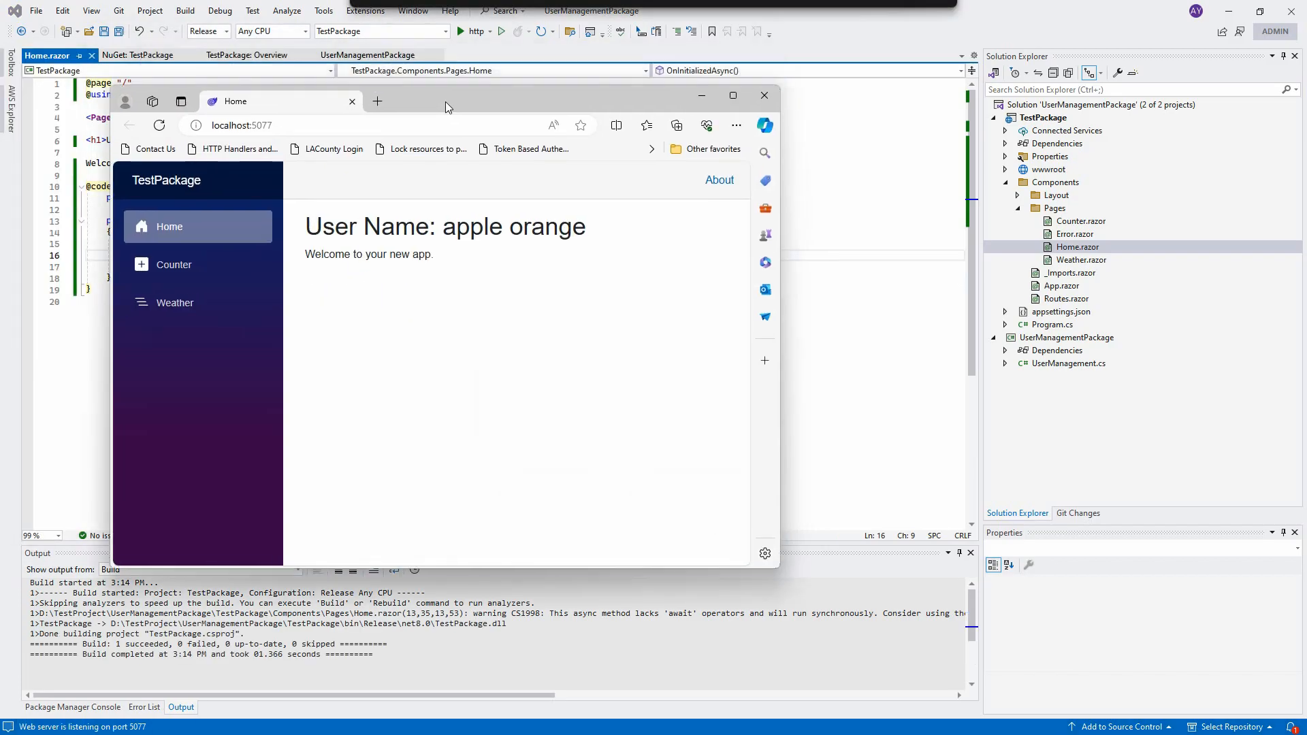
pyautogui.moveTo(600, 235)
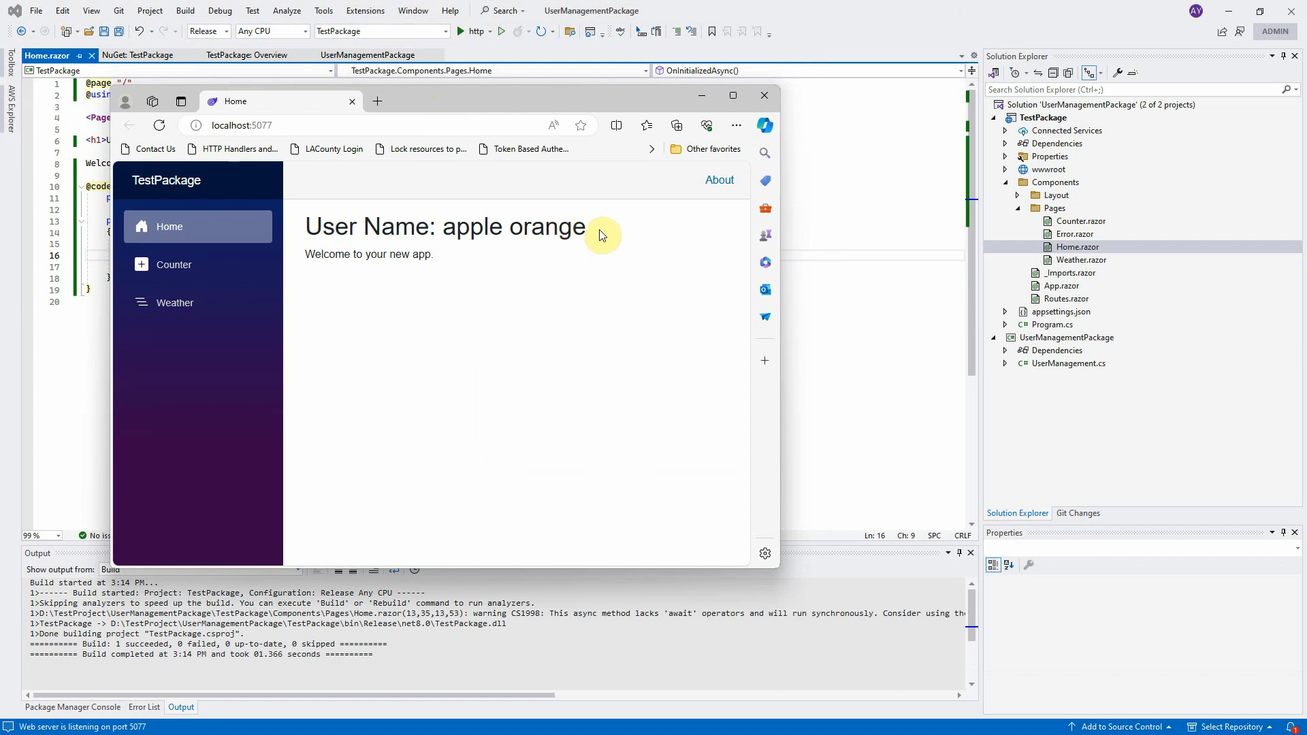
pyautogui.doubleClick(514, 226)
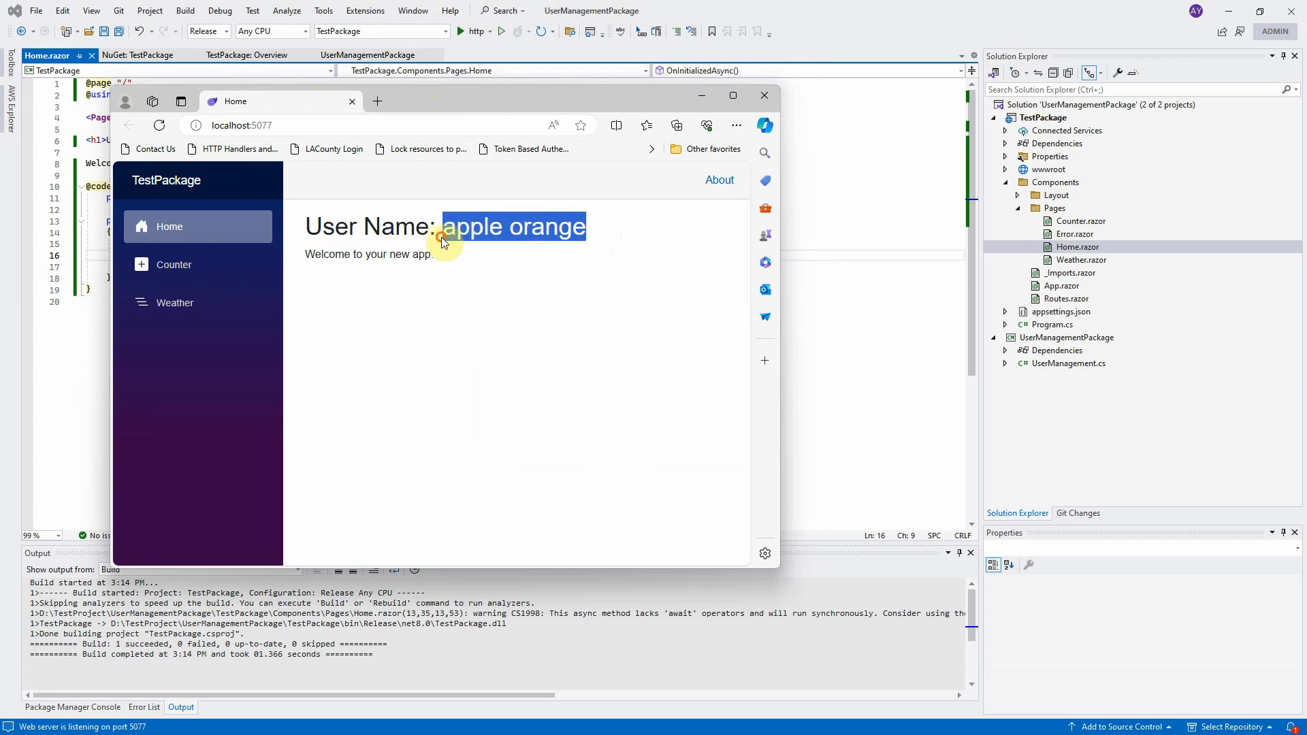